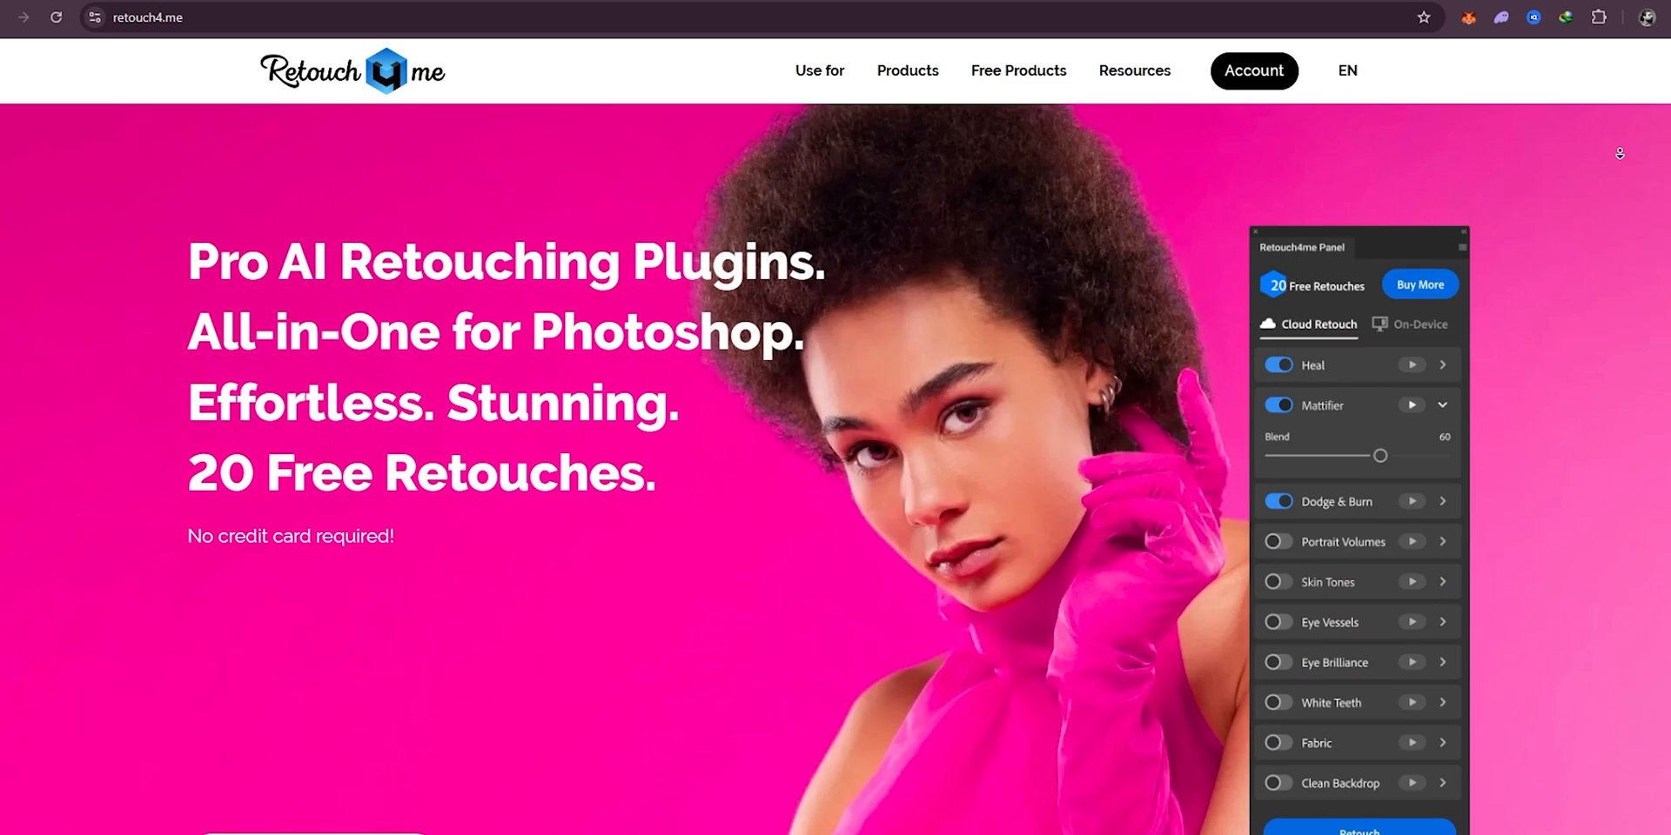
- Change the Camera Raw profile from Adobe Color to Adobe Neutral for a flatter starting look
scroll("down", 3)
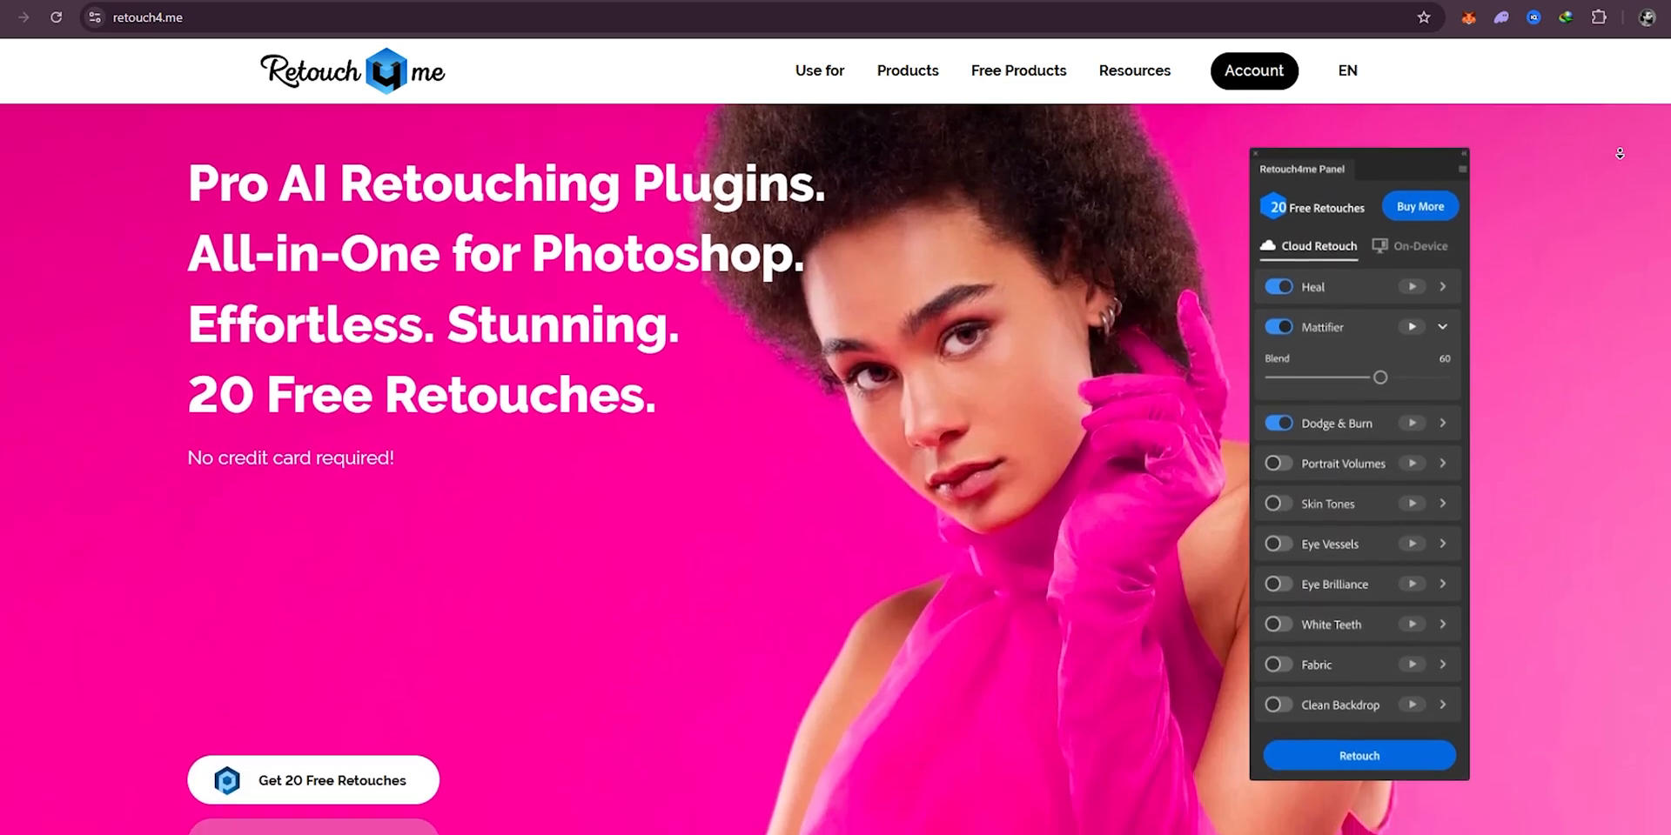
scroll("down", 3)
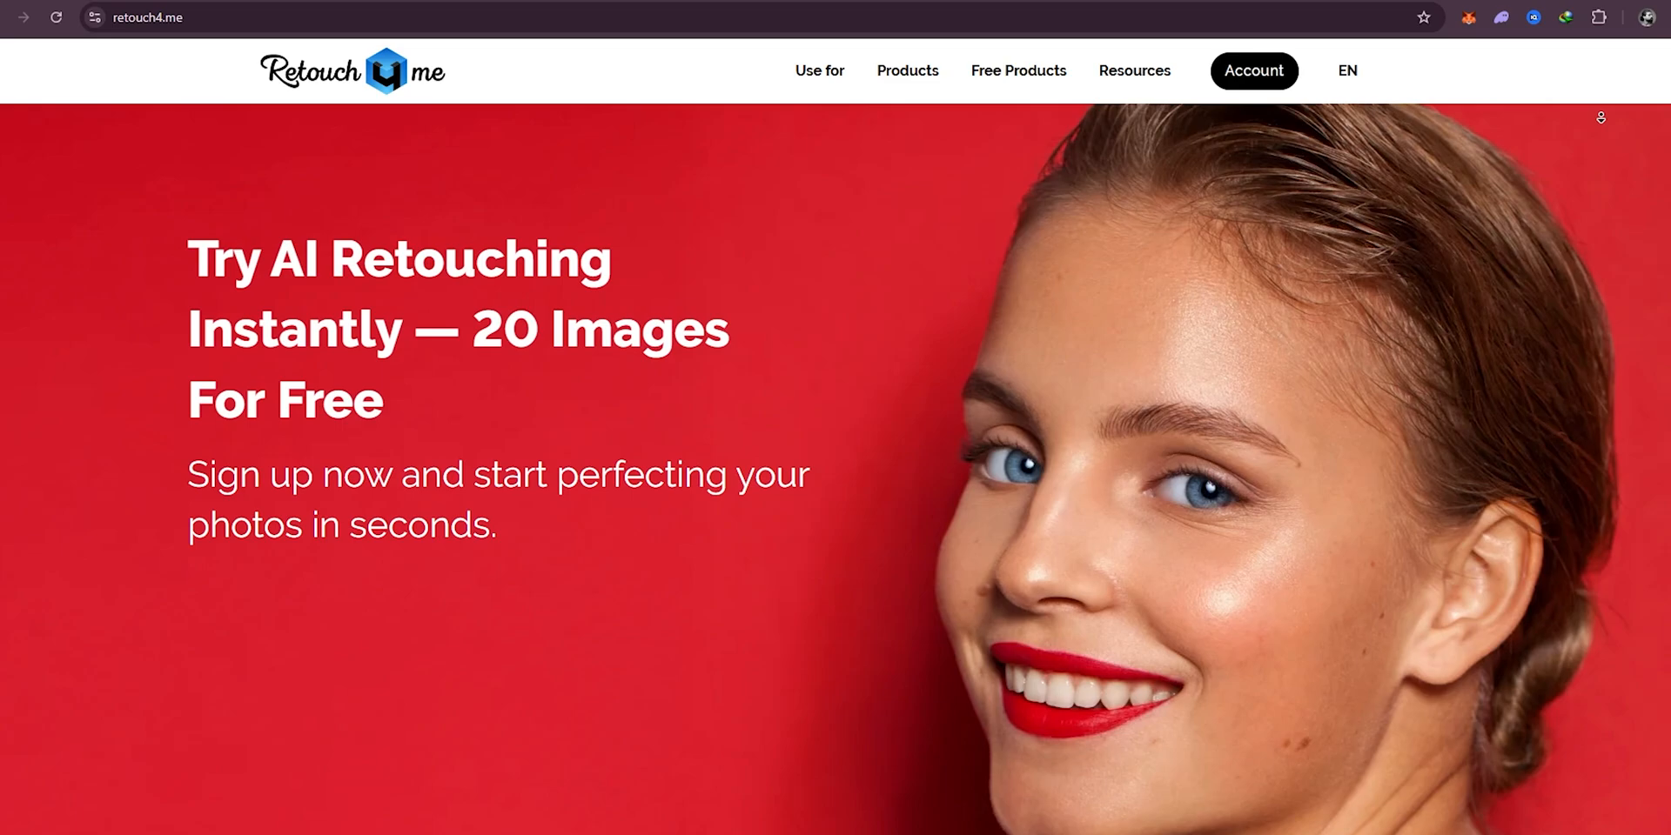
scroll("down", 3)
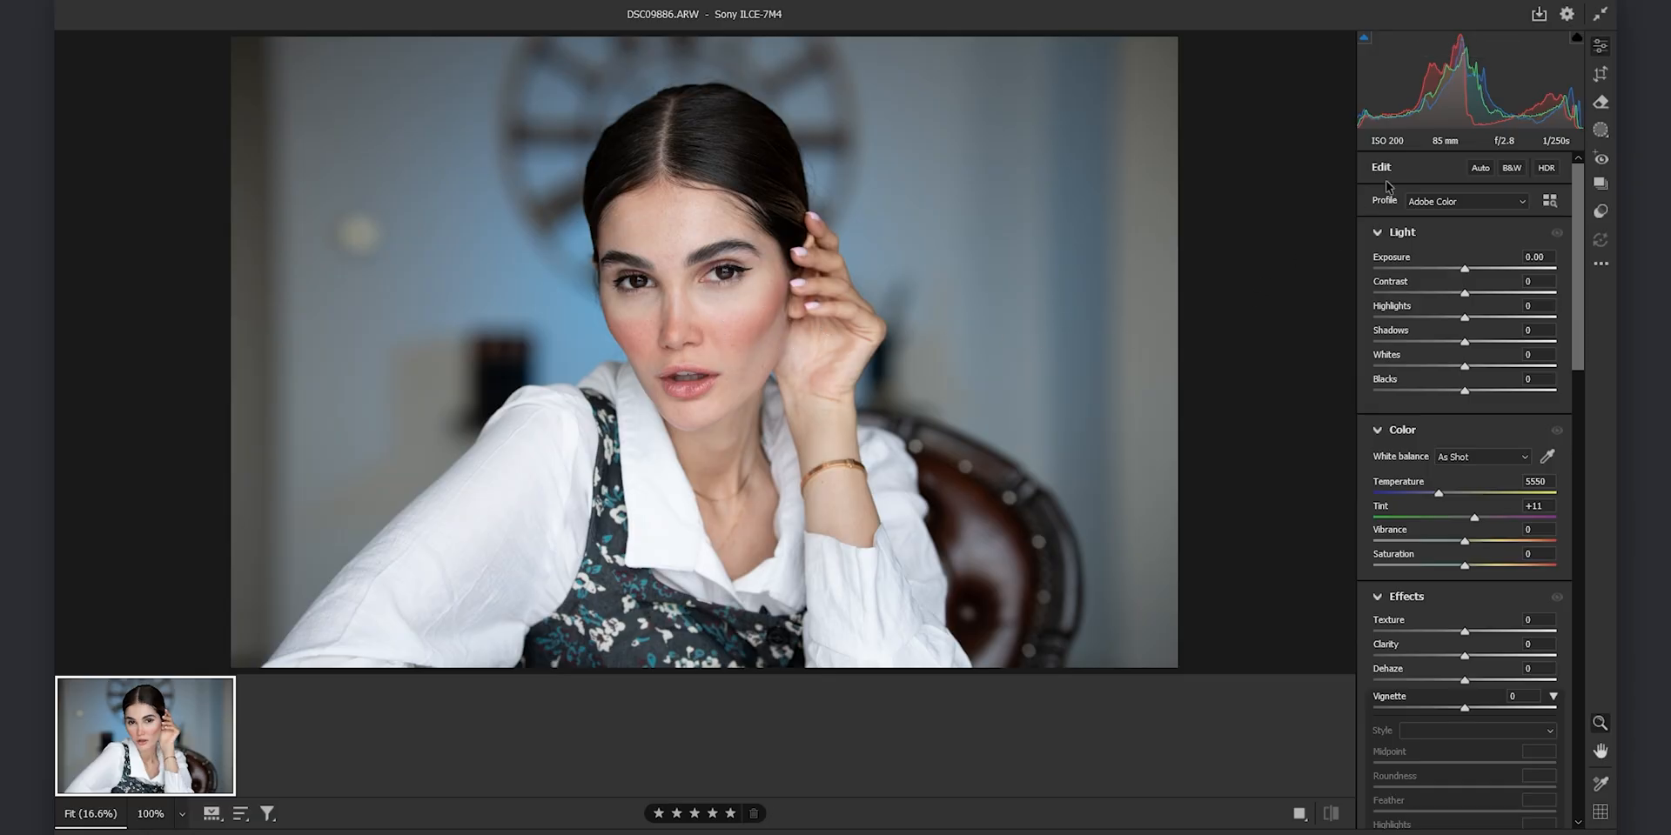
mouse_move(1447, 161)
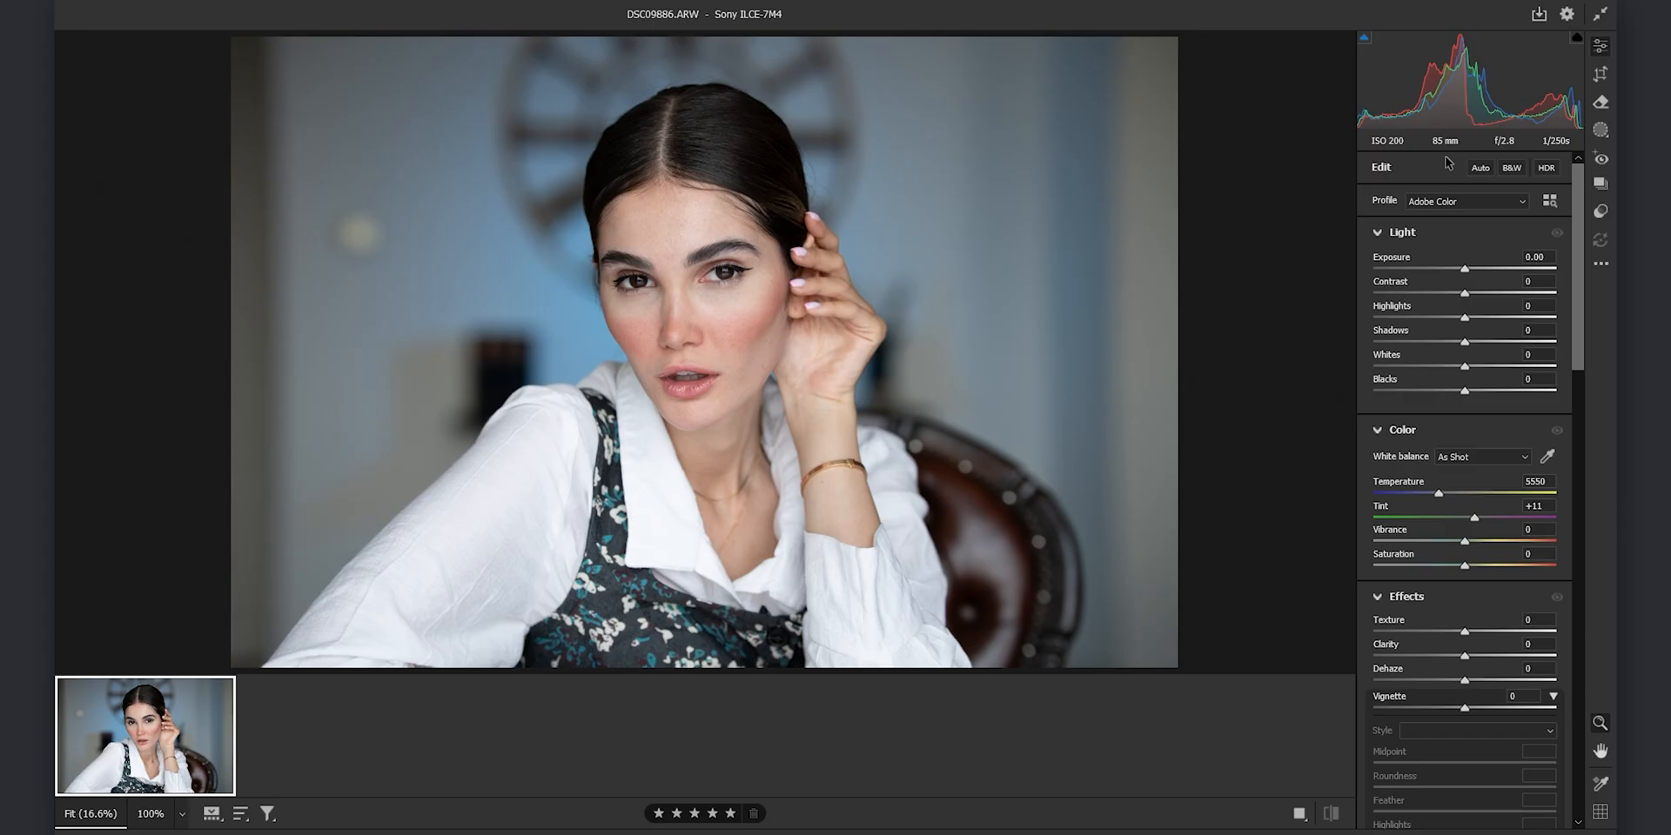
mouse_move(1428, 174)
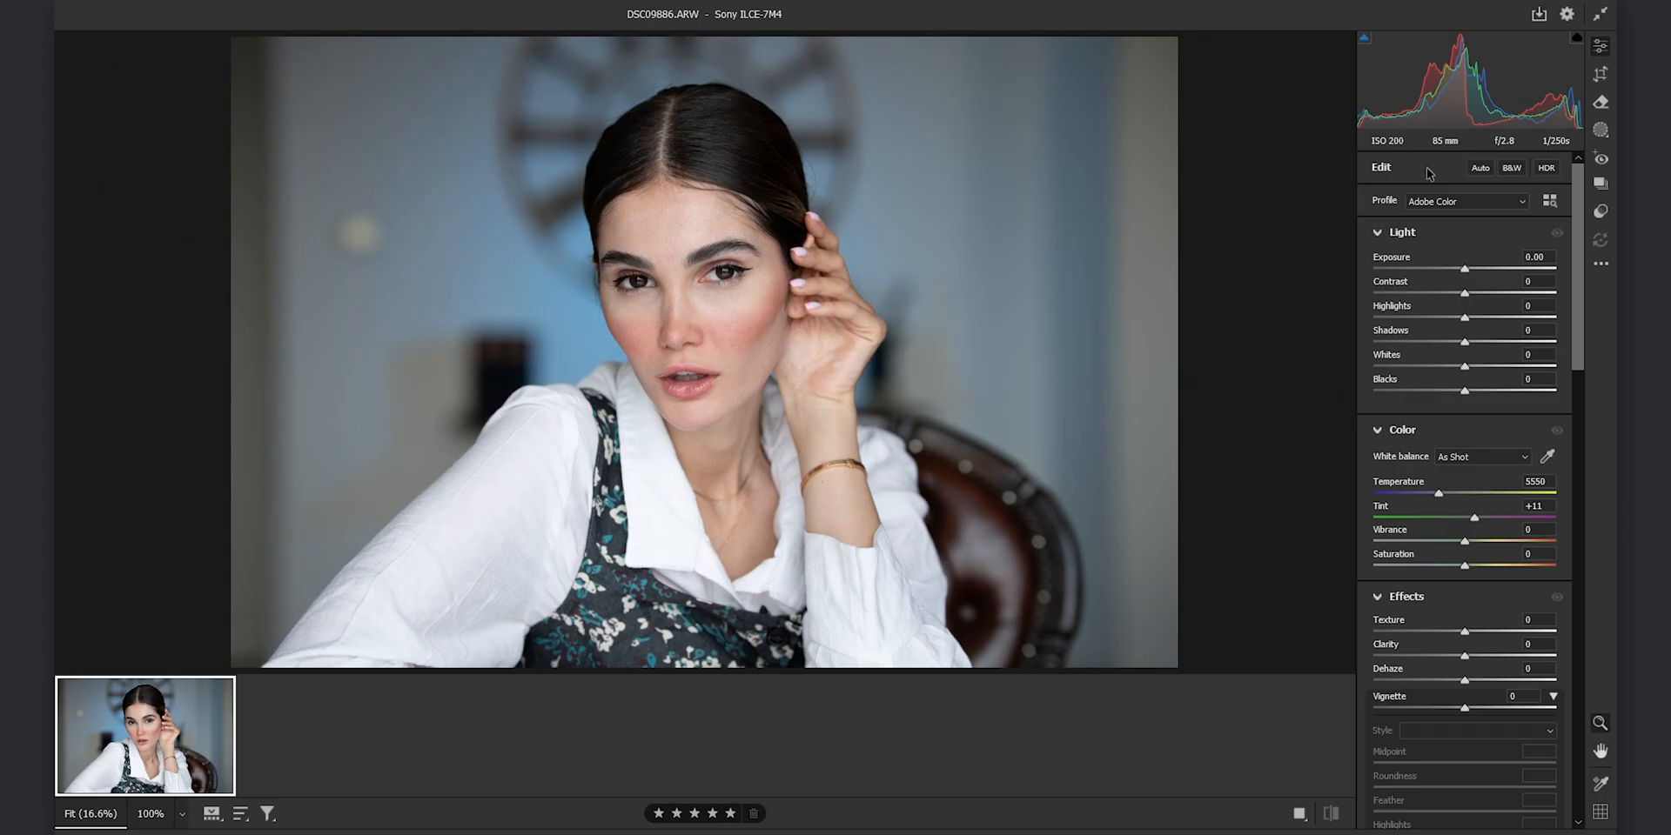
mouse_move(1440, 207)
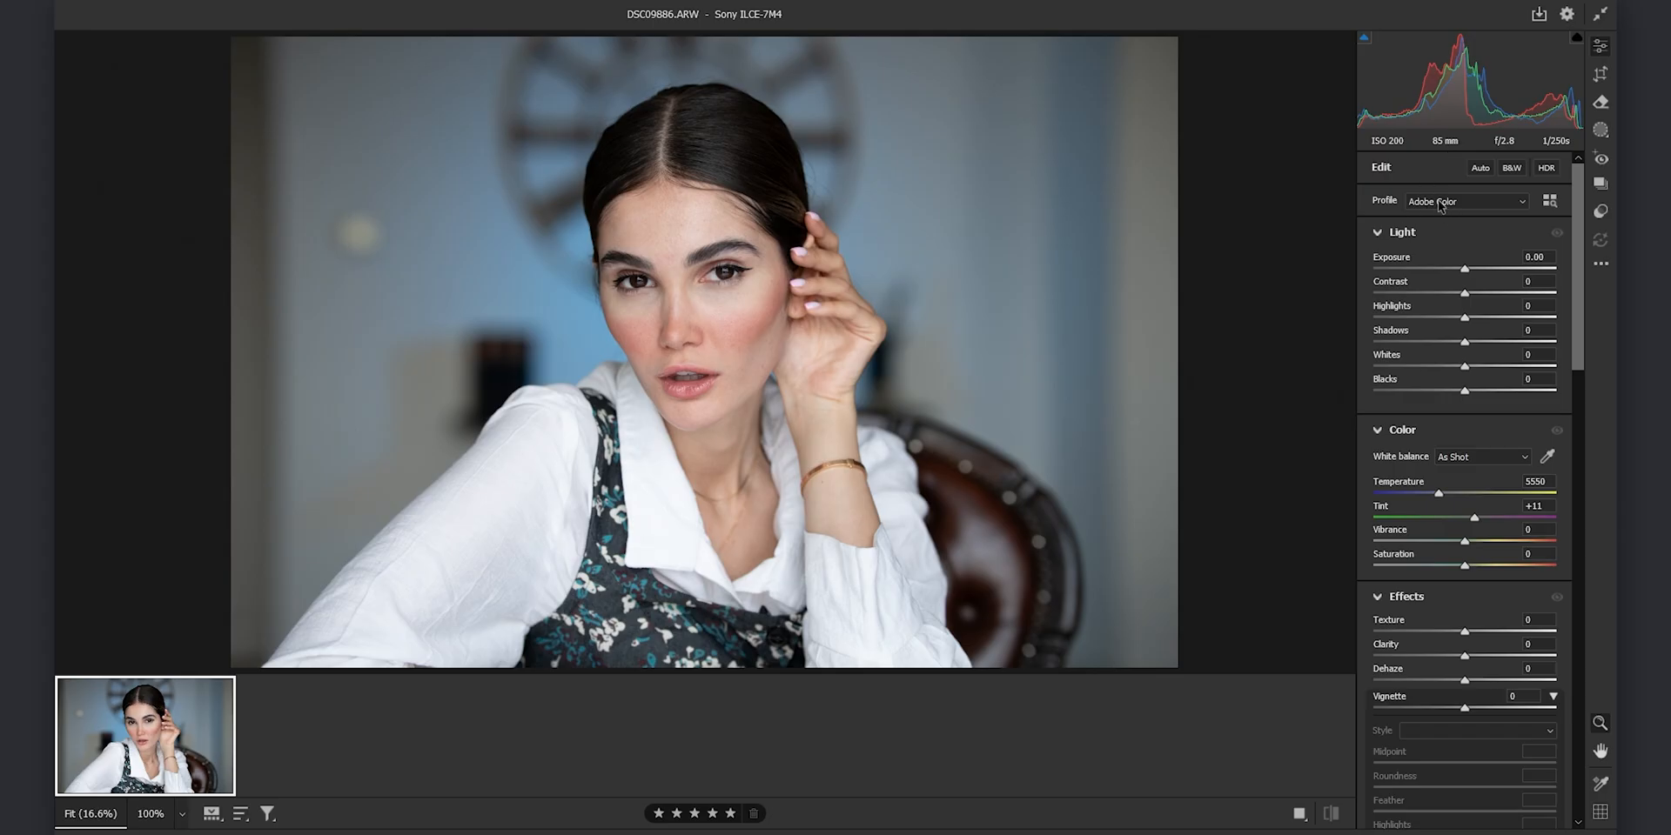
left_click(1465, 201)
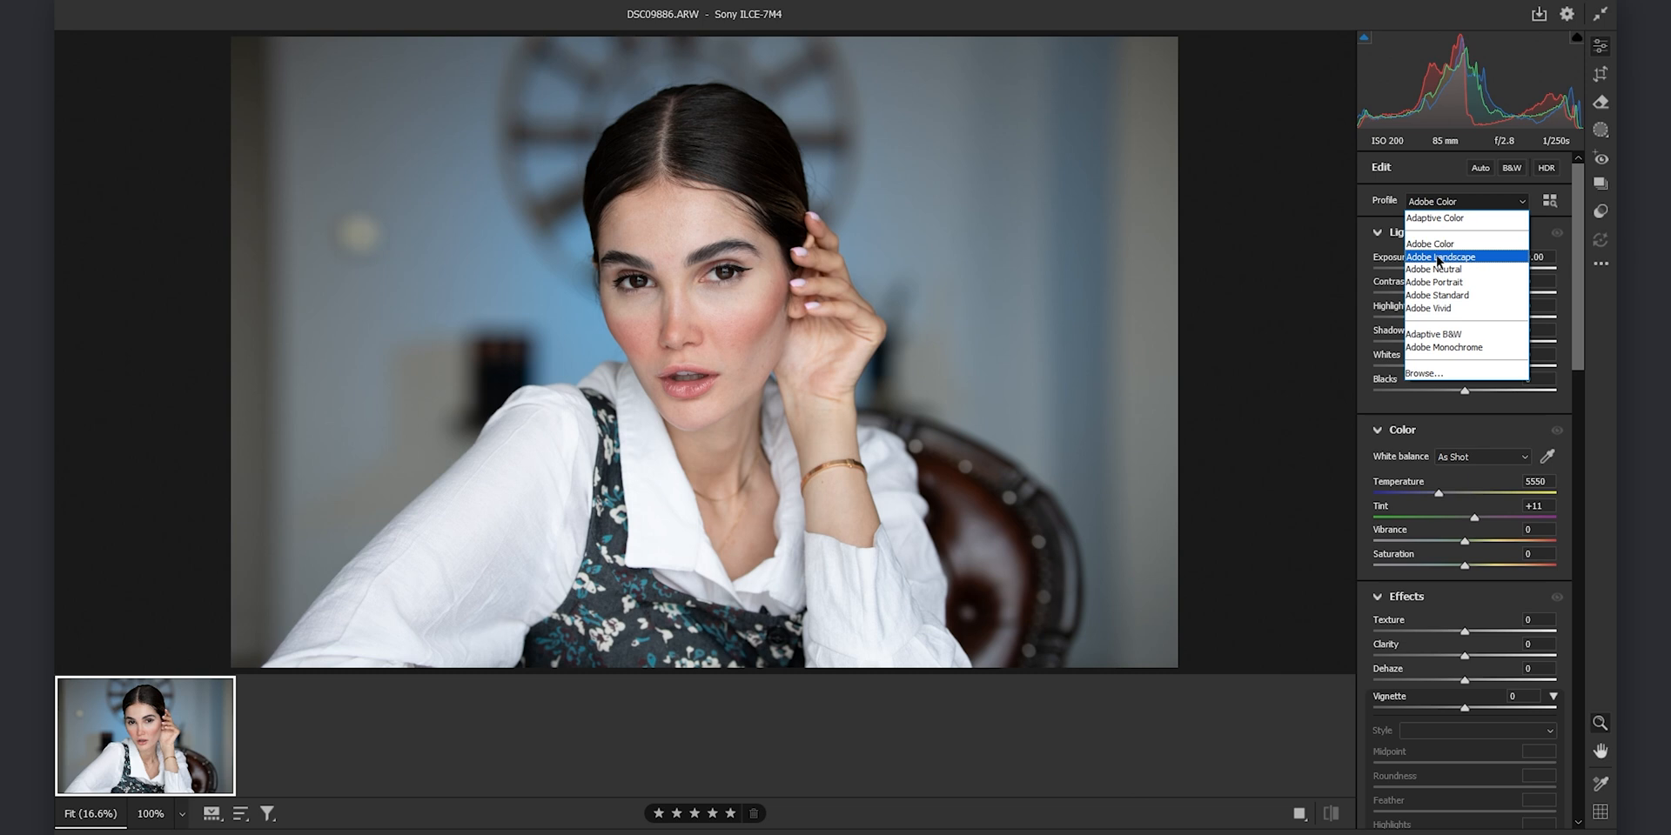
left_click(1435, 268)
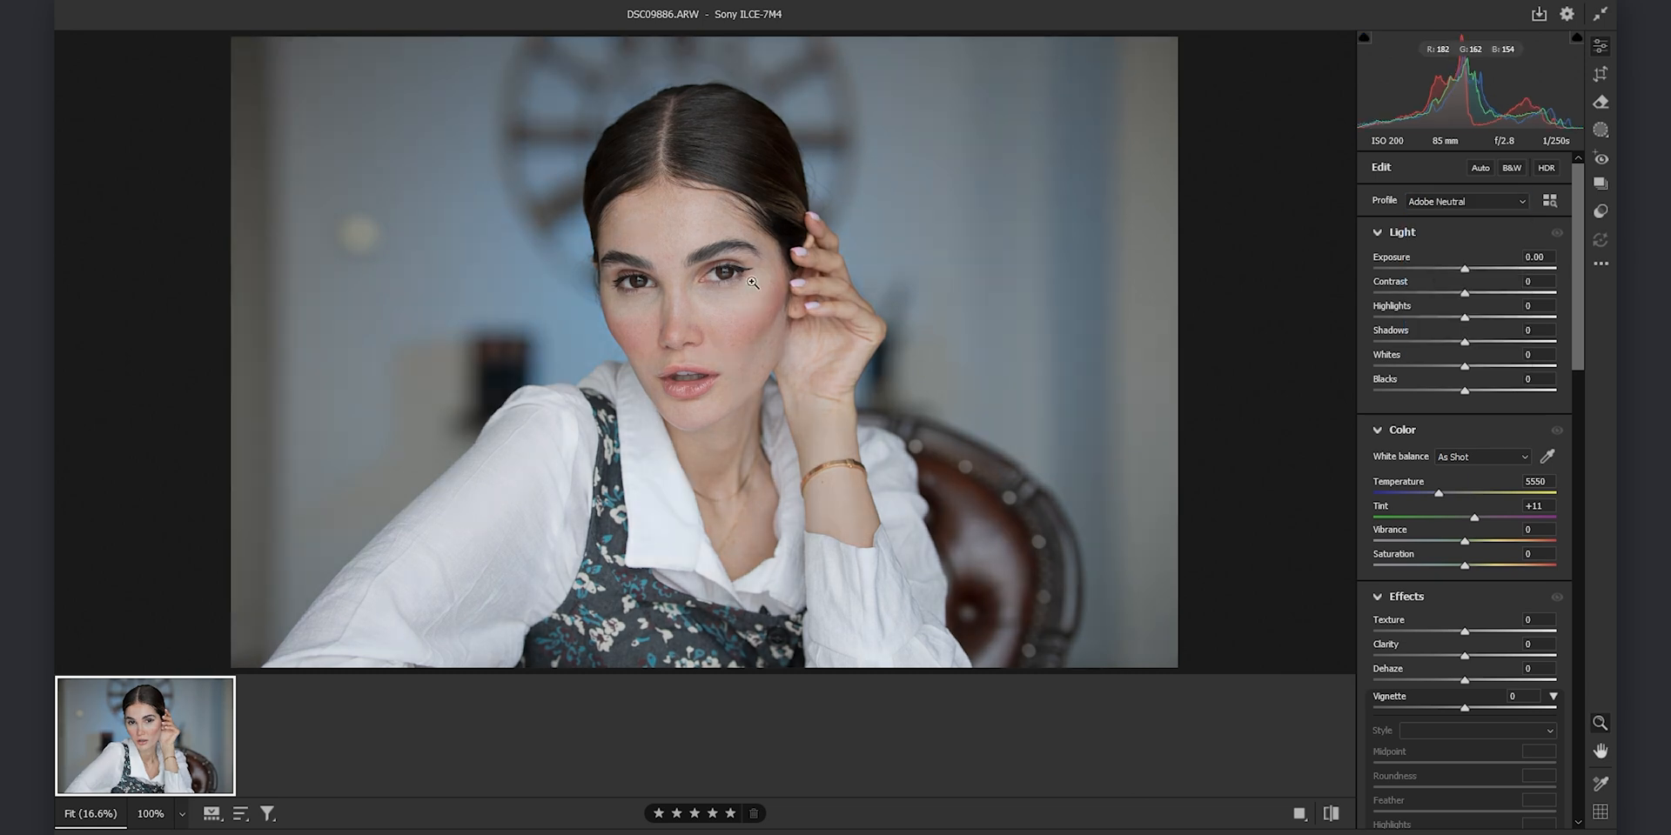
mouse_move(740, 290)
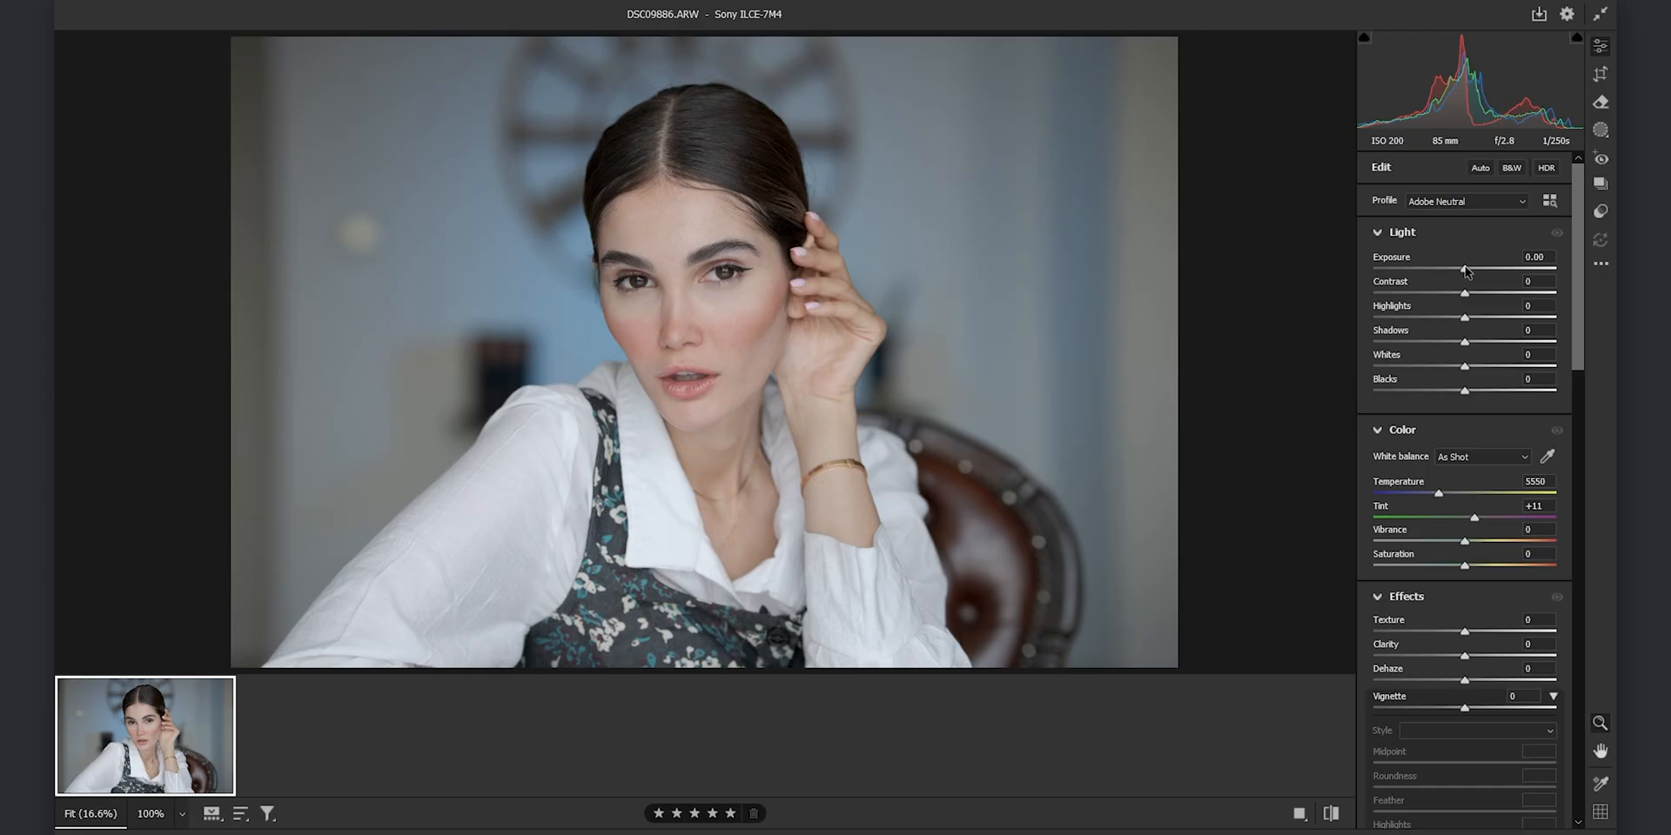
- Set Exposure to -0.15, Shadows to -20 and Blacks to -10 in the Light section
left_click_drag(1465, 269, 1461, 268)
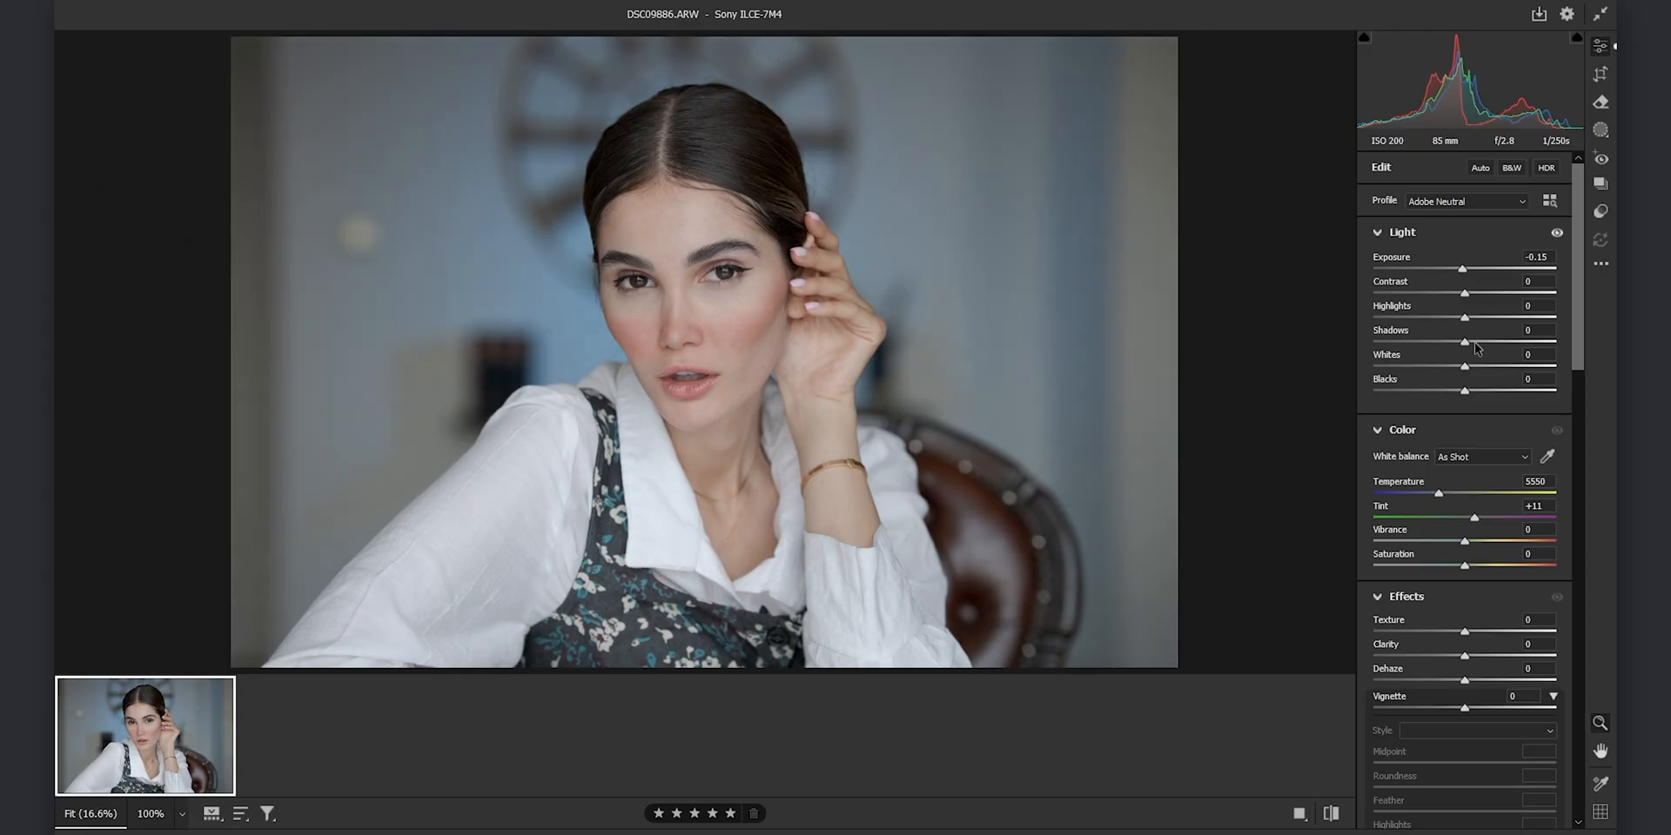
left_click_drag(1464, 341, 1447, 341)
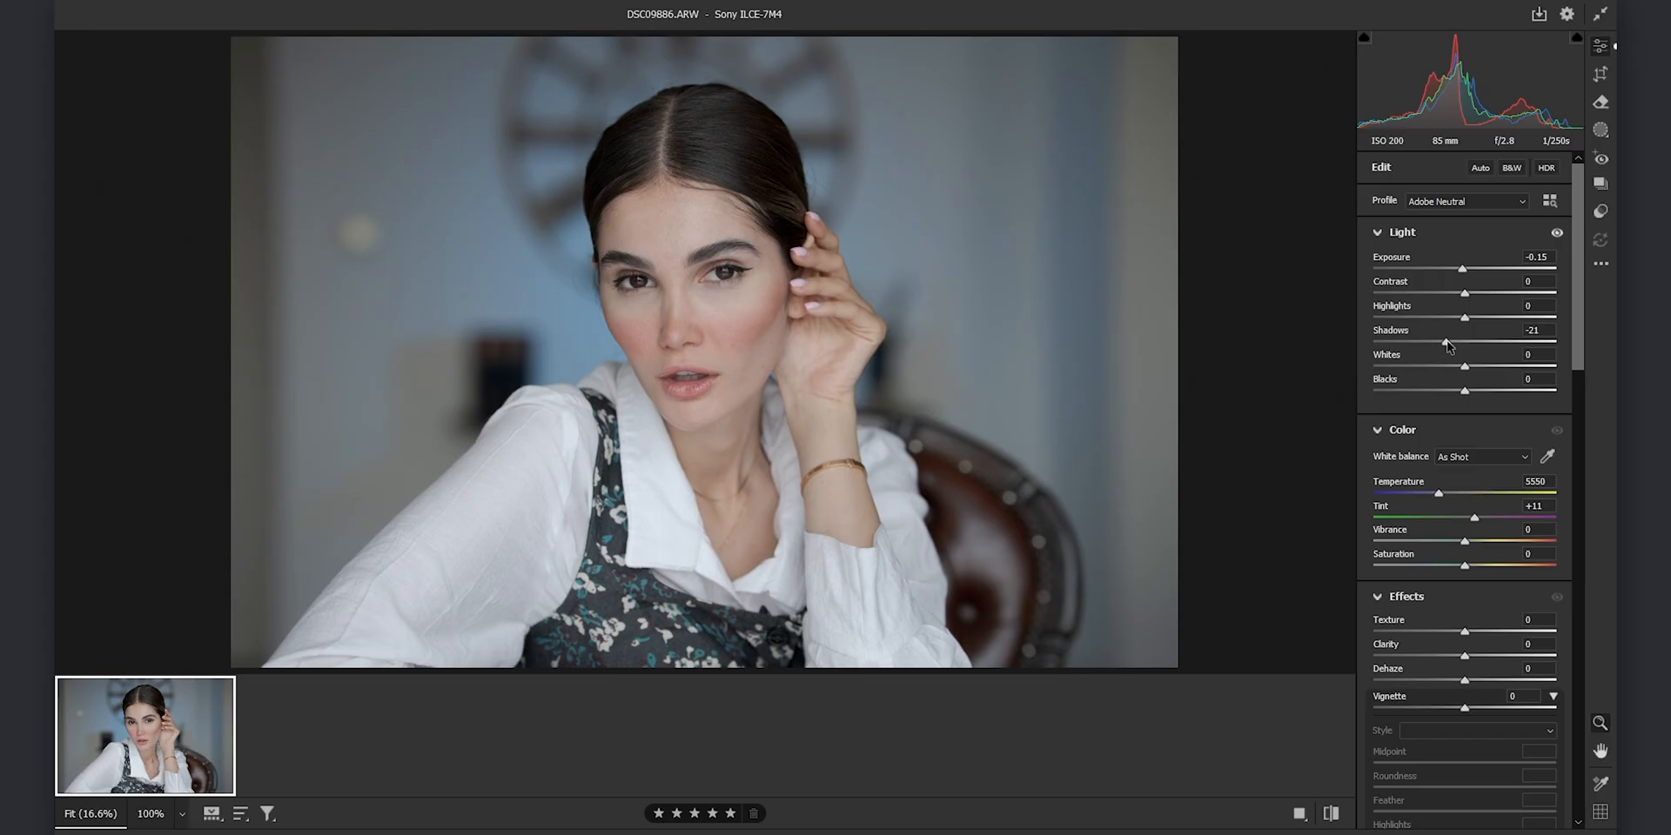
left_click_drag(1465, 341, 1470, 342)
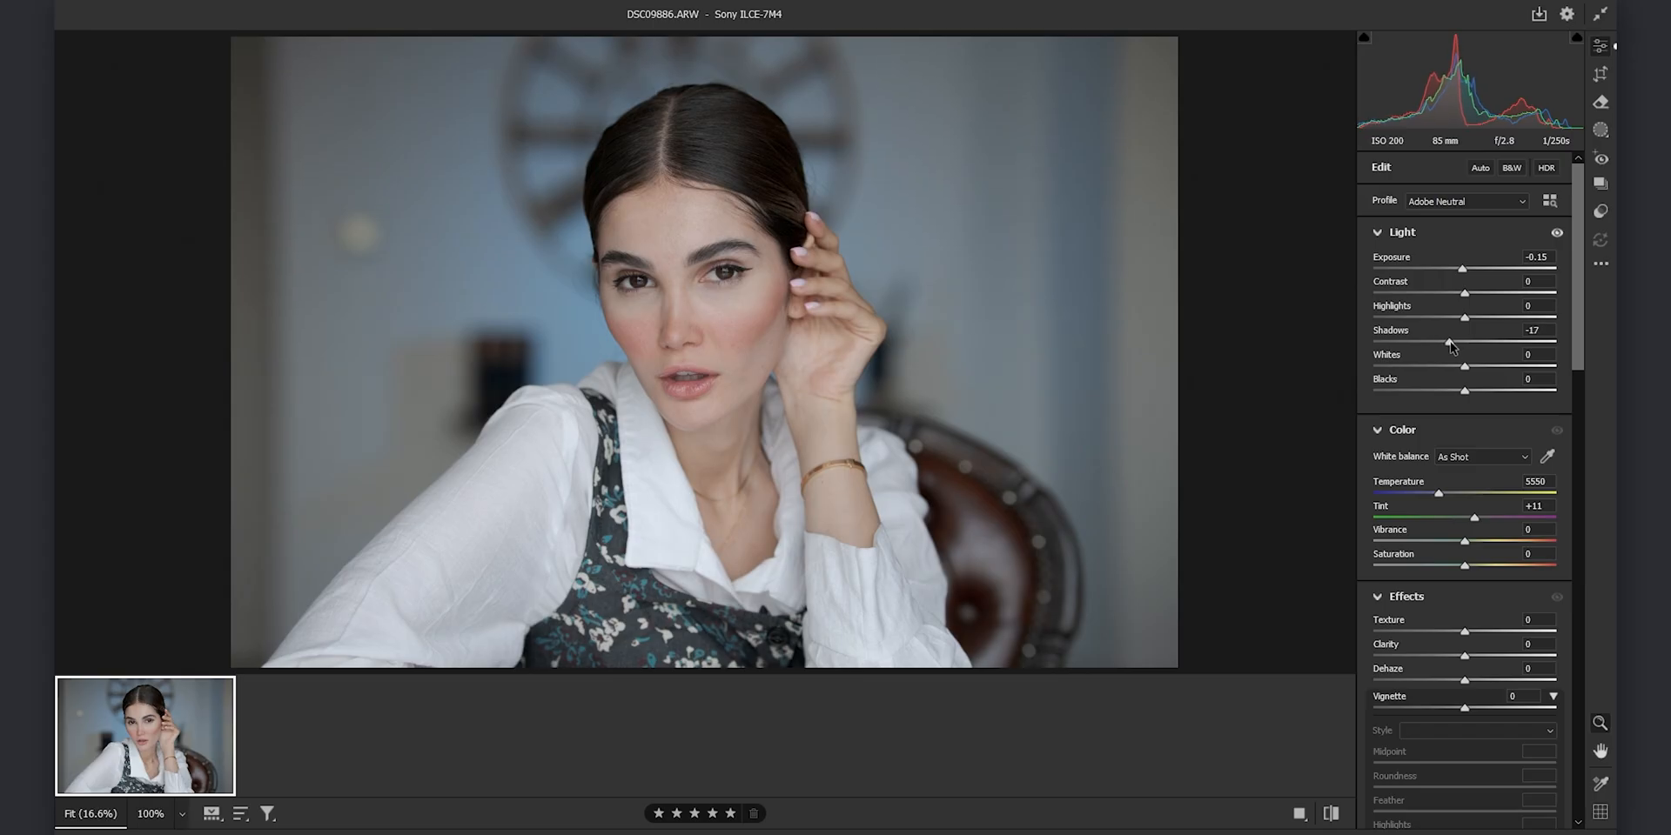
left_click_drag(1465, 341, 1449, 341)
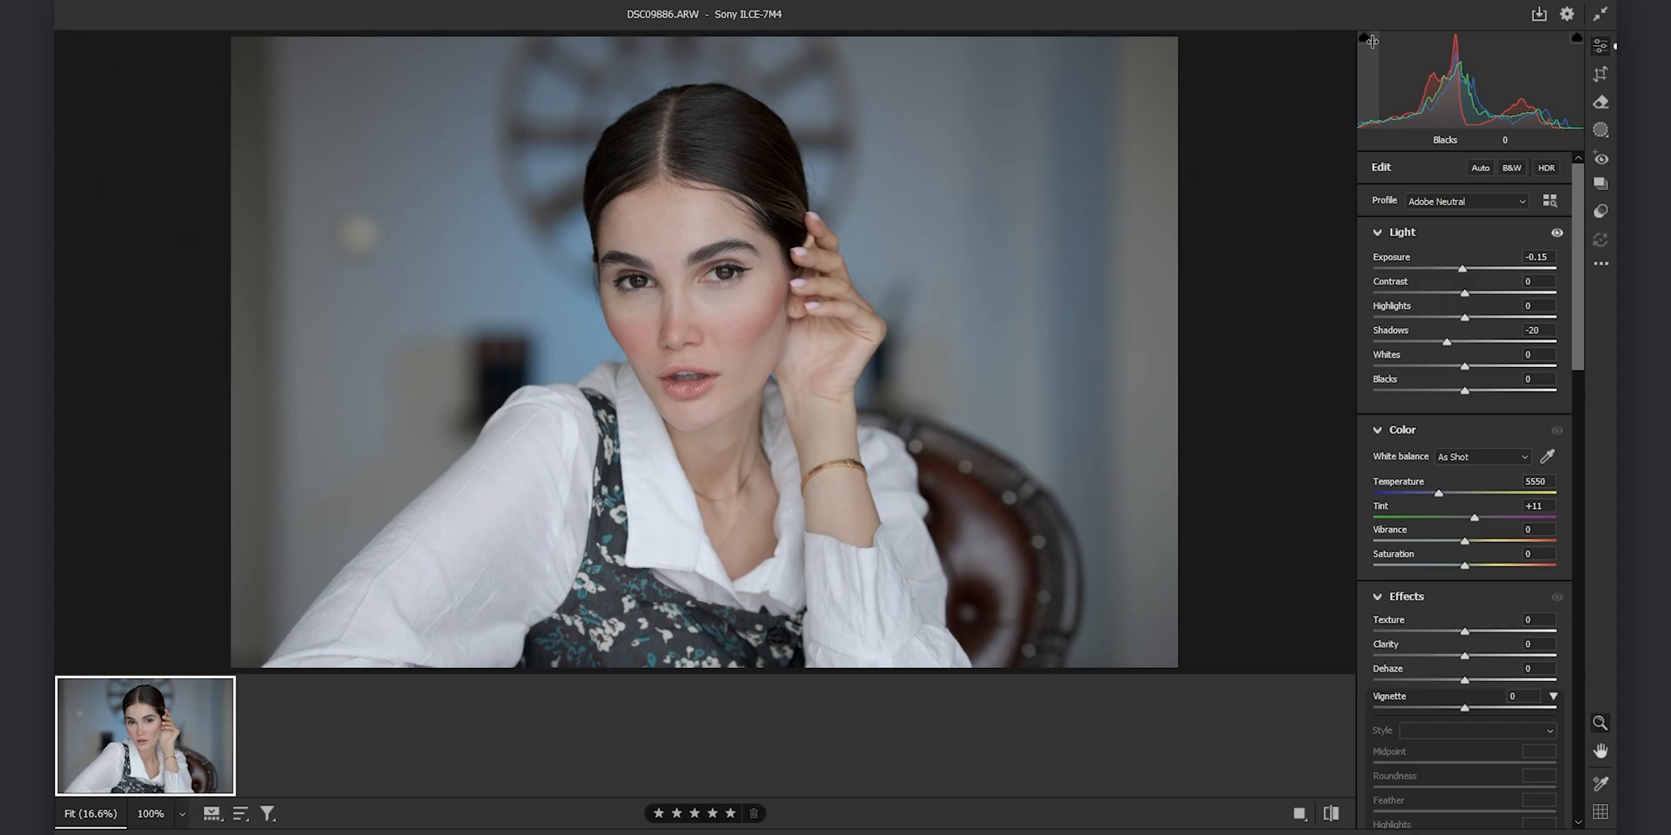
left_click_drag(1465, 391, 1461, 391)
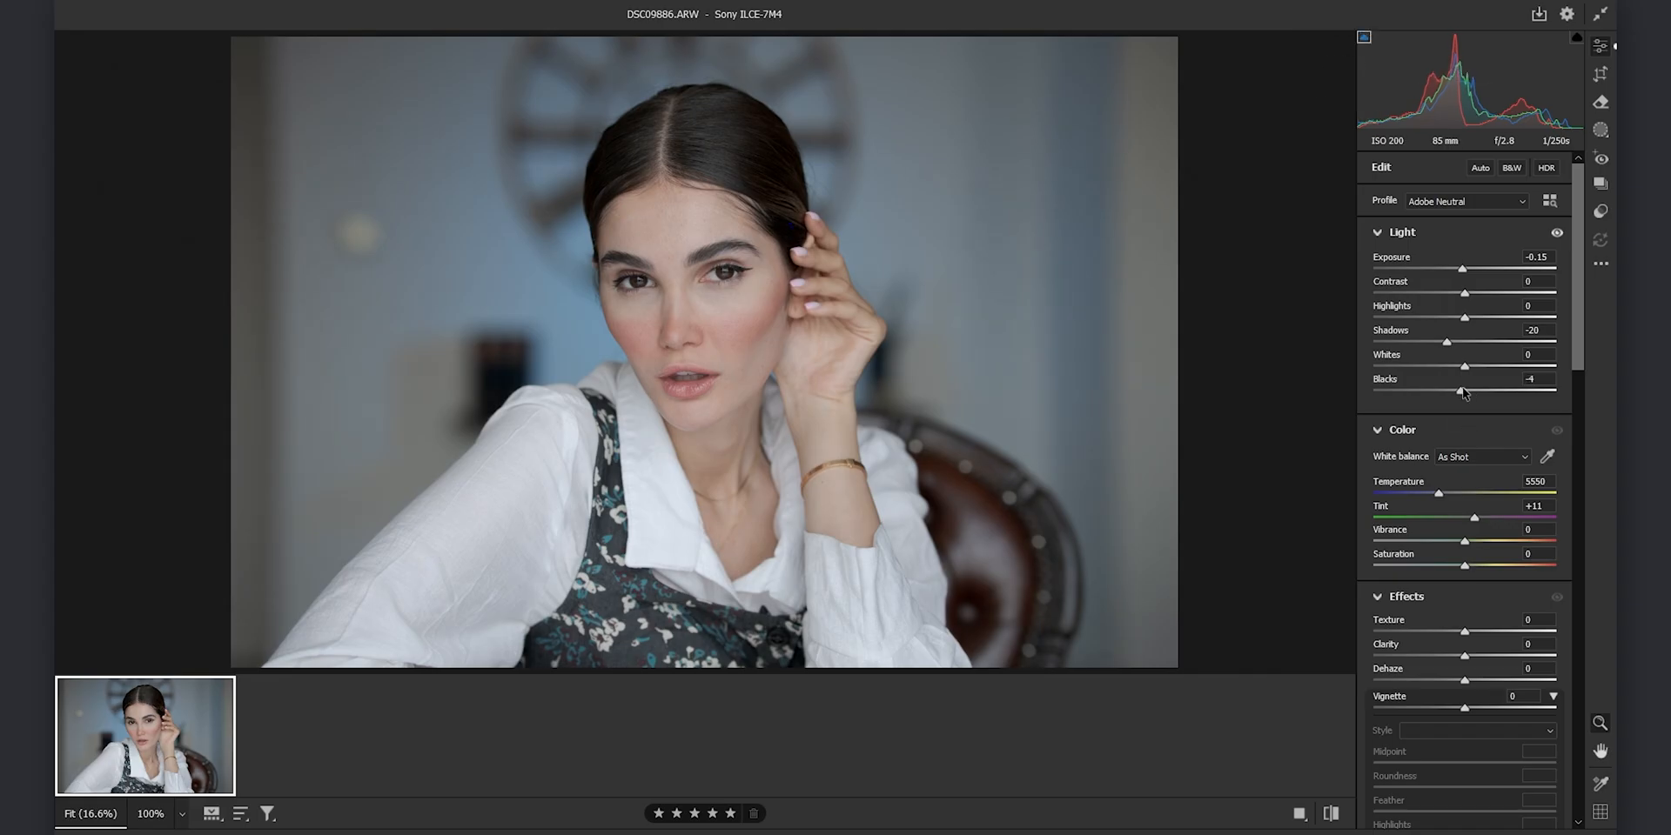
left_click_drag(1463, 390, 1453, 390)
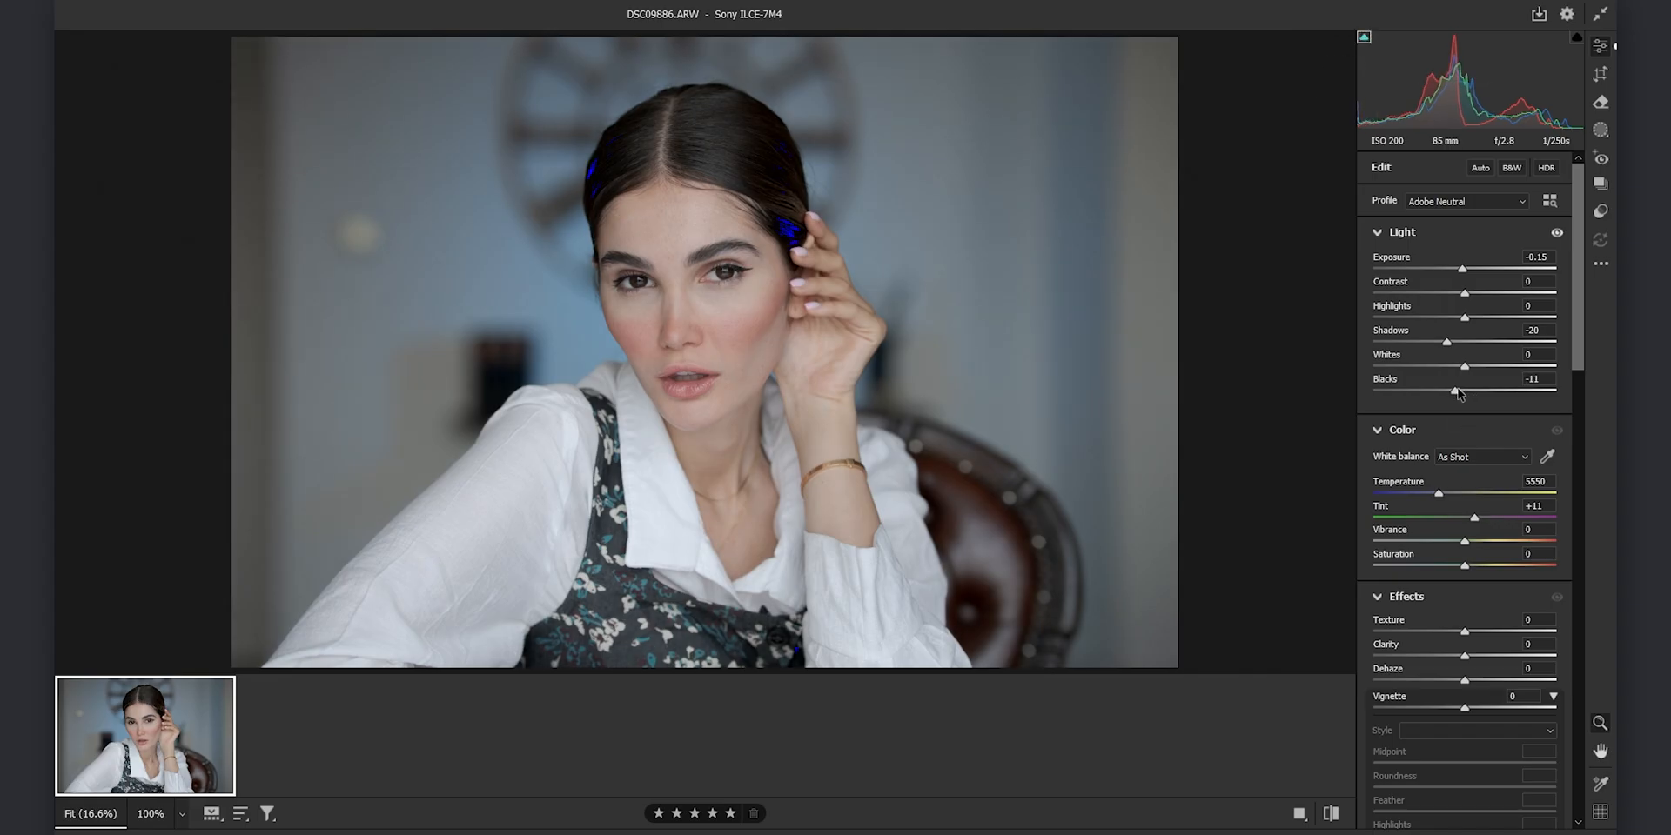
left_click_drag(1454, 391, 1456, 391)
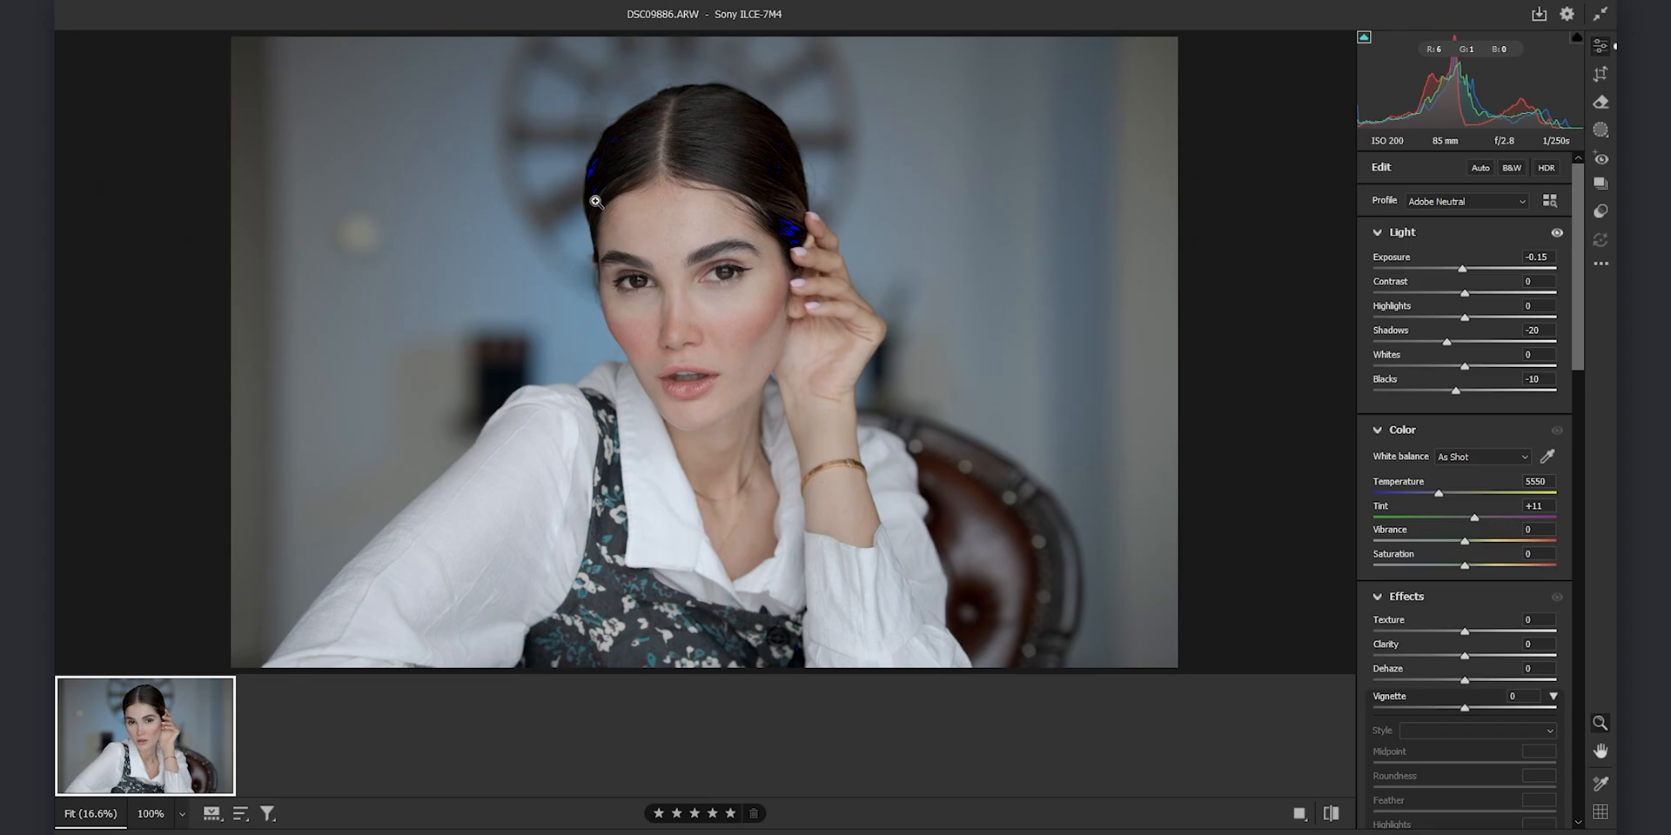
mouse_move(1247, 452)
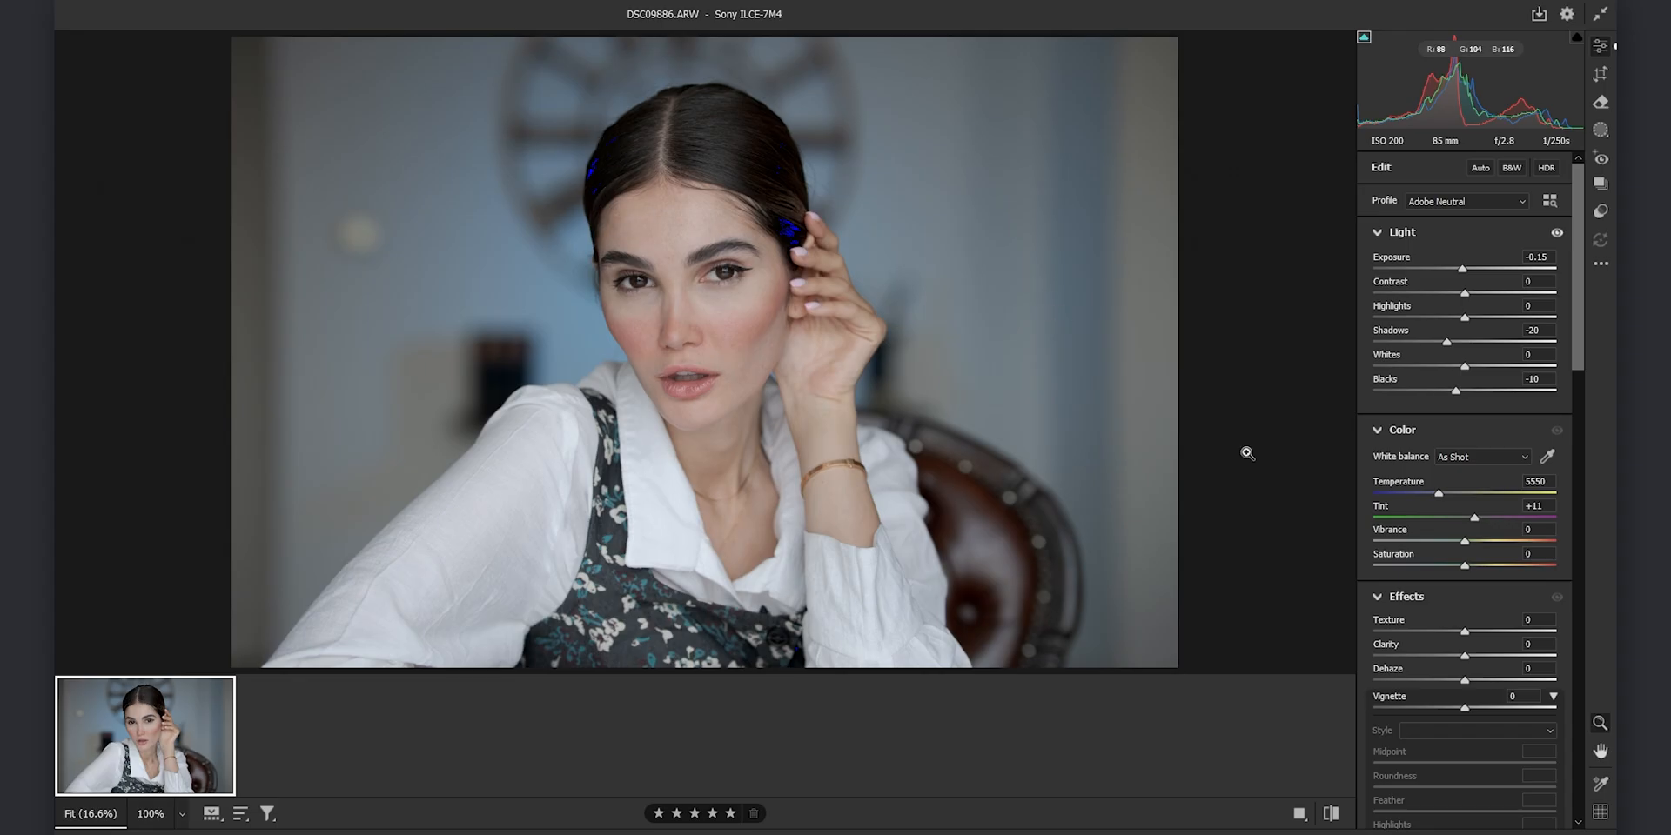
mouse_move(1442, 498)
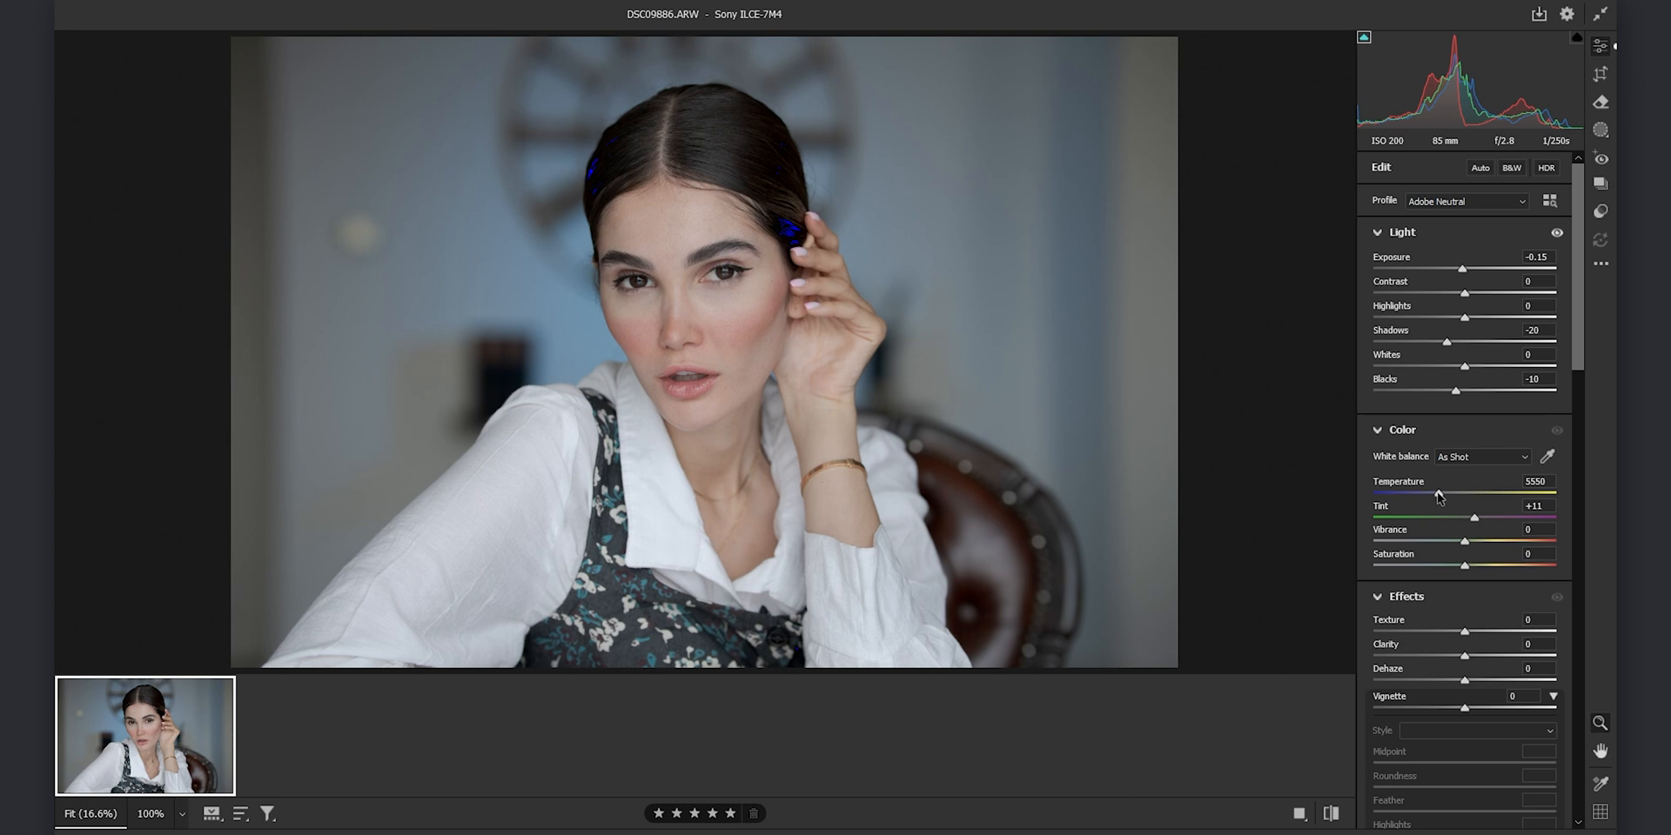
- Warm the white balance to Temperature 5850, Tint +22 and raise Saturation to +18
left_click_drag(1425, 494, 1441, 494)
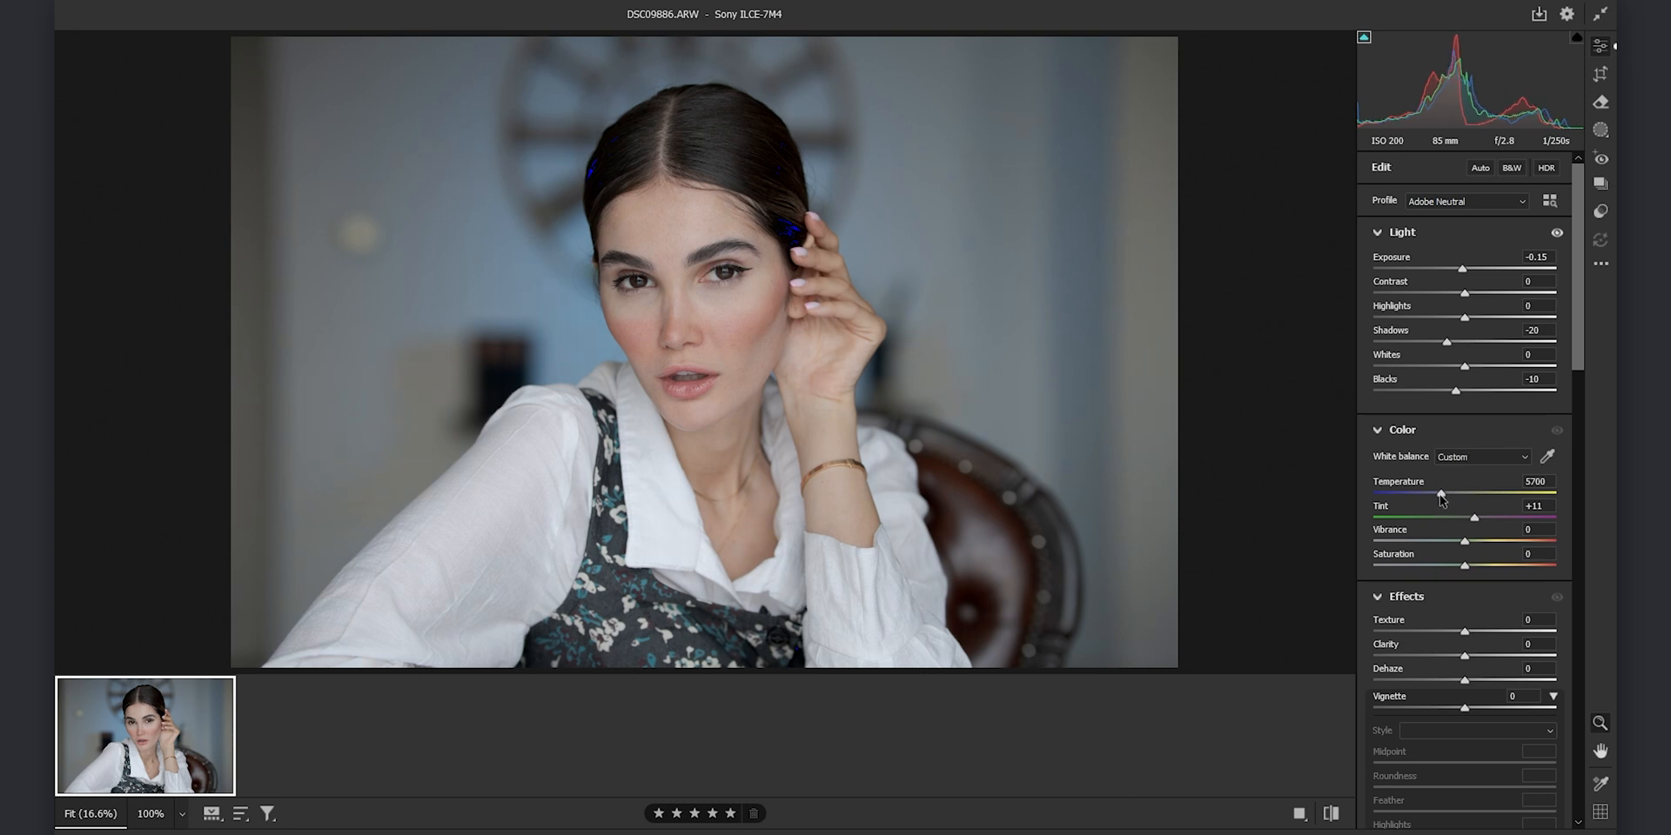
left_click_drag(1442, 493, 1446, 494)
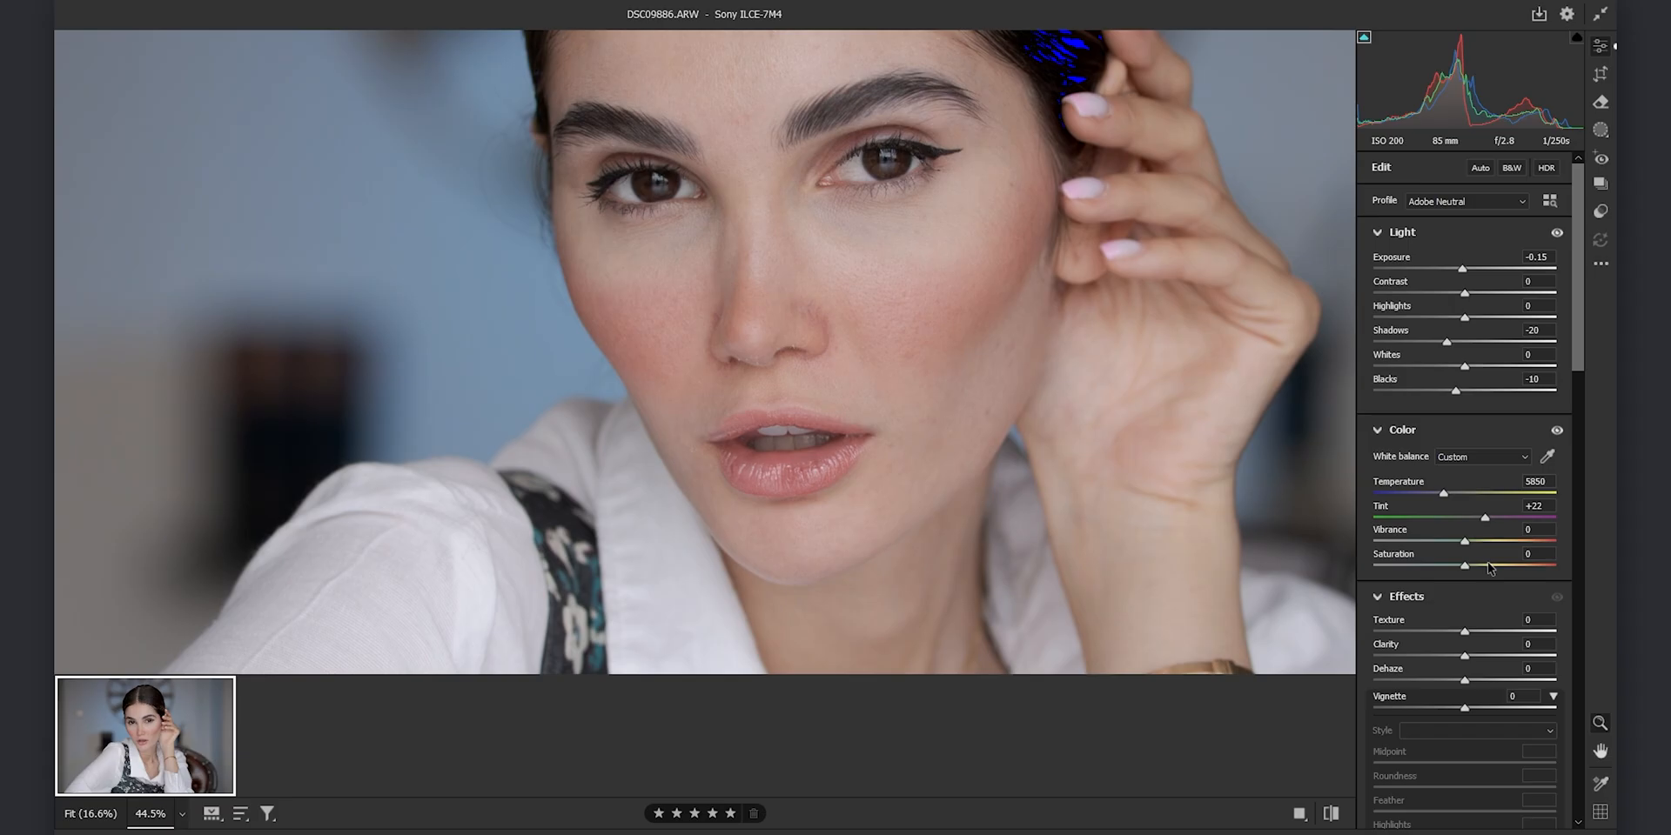
left_click_drag(1463, 565, 1483, 566)
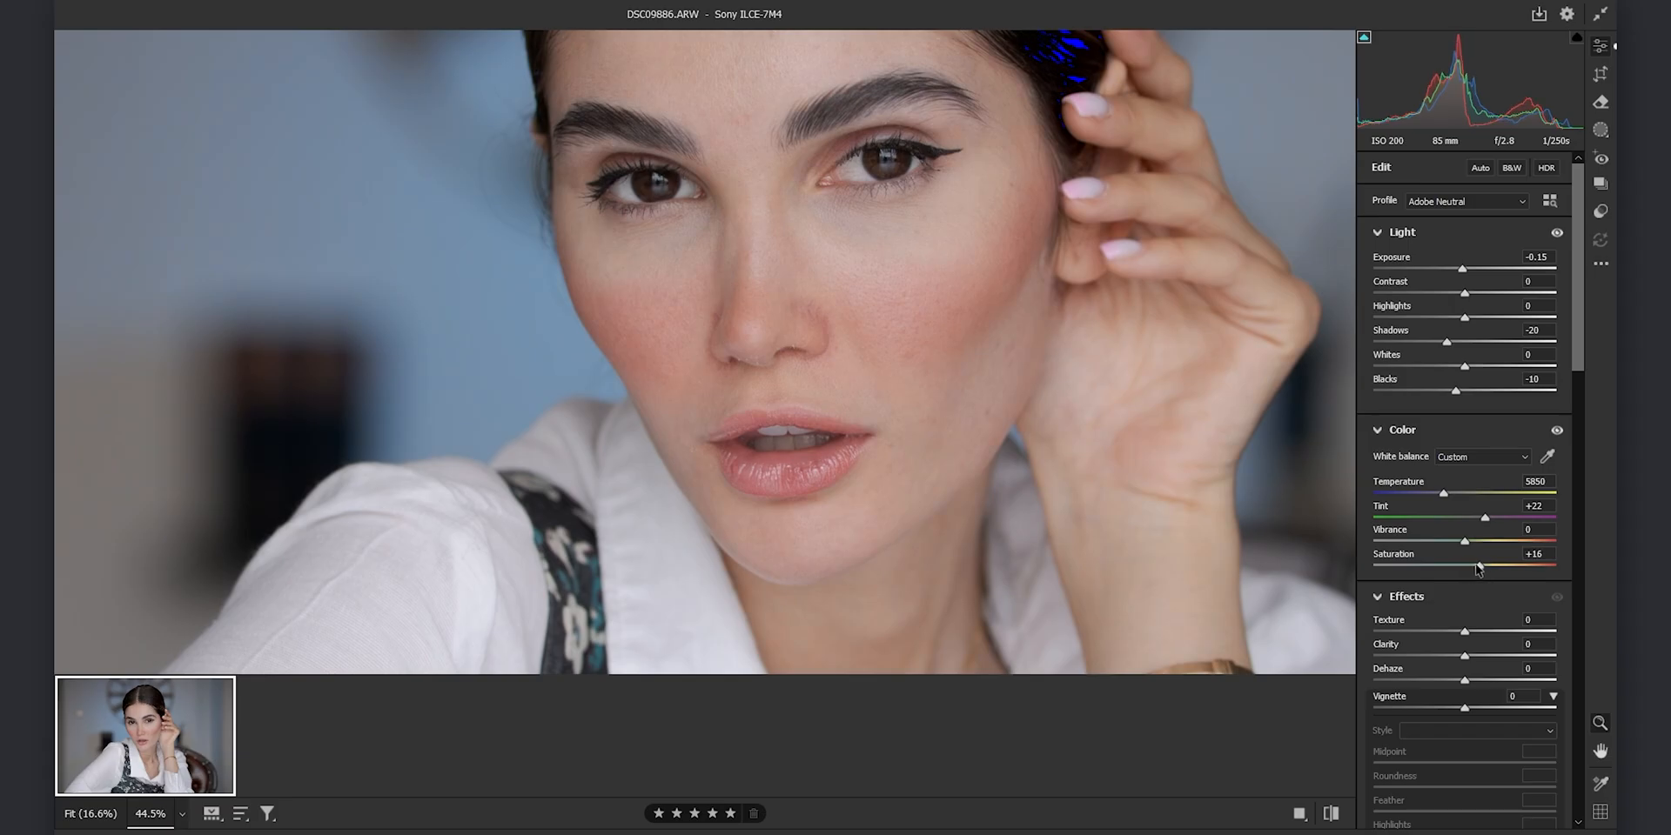
left_click_drag(1465, 565, 1481, 566)
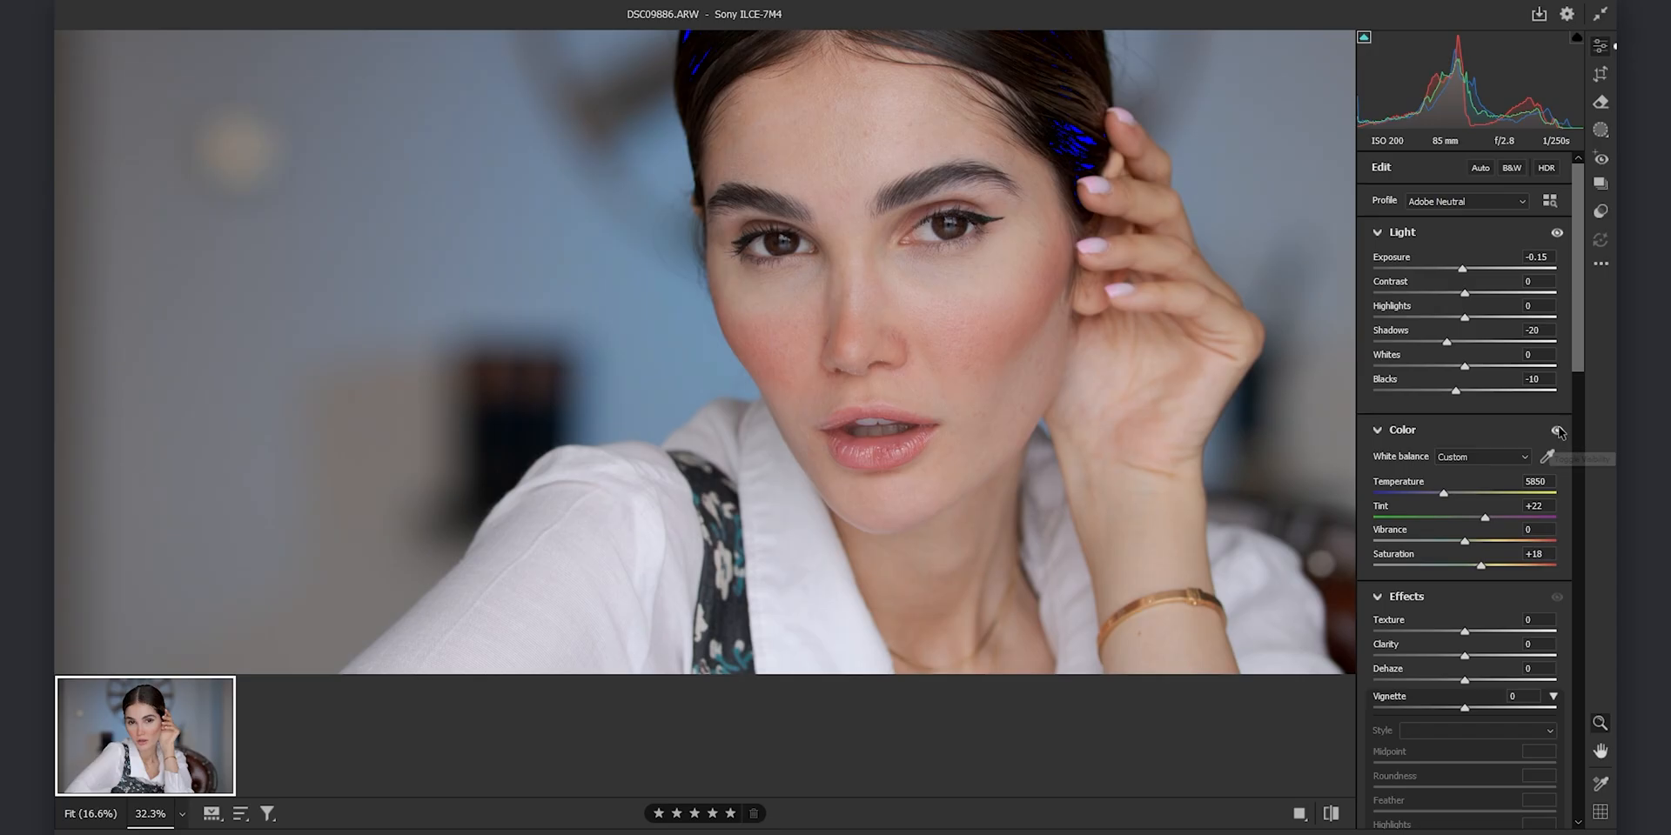
mouse_move(1557, 432)
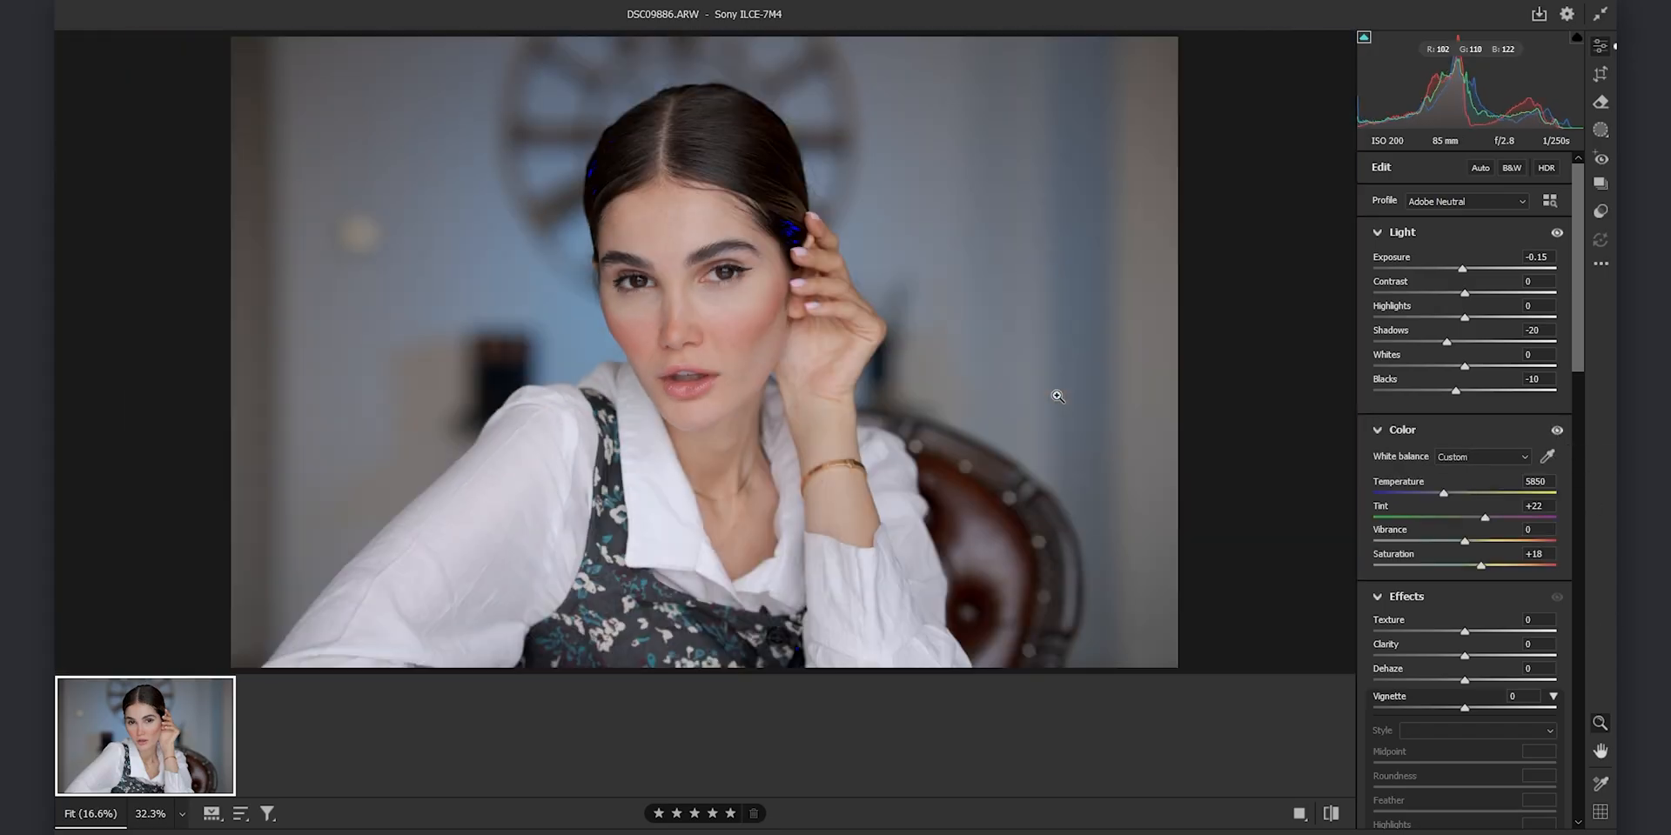
- Add a subtle dark vignette around the portrait's edges
left_click_drag(1463, 707, 1454, 707)
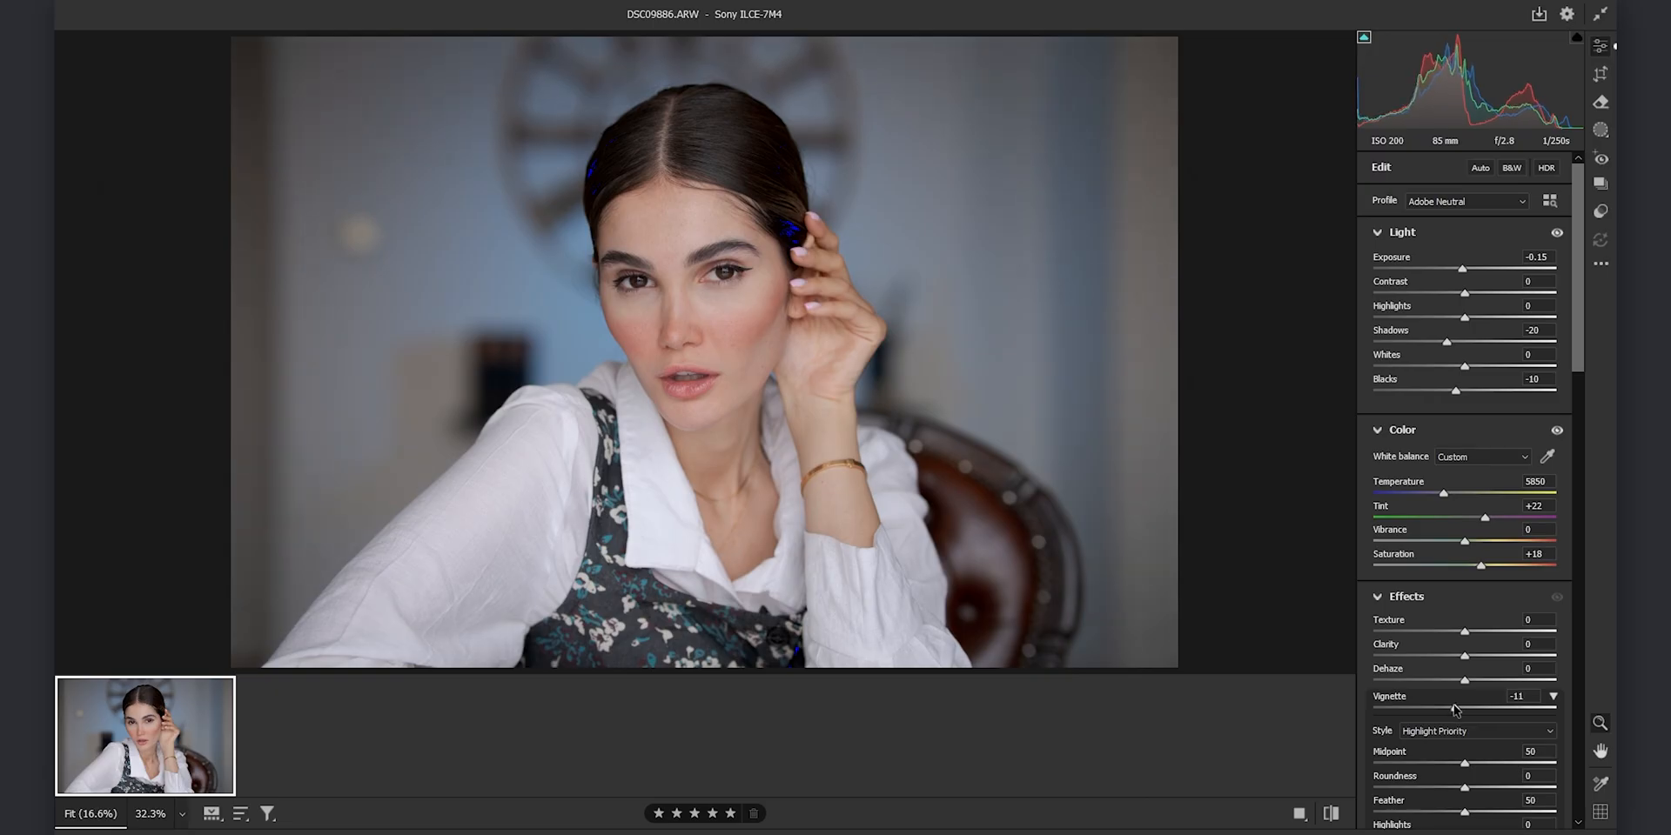
scroll("down", 3)
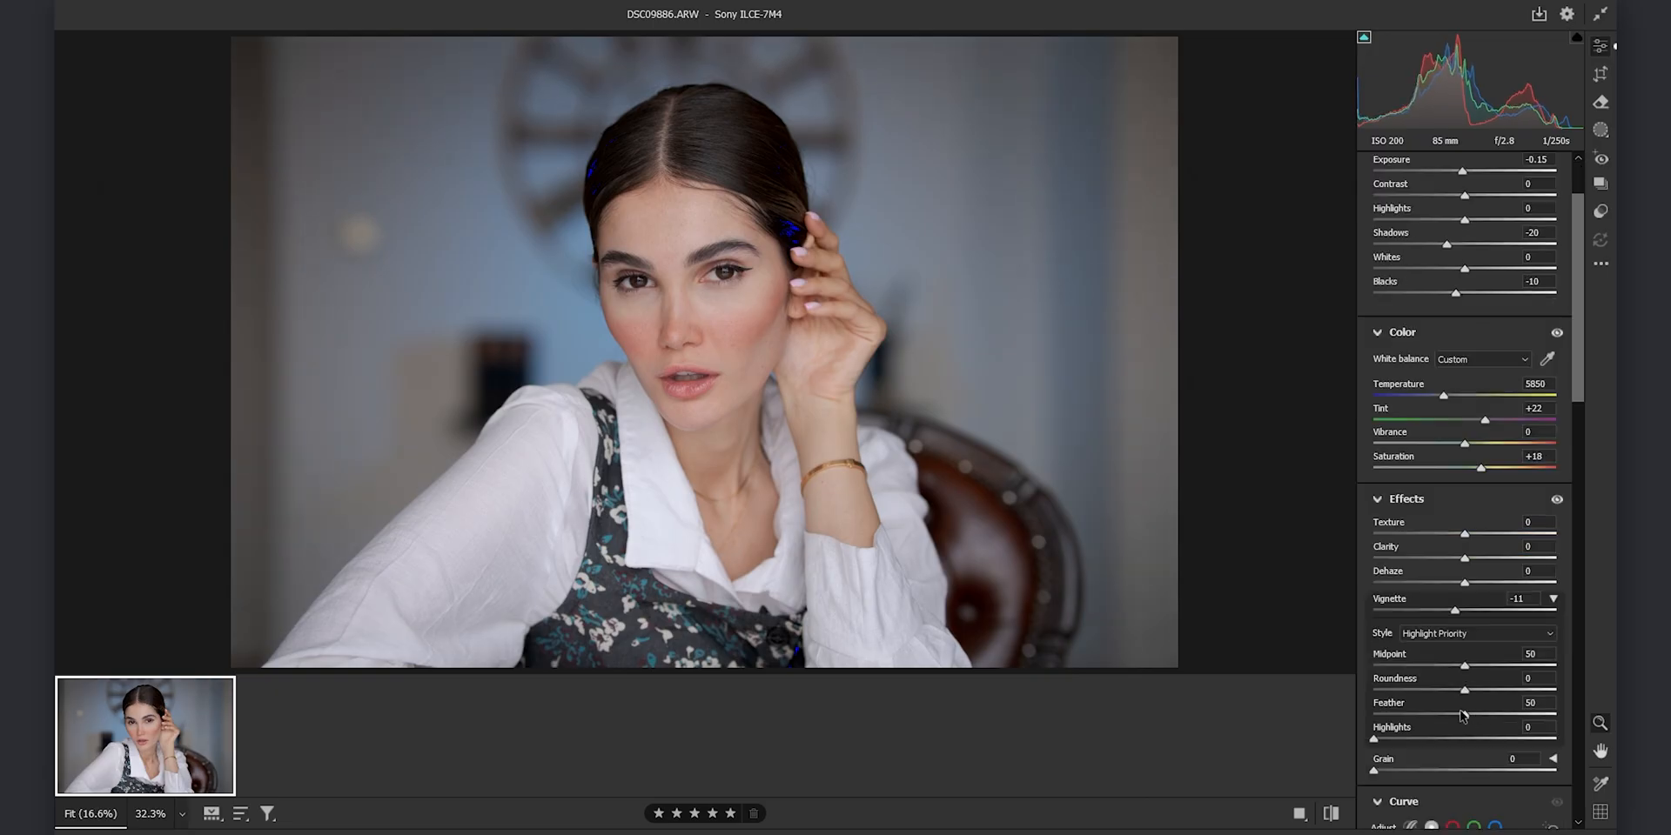
scroll("down", 3)
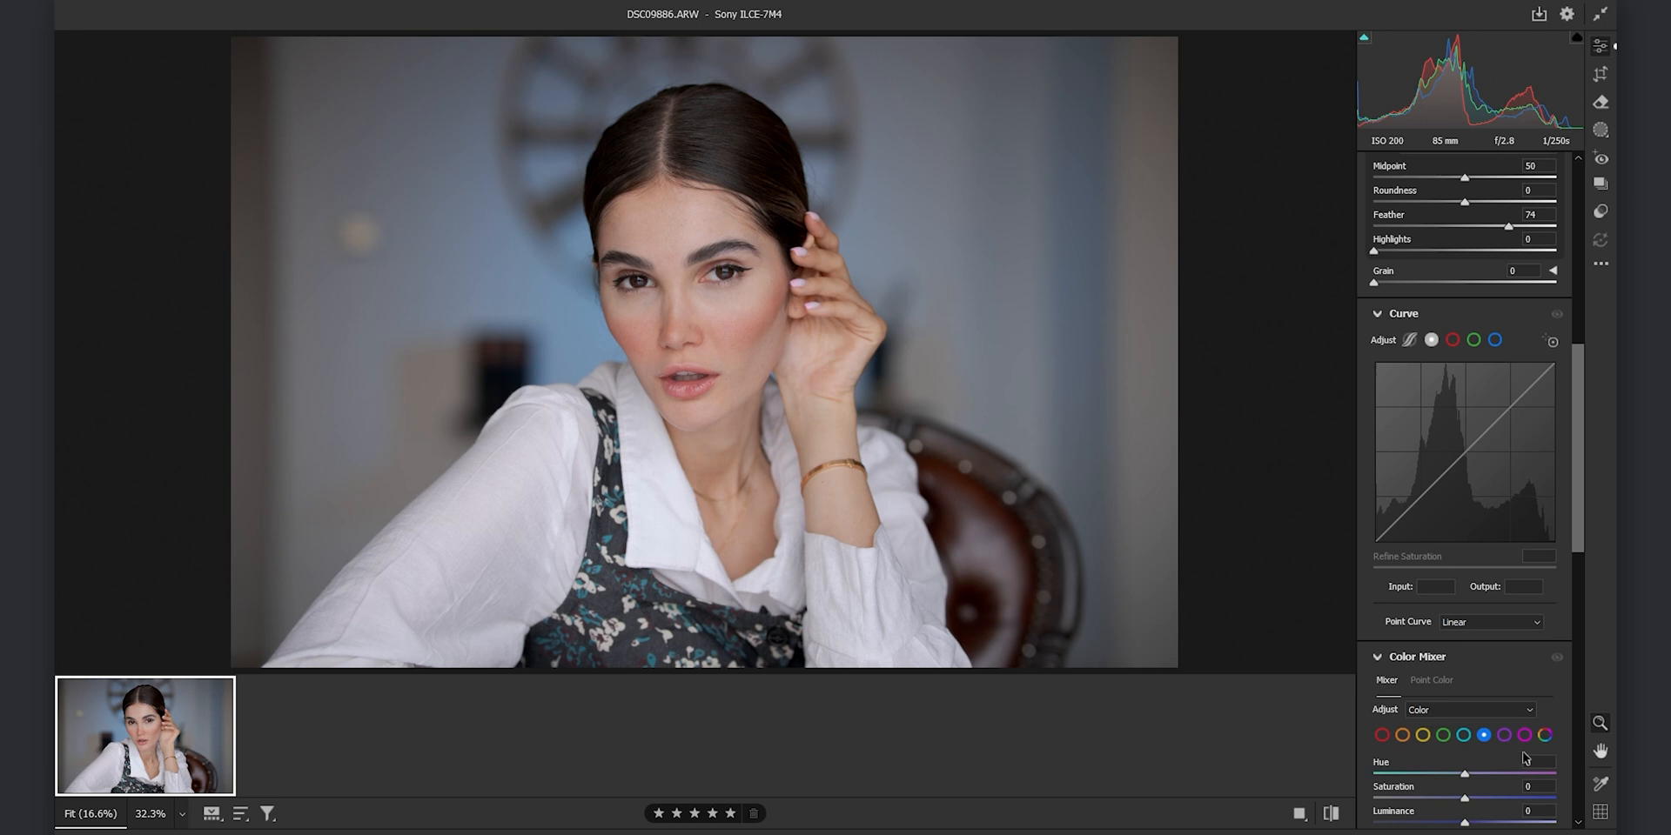
scroll("down", 3)
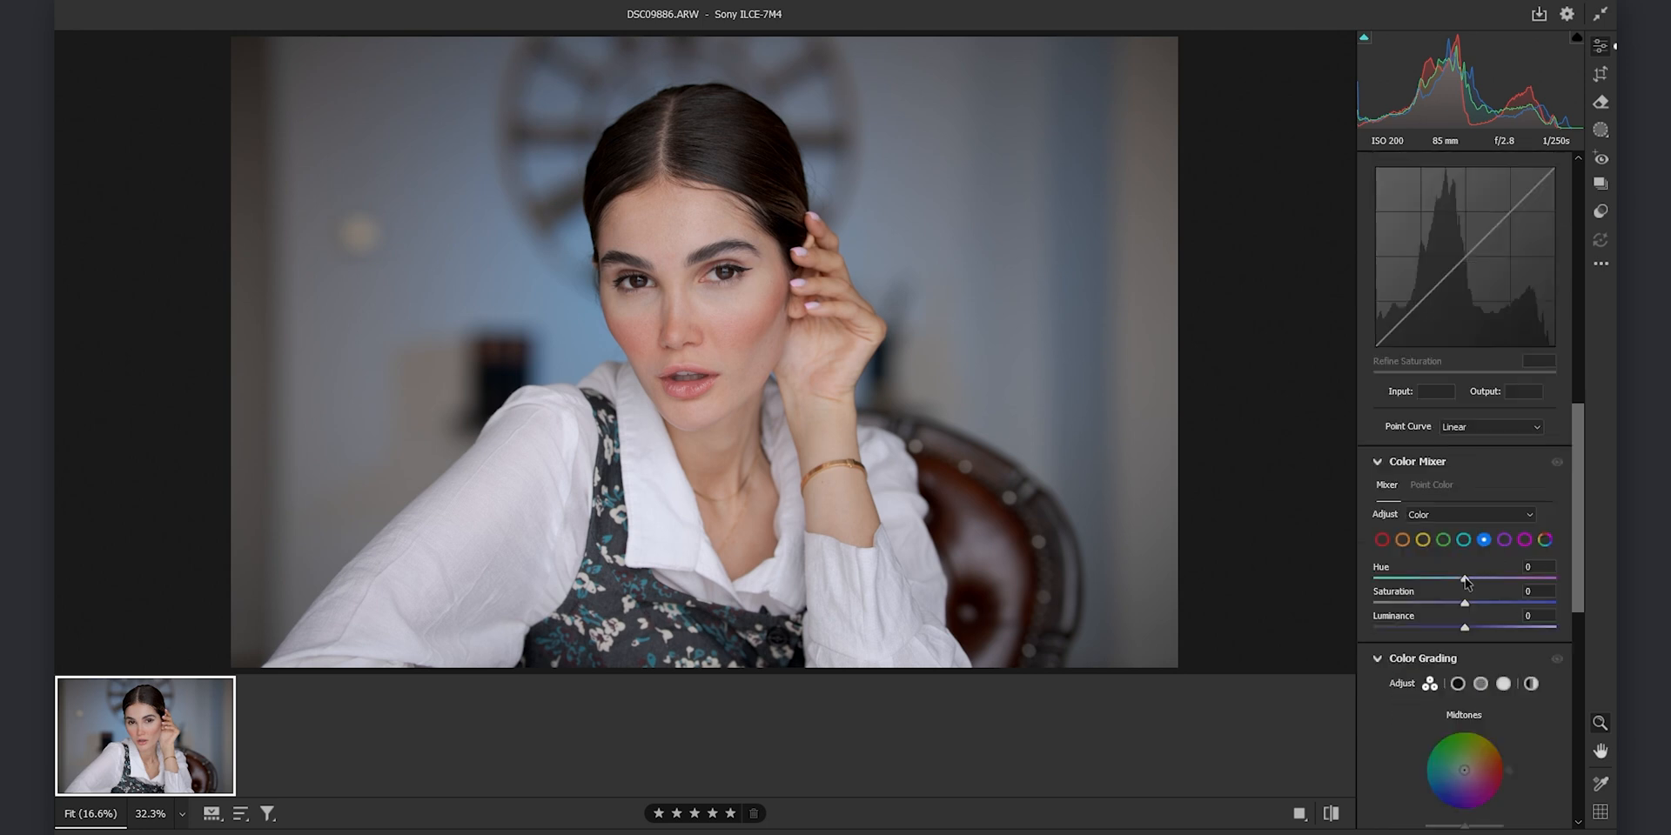
- In the Color Mixer, set Blue Hue to -16 and Blue Saturation to +15 for a richer backdrop
left_click_drag(1465, 578, 1457, 578)
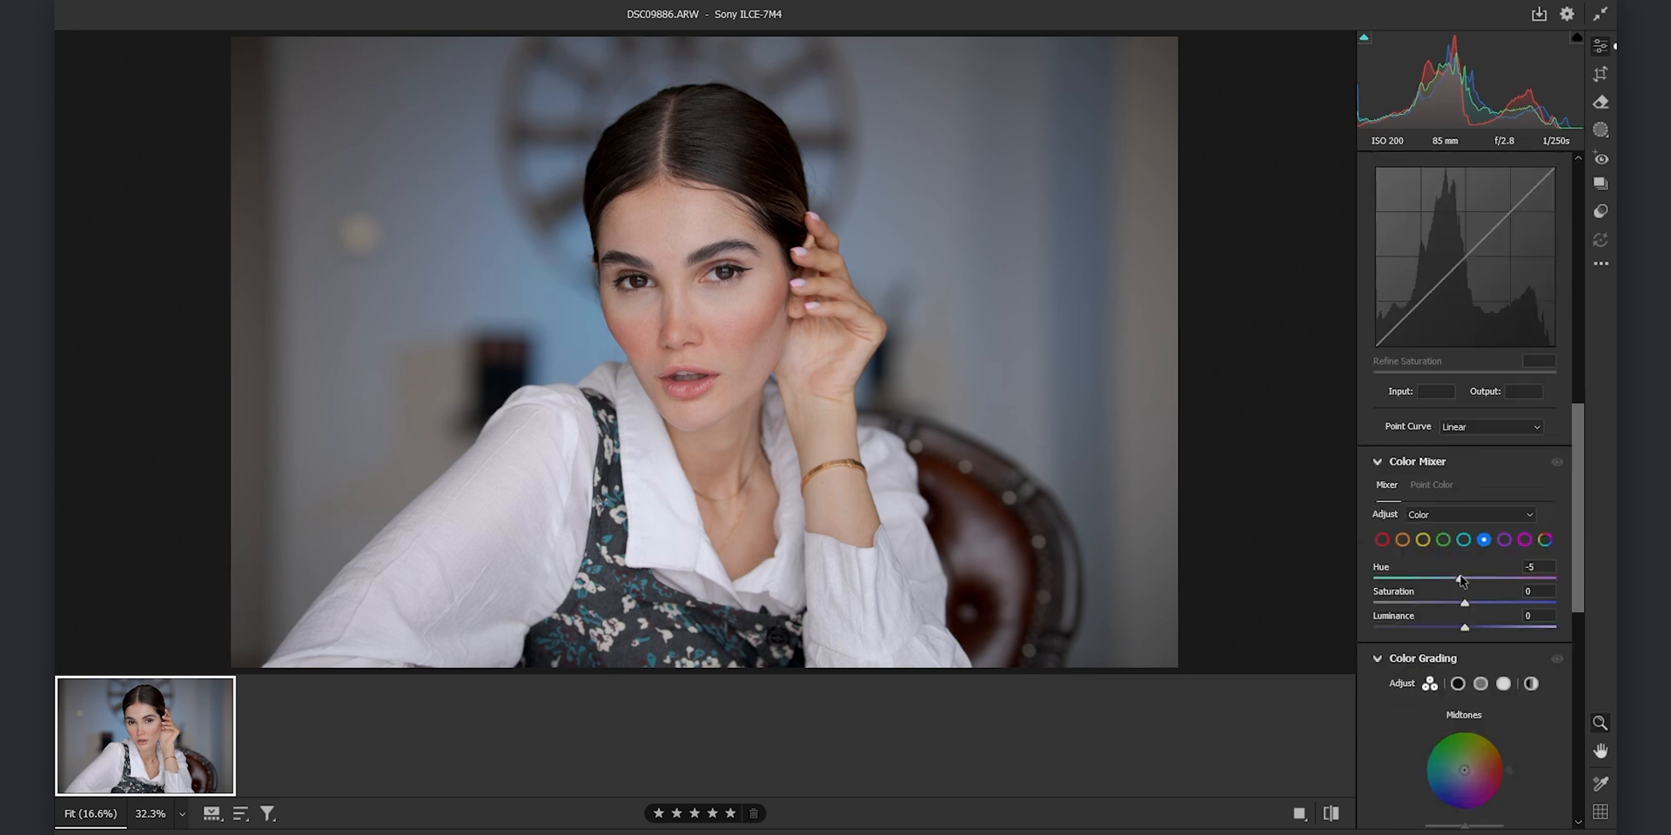
left_click_drag(1460, 579, 1448, 579)
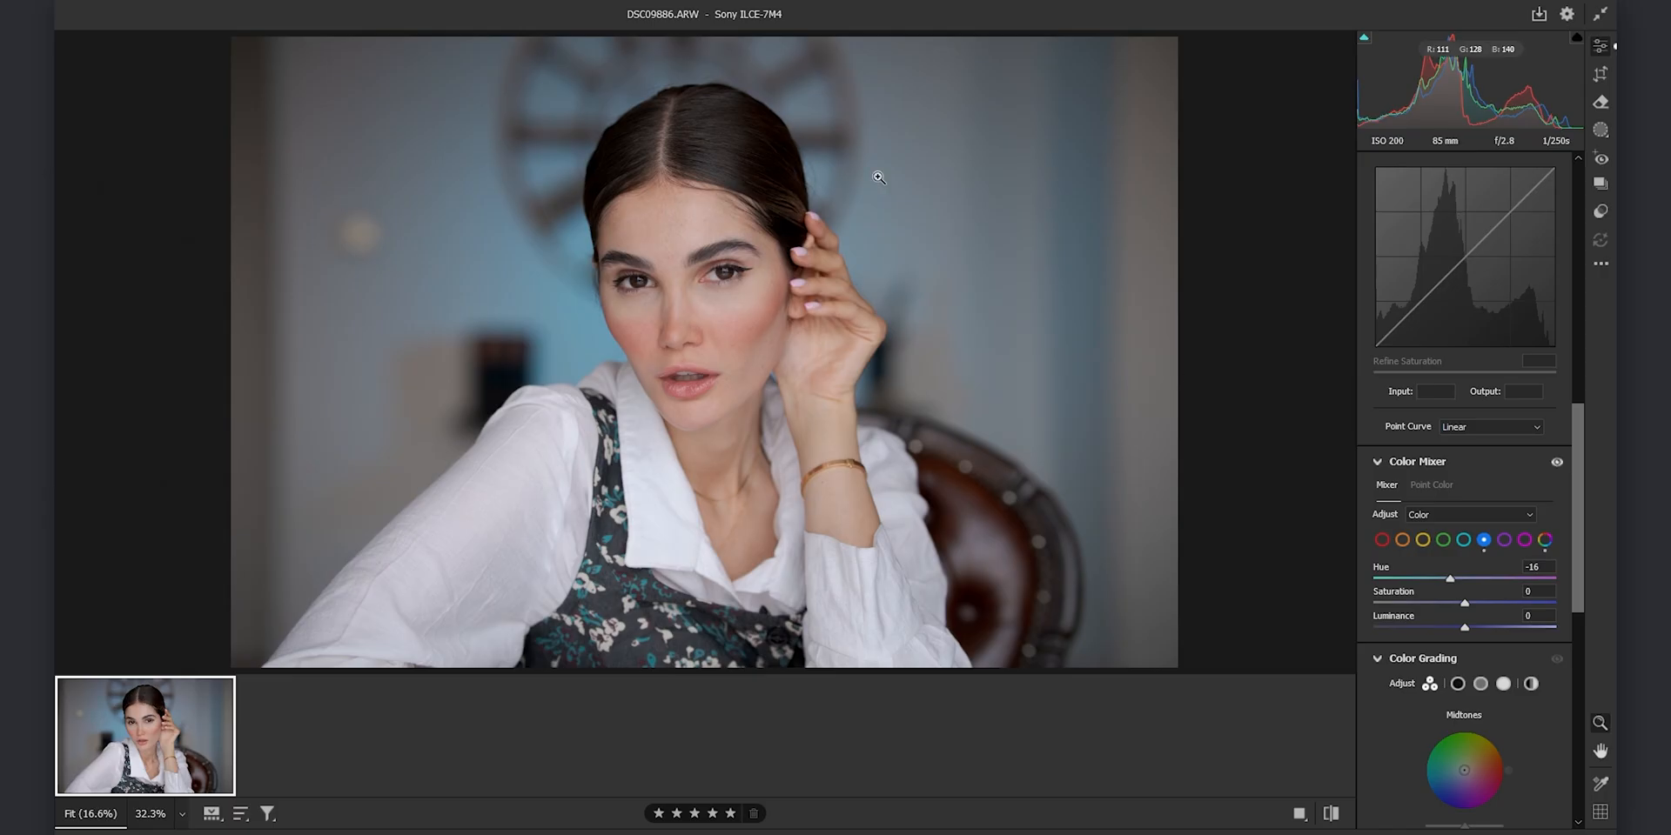
left_click_drag(1449, 604, 1468, 604)
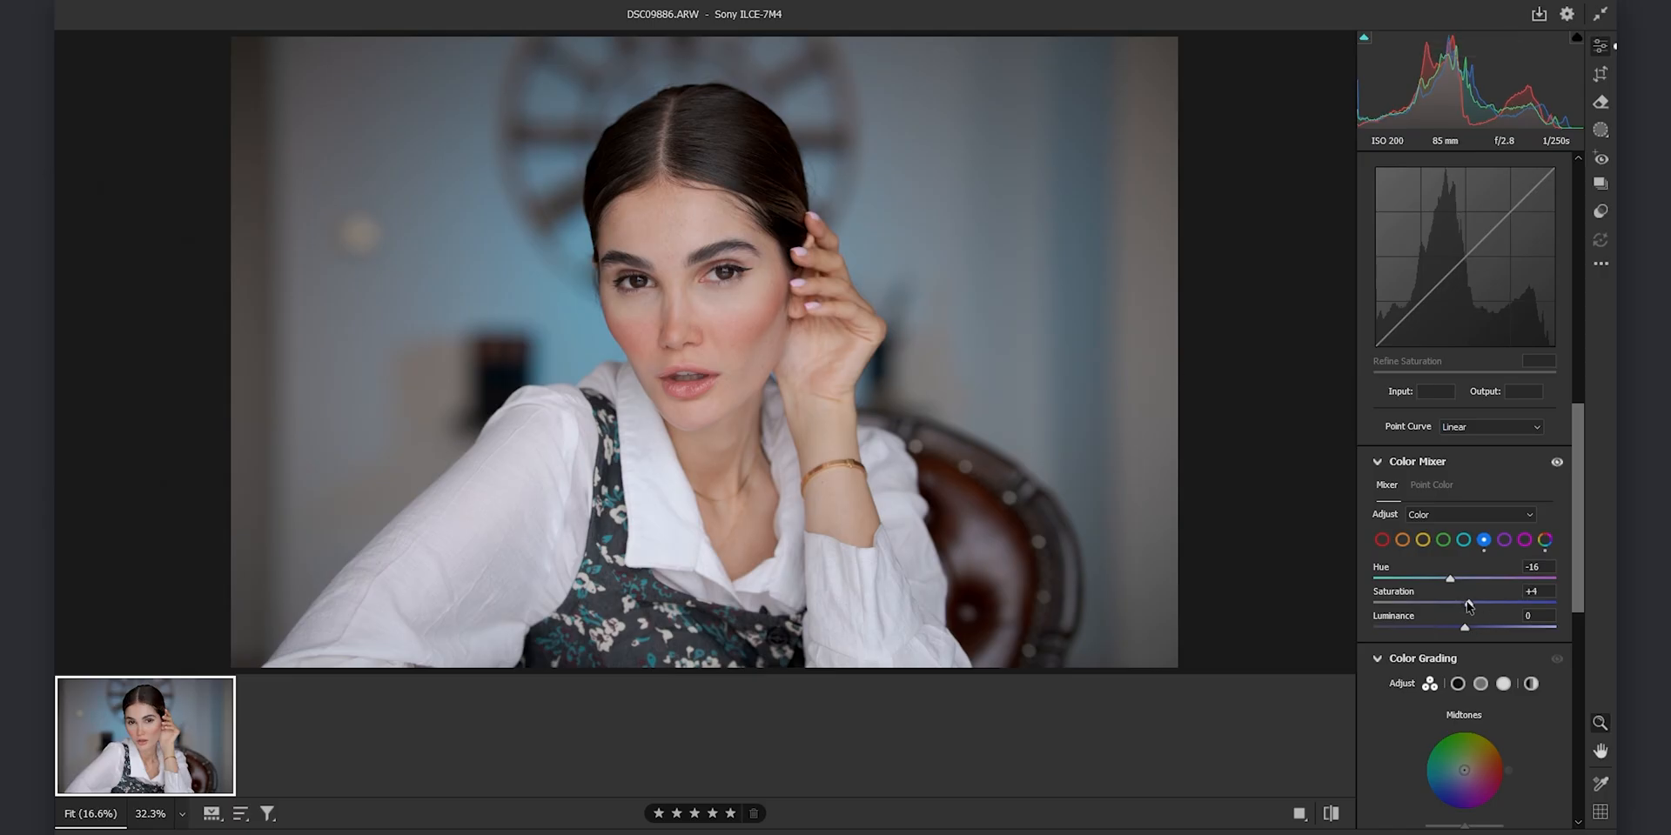
left_click_drag(1449, 603, 1470, 603)
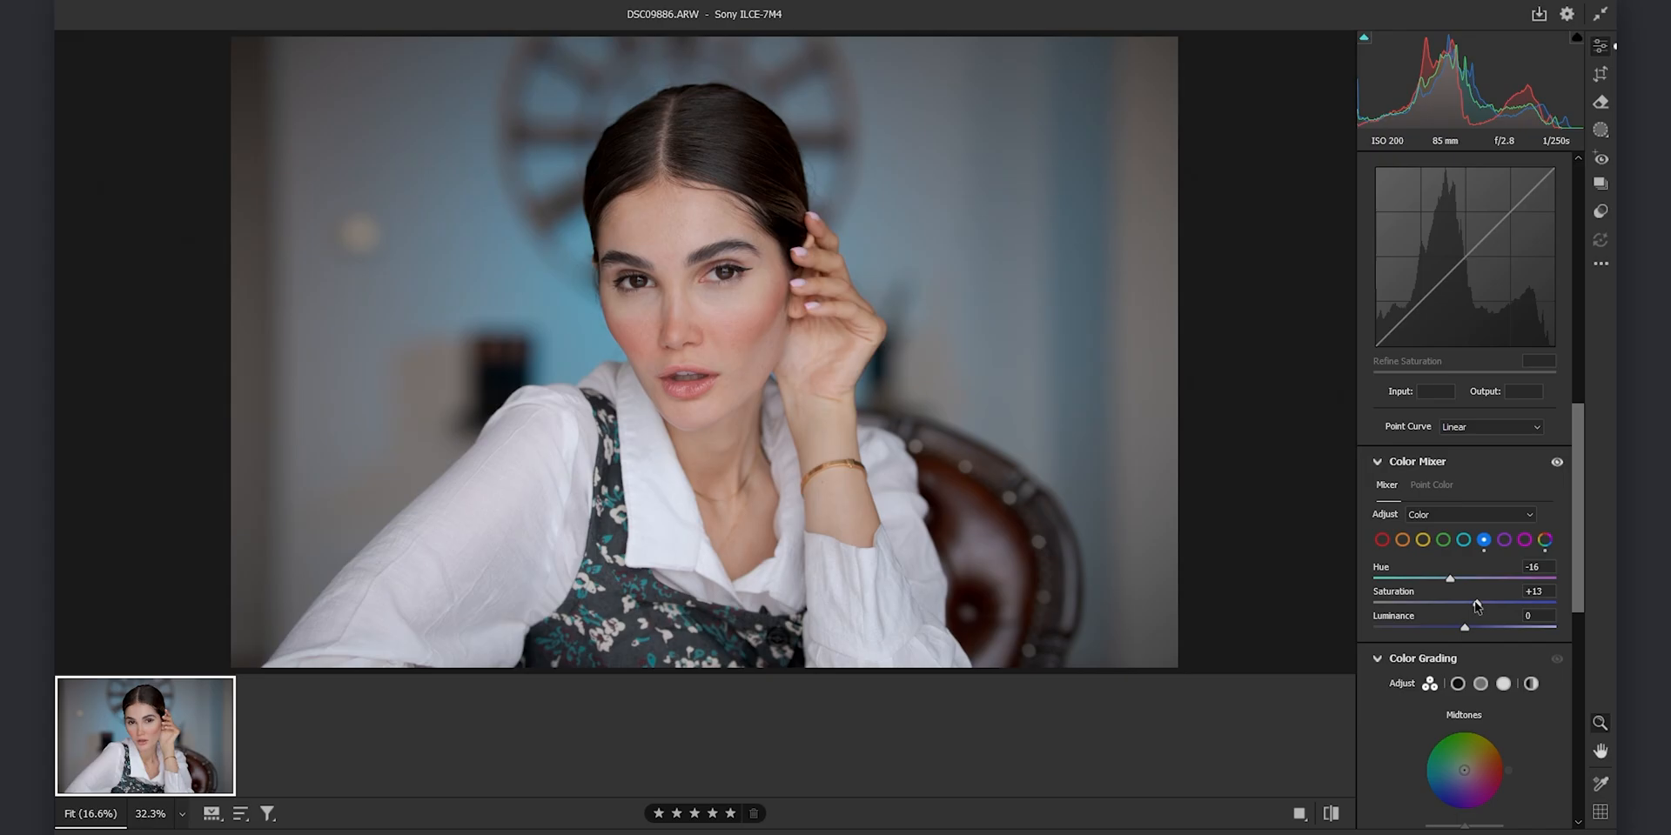
left_click_drag(1476, 603, 1479, 603)
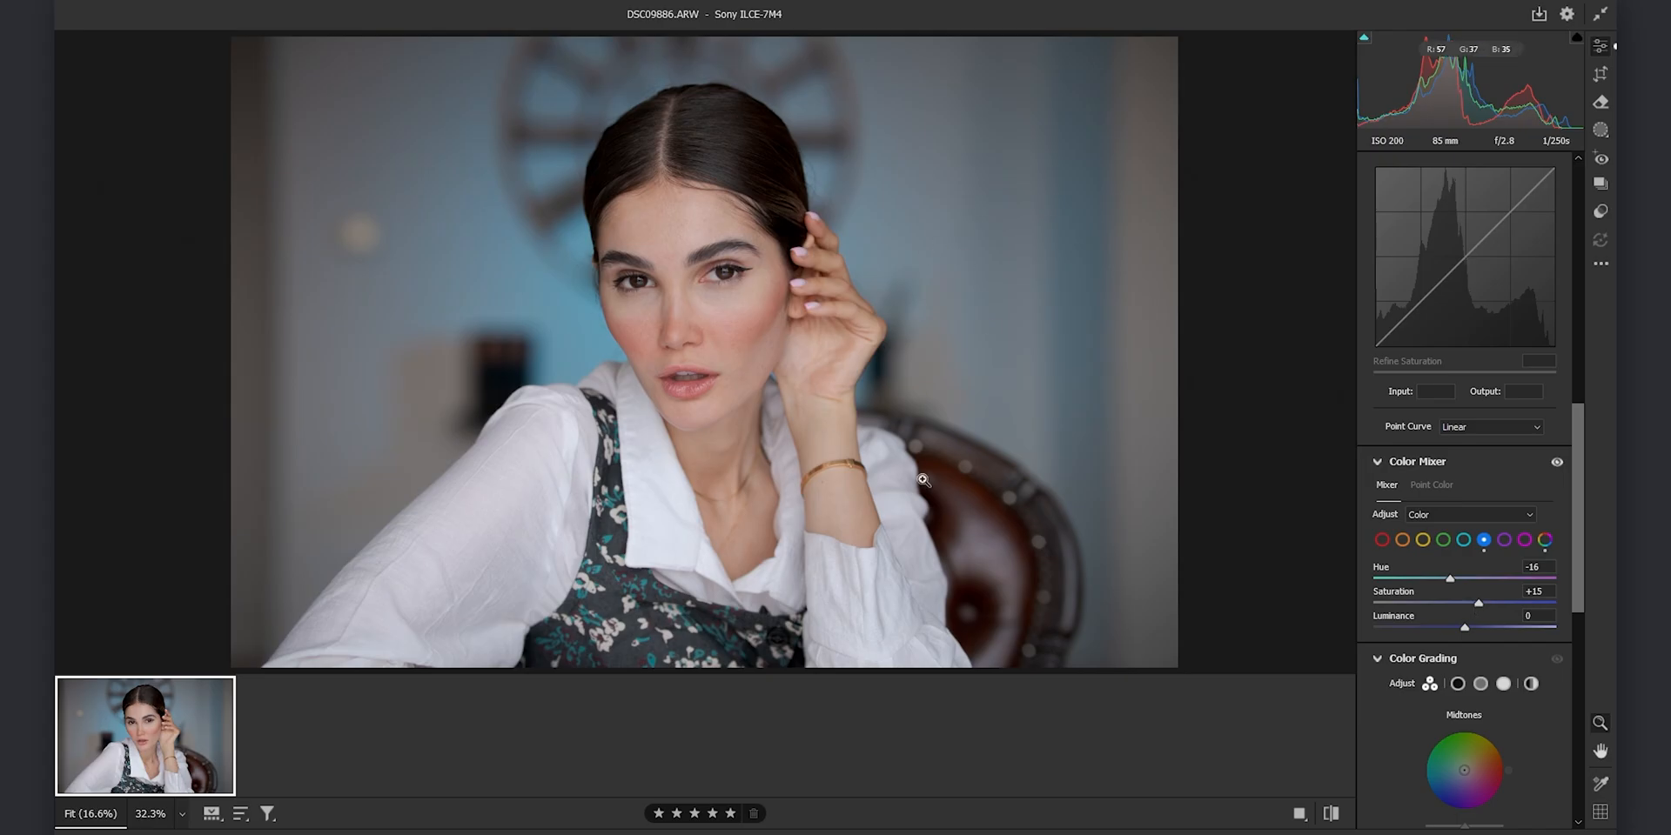
scroll("down", 3)
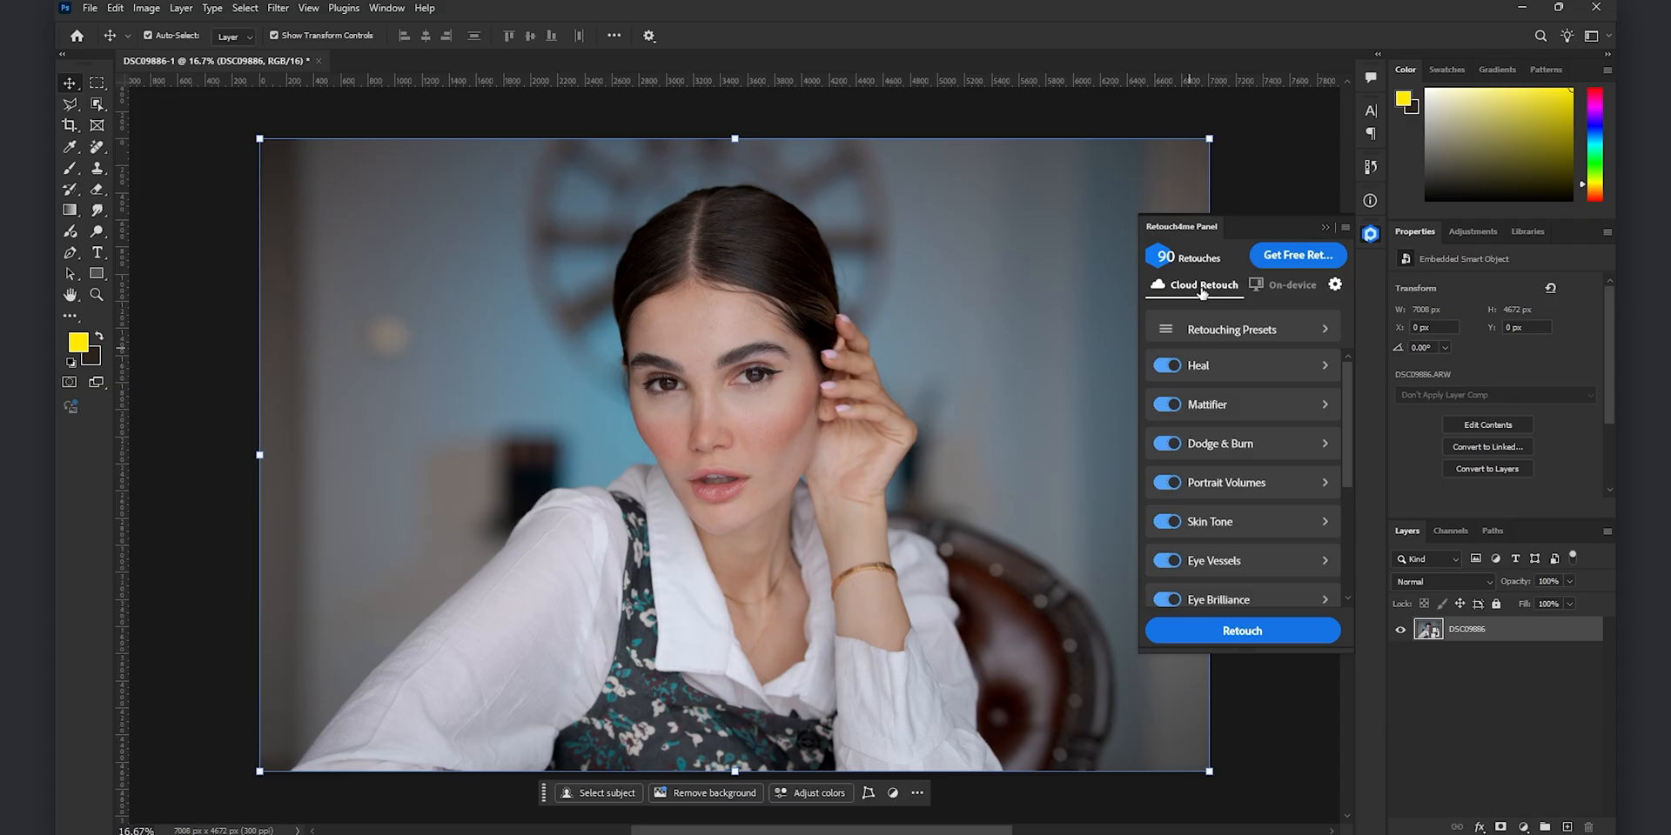
- Toggle Retouch4me between on-device and cloud processing, settling on Cloud Retouch
left_click(1287, 284)
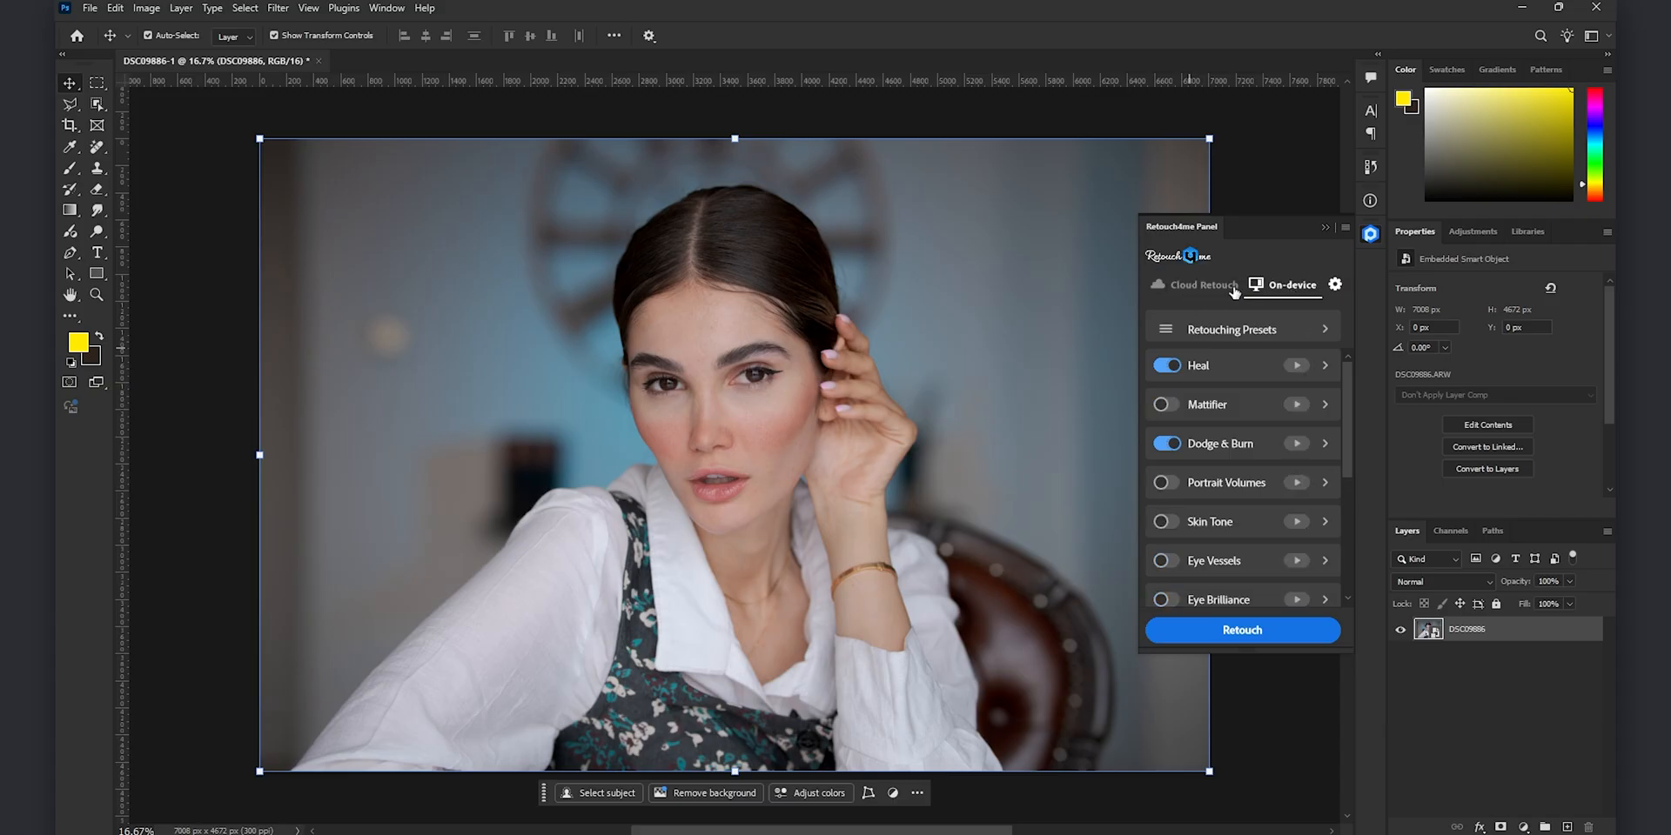
left_click(1196, 285)
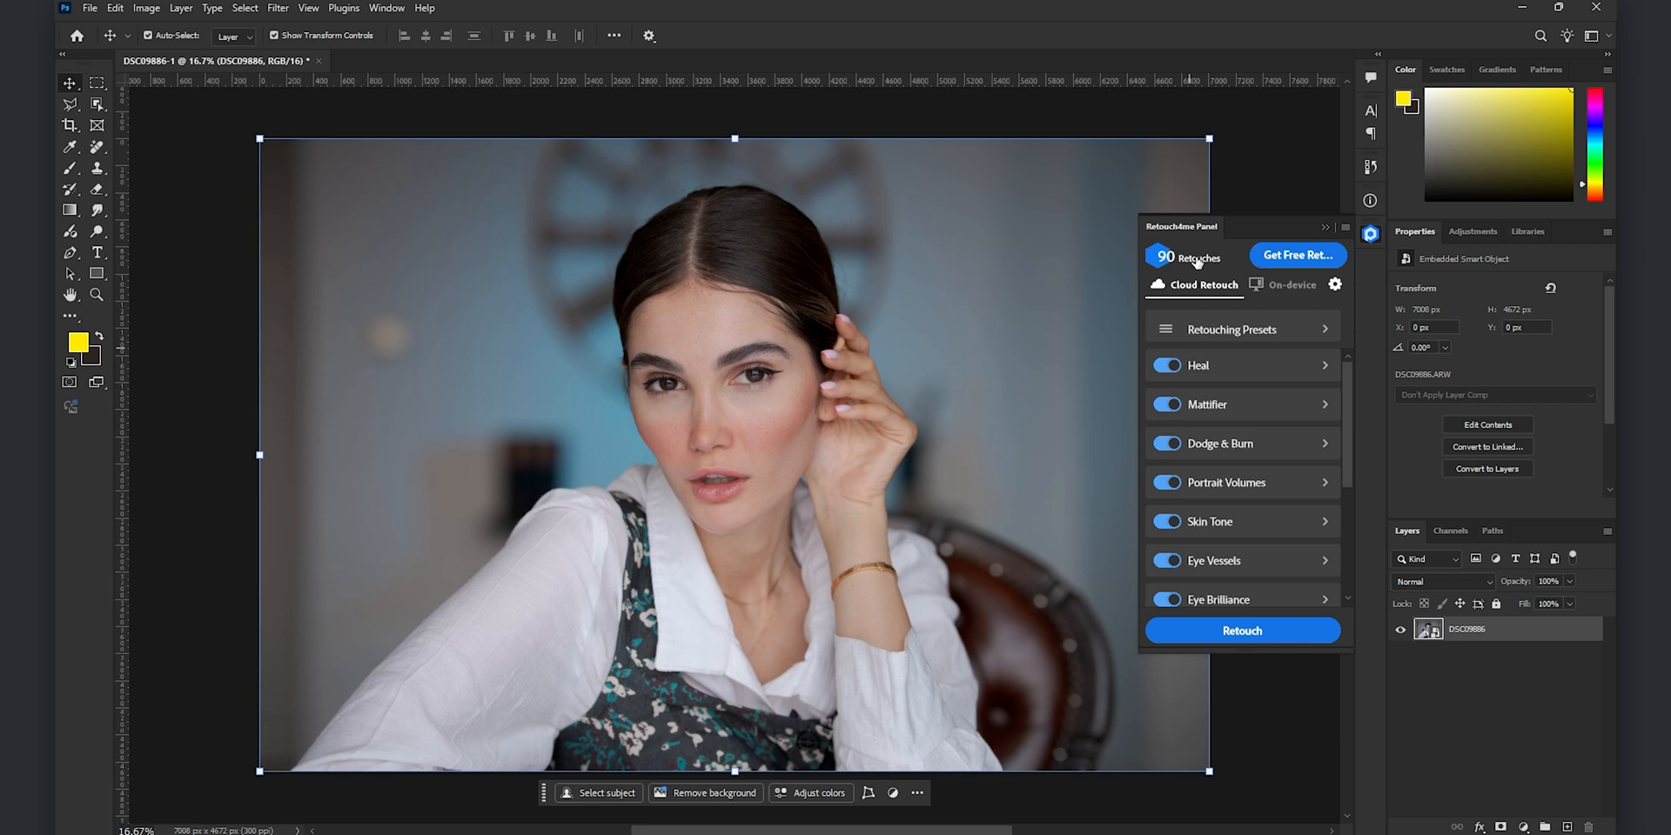
mouse_move(1348, 390)
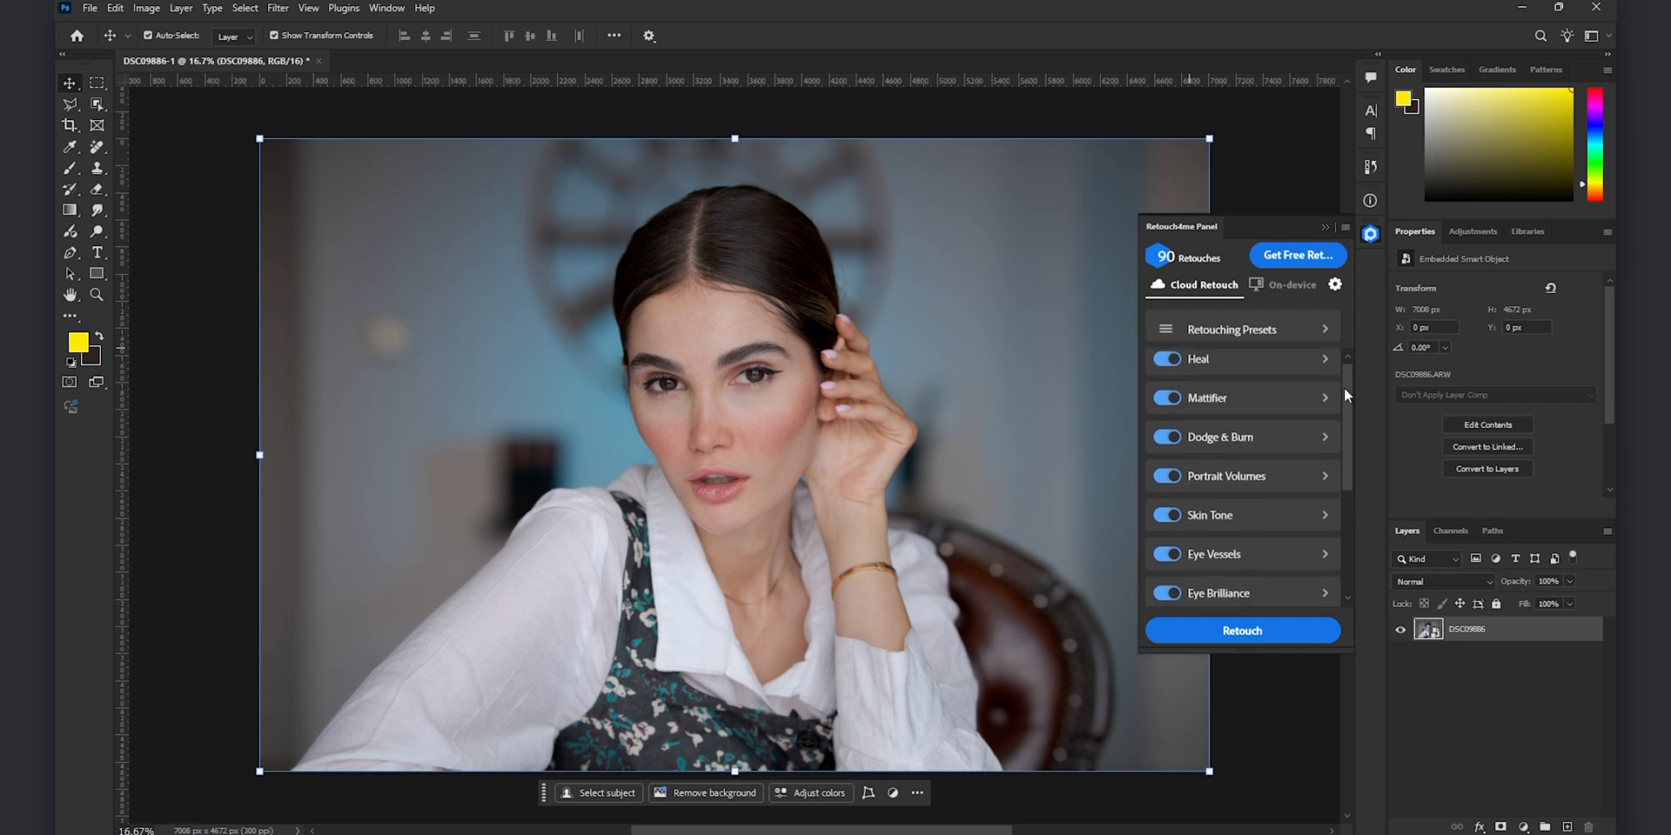
scroll("down", 3)
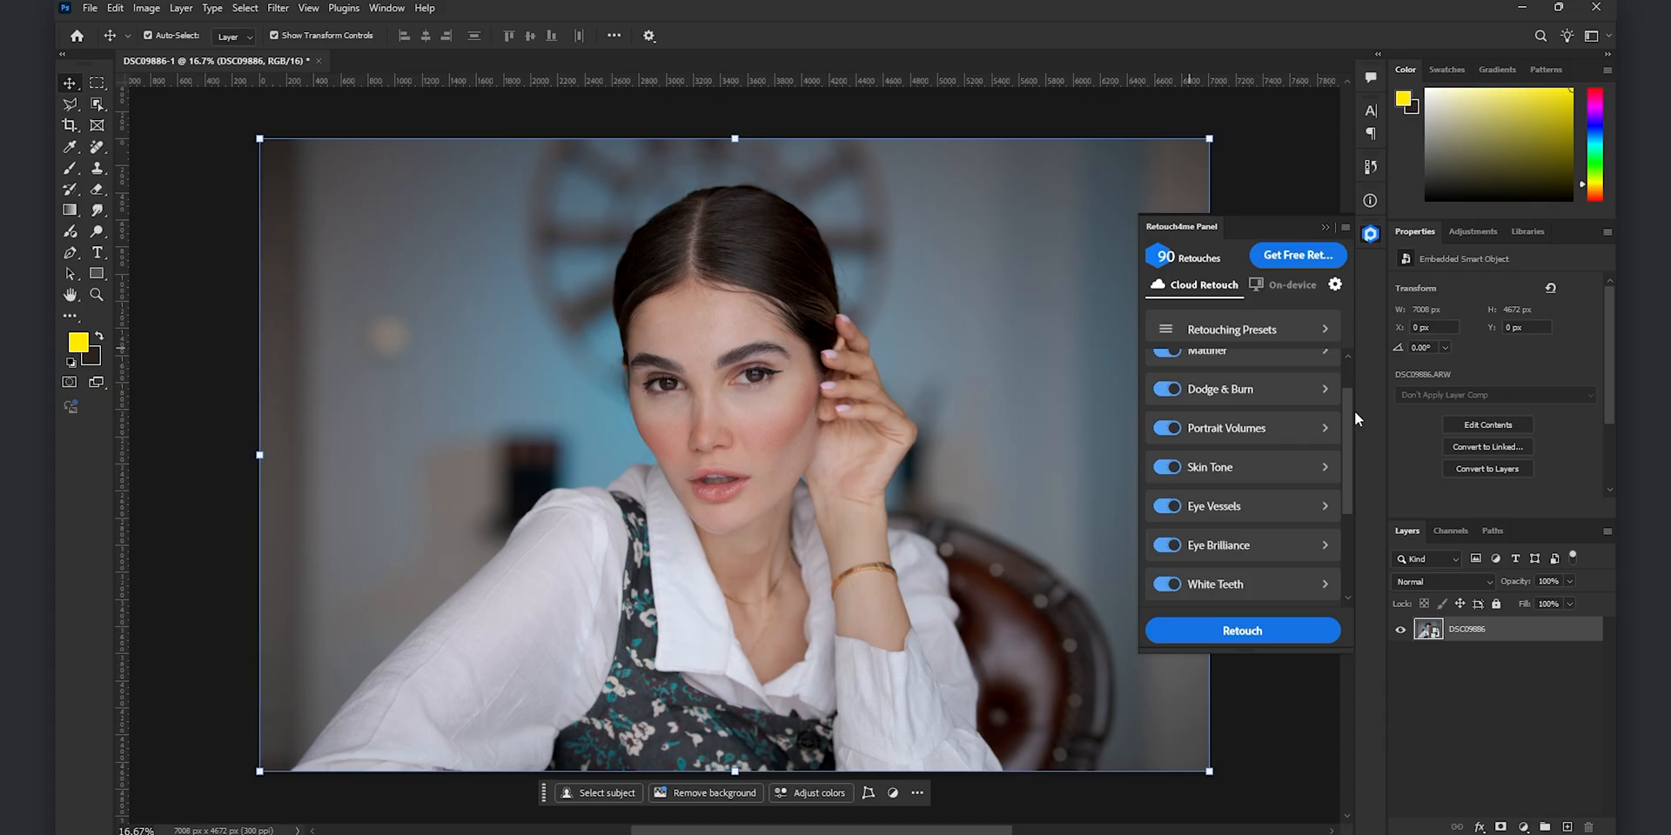
scroll("up", 3)
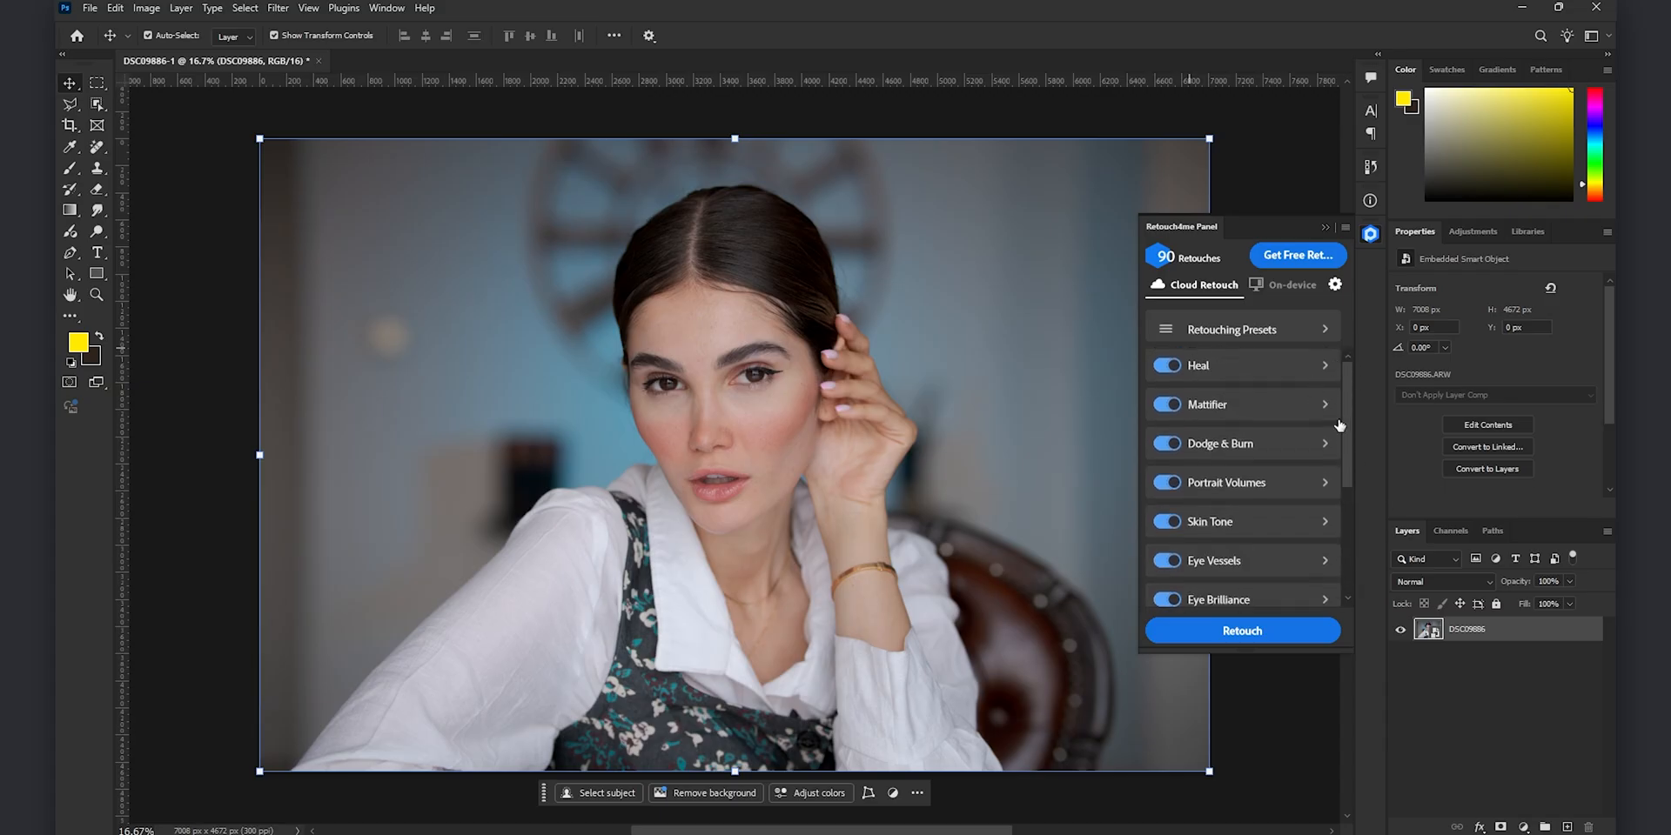
- Expand the Heal, Mattifier and Dodge & Burn module settings in the Retouch4me panel
left_click(1325, 365)
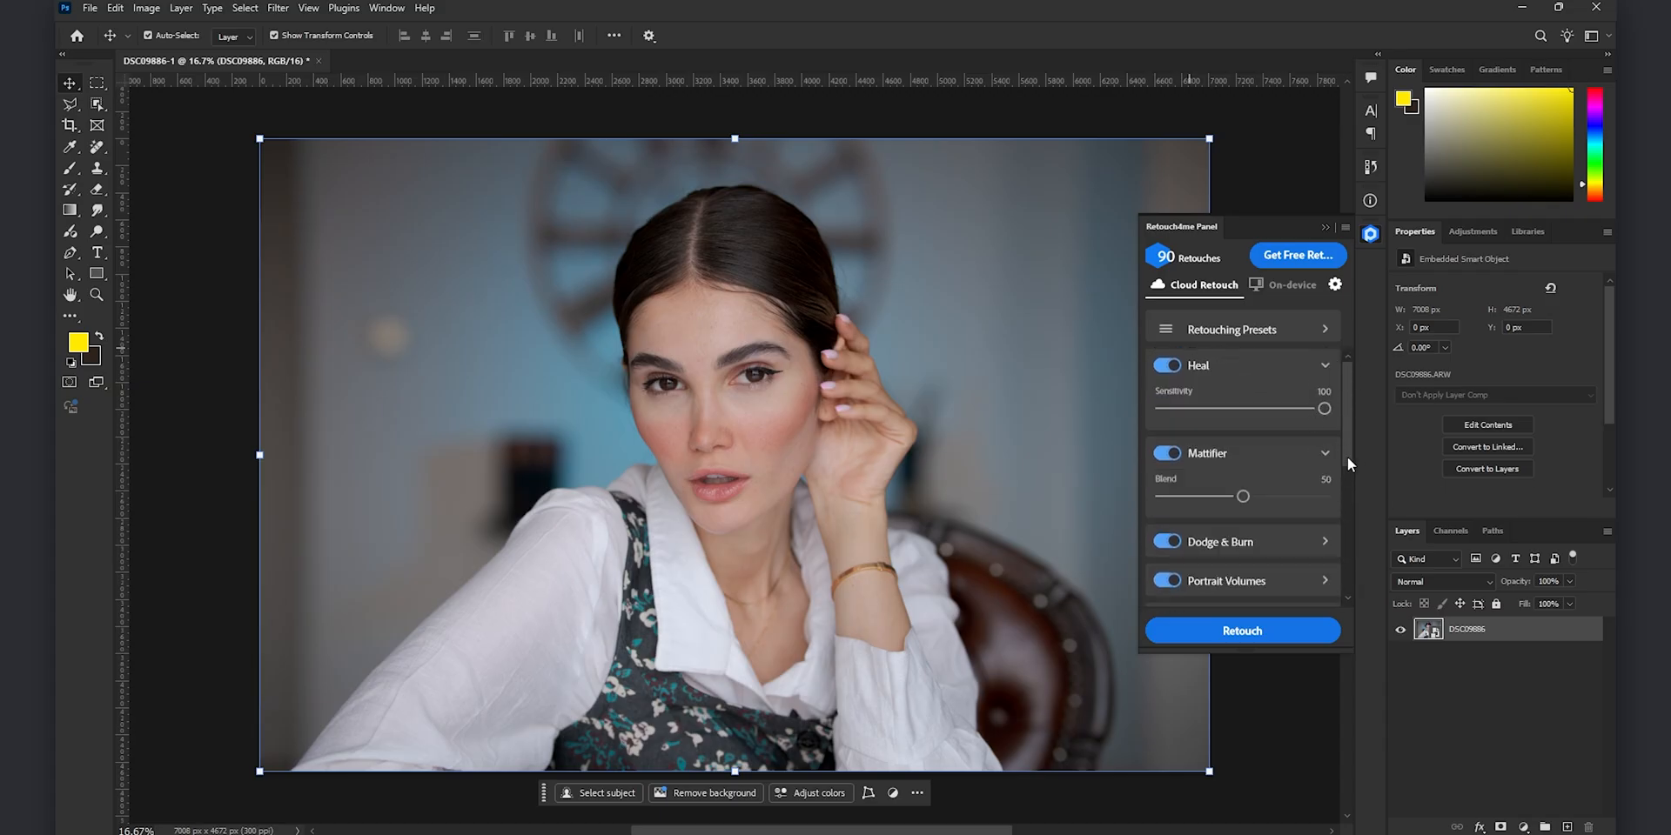
scroll("down", 3)
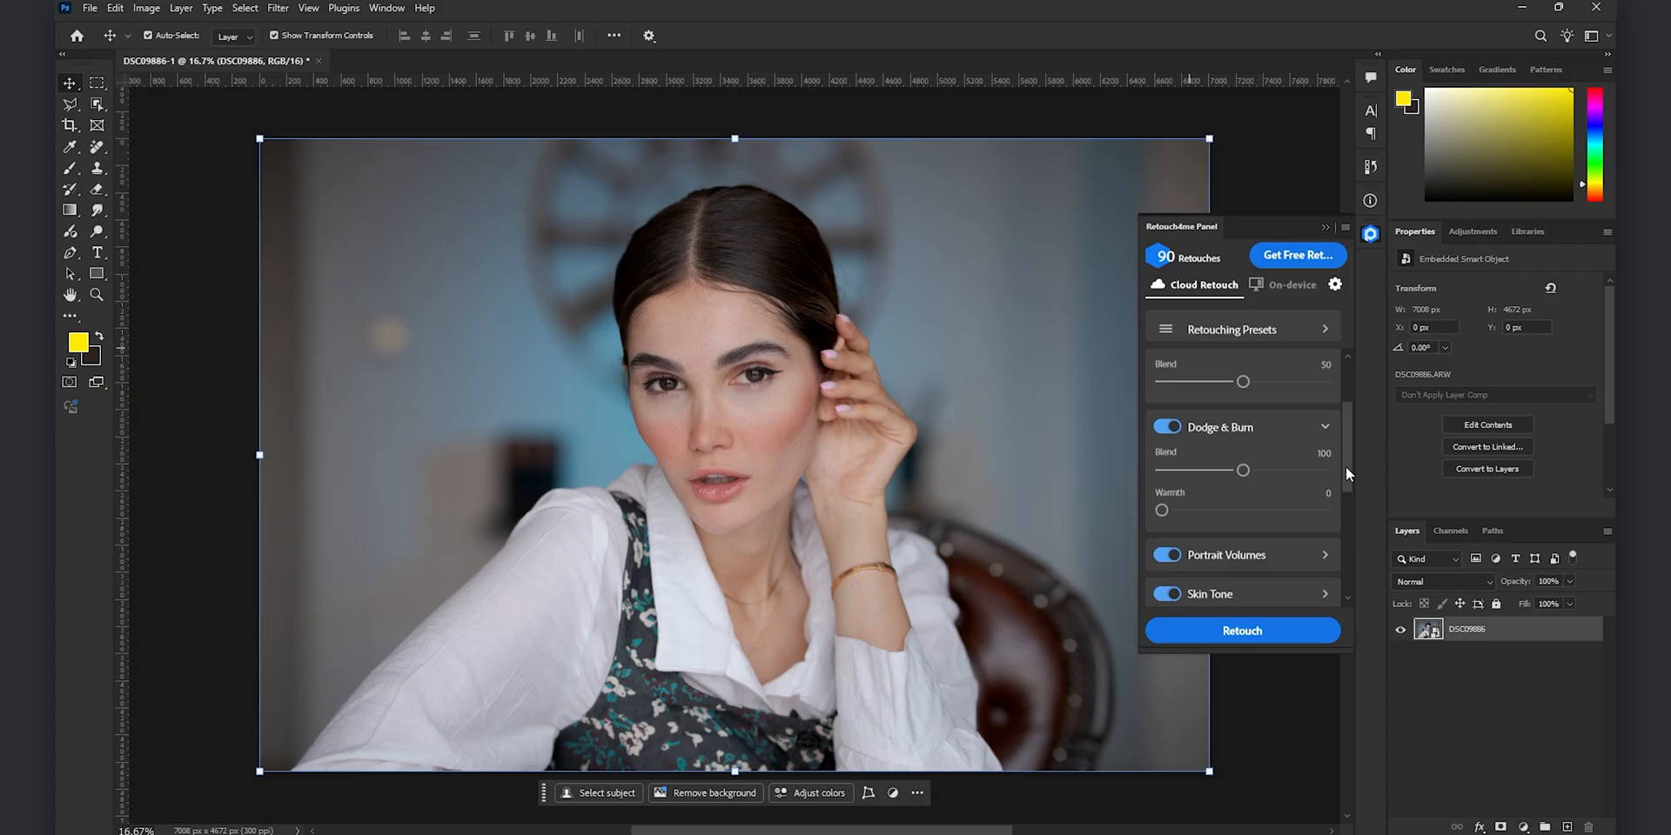
scroll("down", 3)
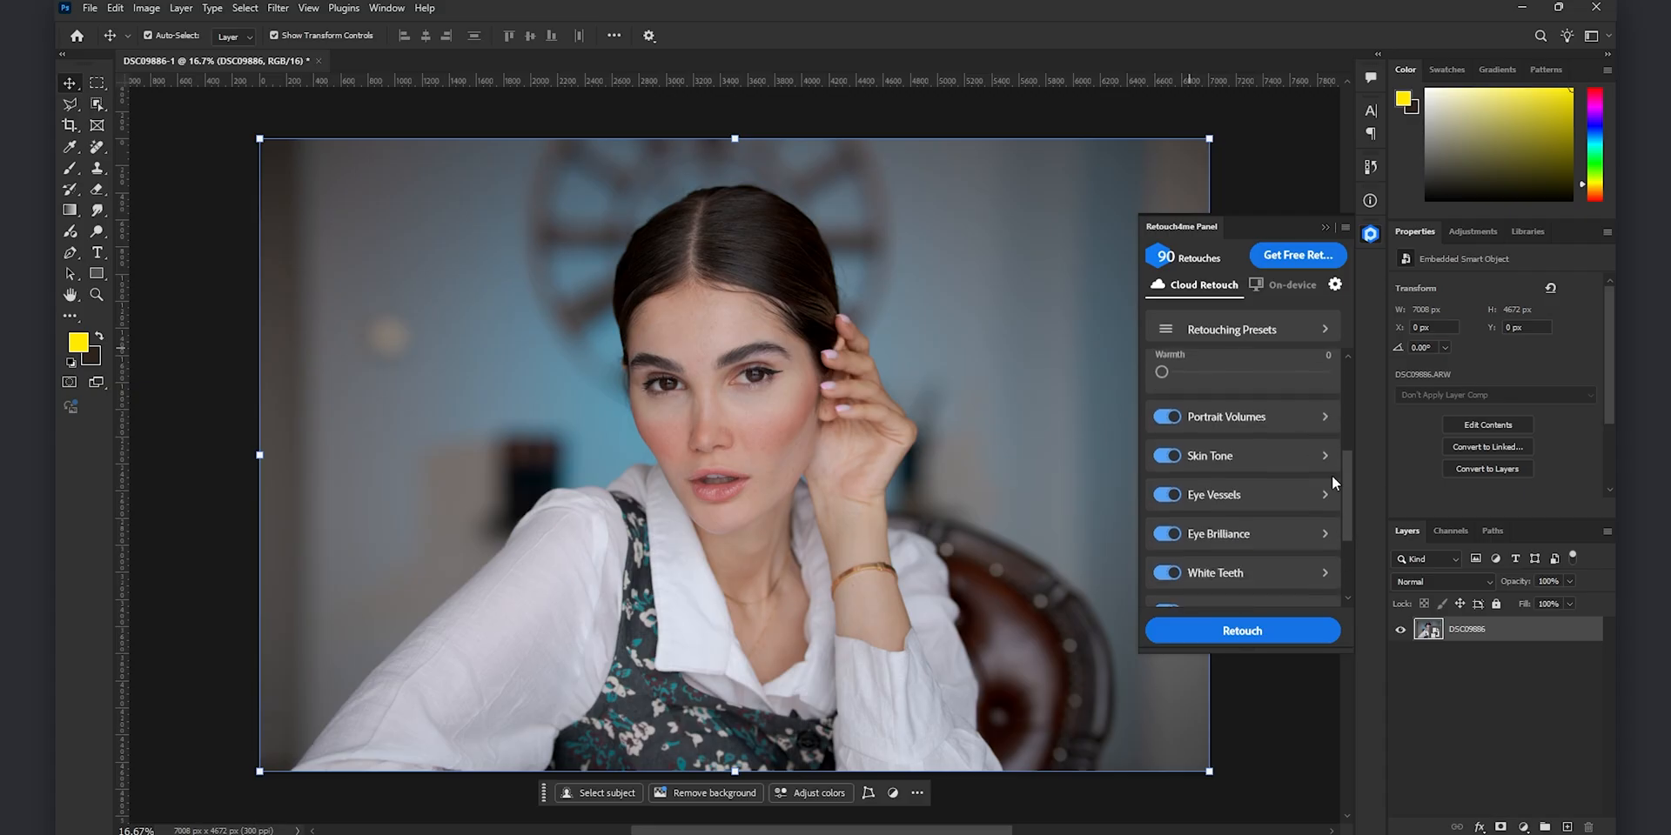
scroll("down", 3)
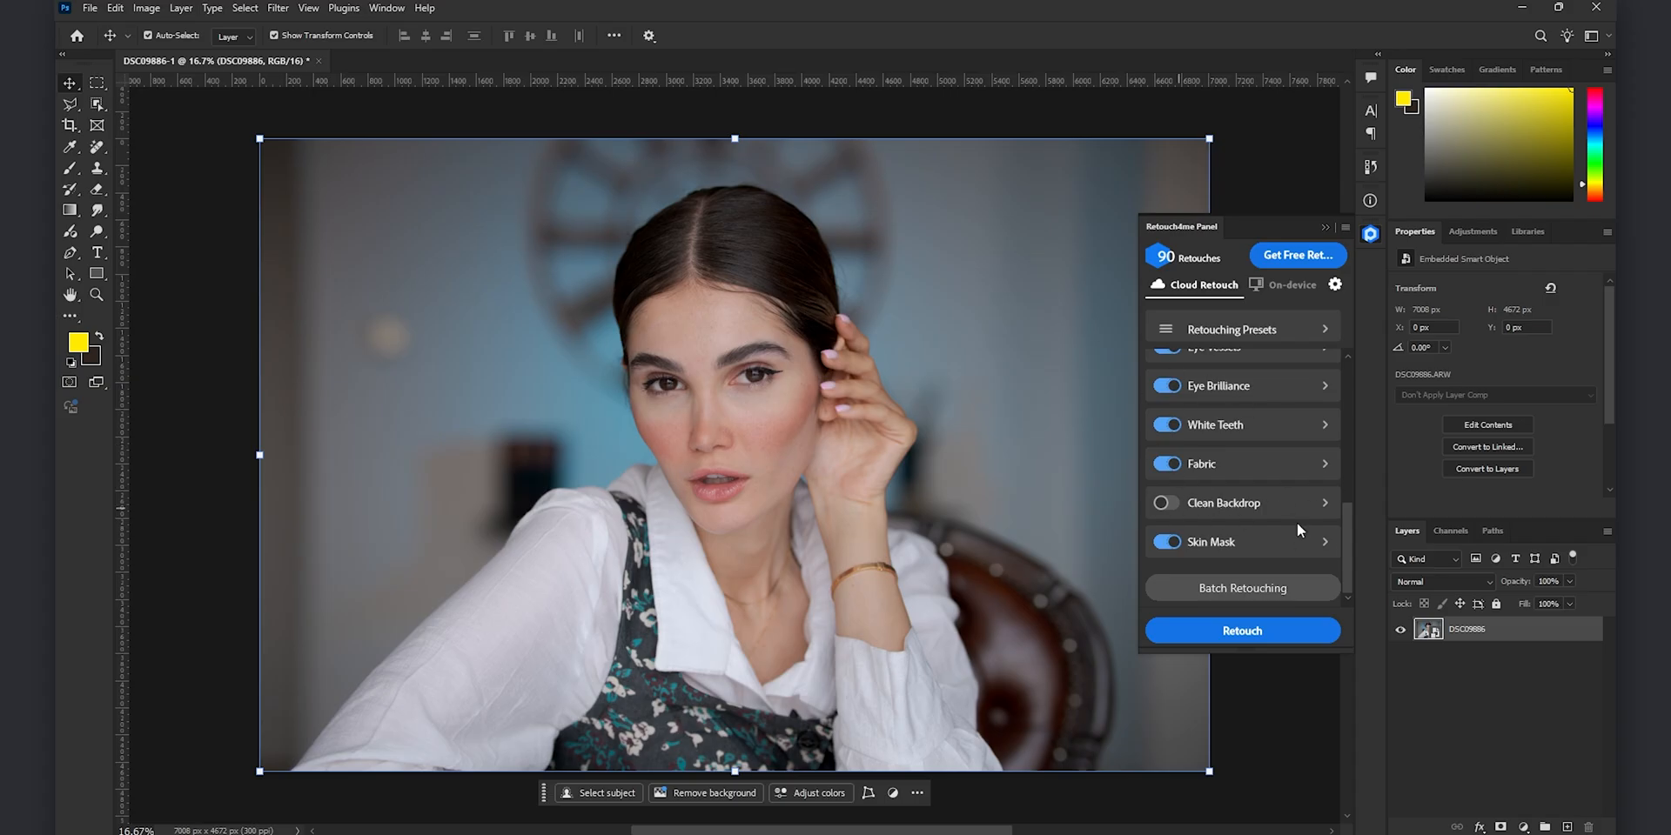
mouse_move(1314, 424)
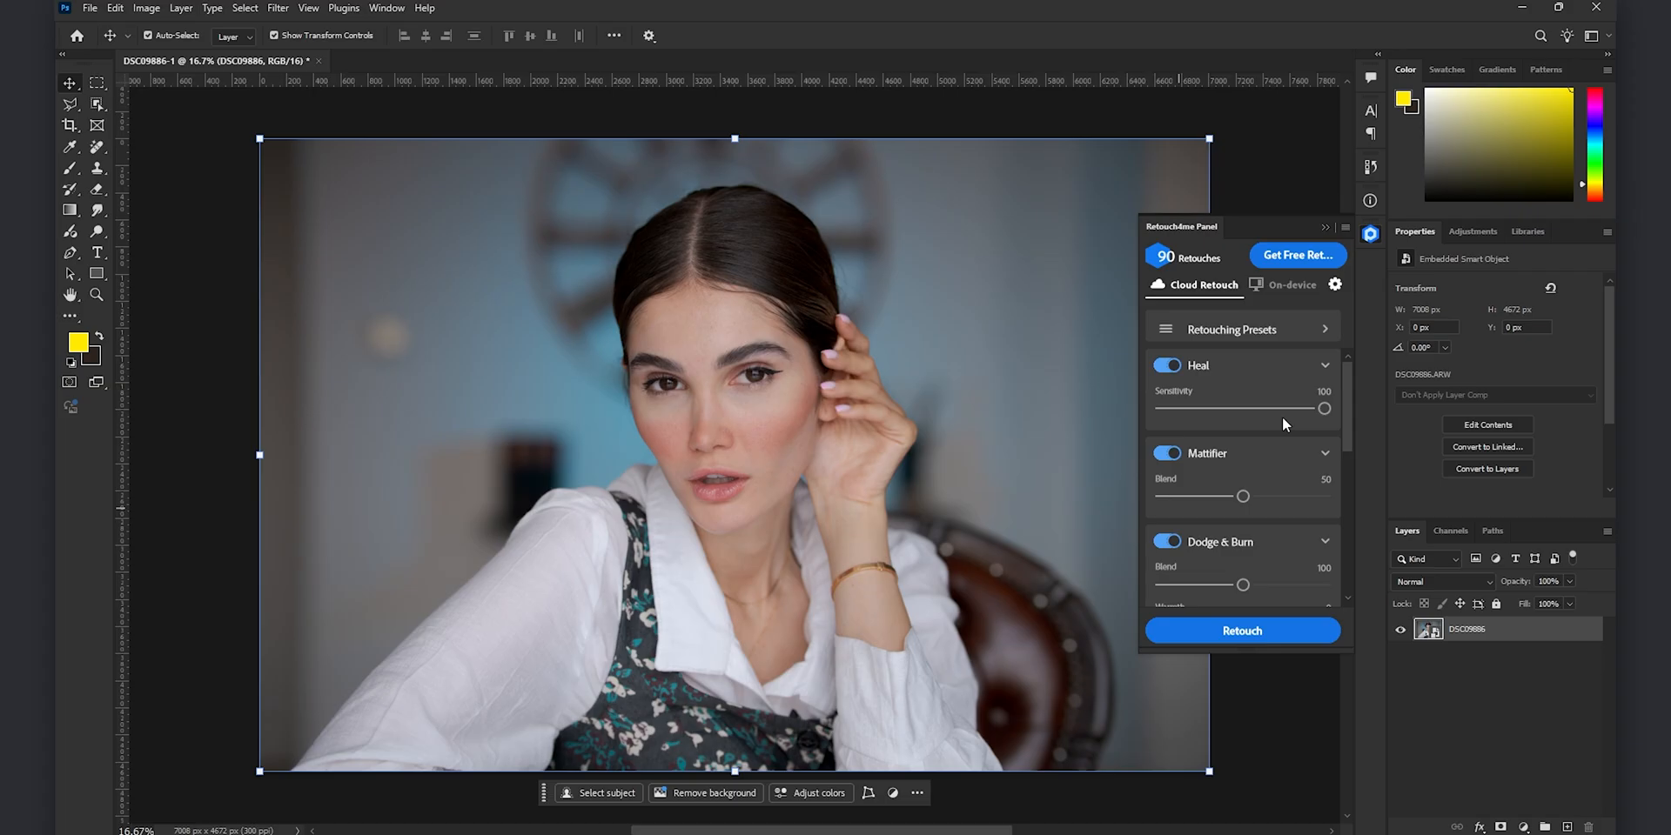
- Check the Plugins menu, then return Retouch4me to Cloud Retouch with all module settings collapsed
left_click(1291, 285)
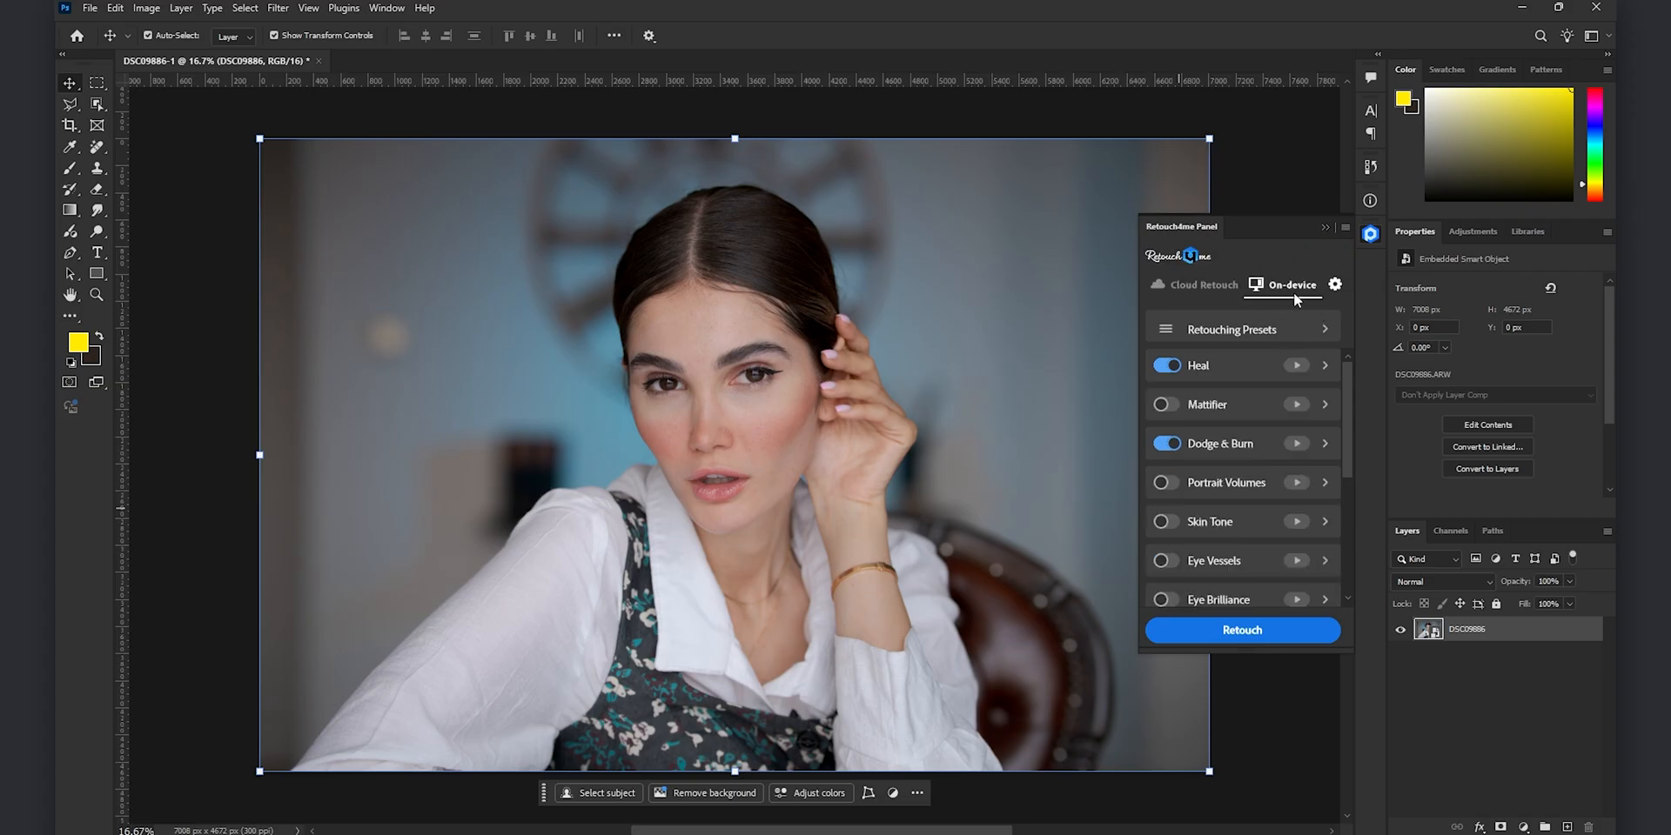
left_click(342, 7)
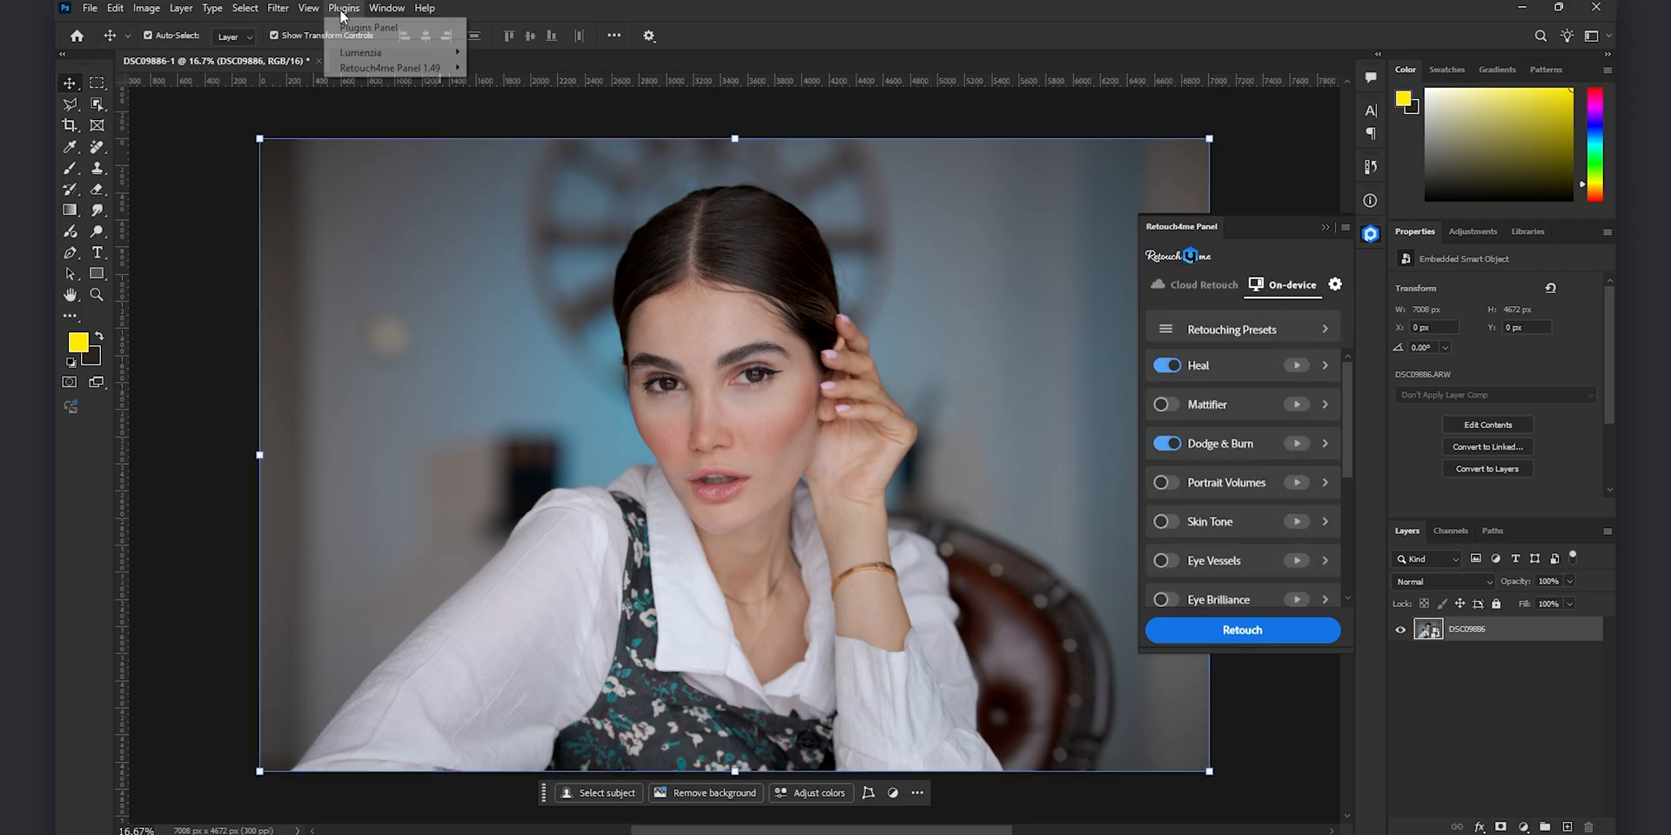
left_click(277, 8)
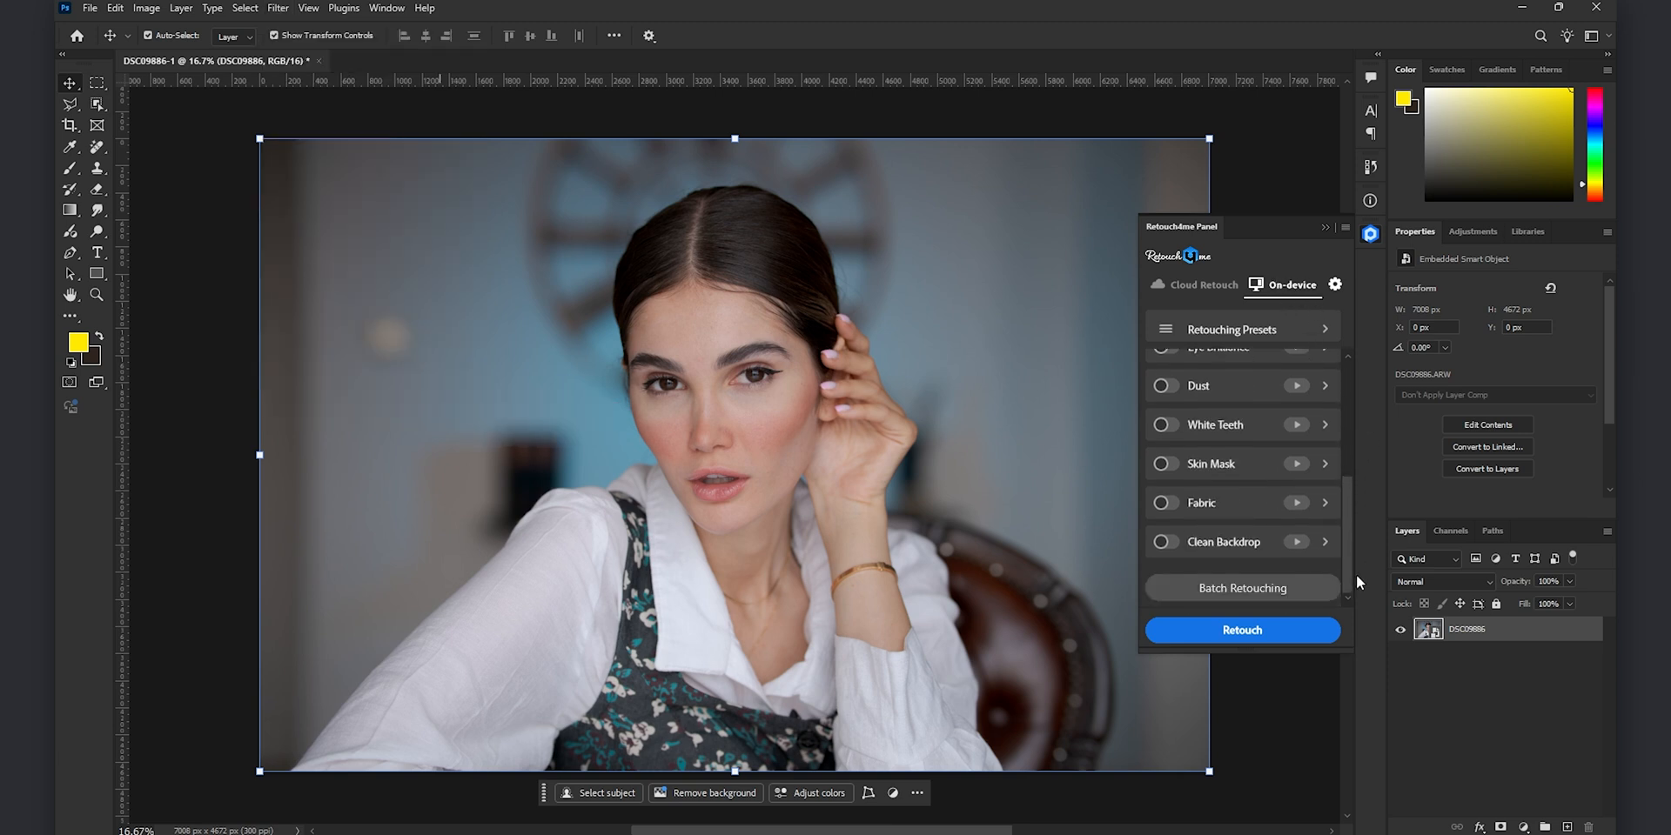
left_click(1201, 285)
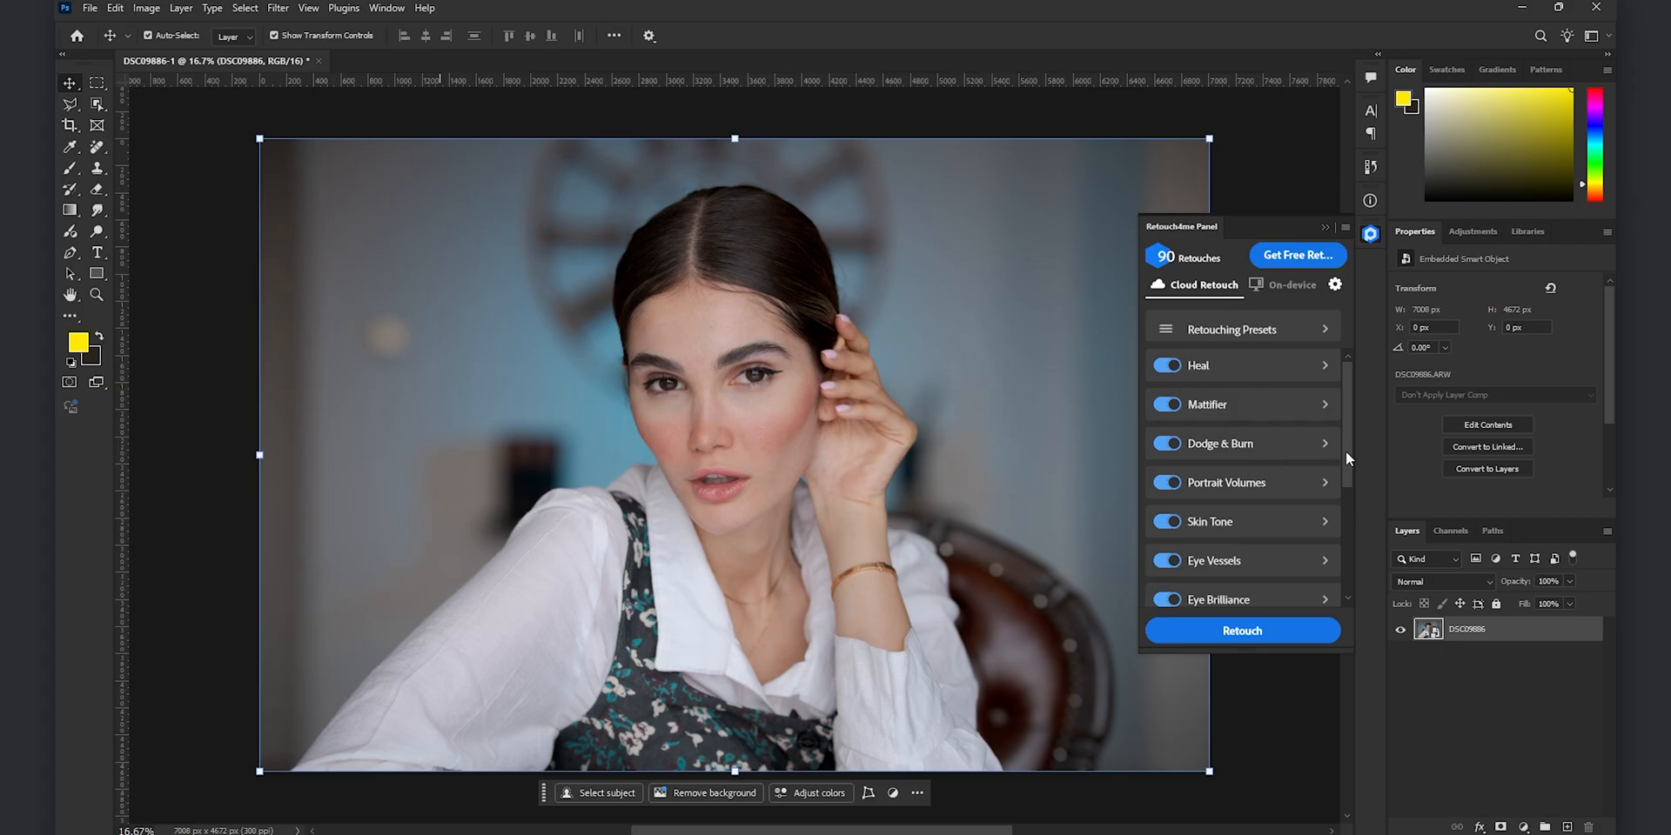
- Review the retouch modules, set Dodge & Burn blend to 100 and keep Clean Backdrop off before retouching
scroll("down", 3)
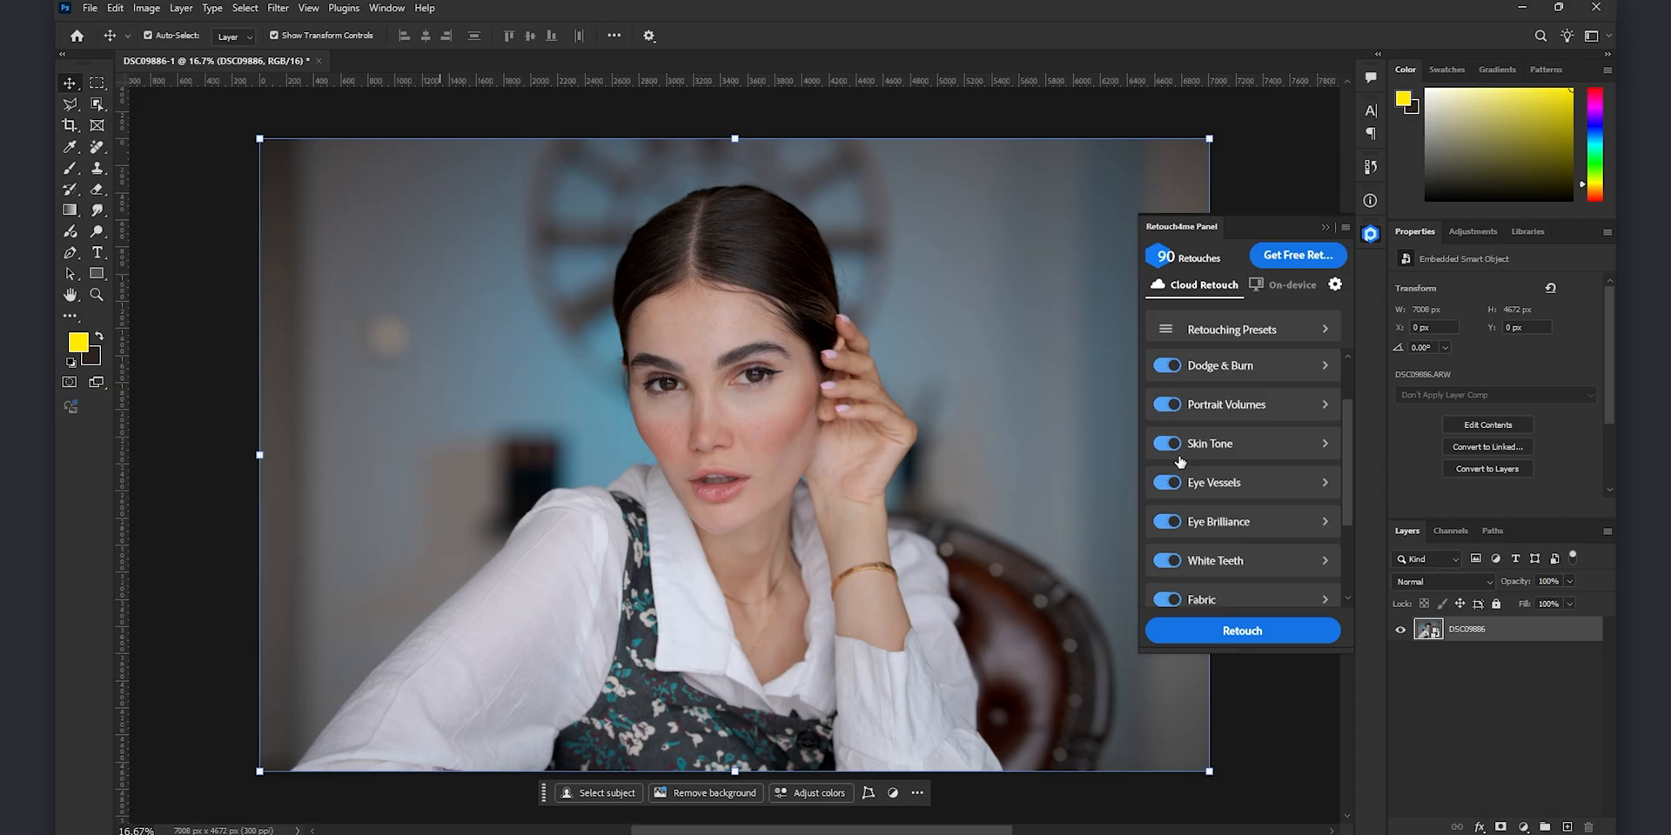
scroll("down", 3)
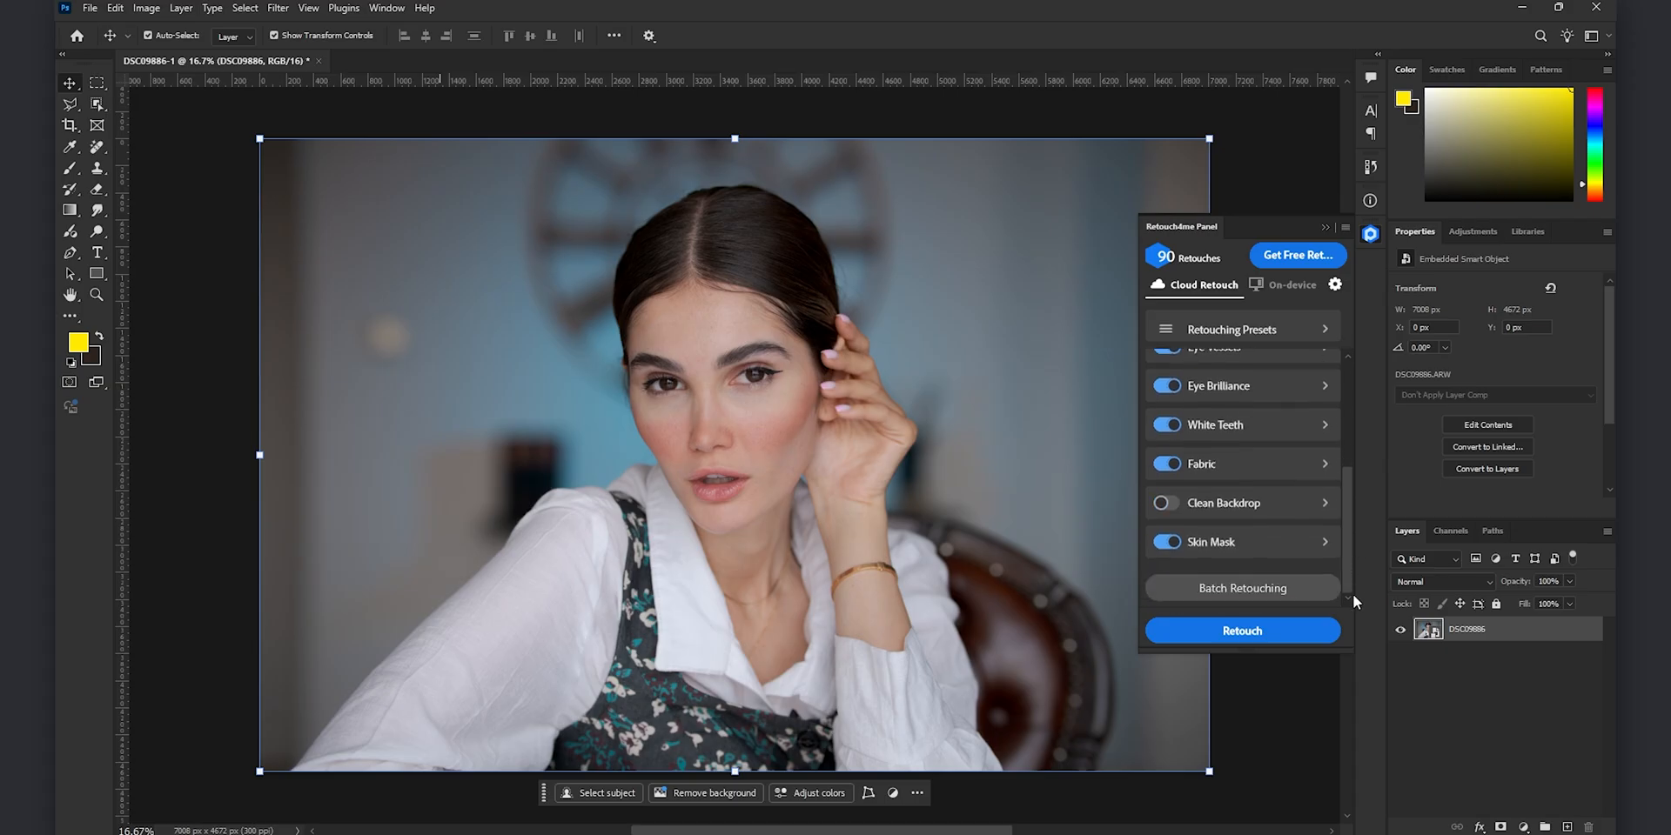
mouse_move(1179, 509)
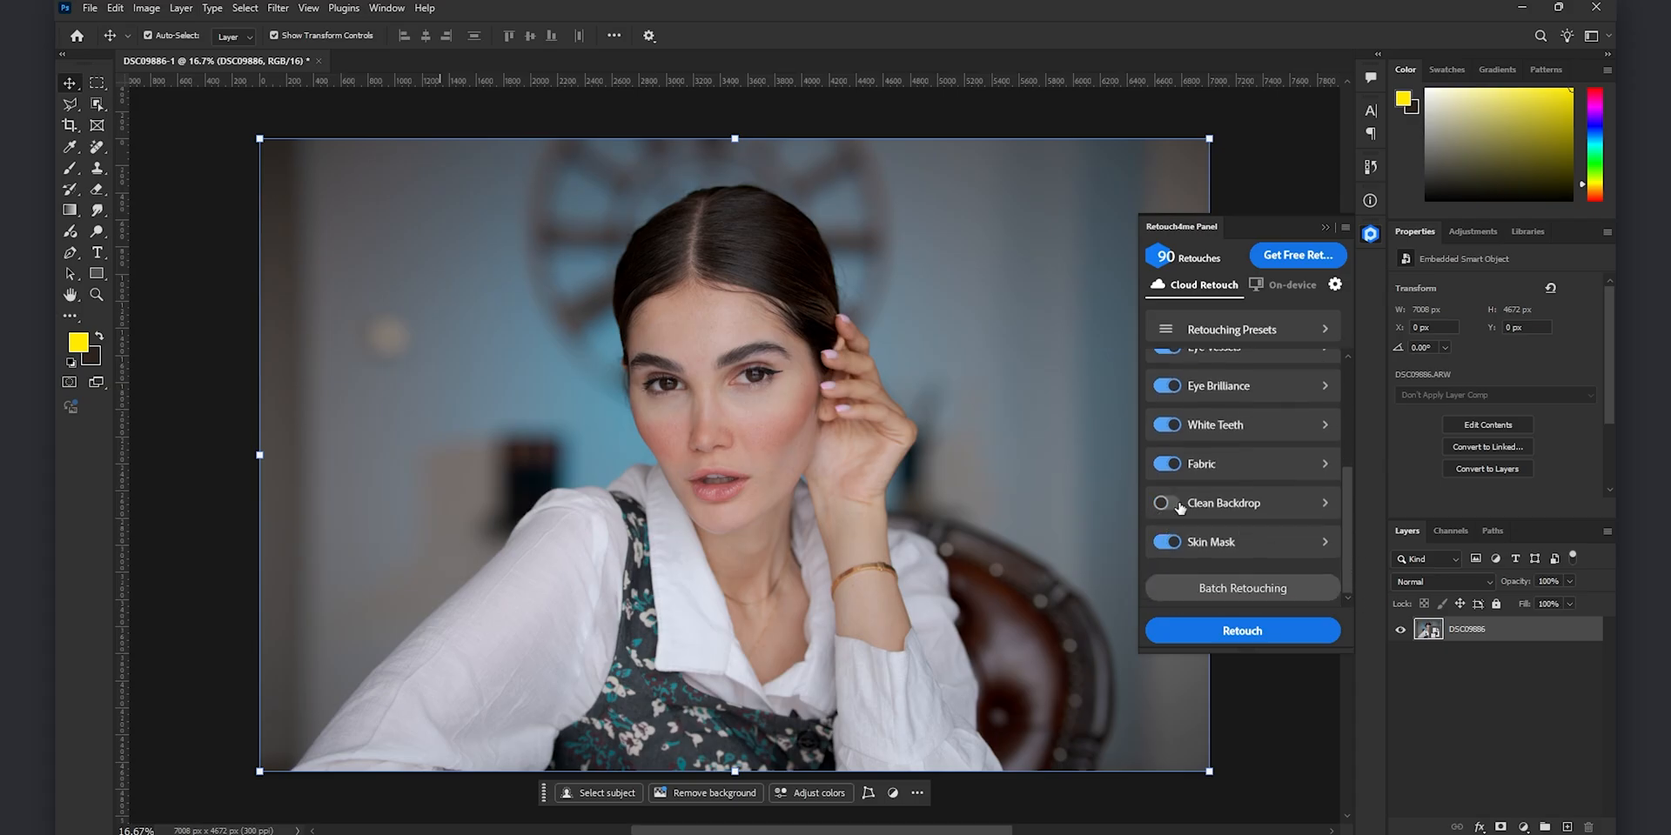
scroll("up", 3)
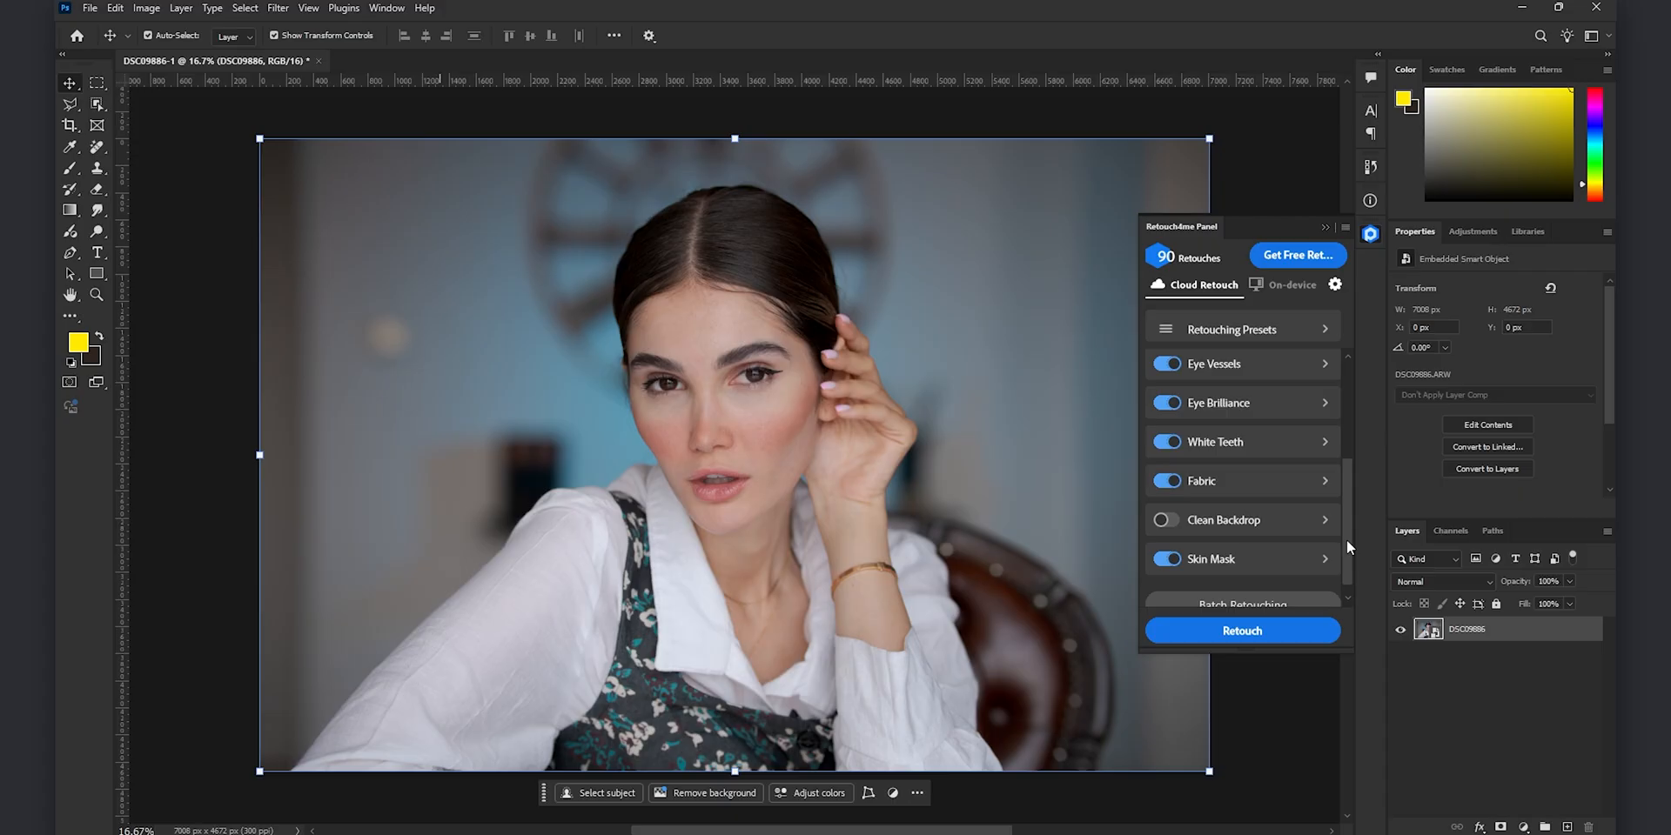
scroll("down", 3)
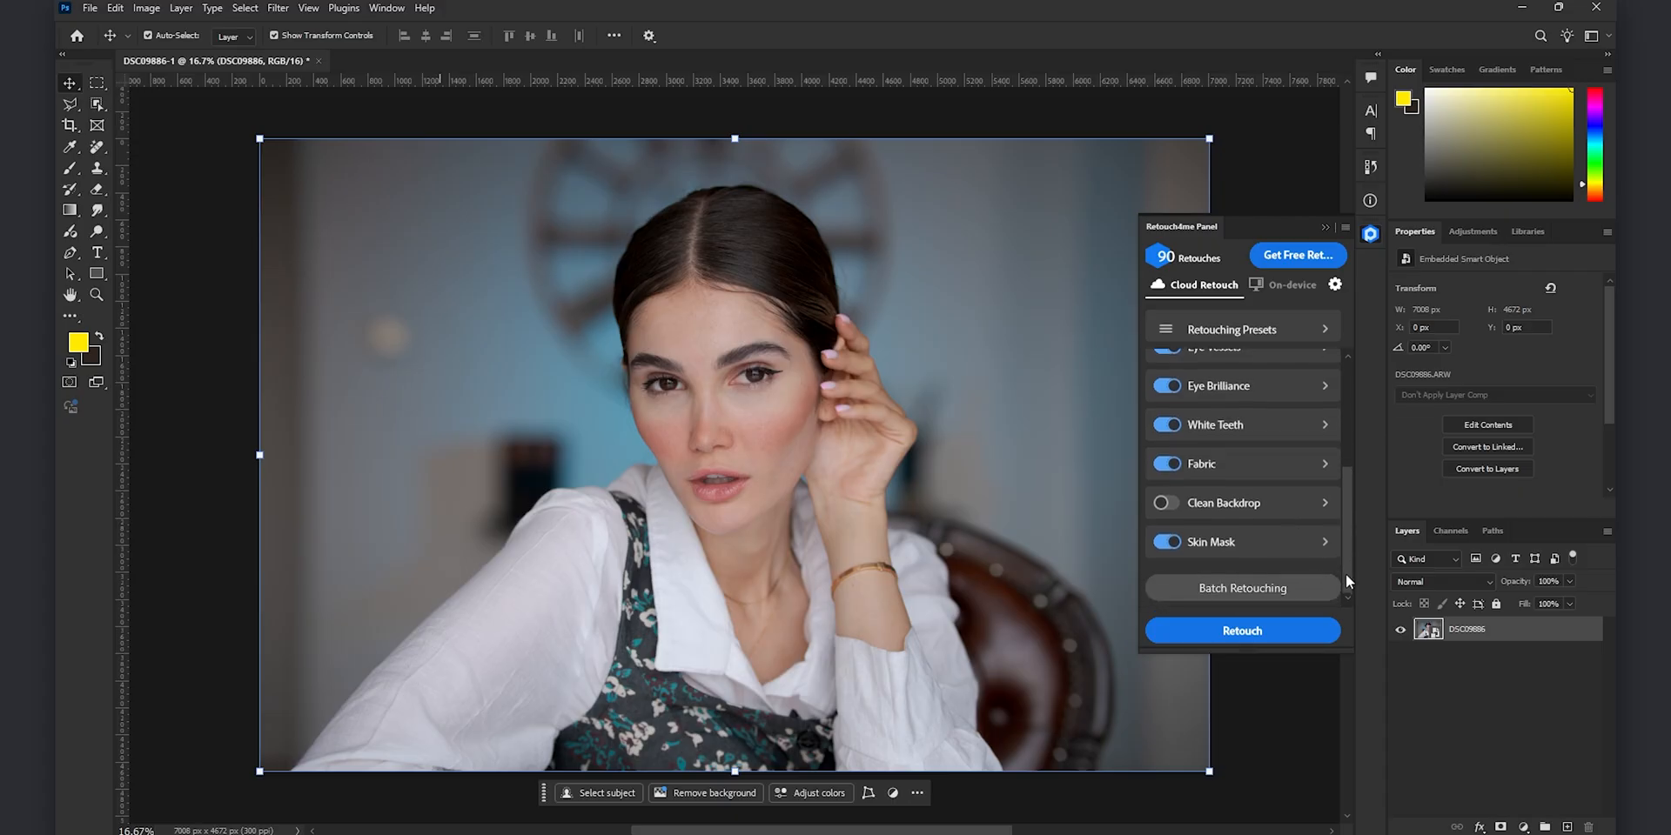
scroll("up", 3)
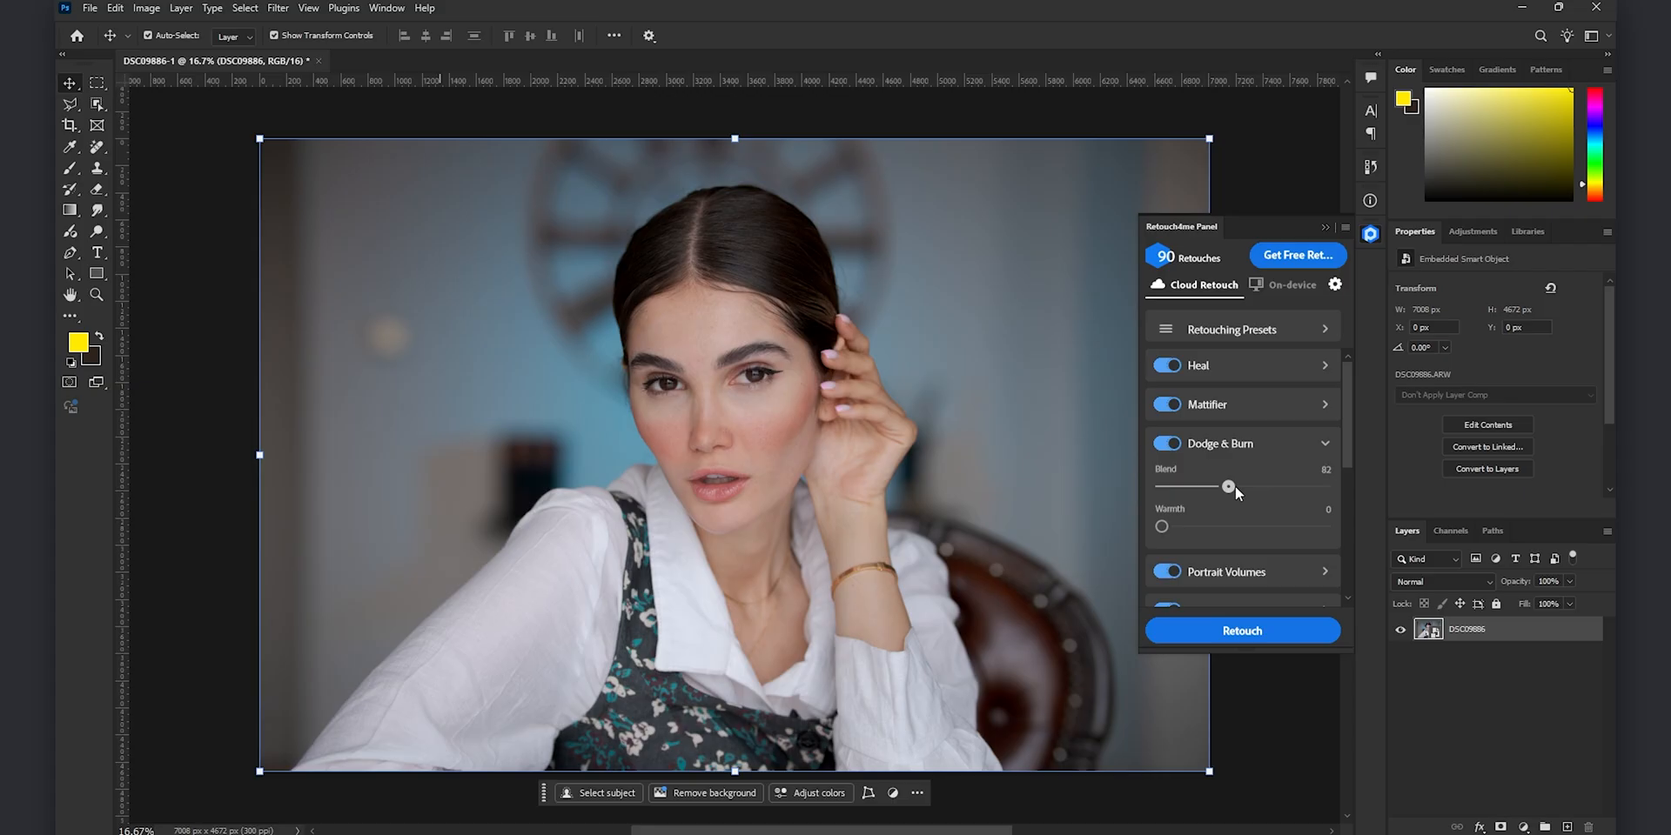
left_click_drag(1228, 487, 1243, 488)
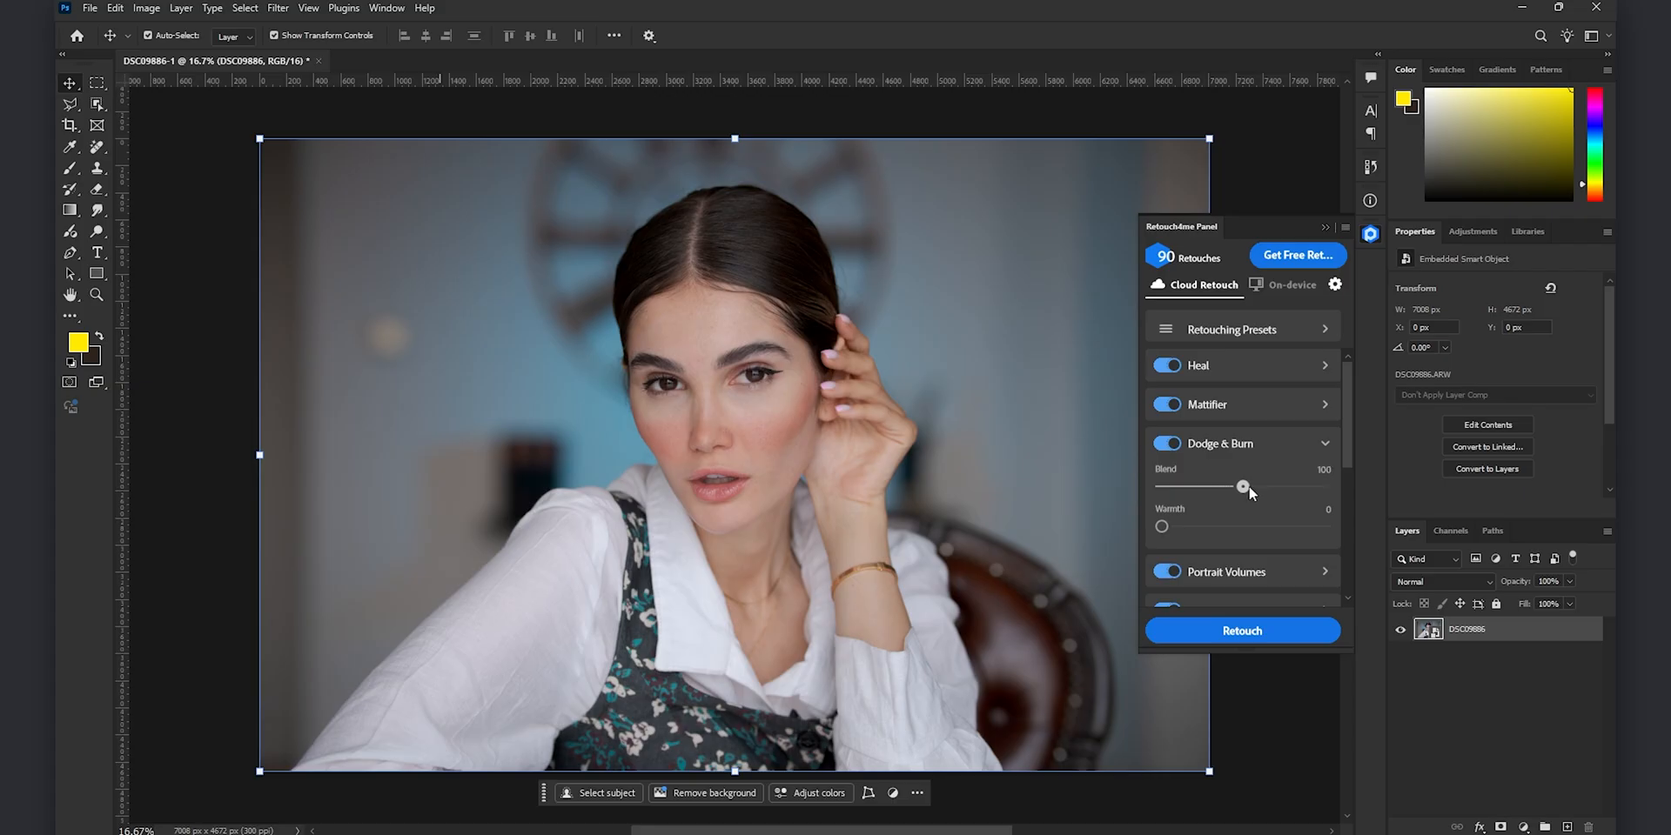
scroll("down", 3)
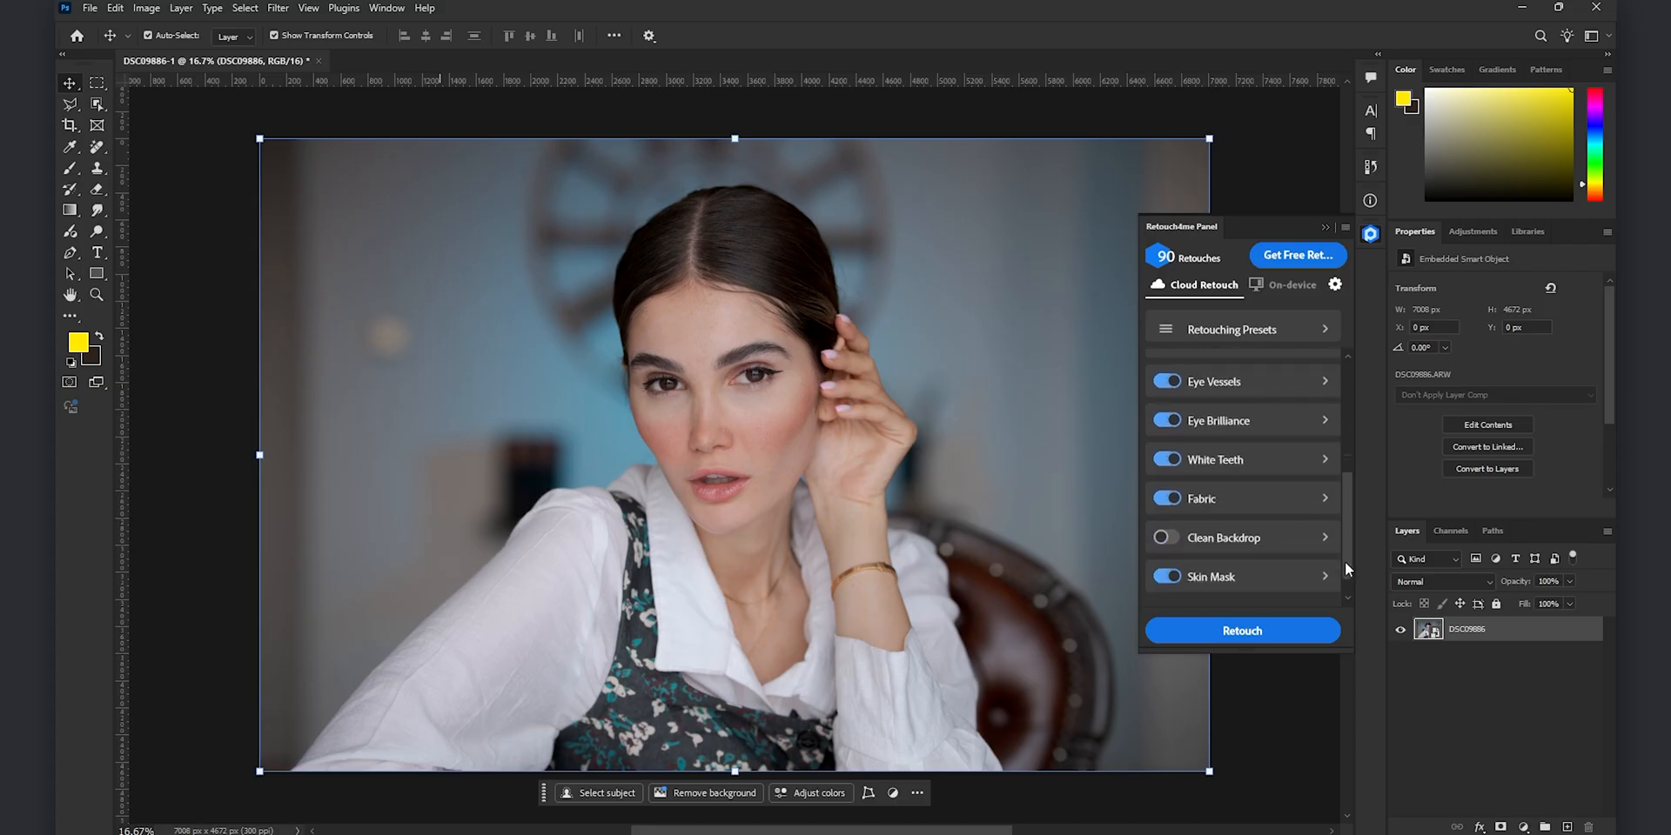
scroll("down", 3)
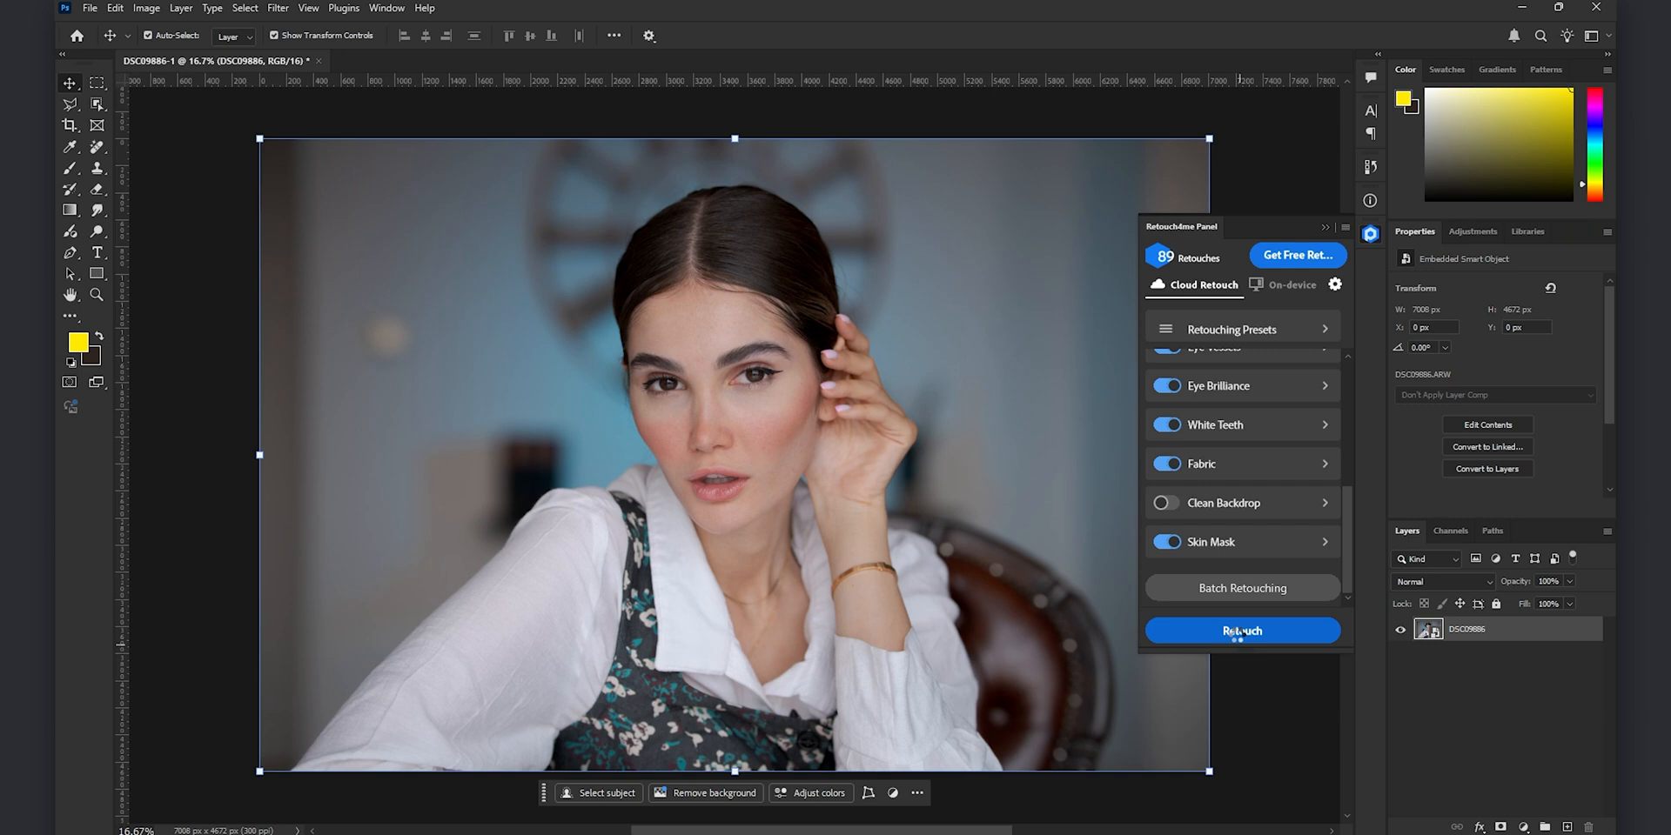
left_click(1241, 630)
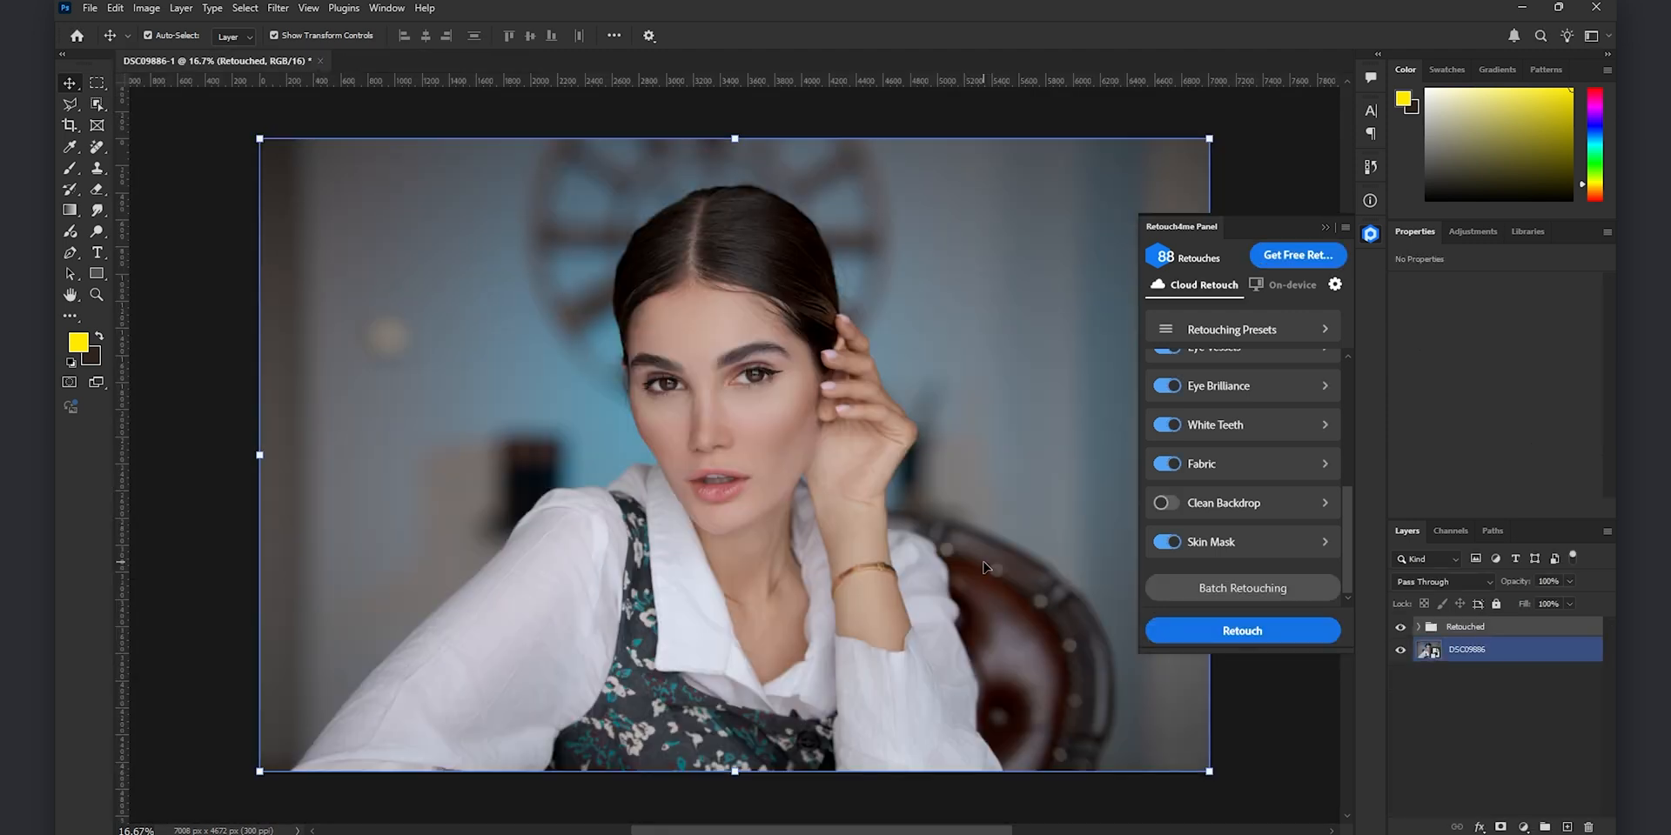
mouse_move(749, 365)
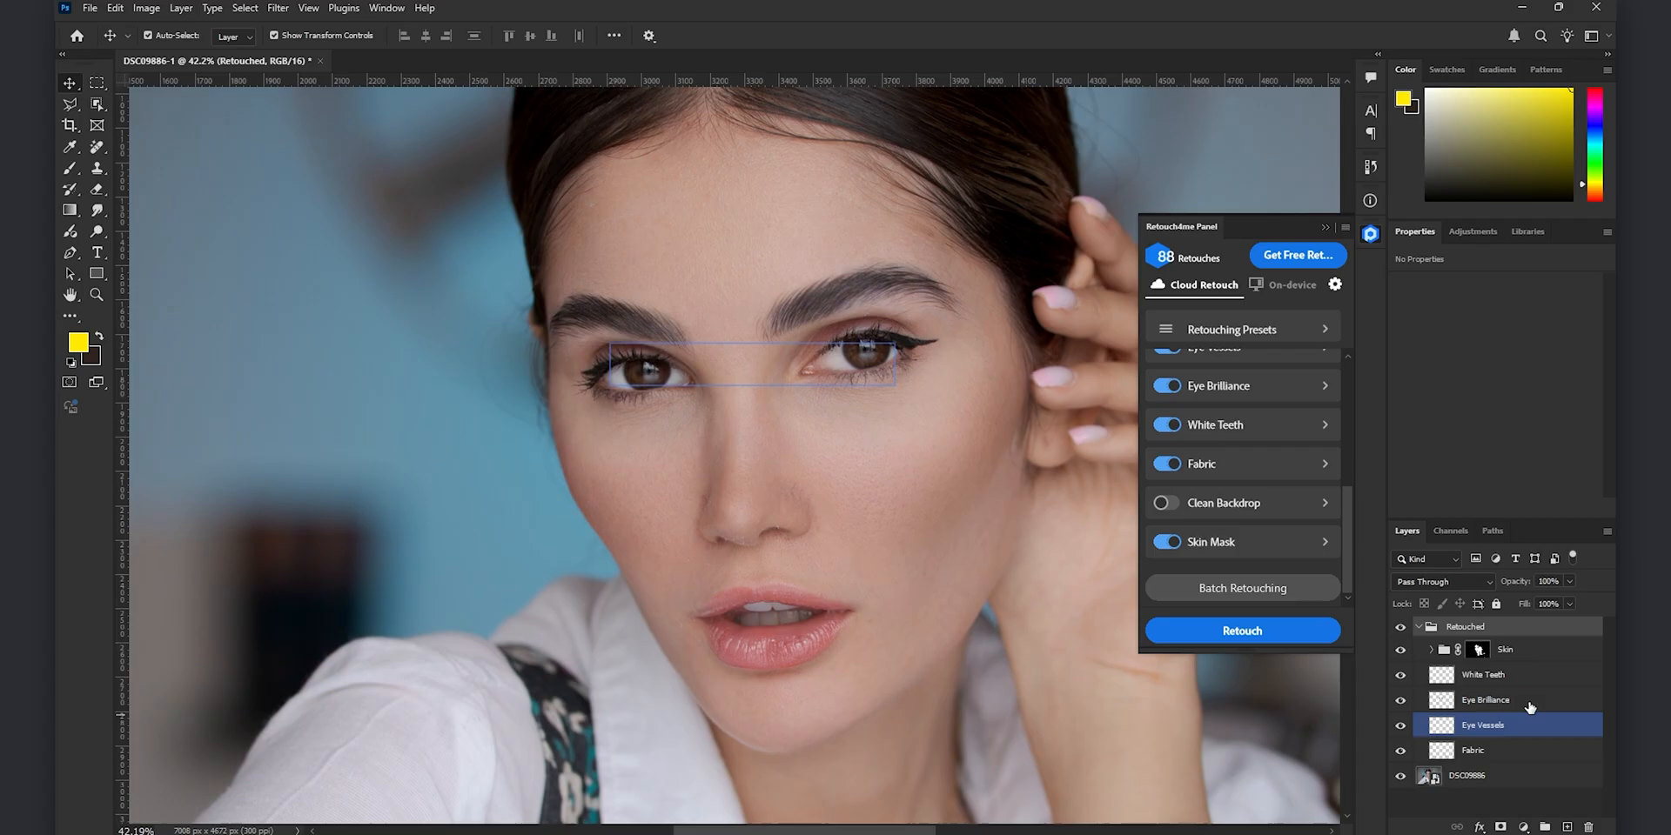
mouse_move(1481, 735)
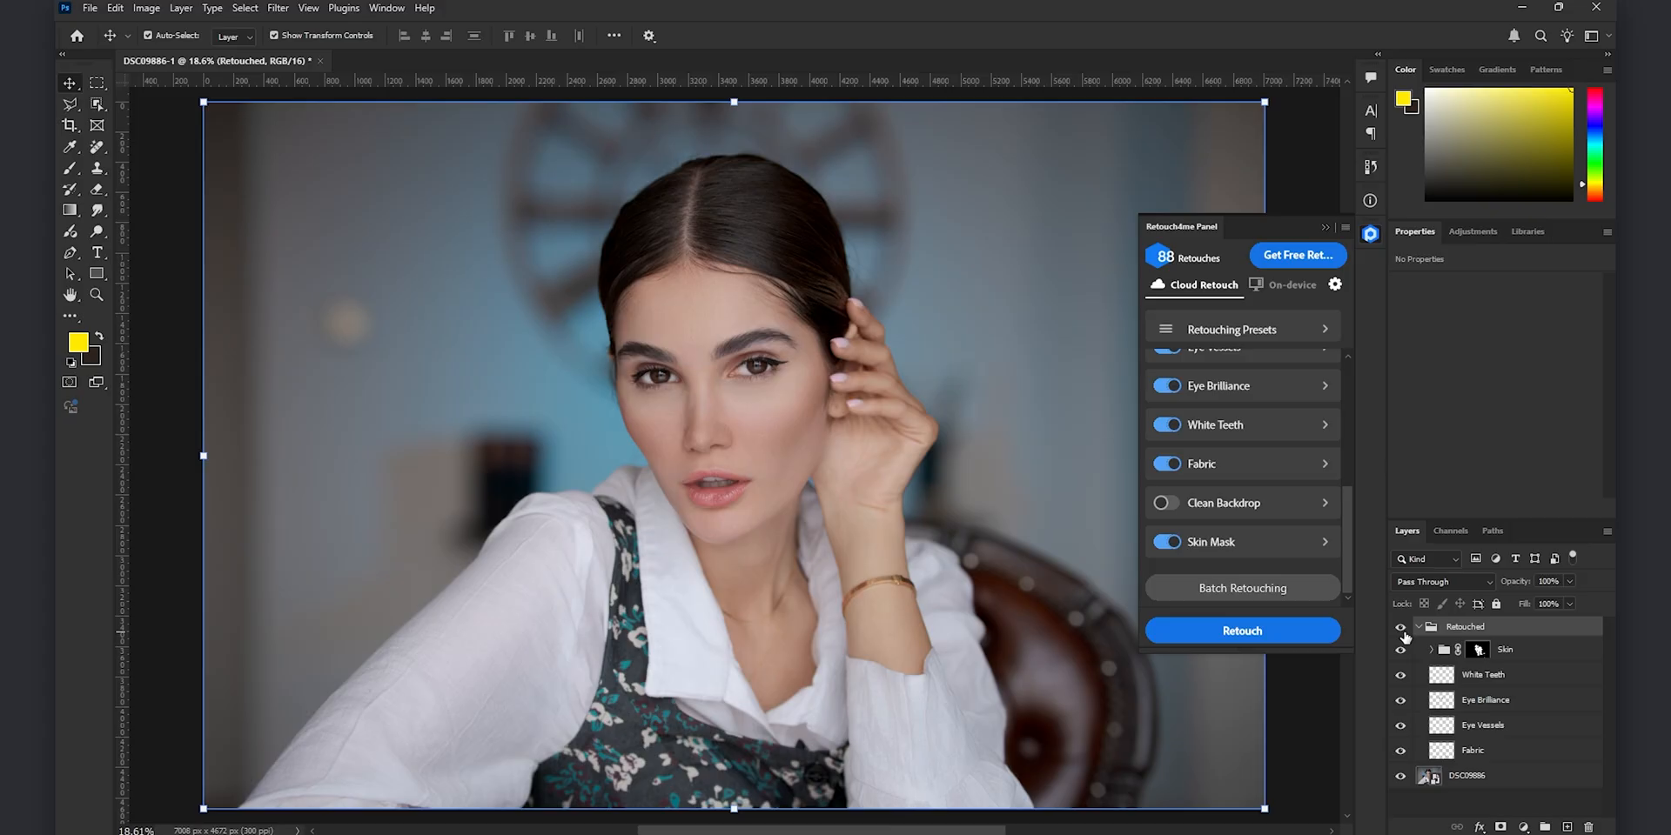
- Compare retouch layers with the original, leaving Skin and White Teeth hidden and eye and Fabric retouches visible
left_click(1503, 649)
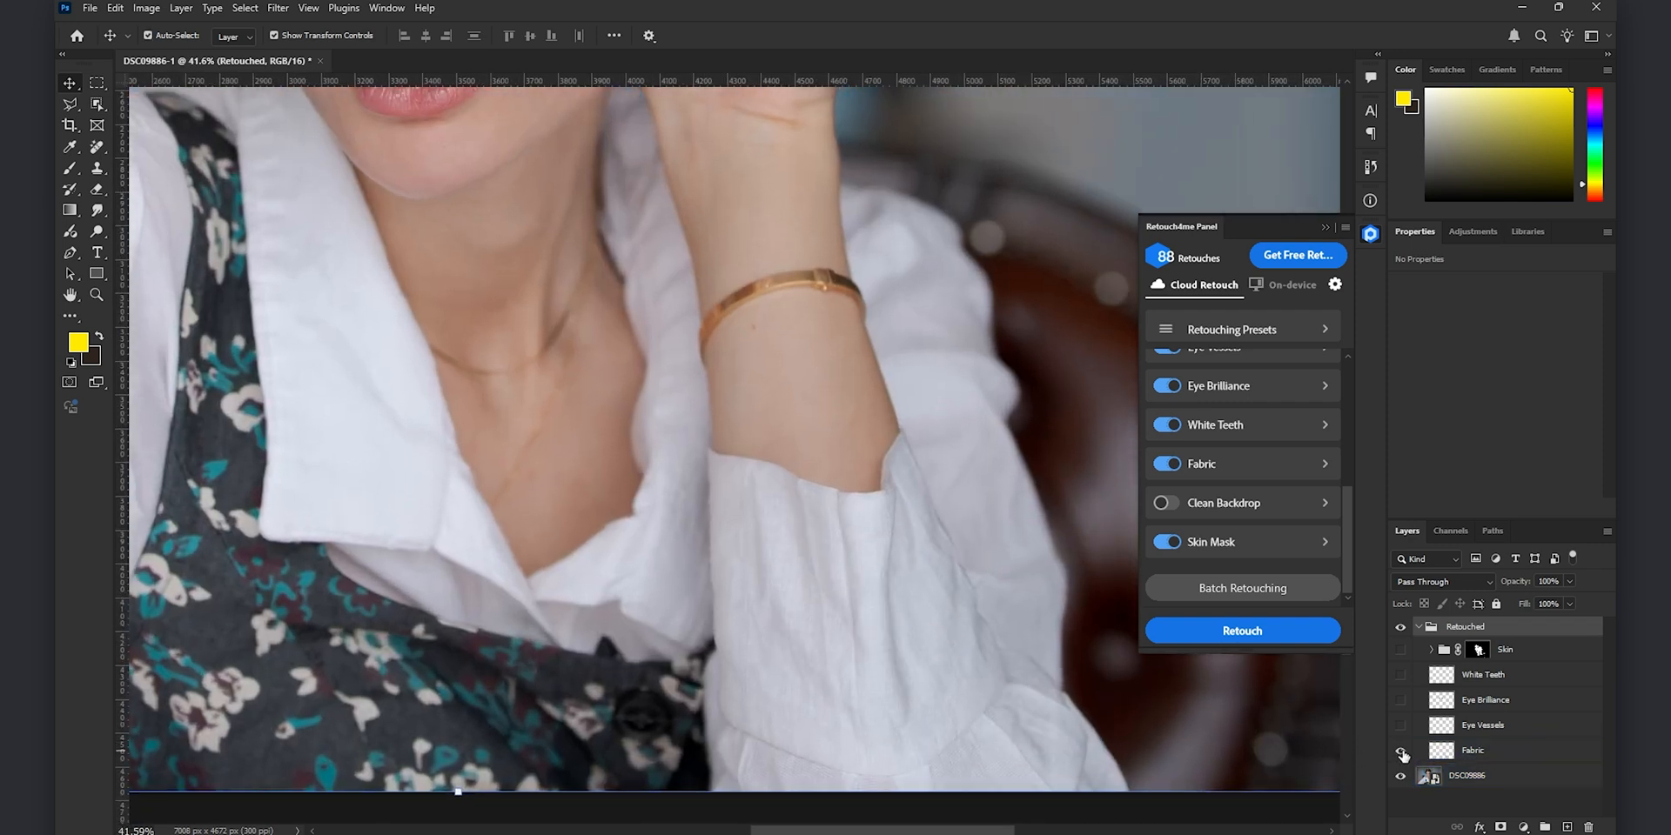
left_click(1401, 750)
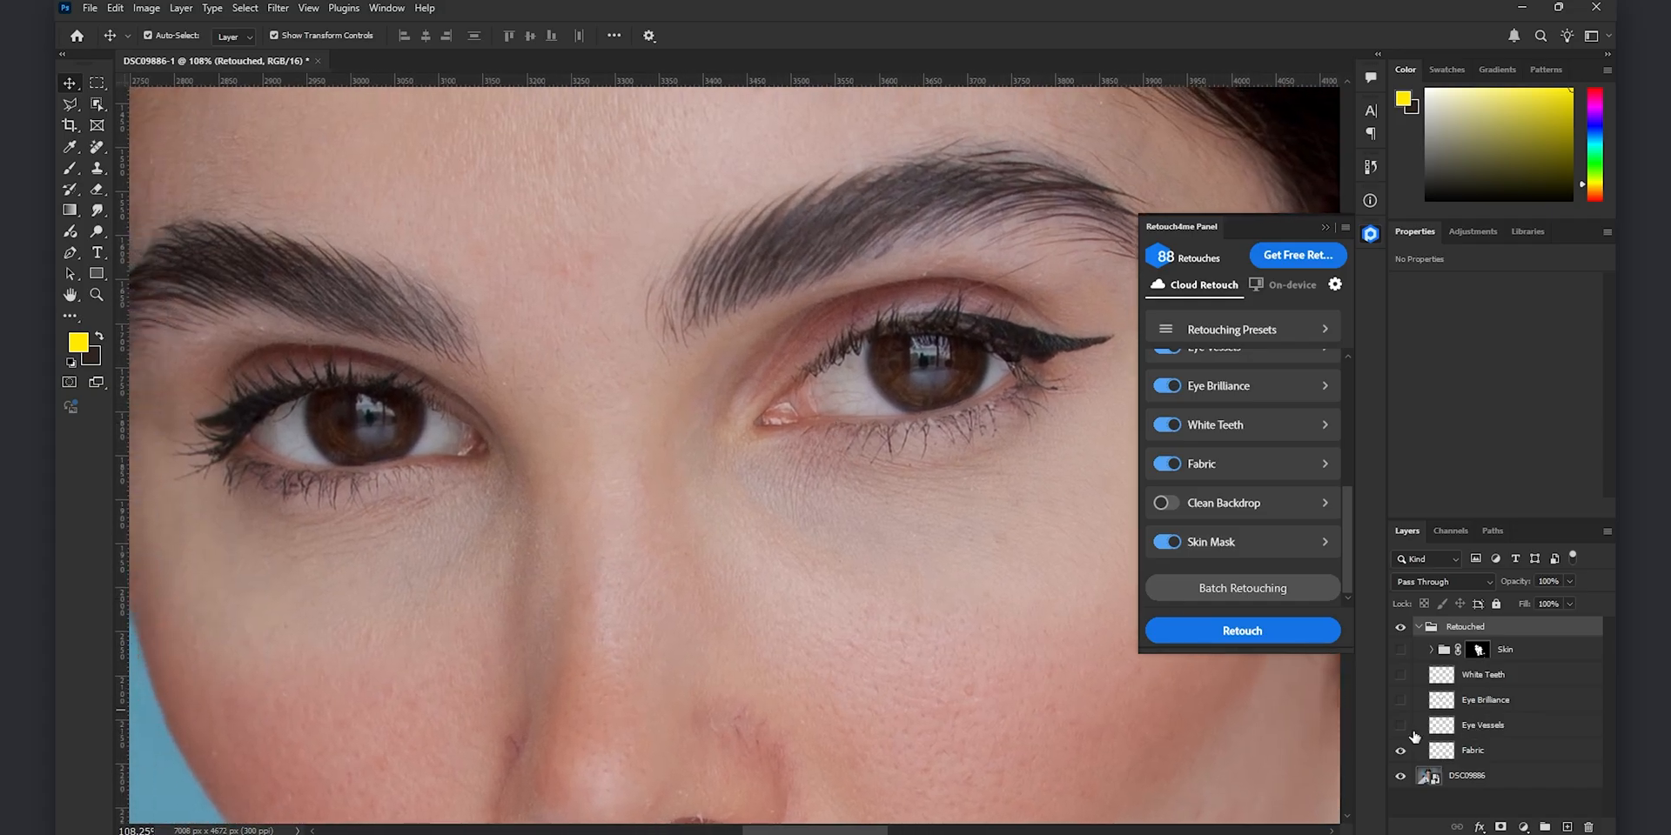
left_click(1400, 730)
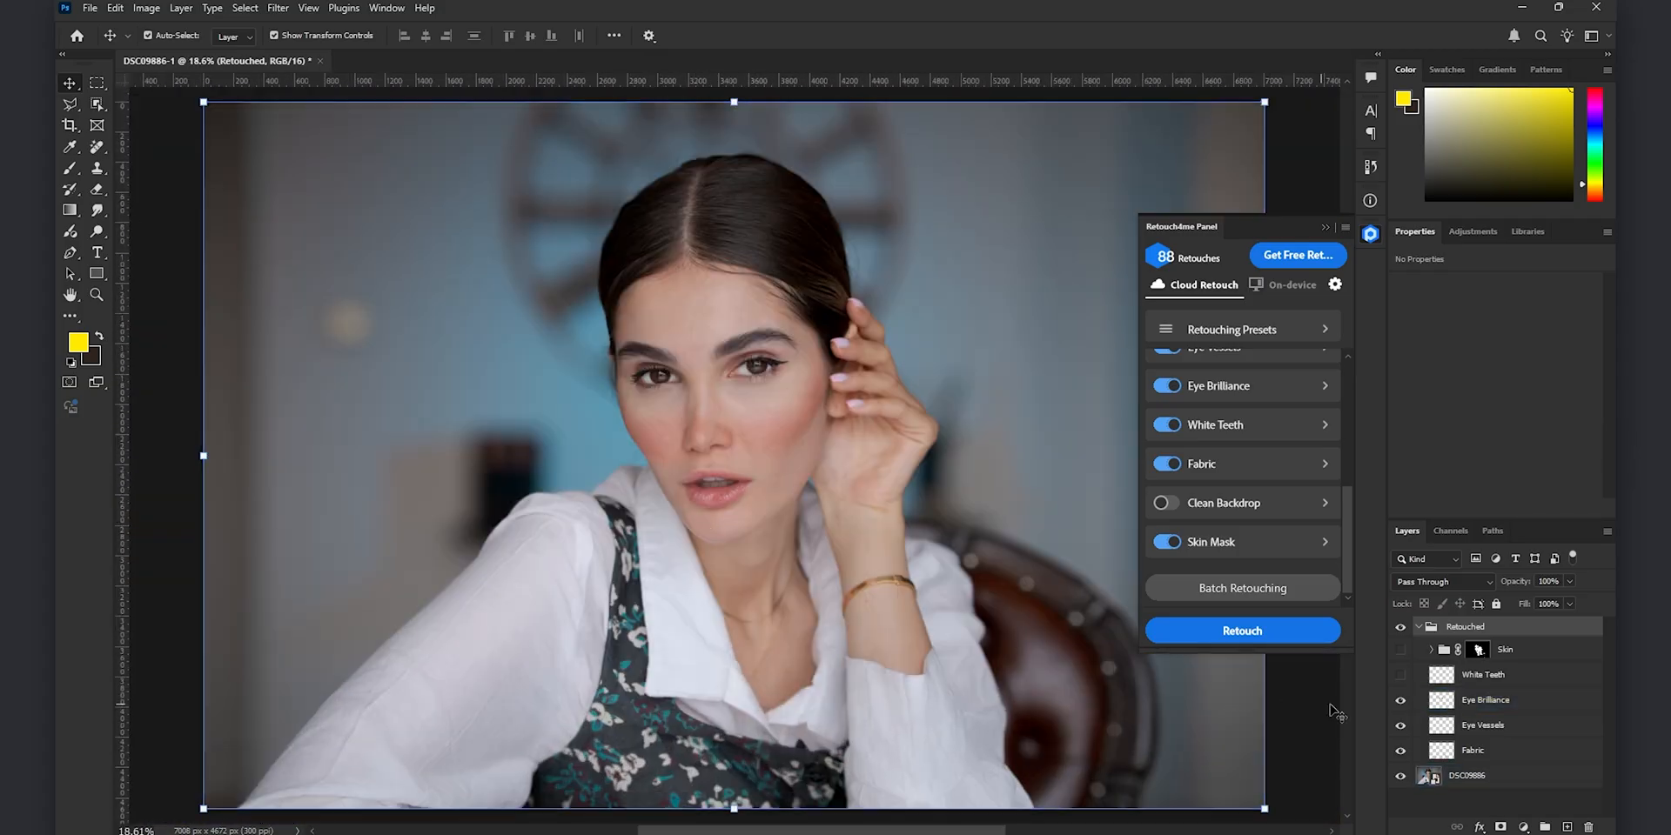
left_click(1400, 700)
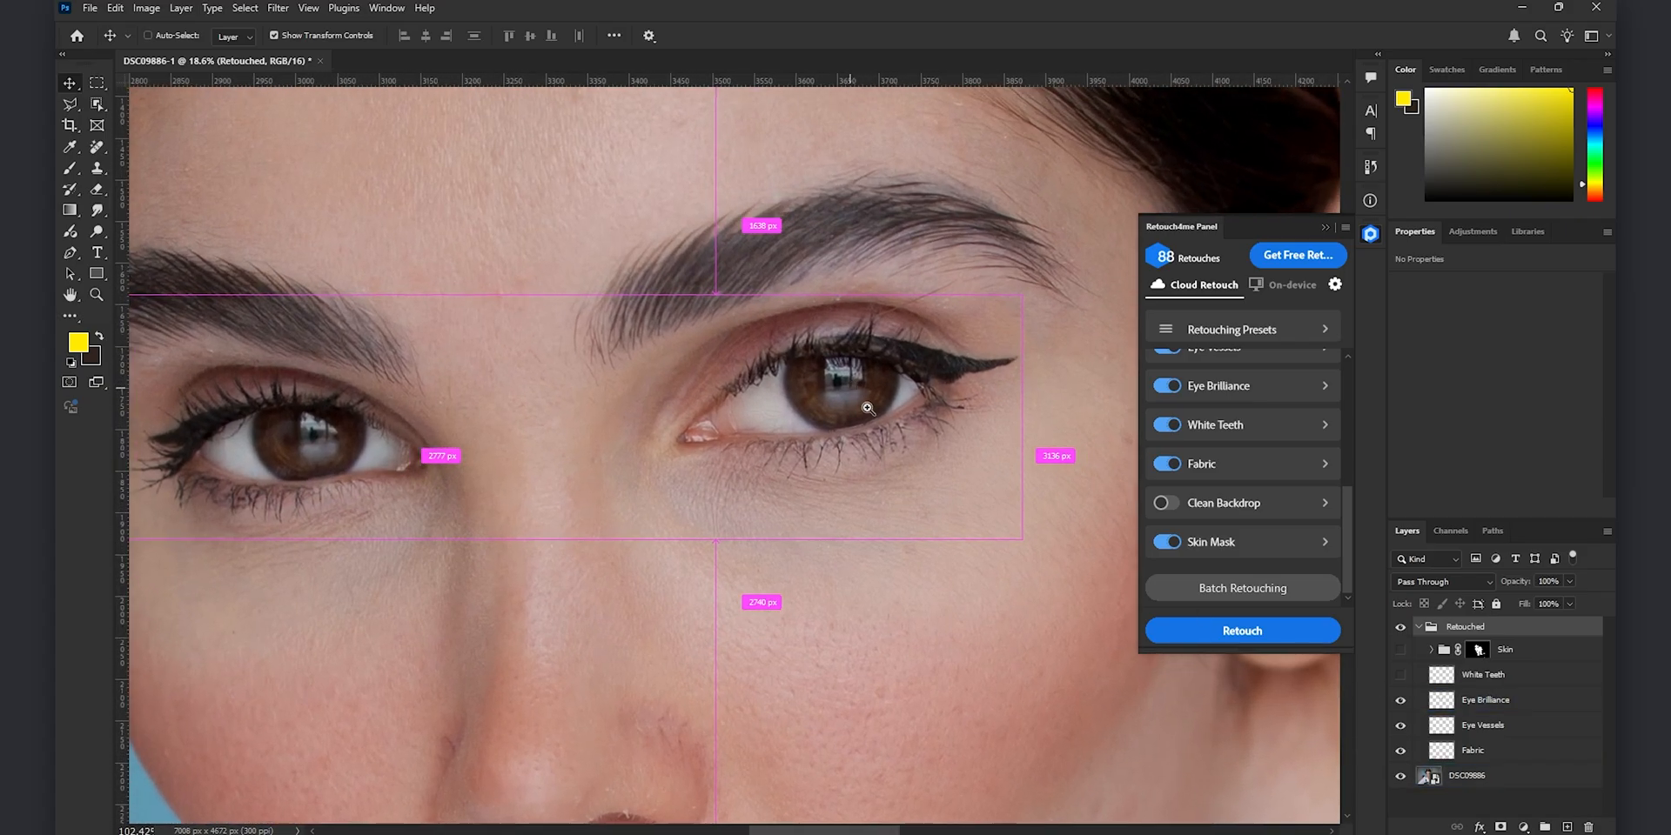
- Lower Eye Brilliance to 70% opacity, re-enable White Teeth and expand the Skin group's sublayers
left_click(1484, 699)
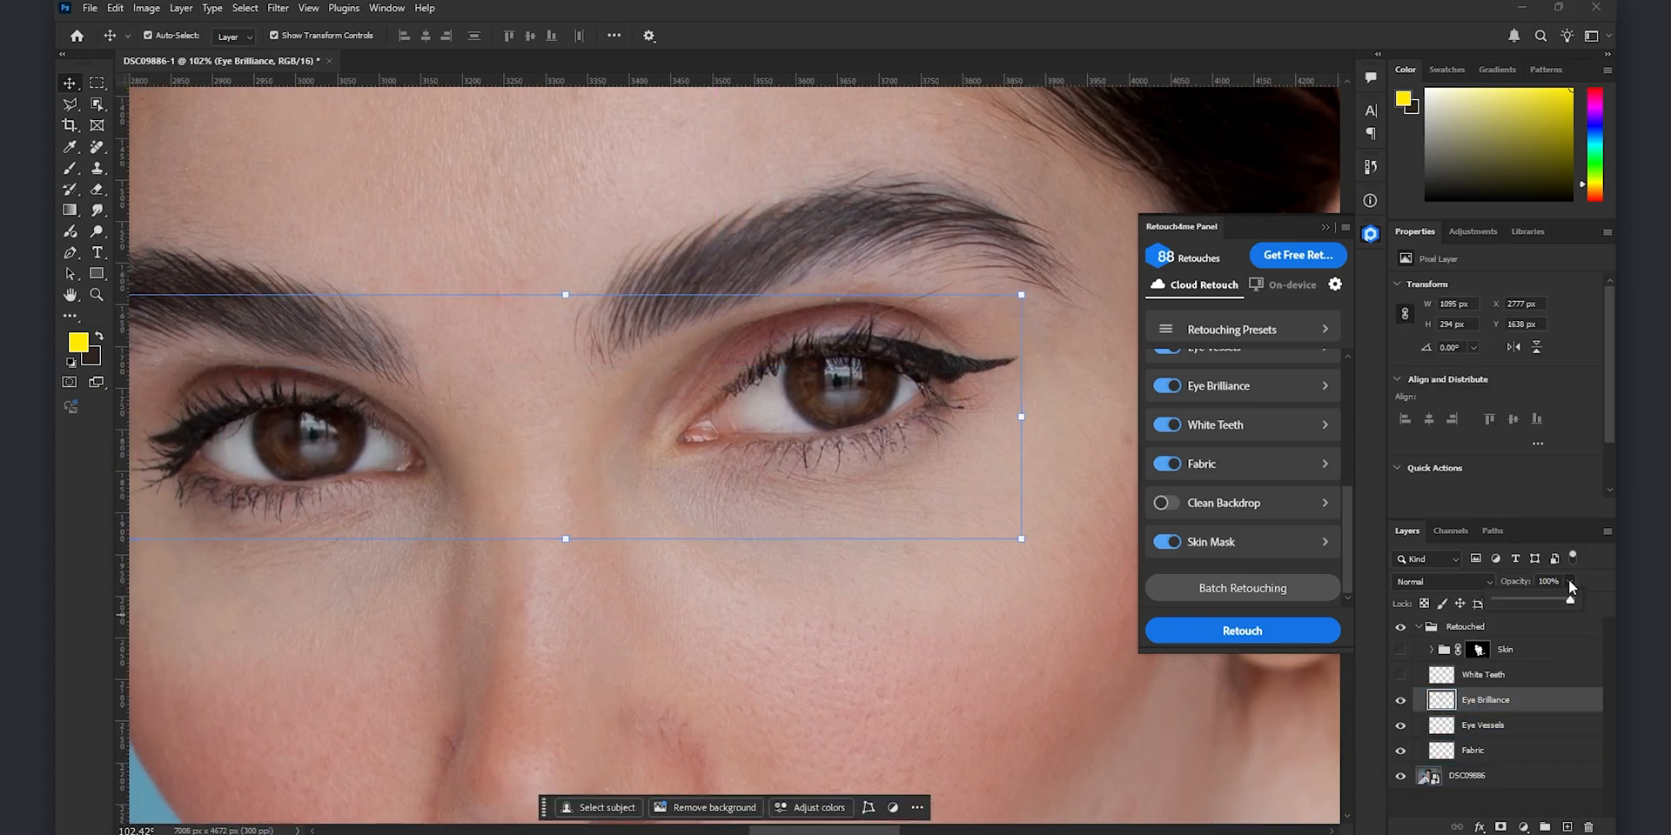
left_click_drag(1568, 598, 1551, 603)
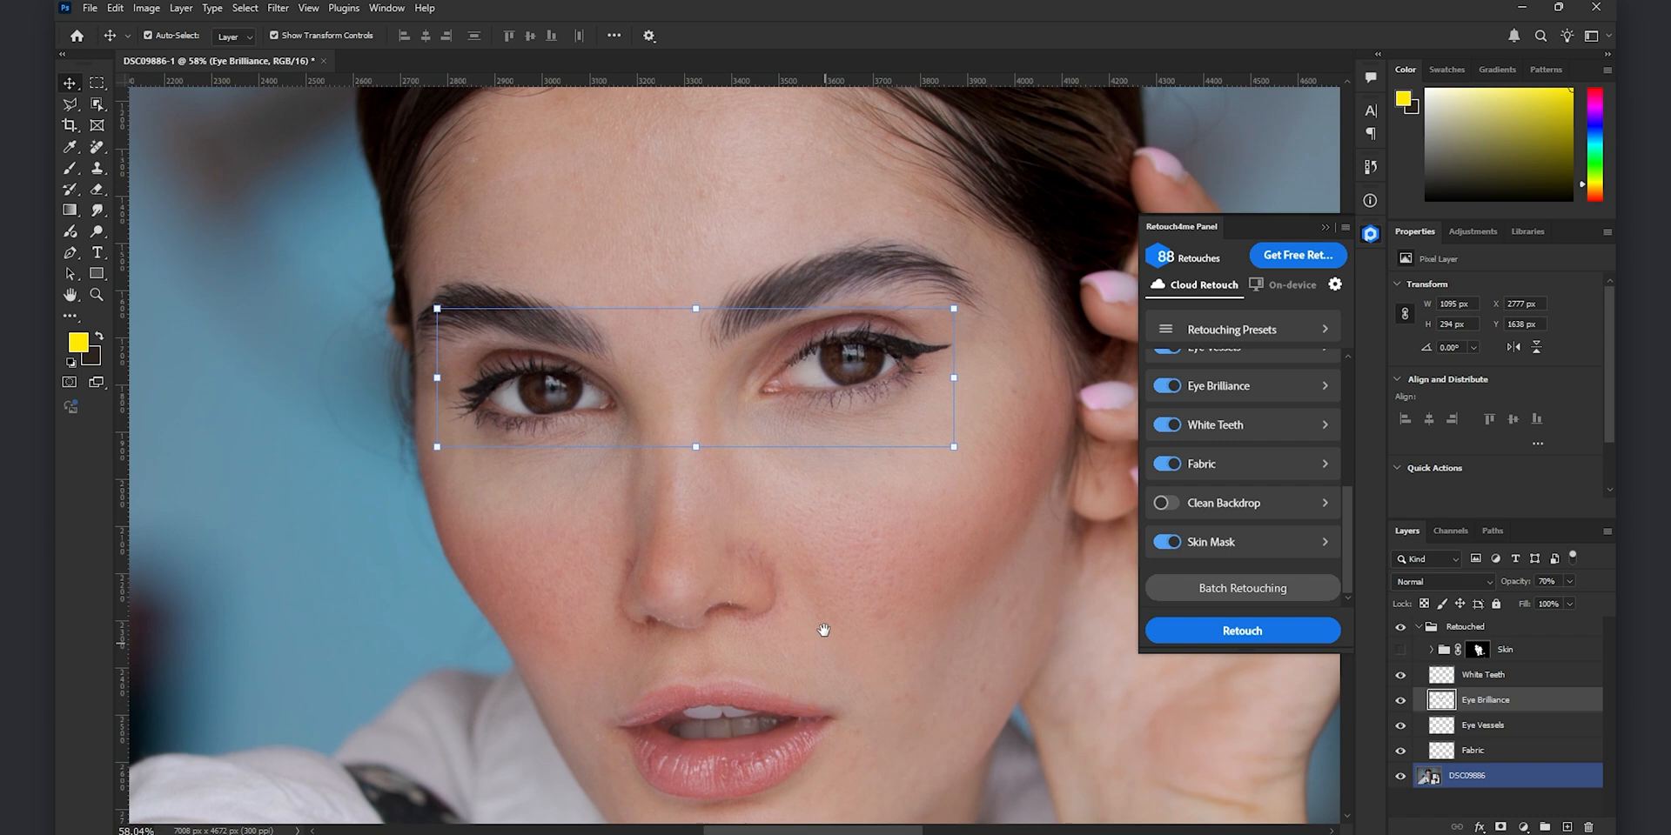
left_click(1482, 674)
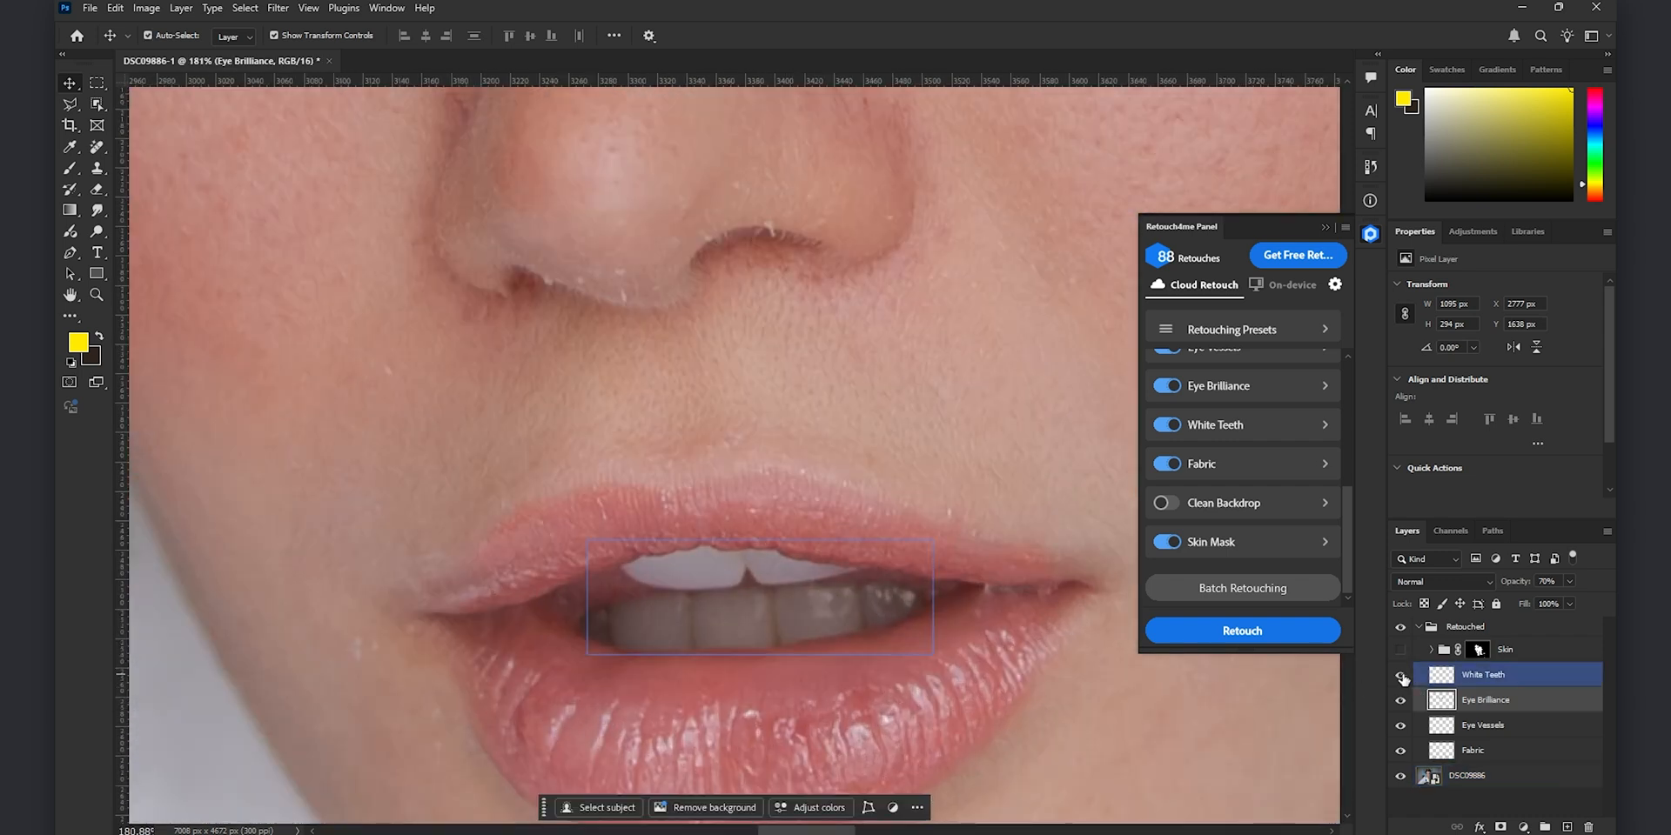
key("Ctrl+0")
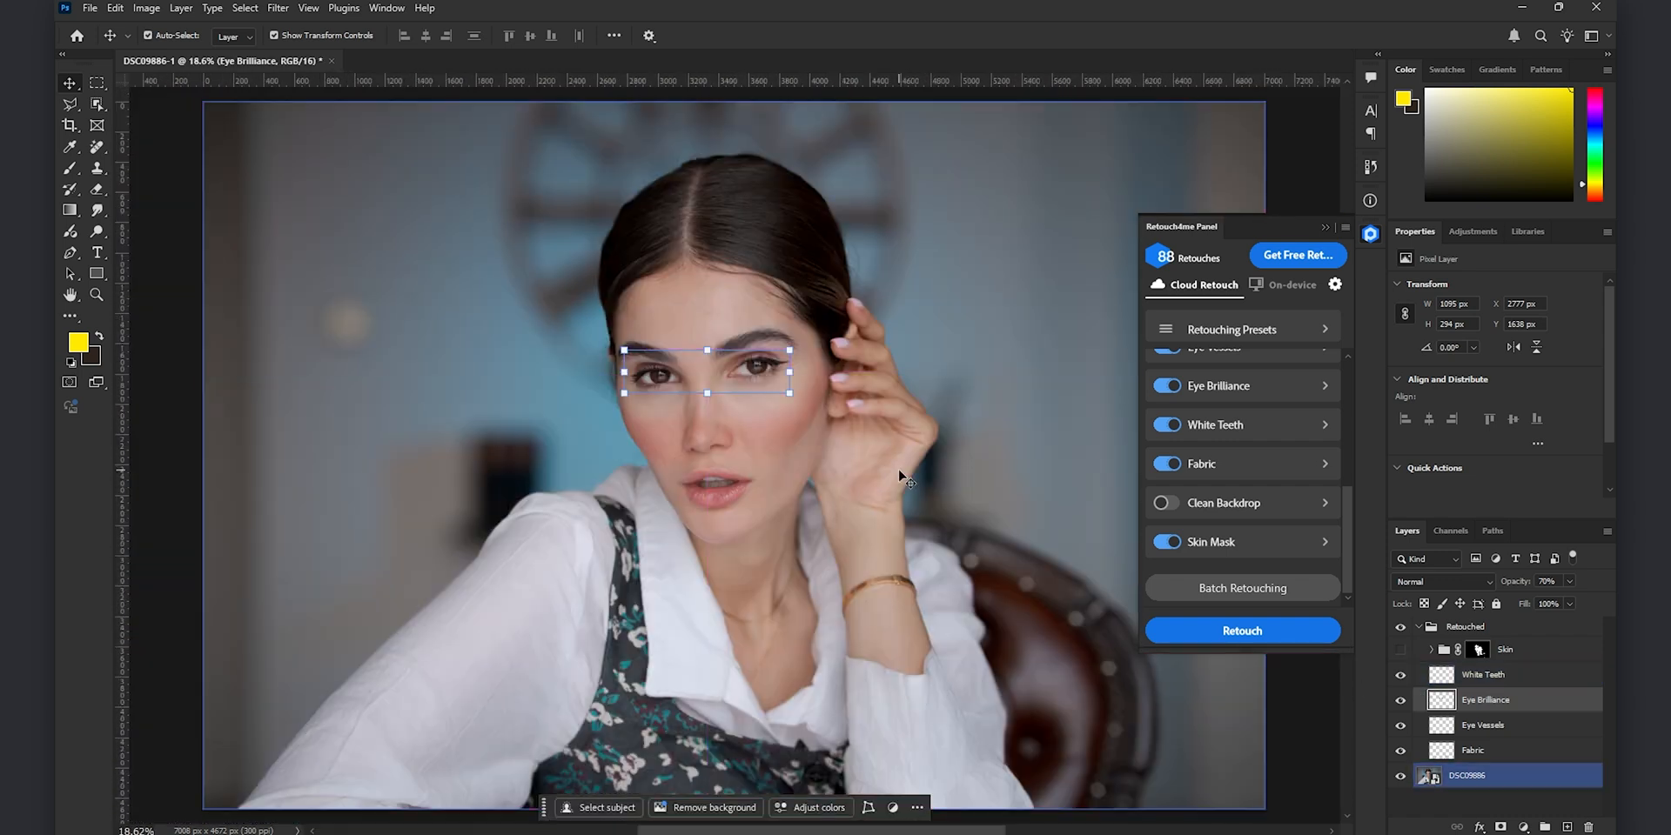
left_click(1432, 649)
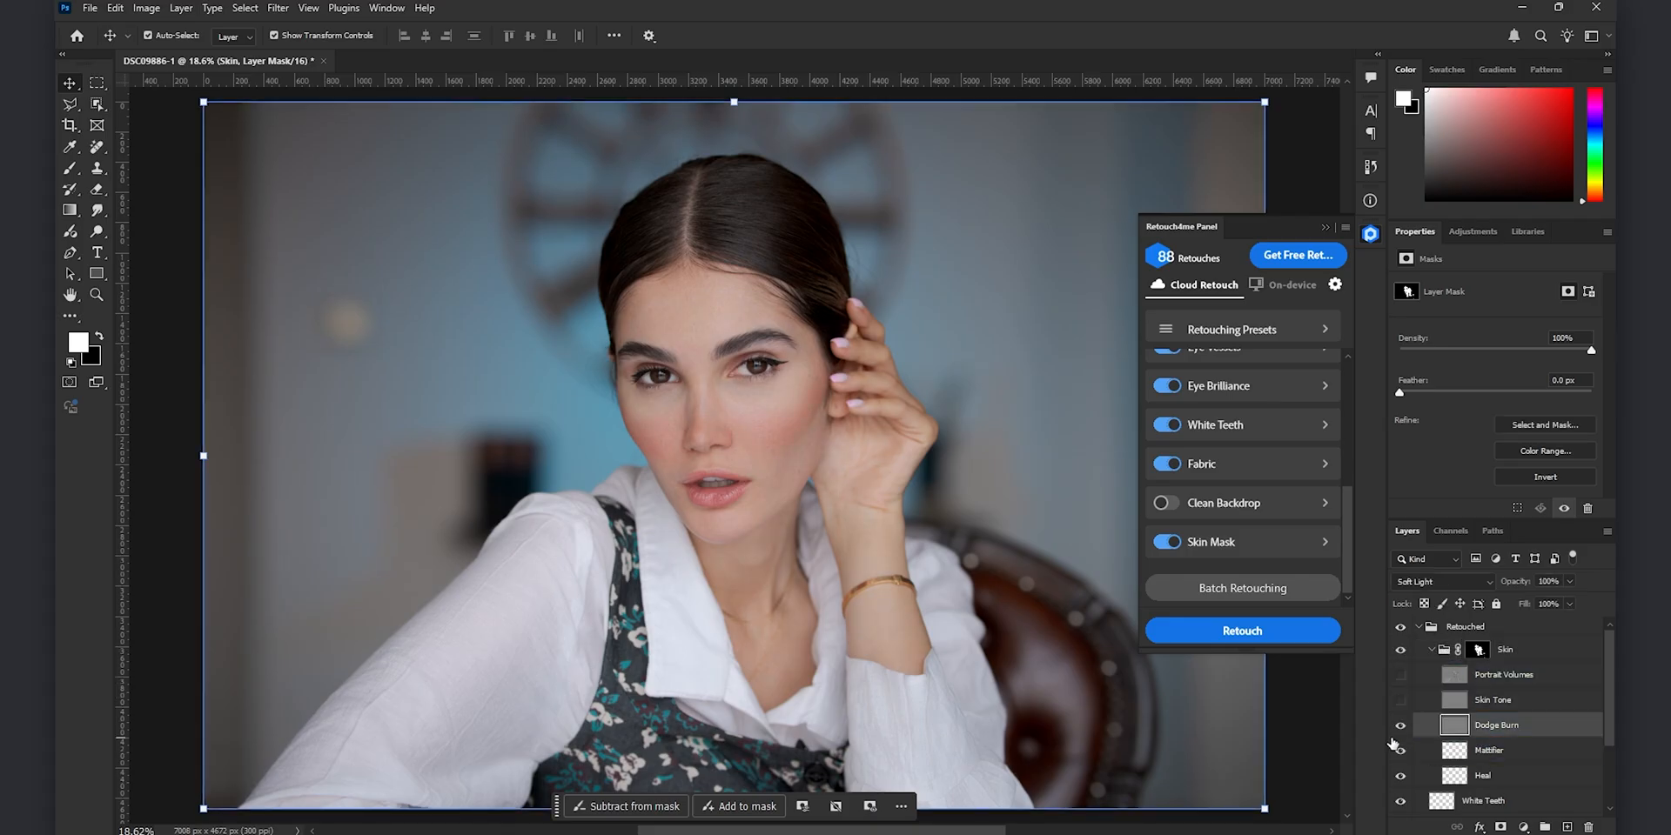
- Hide Mattifier and remove the two small blemishes under the nose on the Heal layer
left_click(1495, 724)
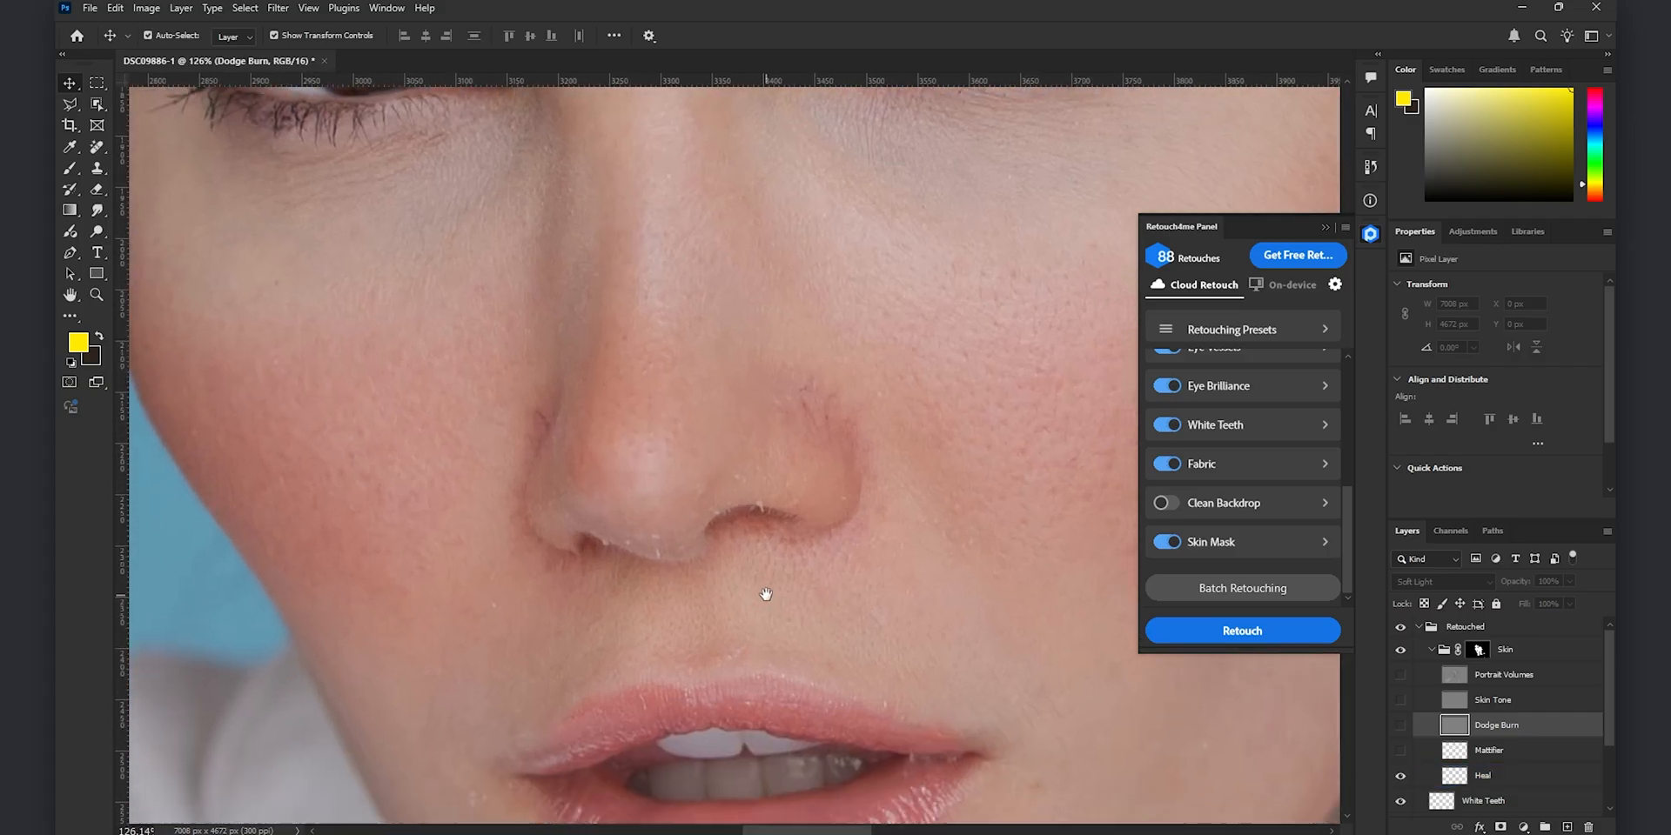
left_click(1481, 774)
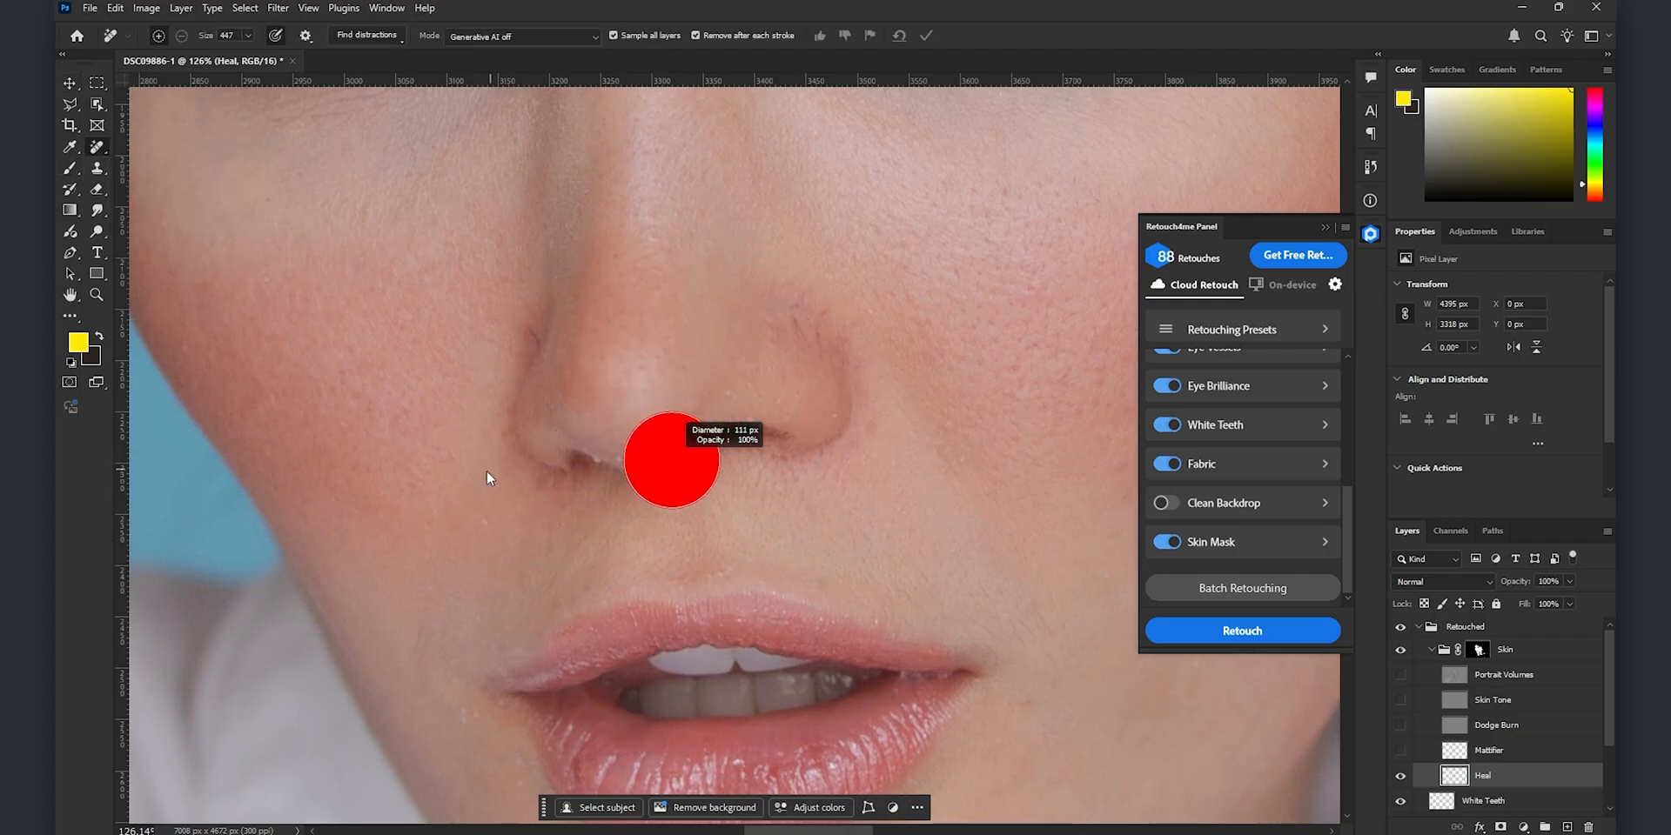
left_click(669, 462)
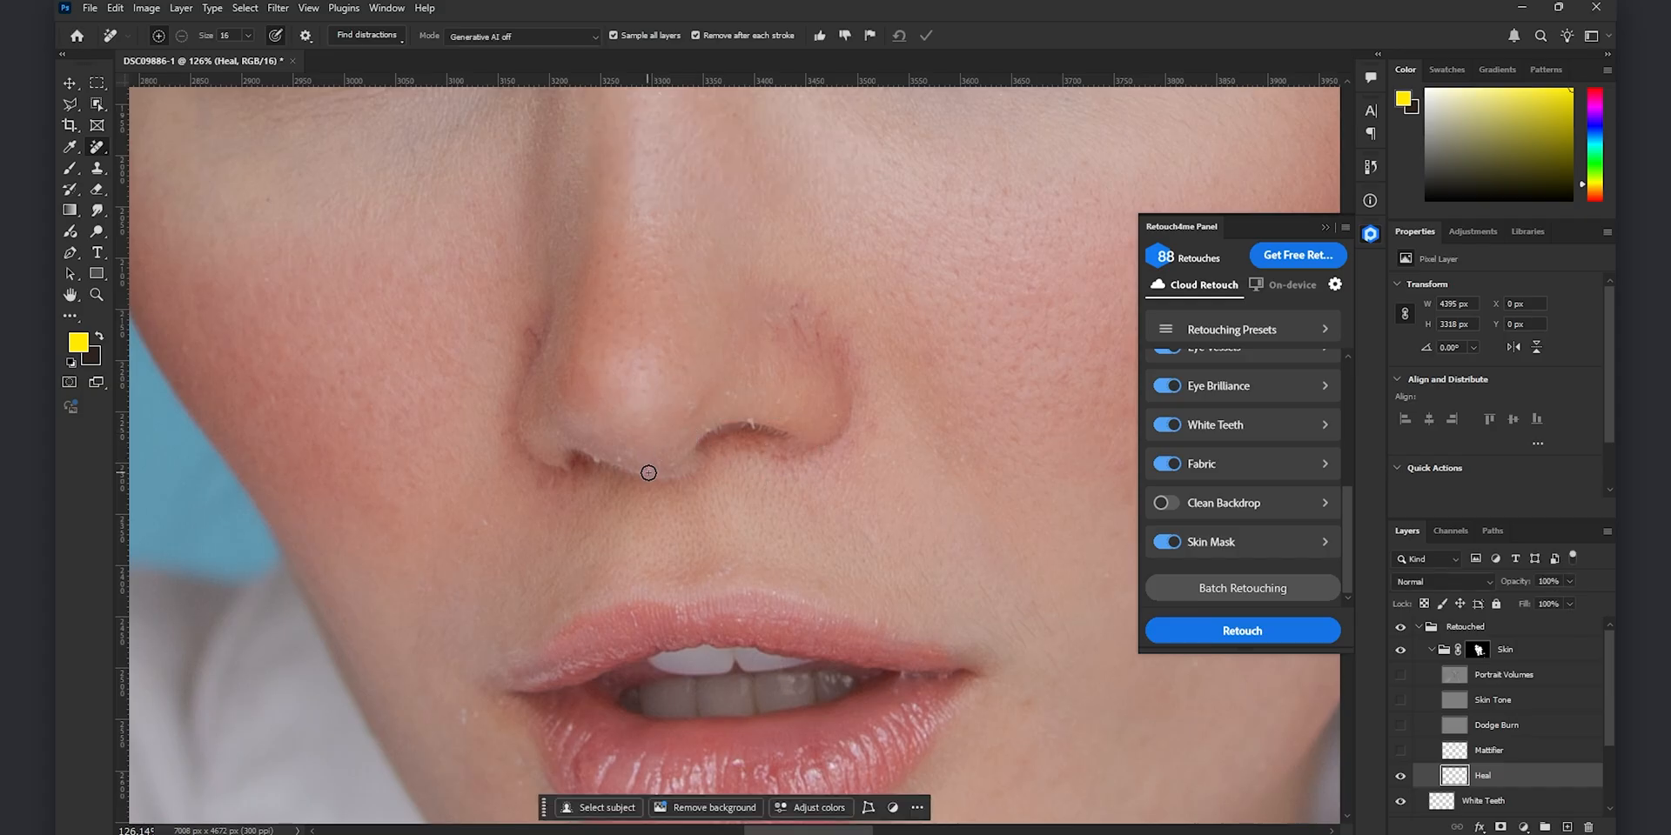
left_click(647, 473)
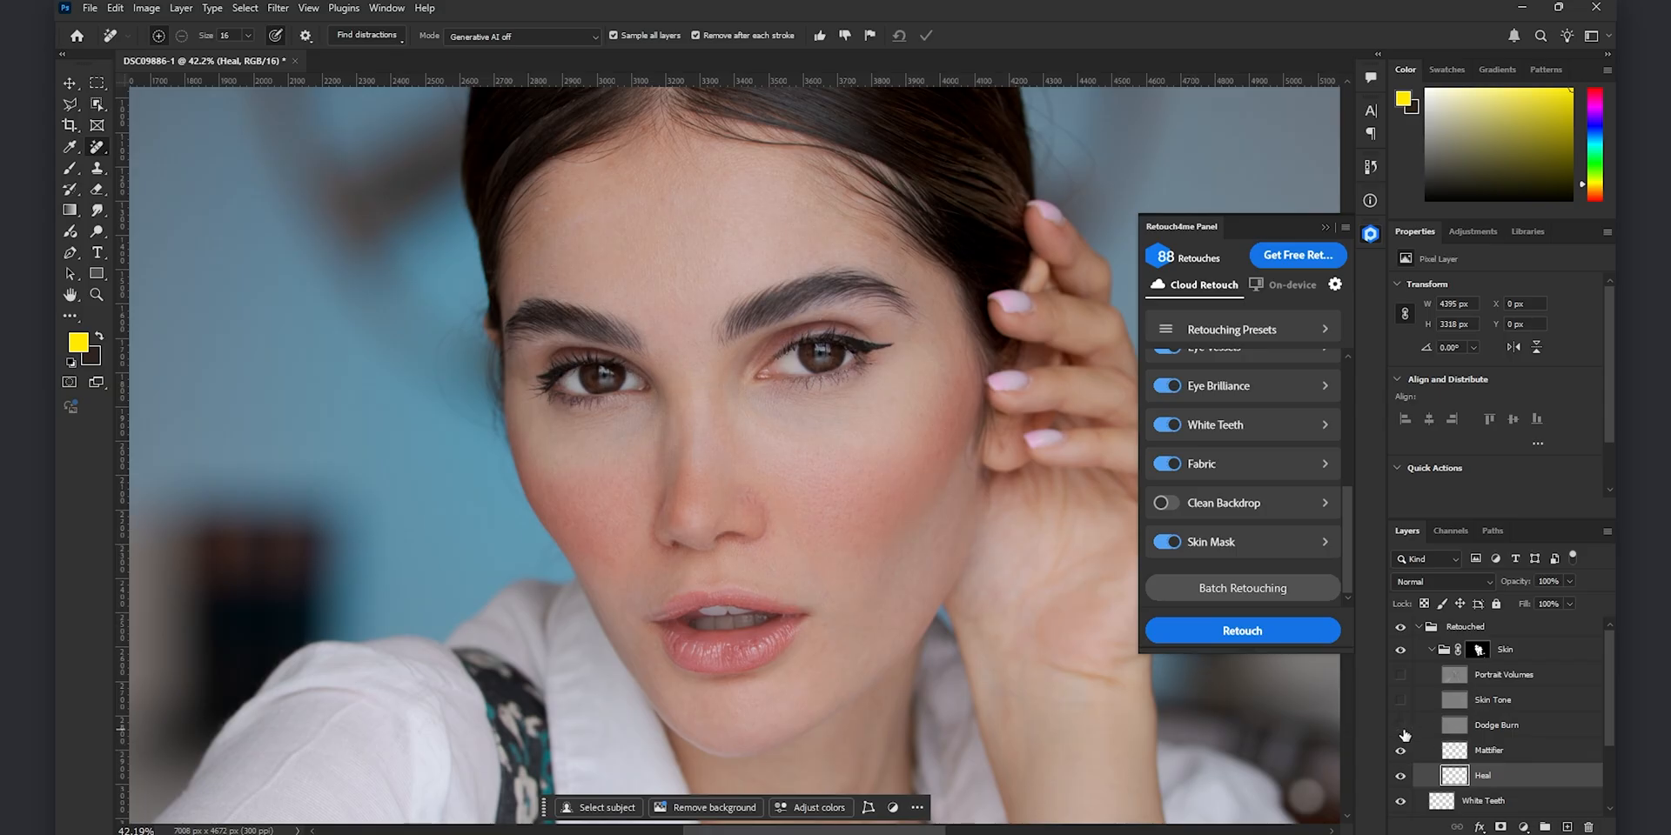
- Add a painted mask to Dodge Burn around the neck, enable Skin Tone at 50% opacity and preview Portrait Volumes
left_click(1400, 750)
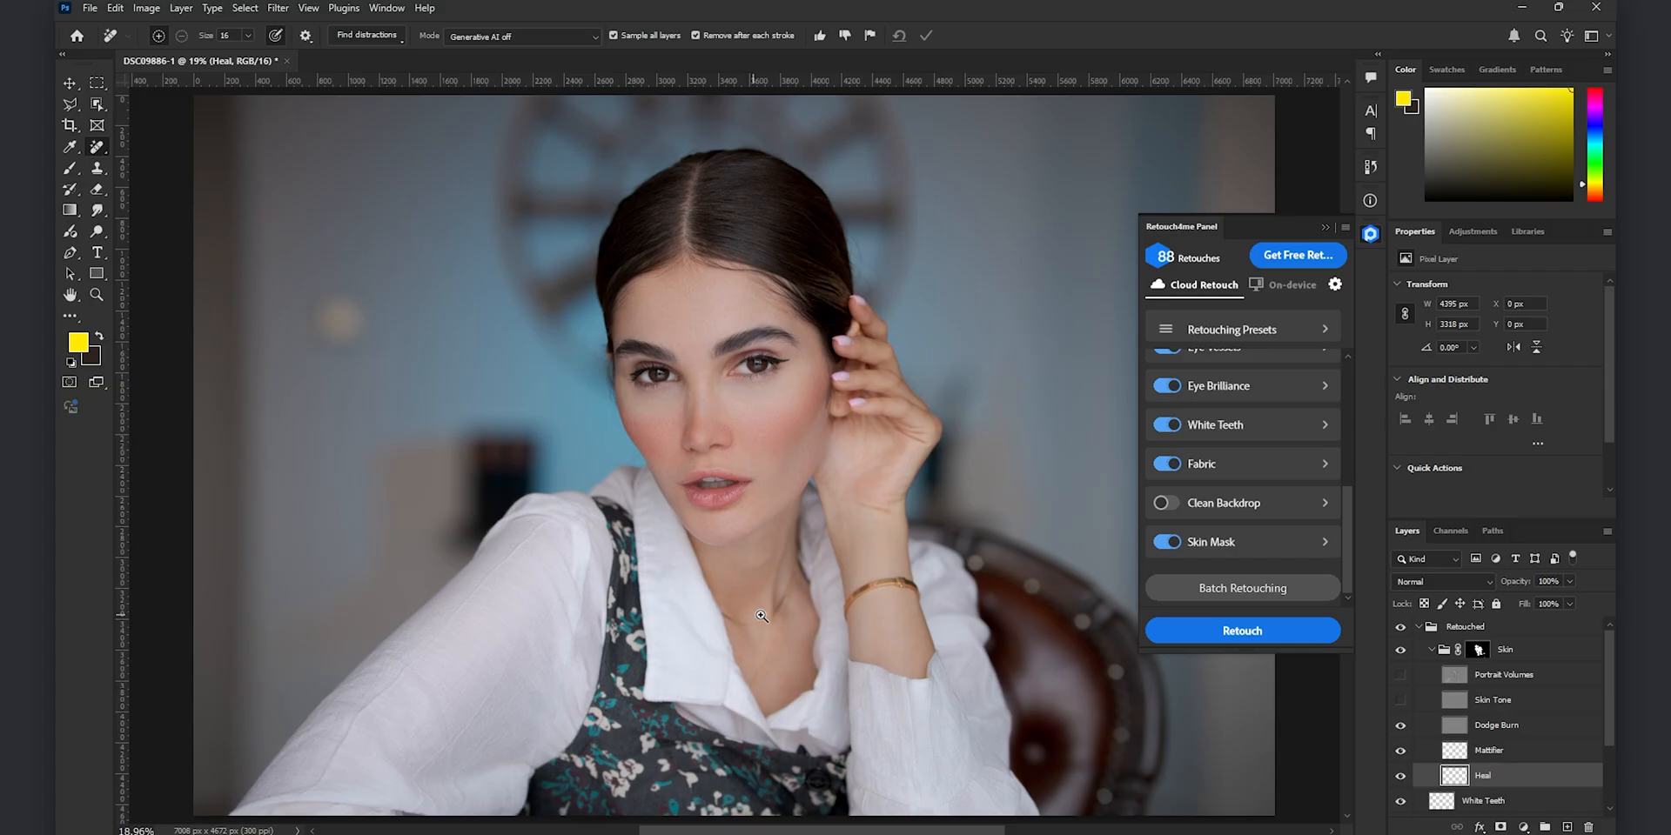
left_click(1496, 725)
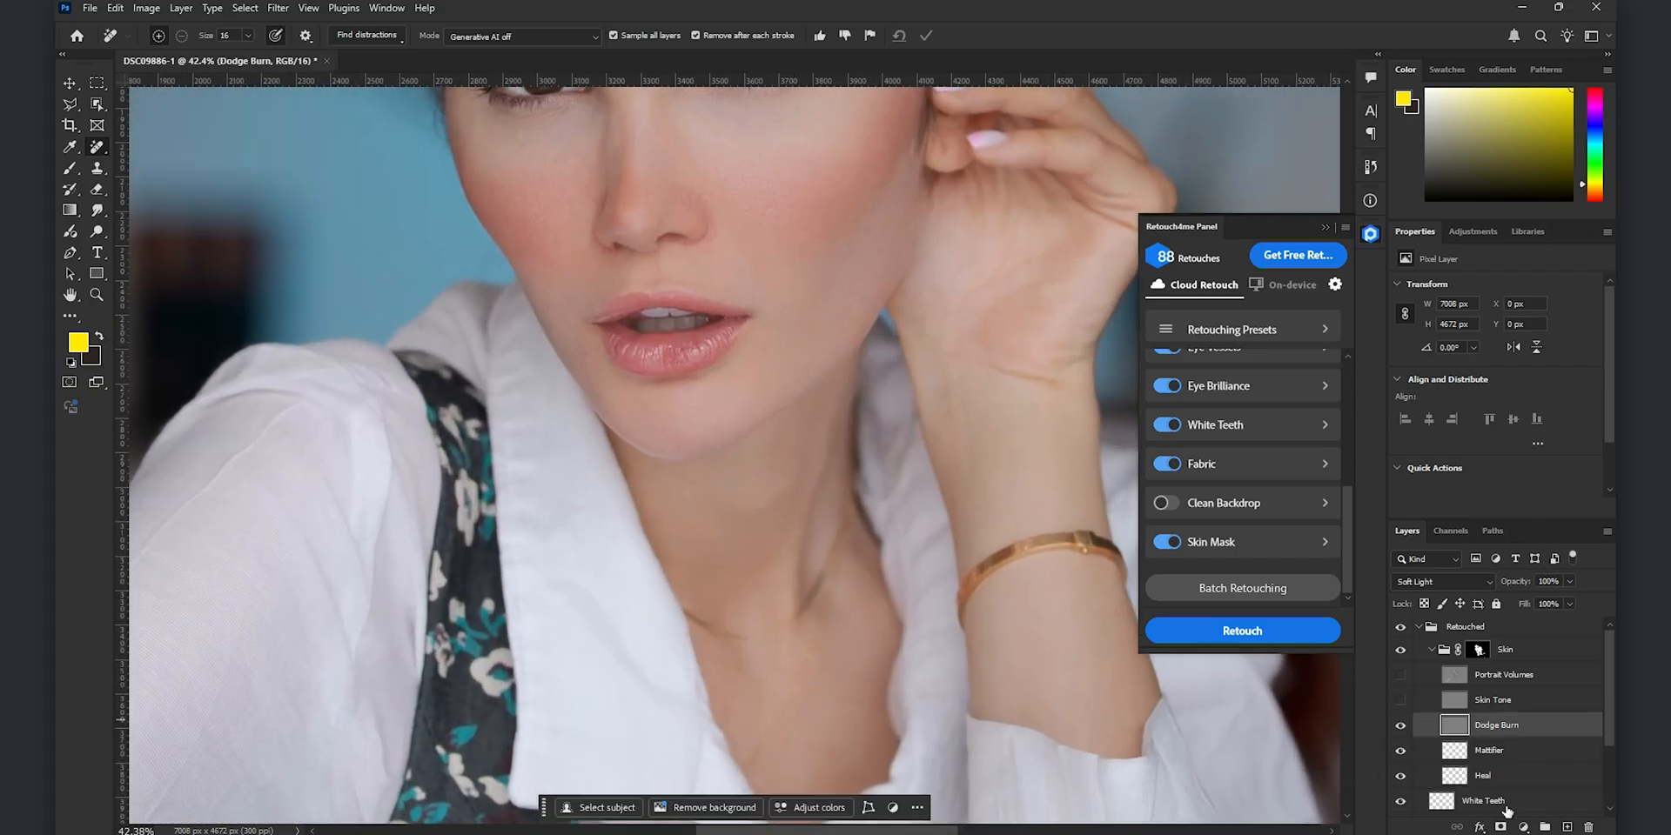
left_click(1491, 725)
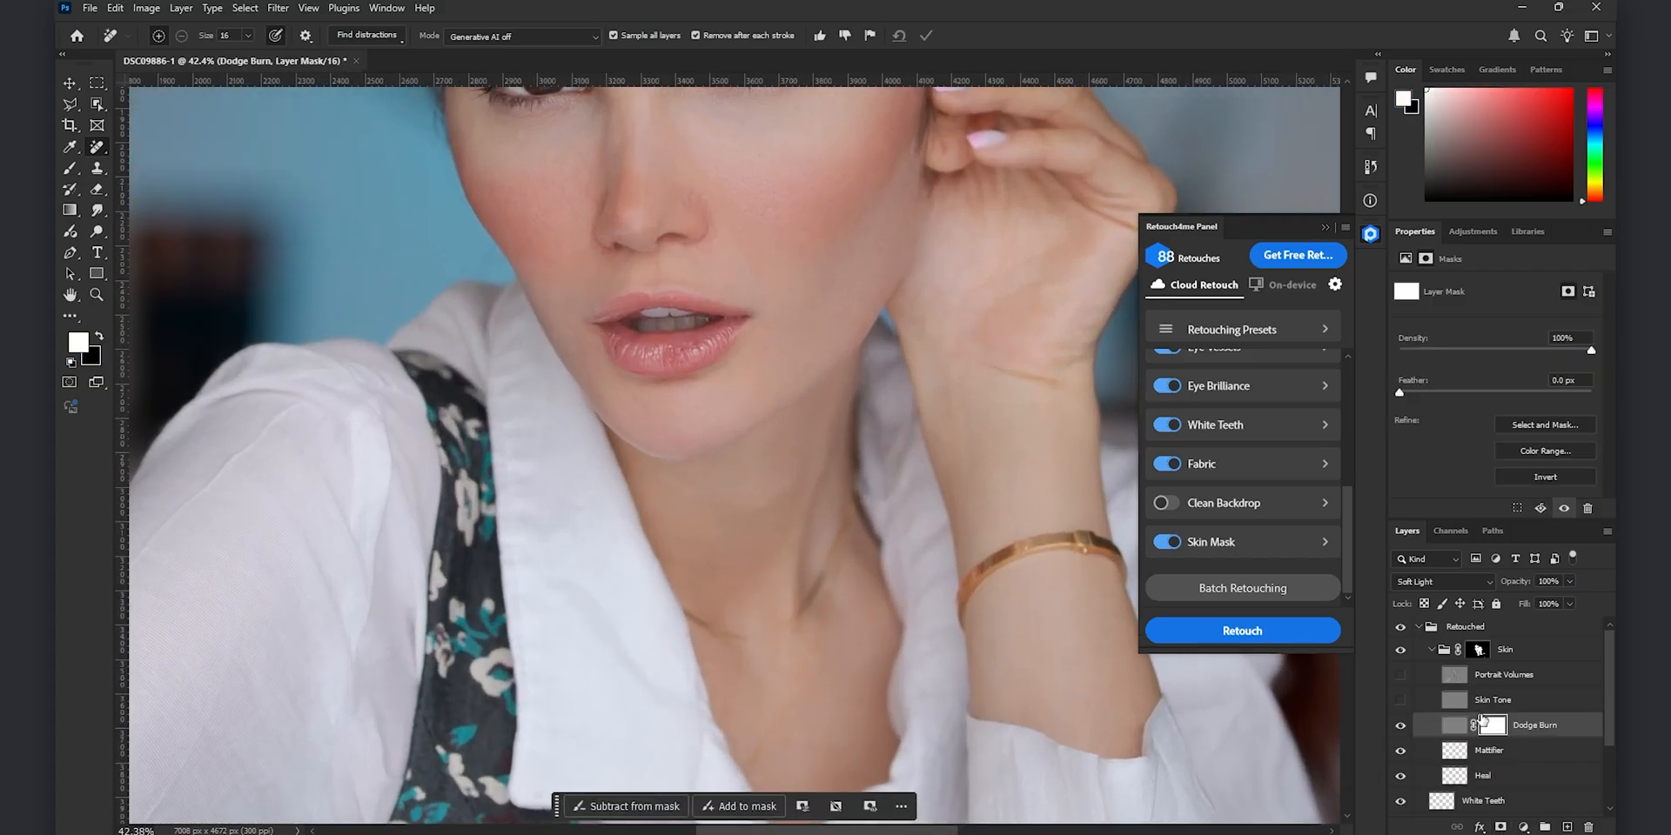
left_click(71, 167)
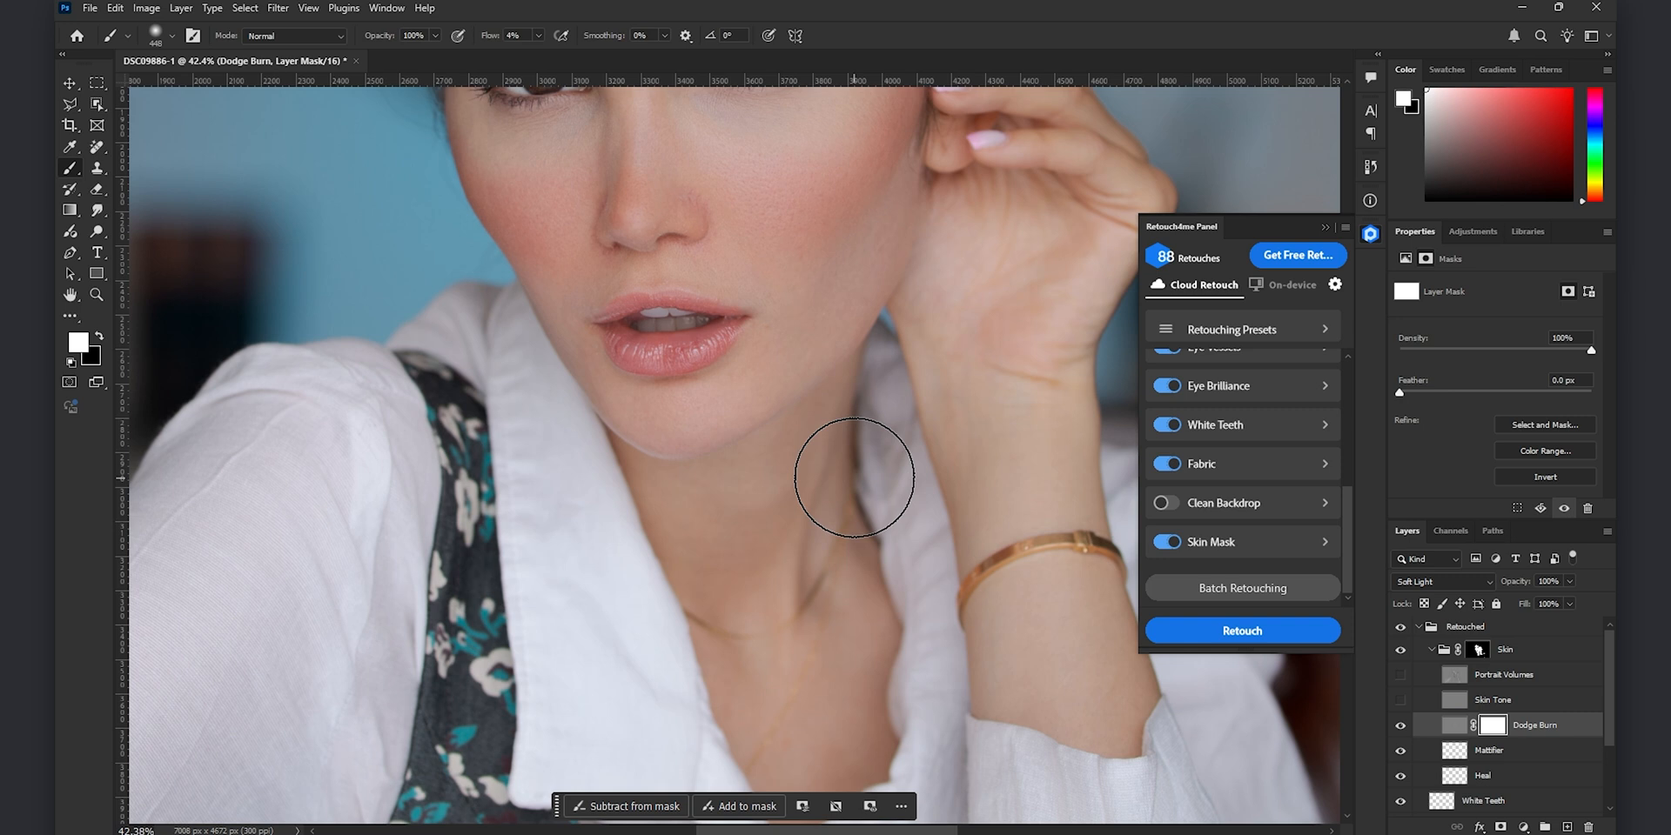
mouse_move(658, 261)
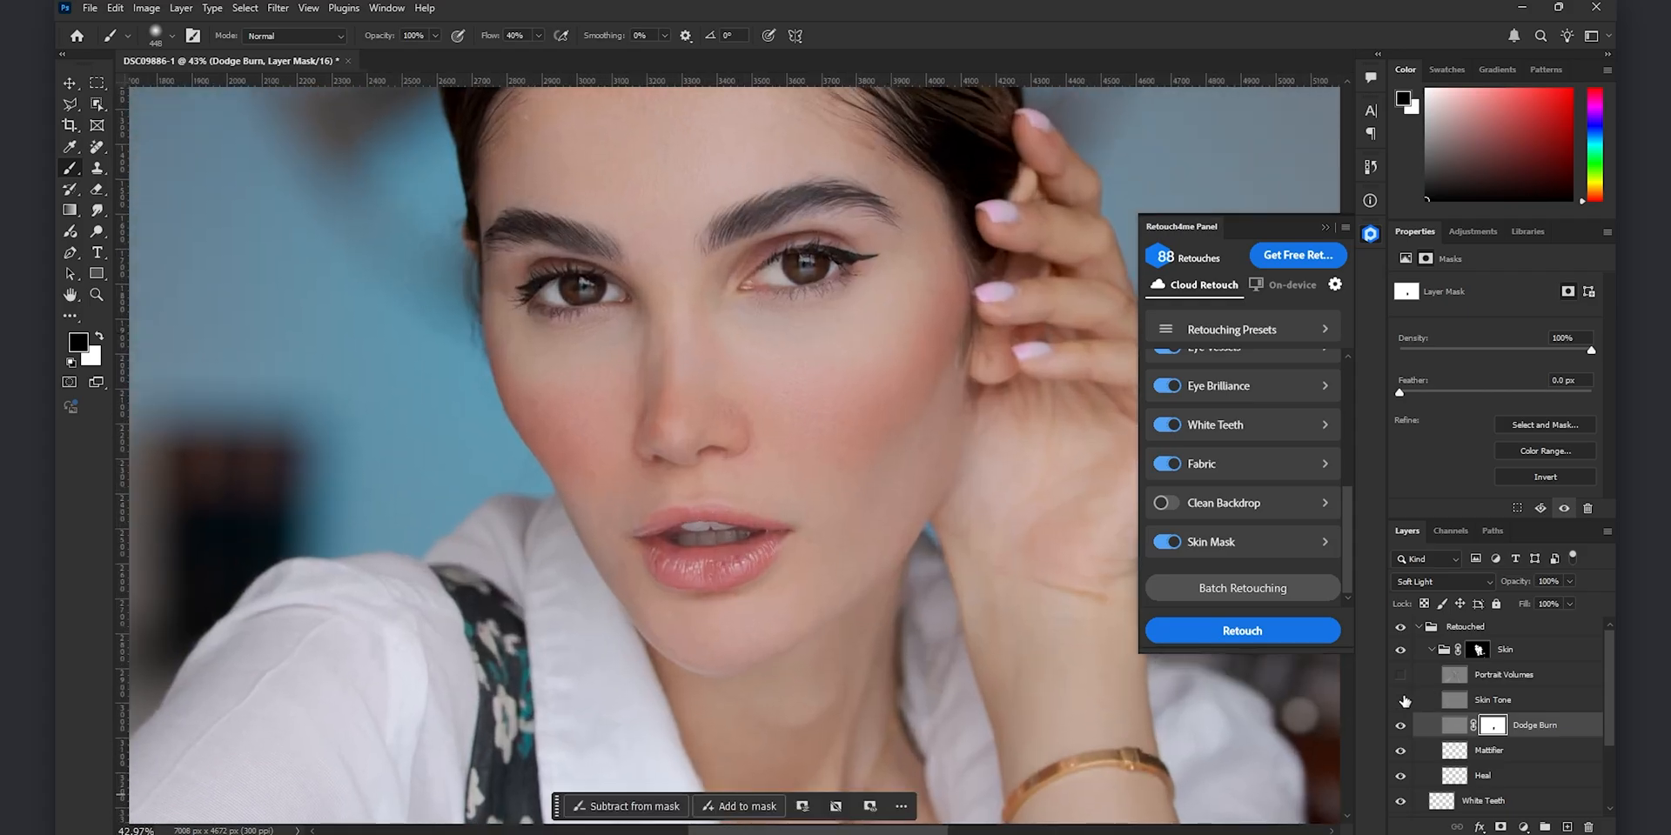
mouse_move(906, 384)
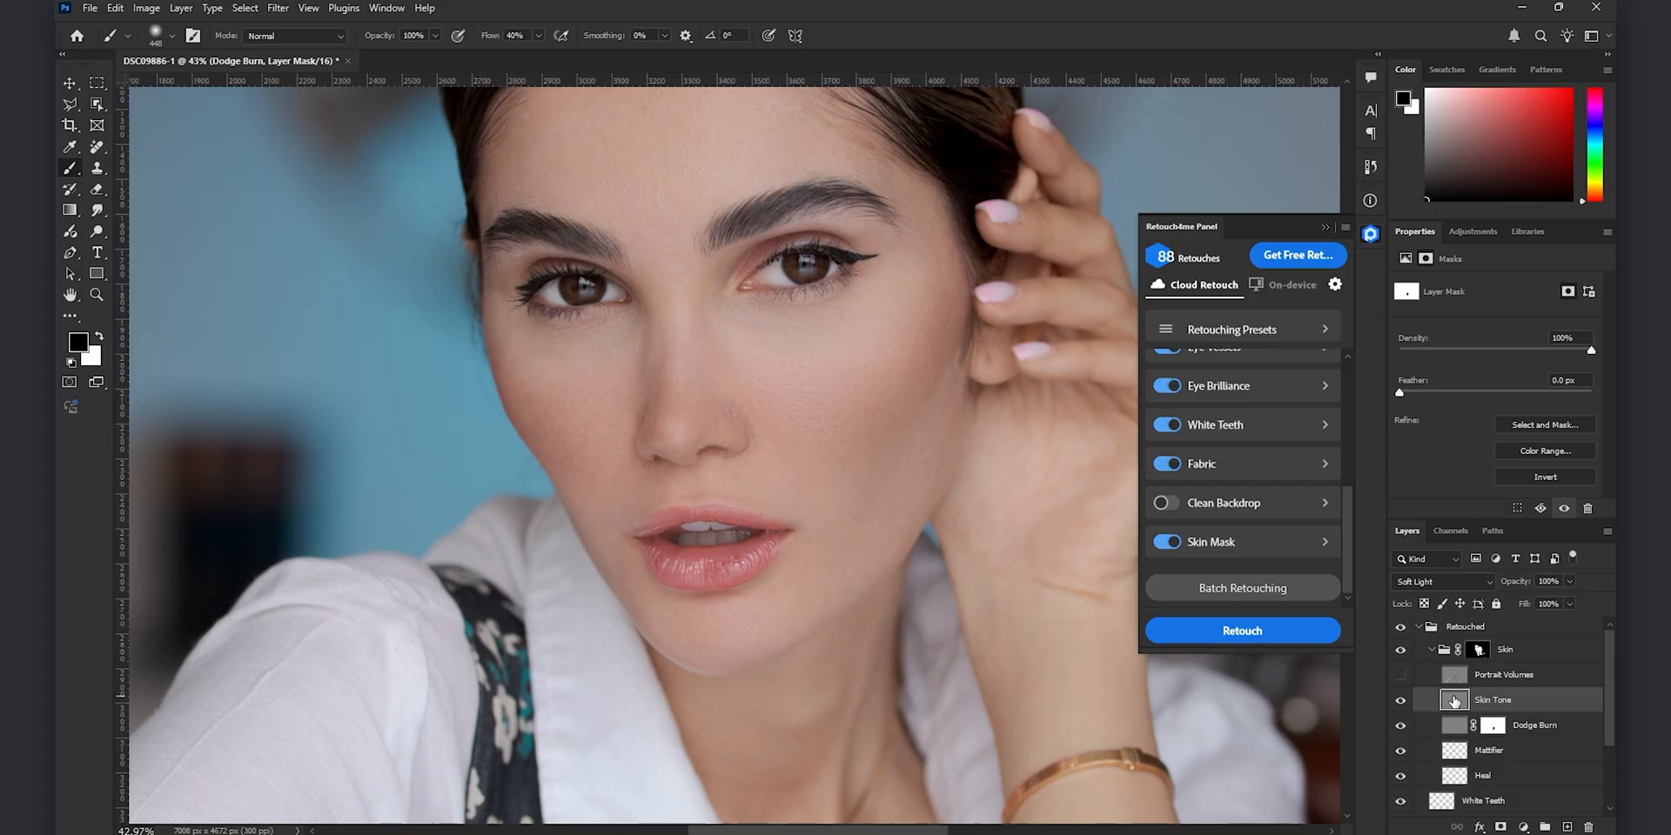
left_click(1493, 699)
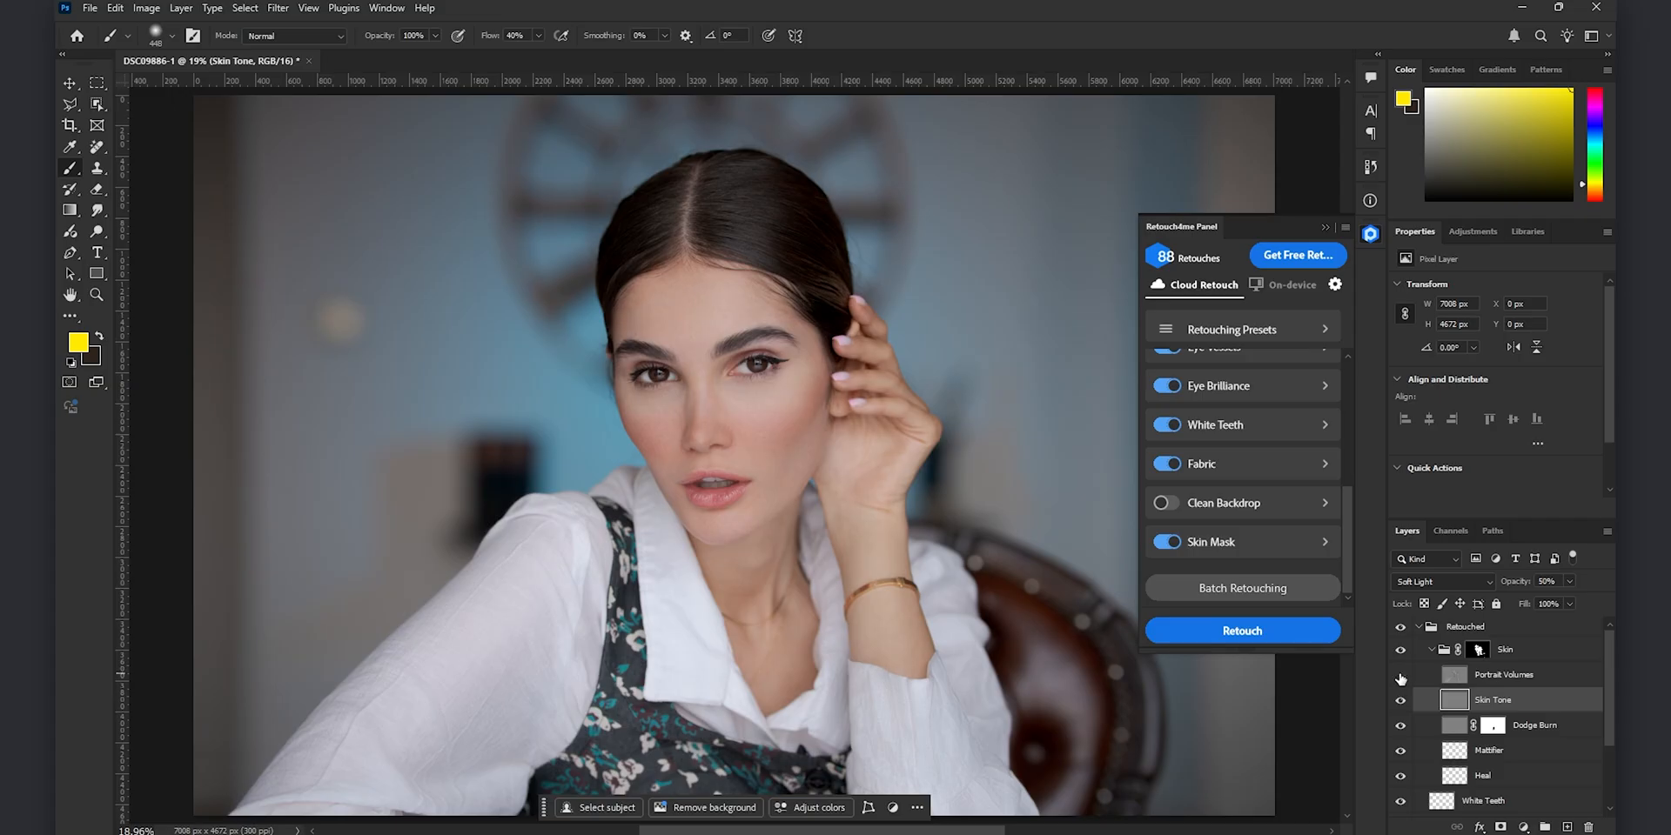
left_click(1417, 649)
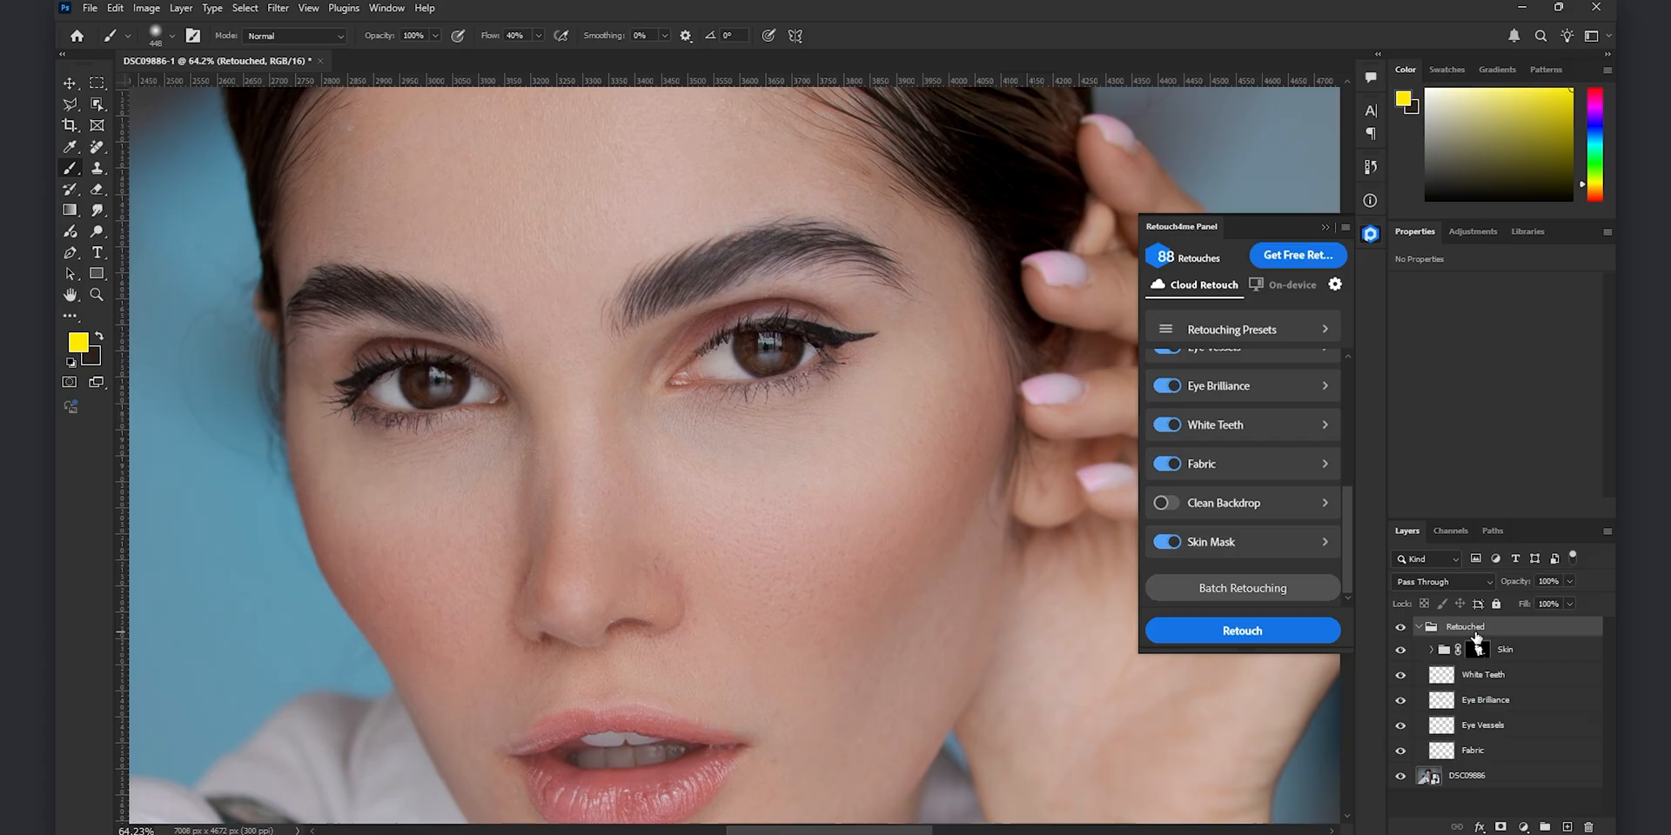
- Apply Smart Sharpen at 121% amount, 1.2 px radius and 5% noise reduction to the merged layer
left_click(279, 8)
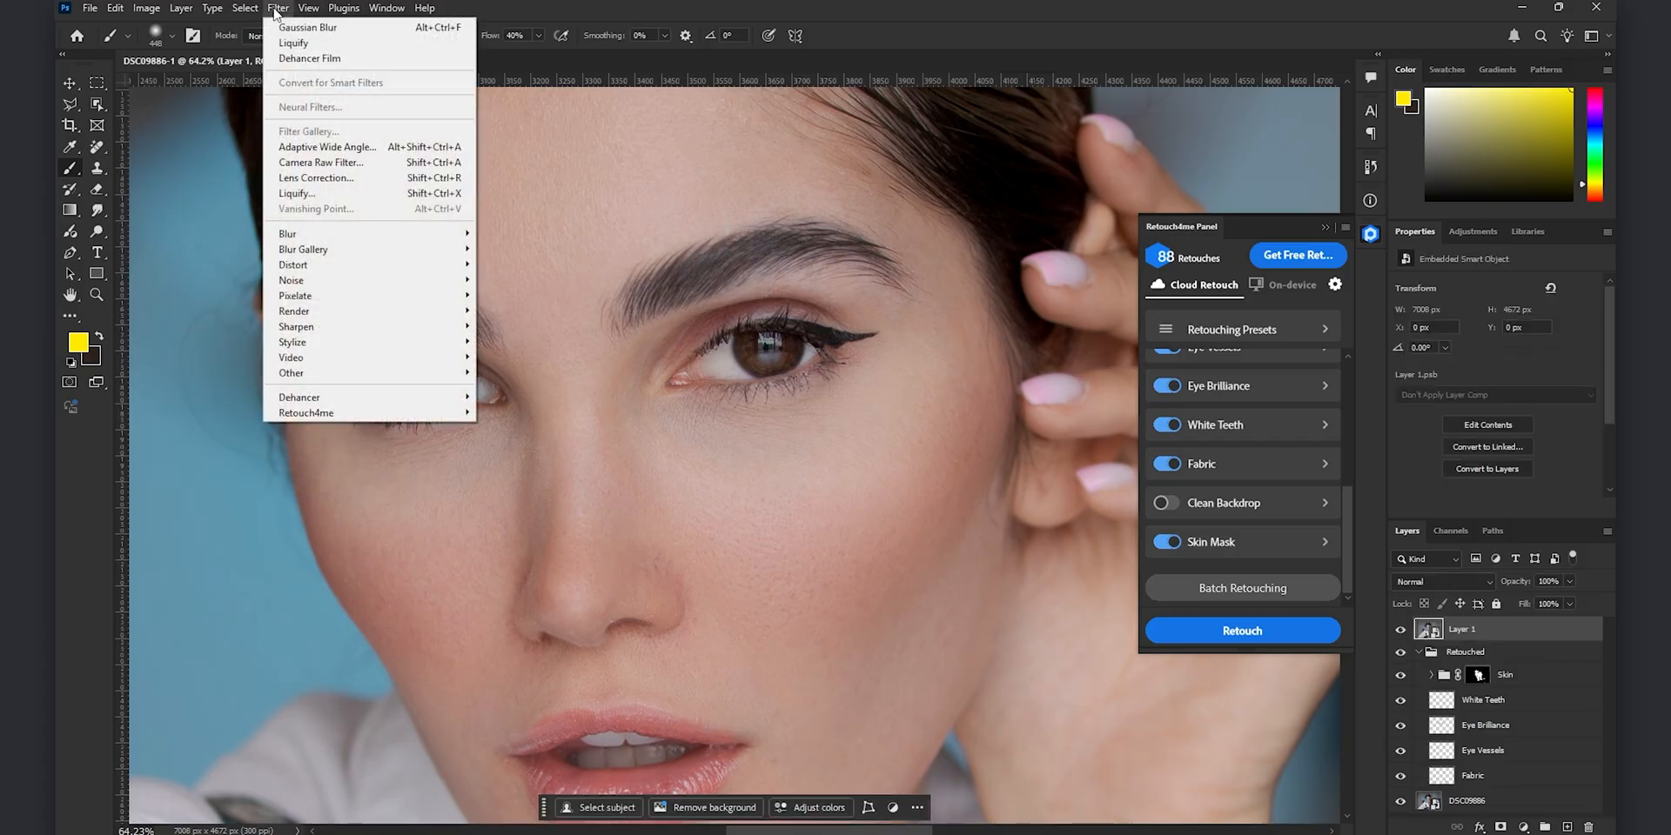
mouse_move(367, 327)
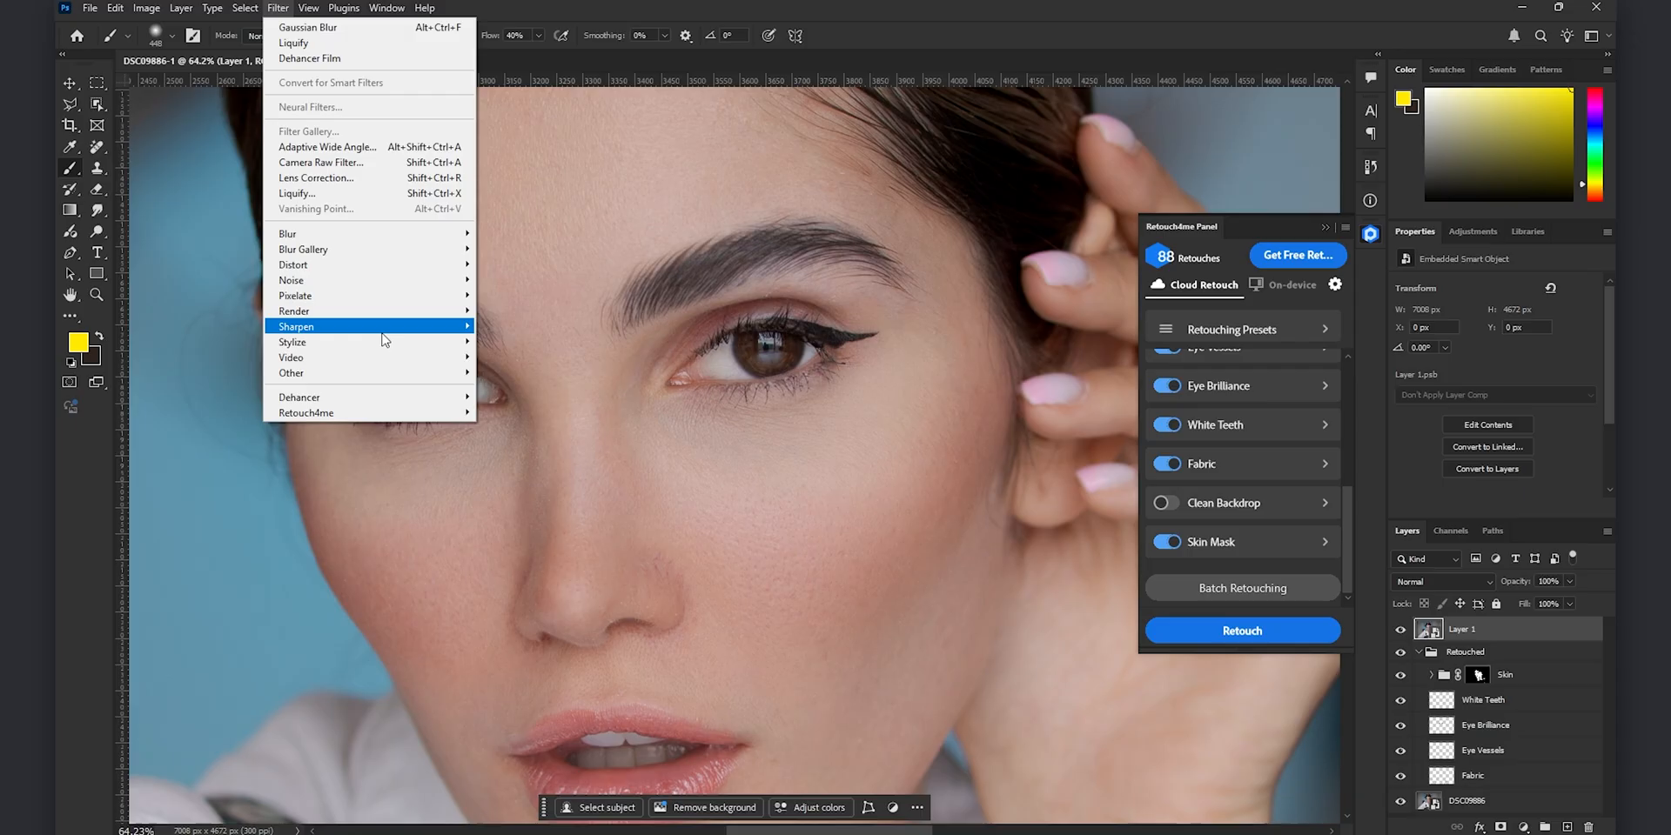
left_click(319, 327)
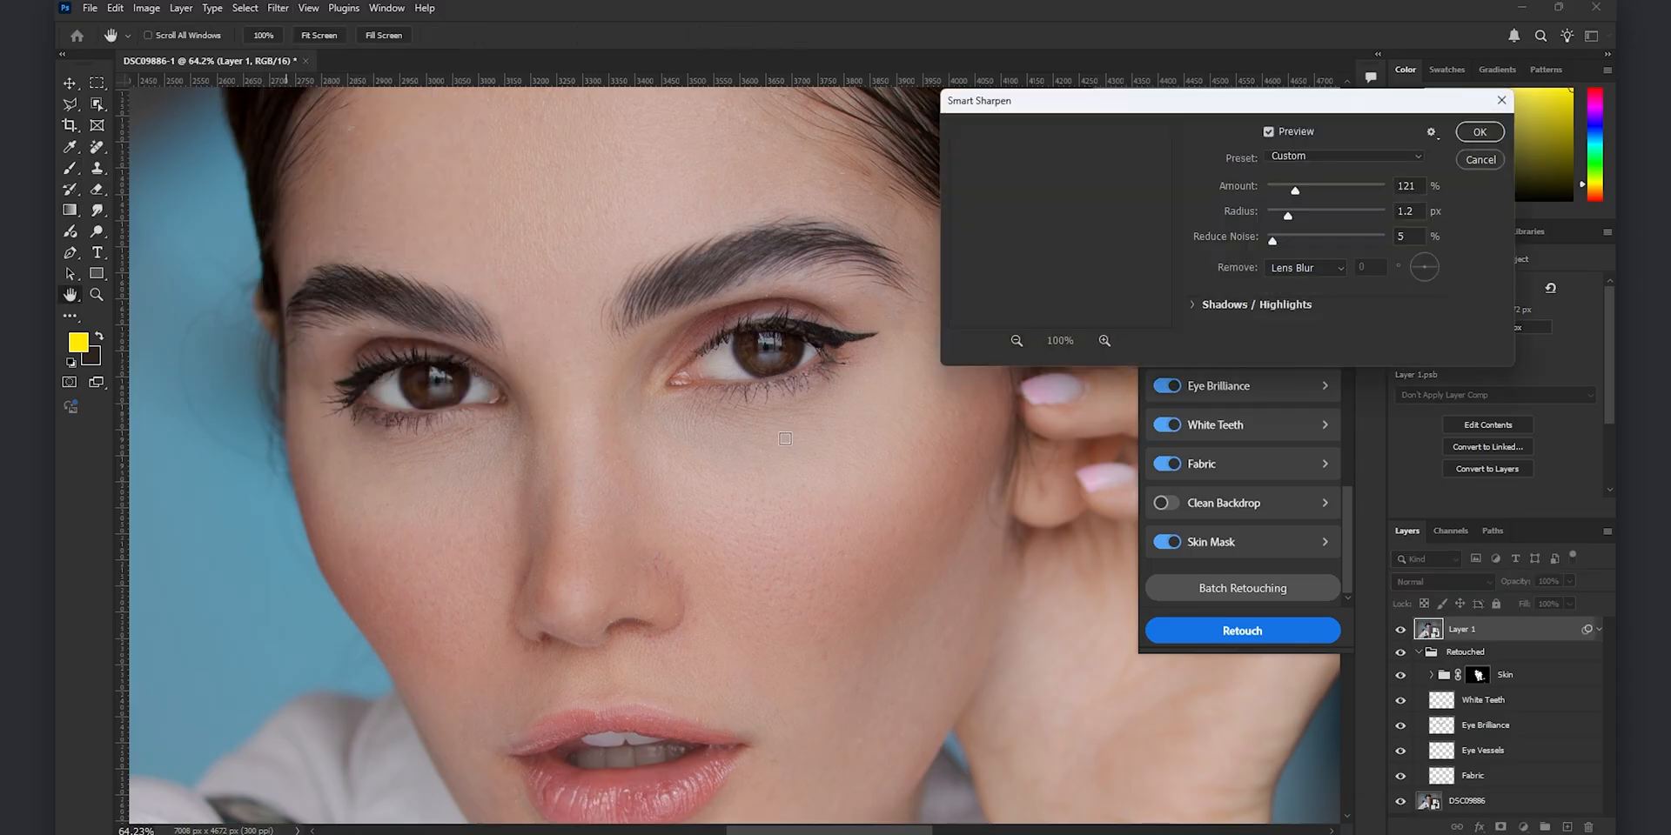
left_click(754, 336)
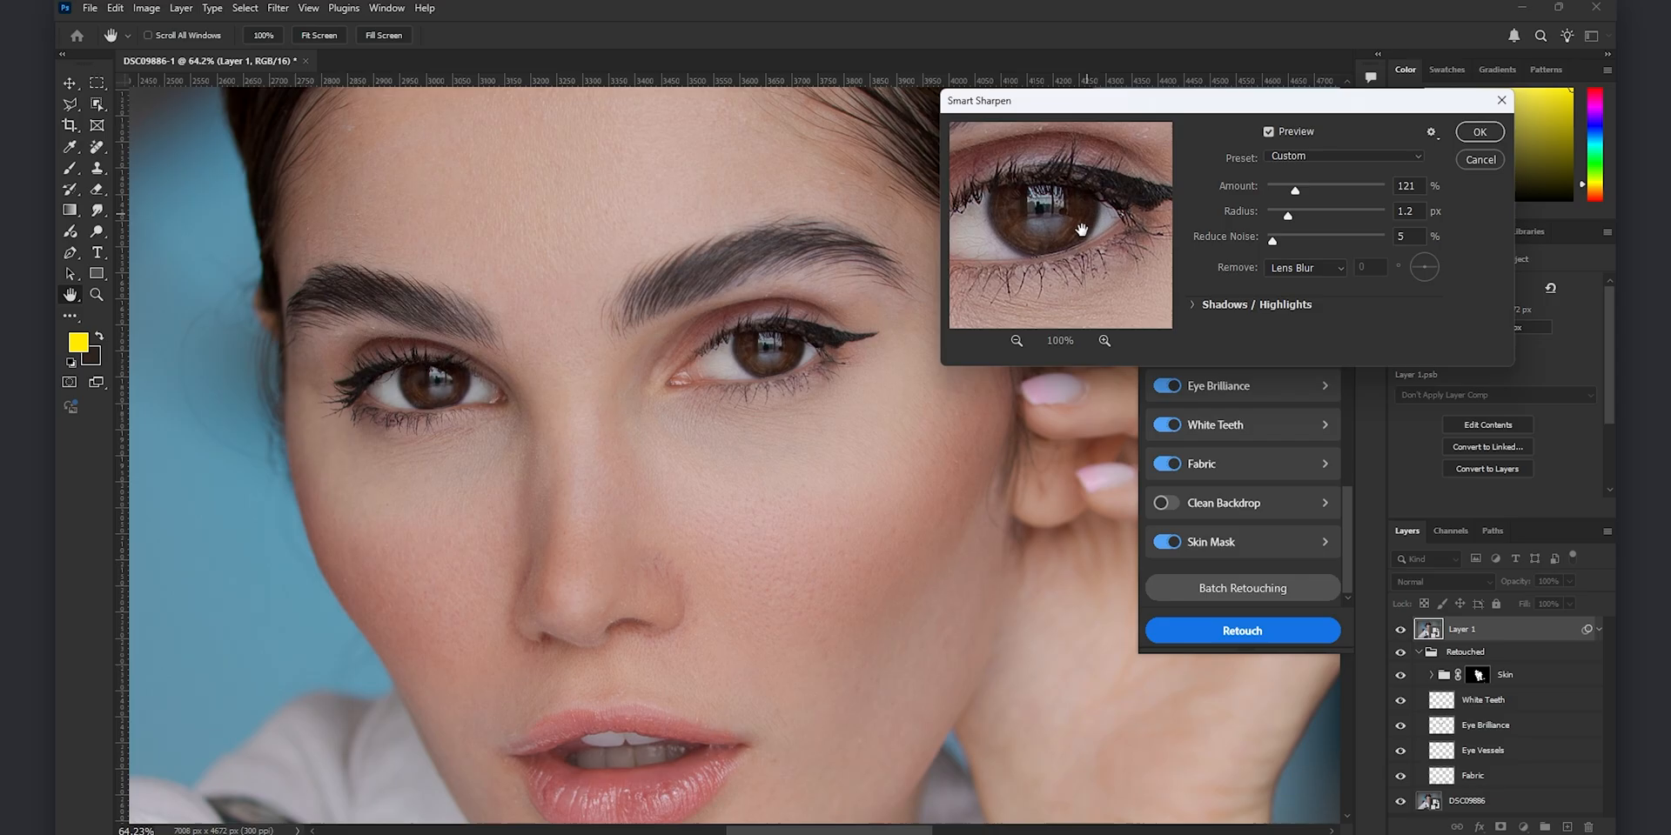
left_click_drag(1081, 230, 1104, 235)
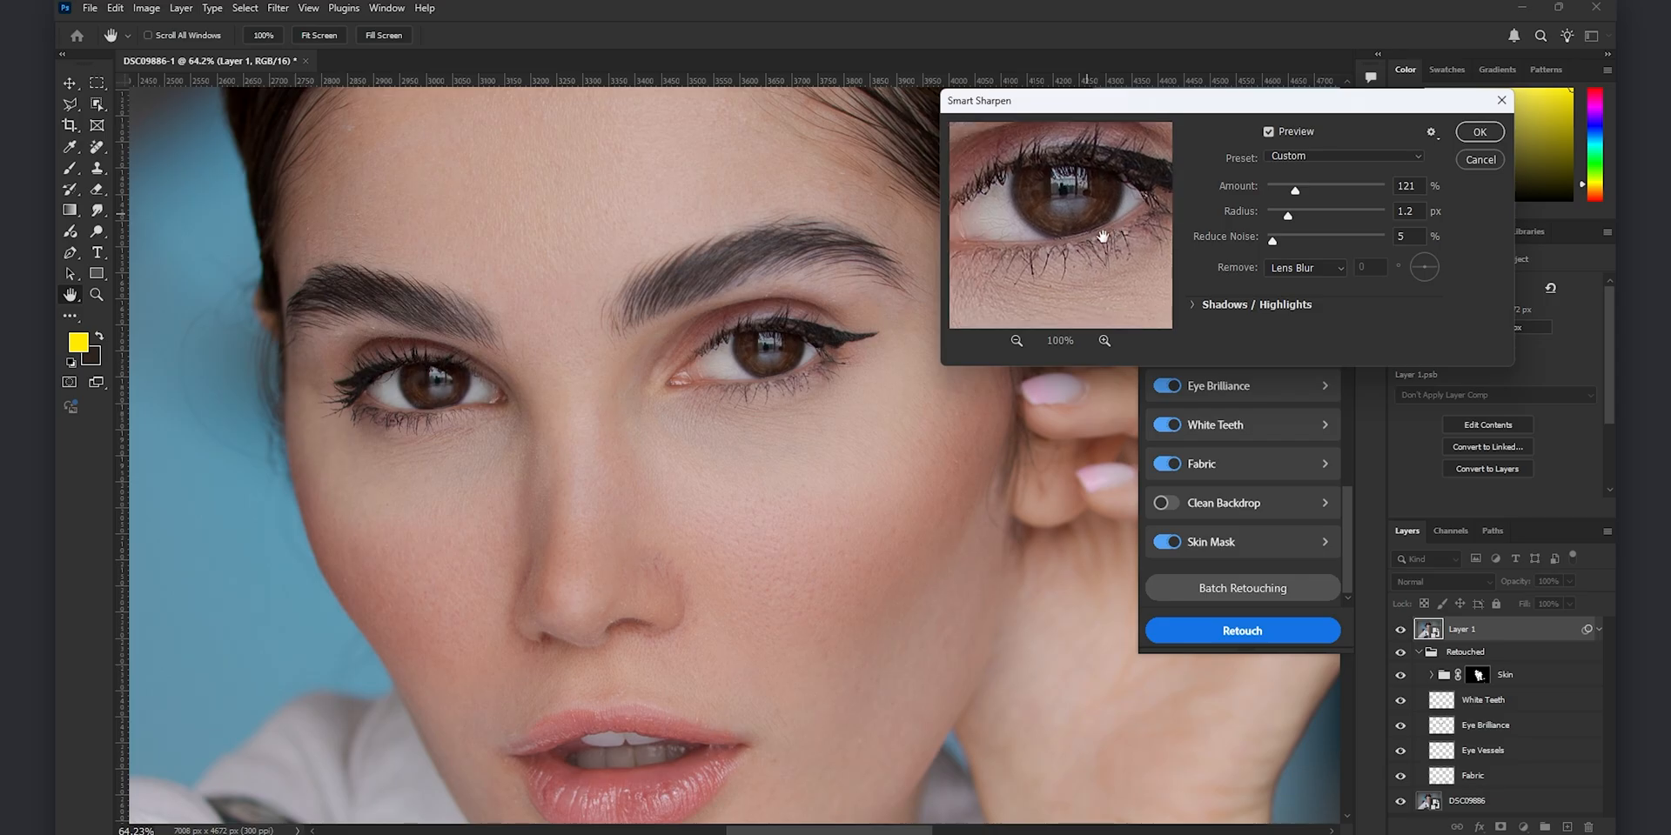
left_click(1479, 131)
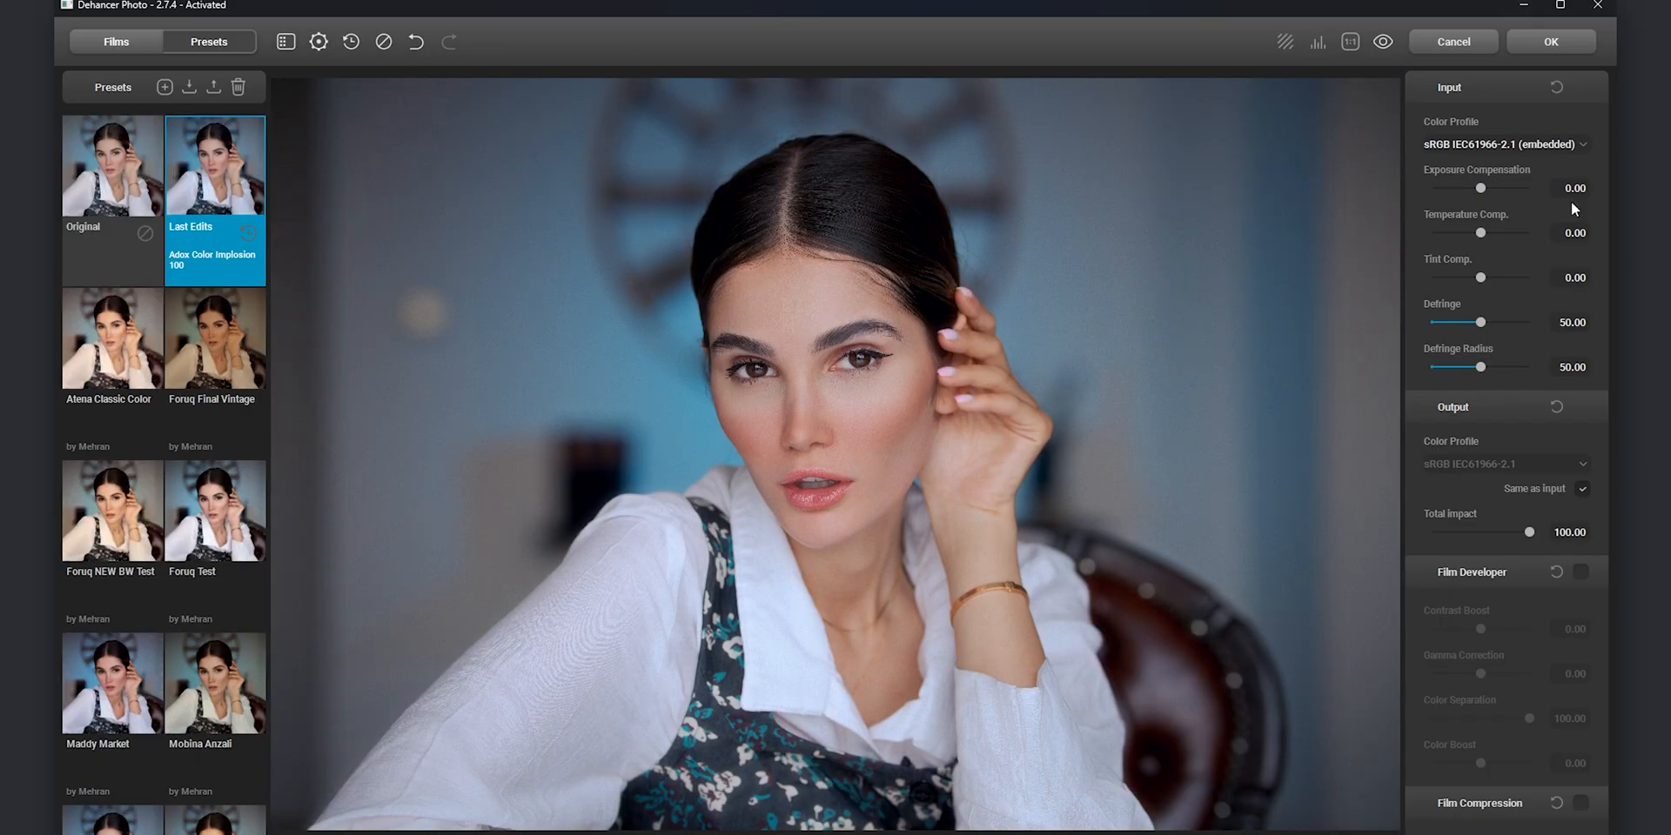
mouse_move(1567, 408)
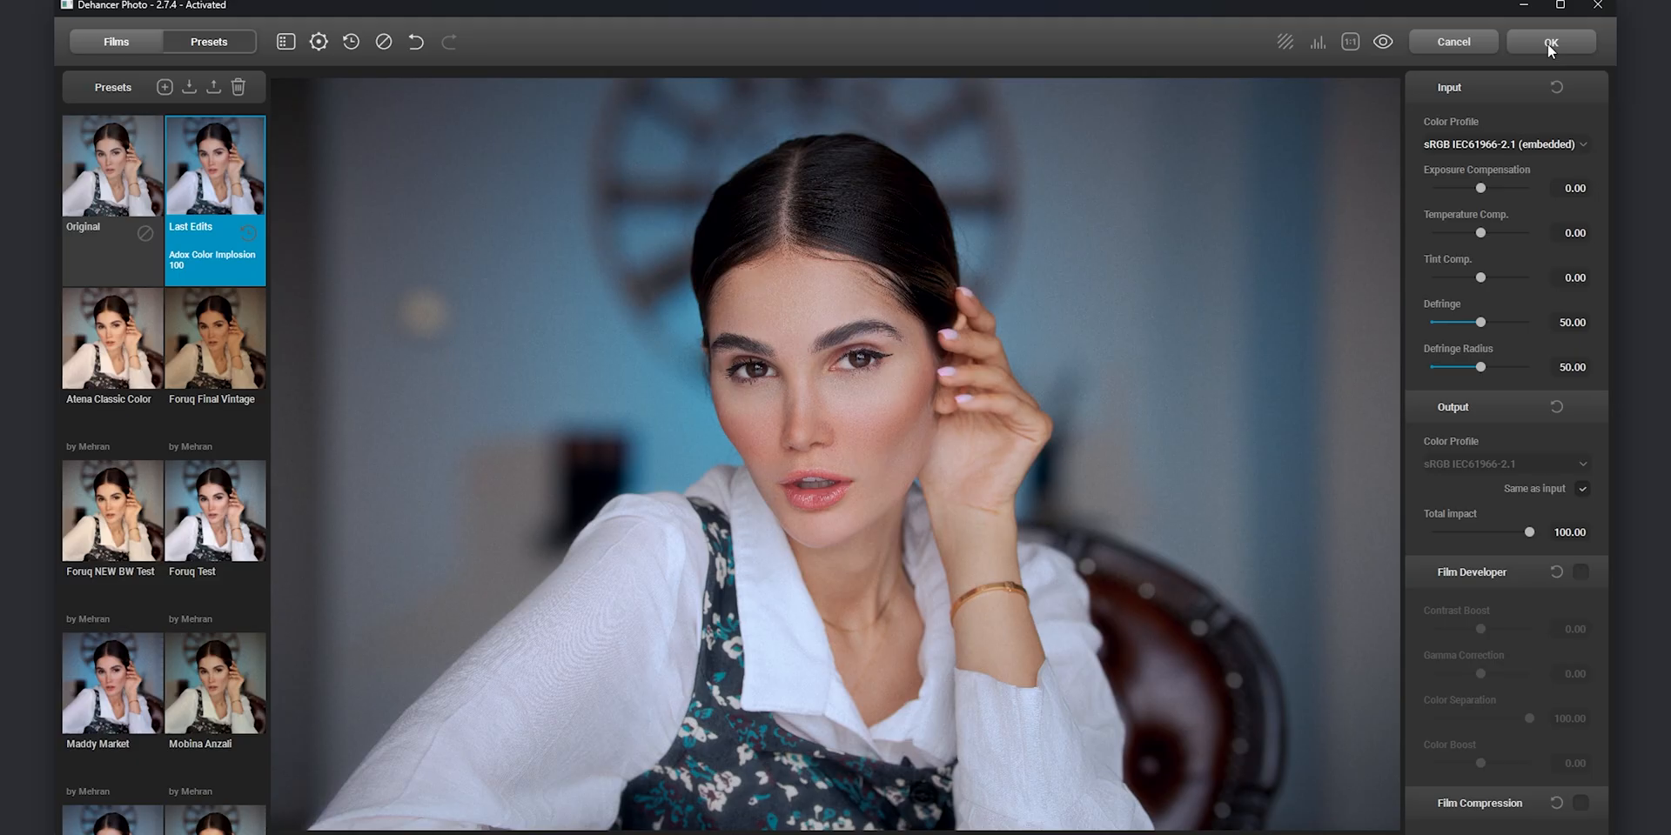
- Confirm the Adox Color Implosion 100 film grade and return the portrait to Photoshop
left_click(1551, 41)
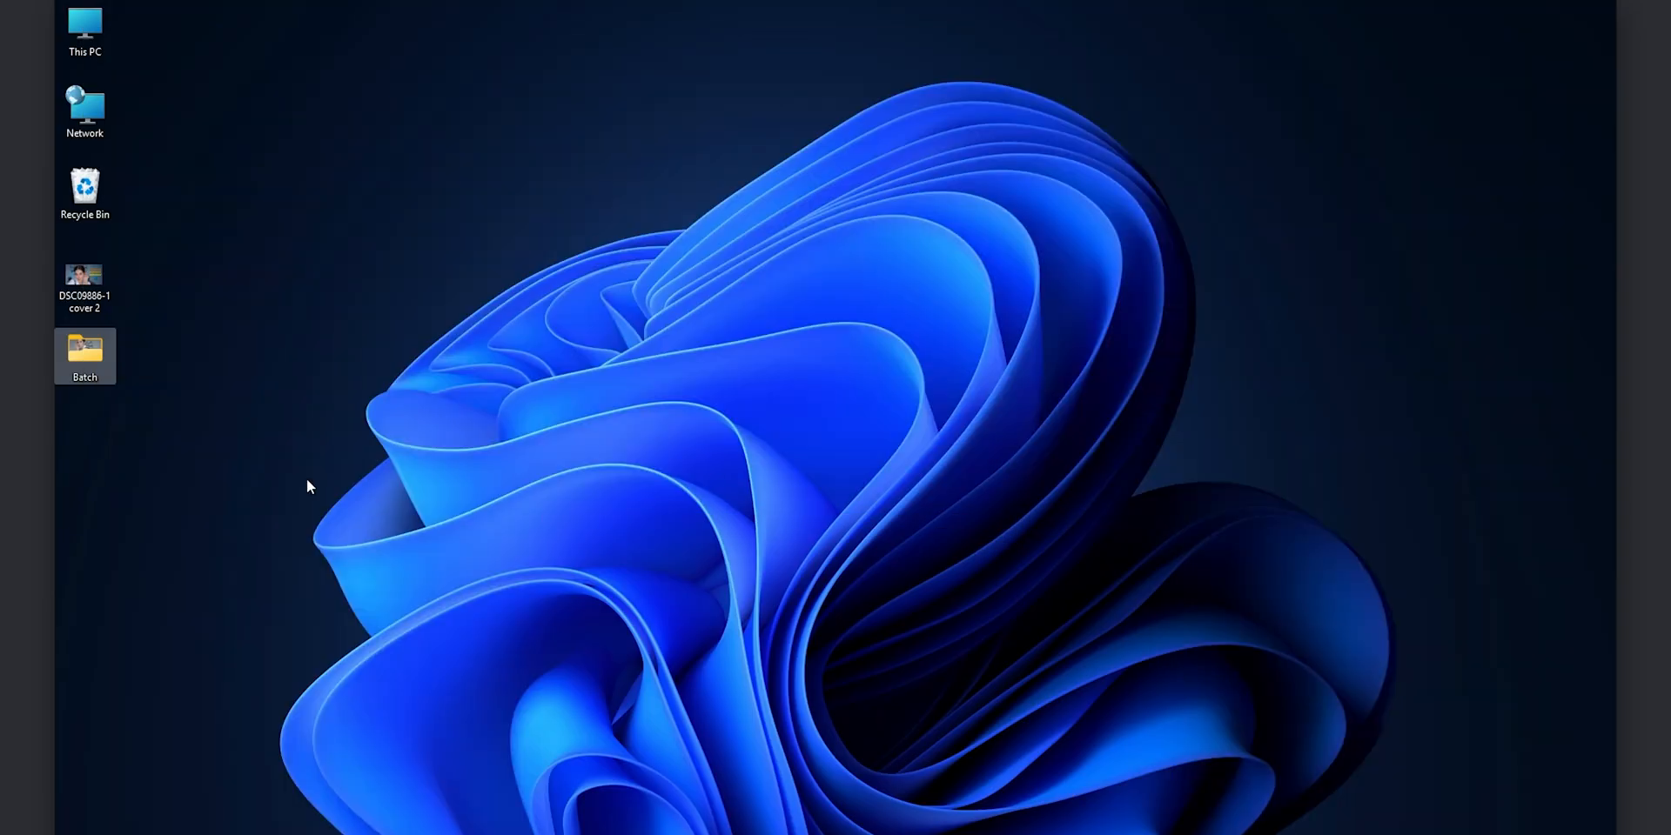
- Run Batch Retouching on the Batch folder and view the retouched-1 results folder
double_click(84, 356)
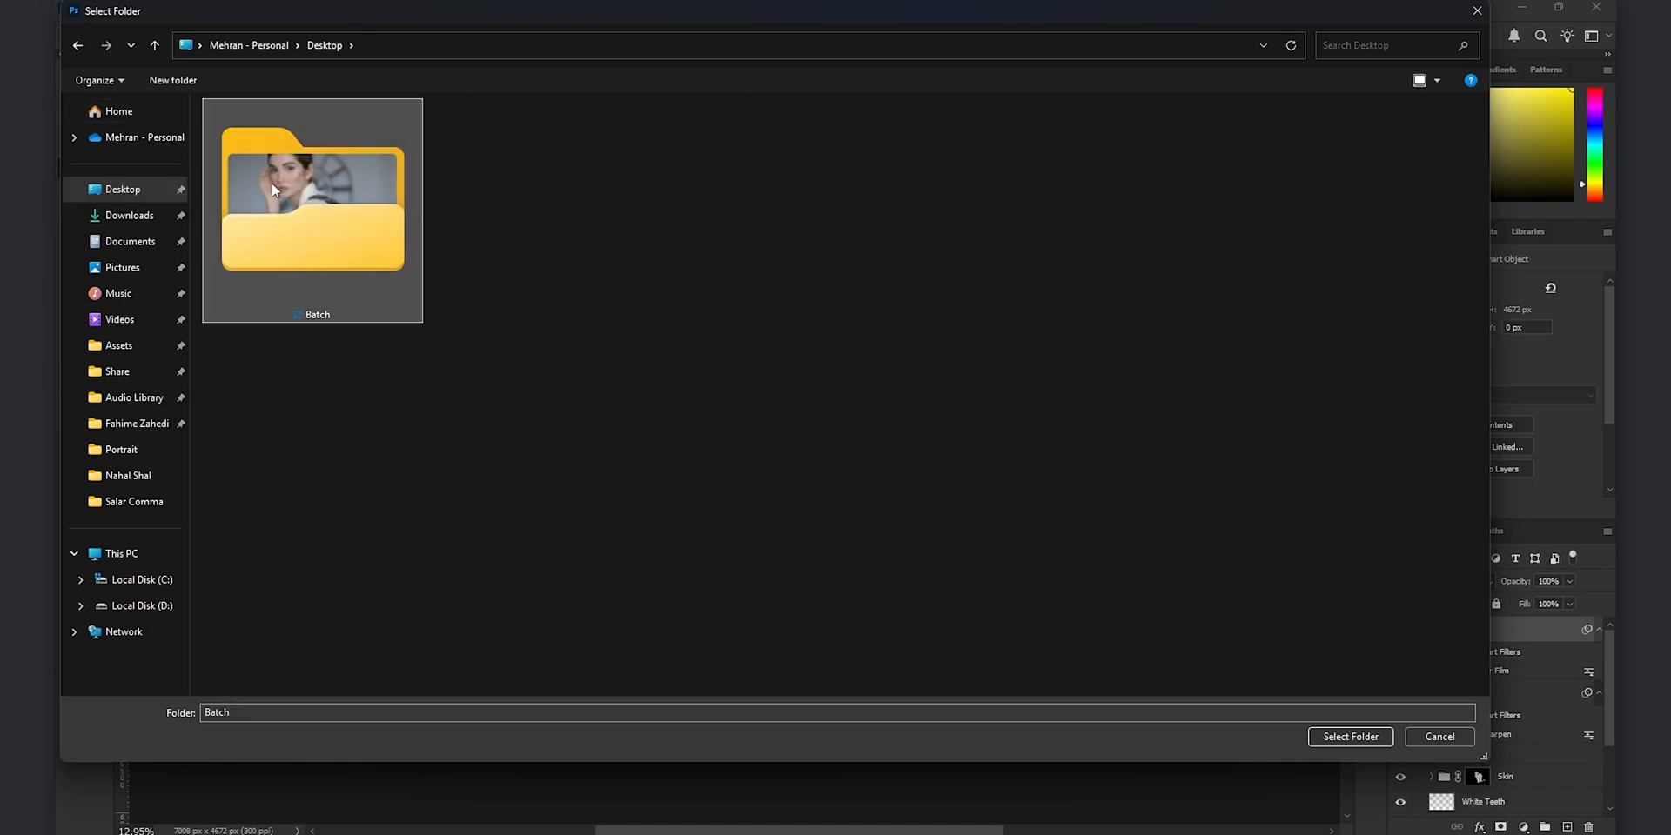
left_click(1348, 736)
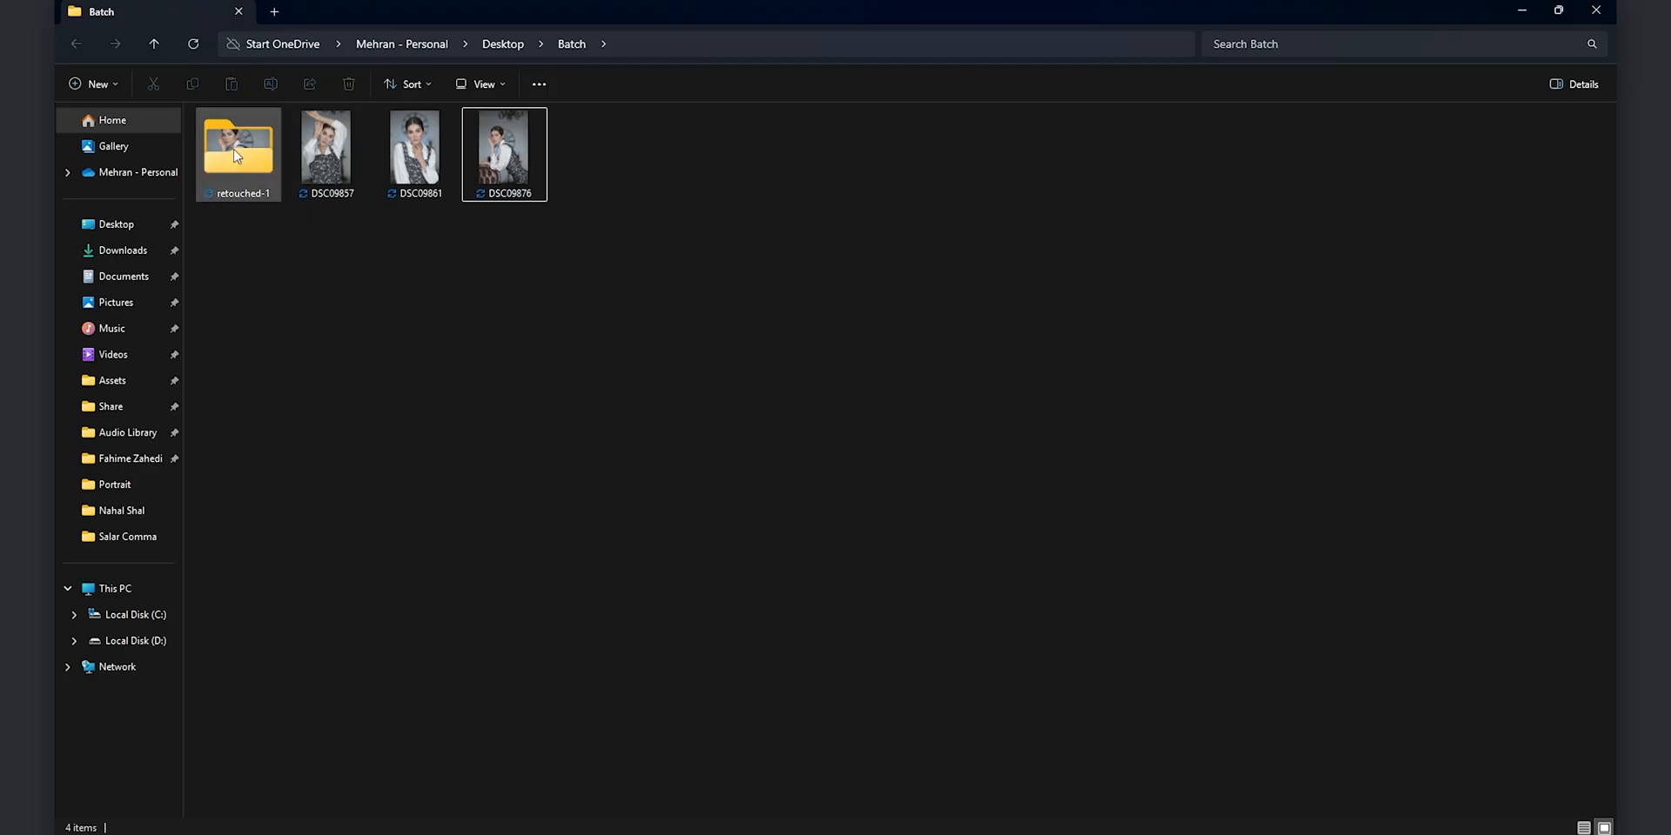
double_click(327, 146)
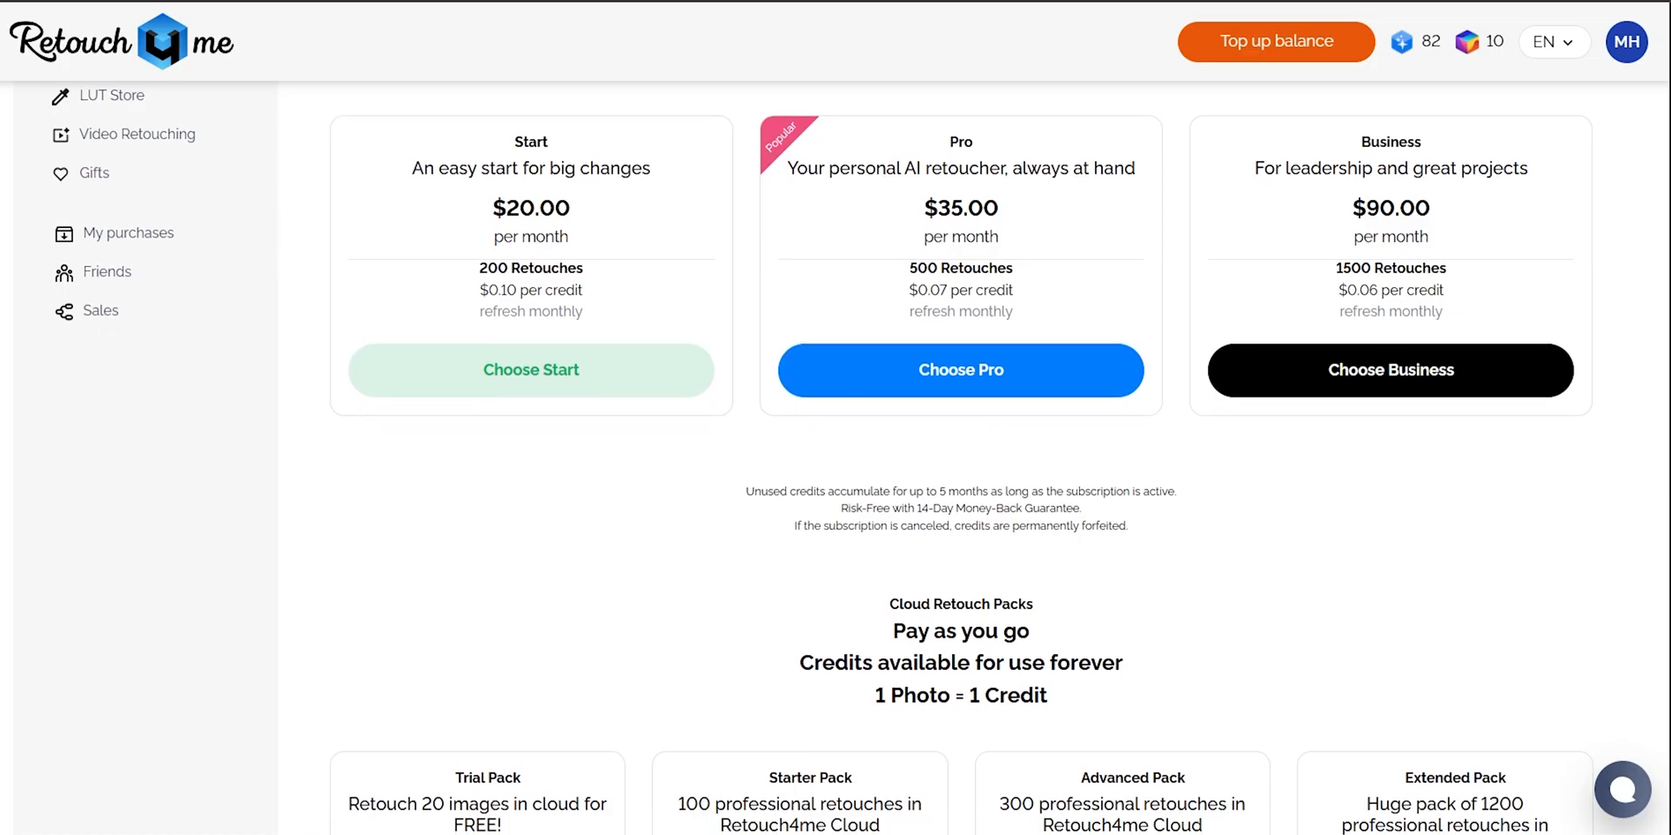
scroll("down", 3)
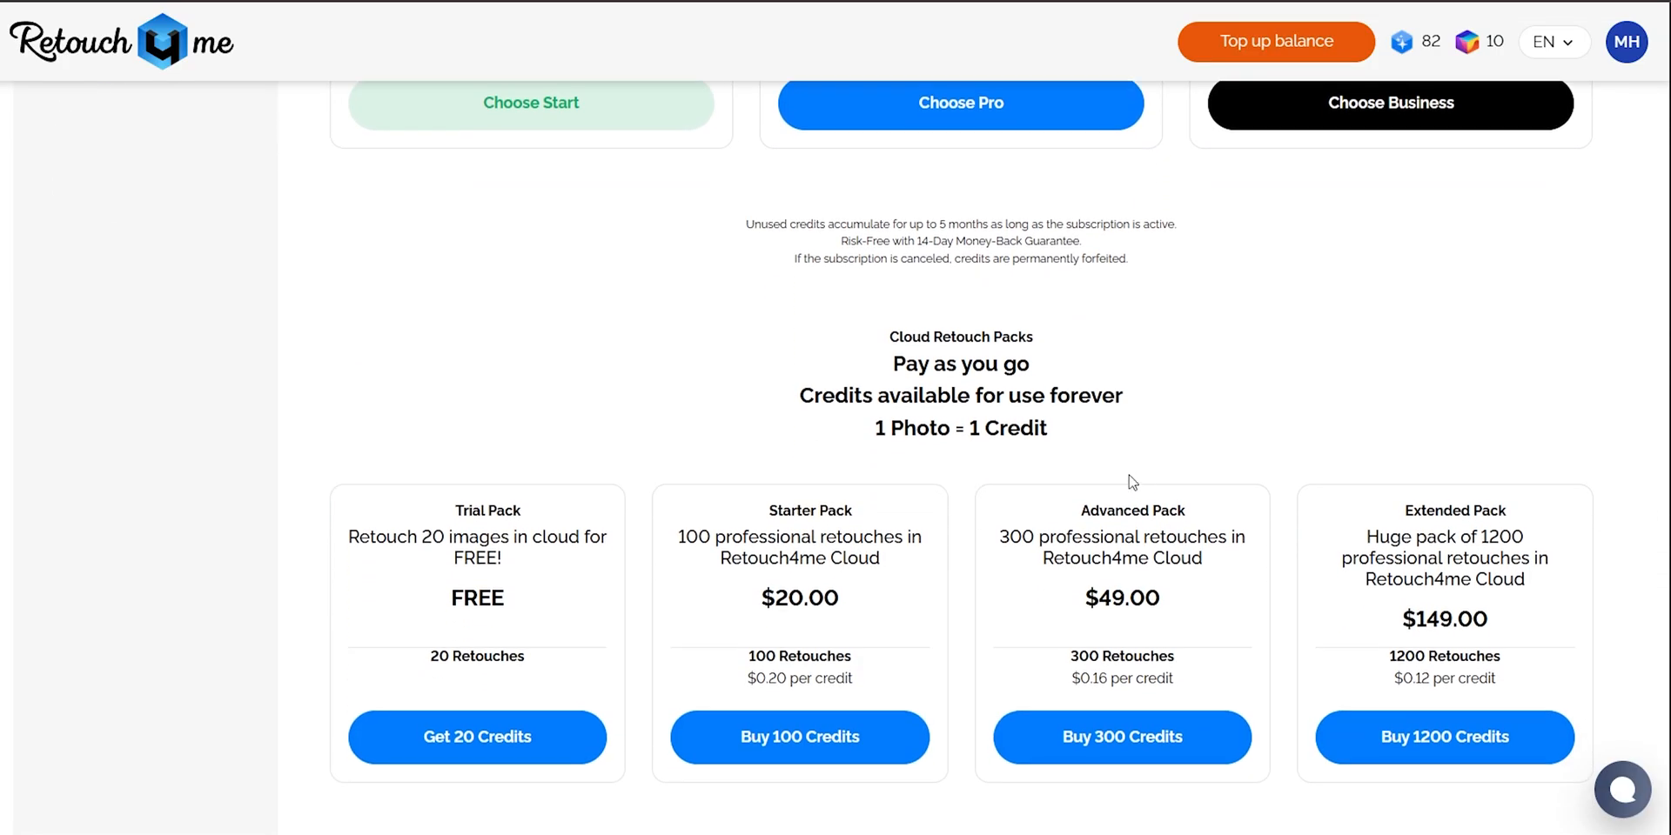
mouse_move(437, 523)
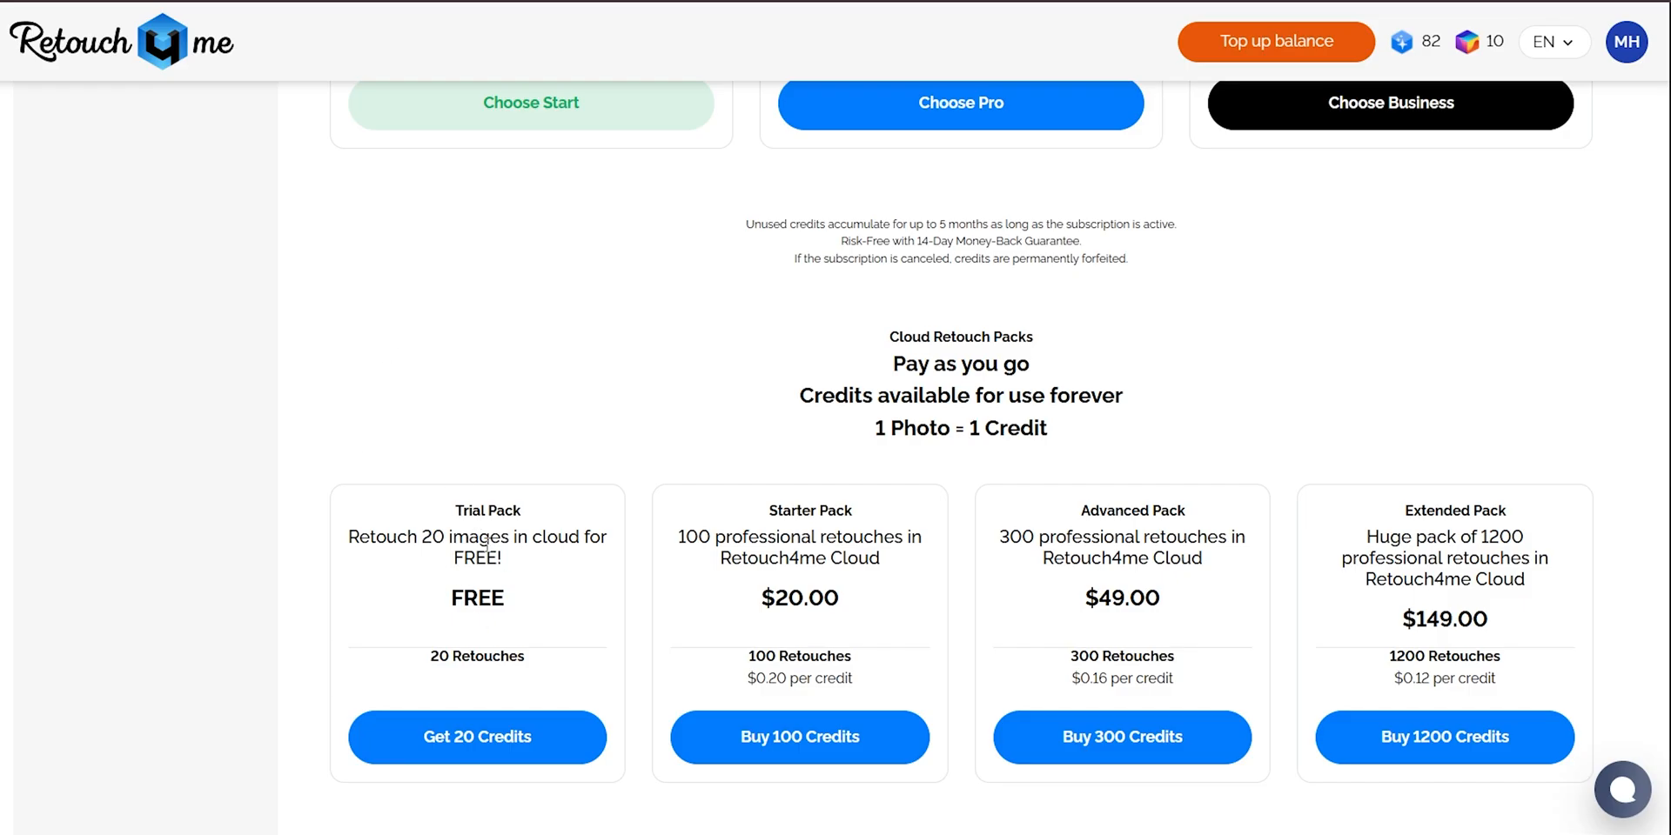
mouse_move(889, 467)
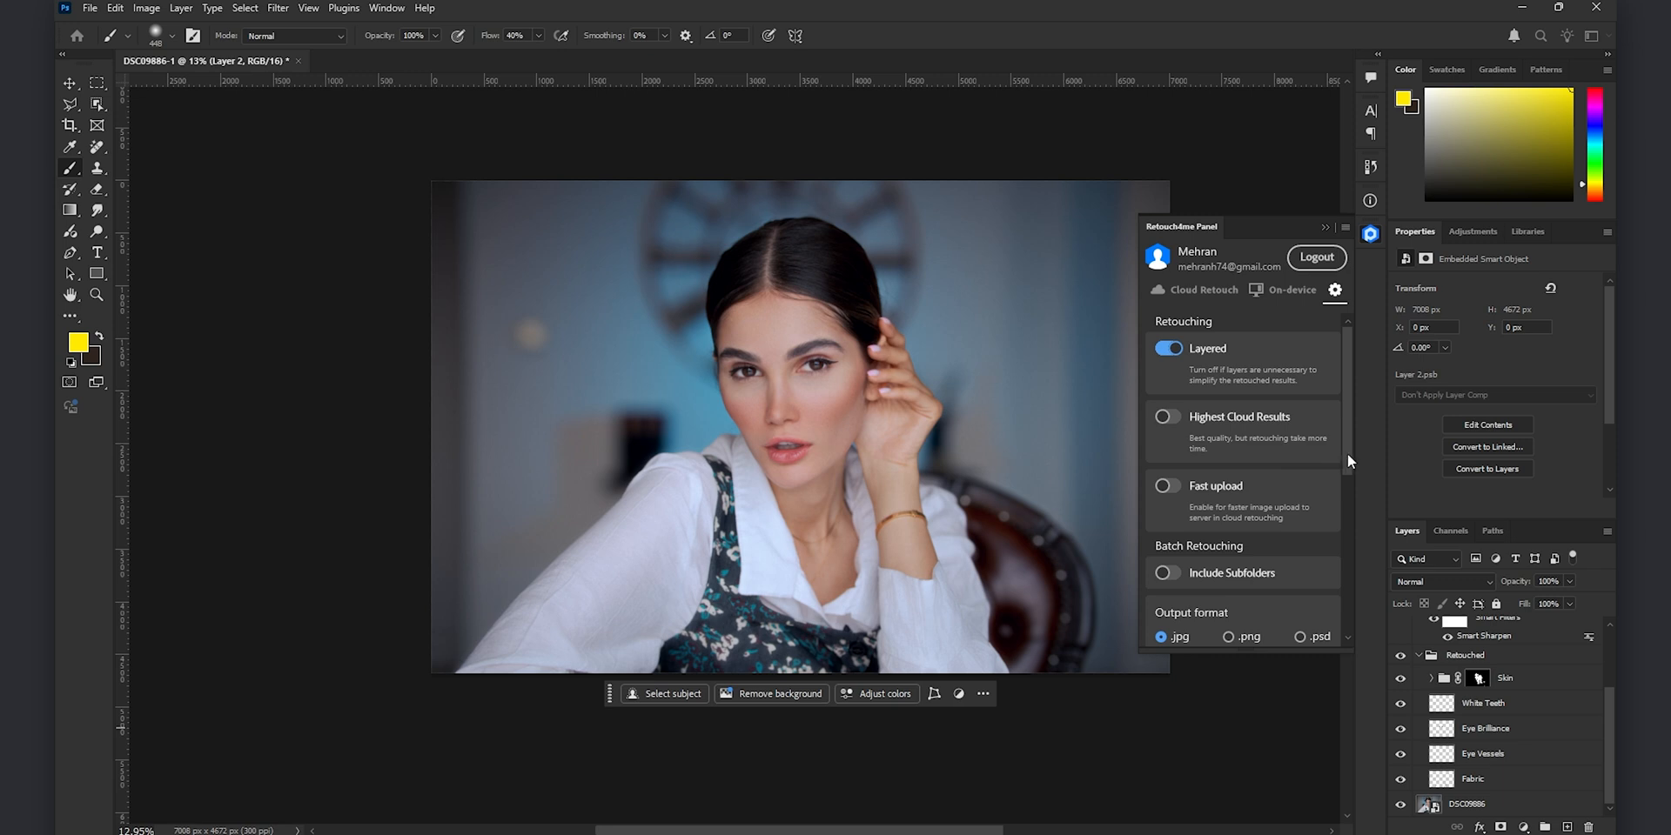
- Turn on Fast upload in the Retouch4me panel settings and review the remaining options
scroll("down", 3)
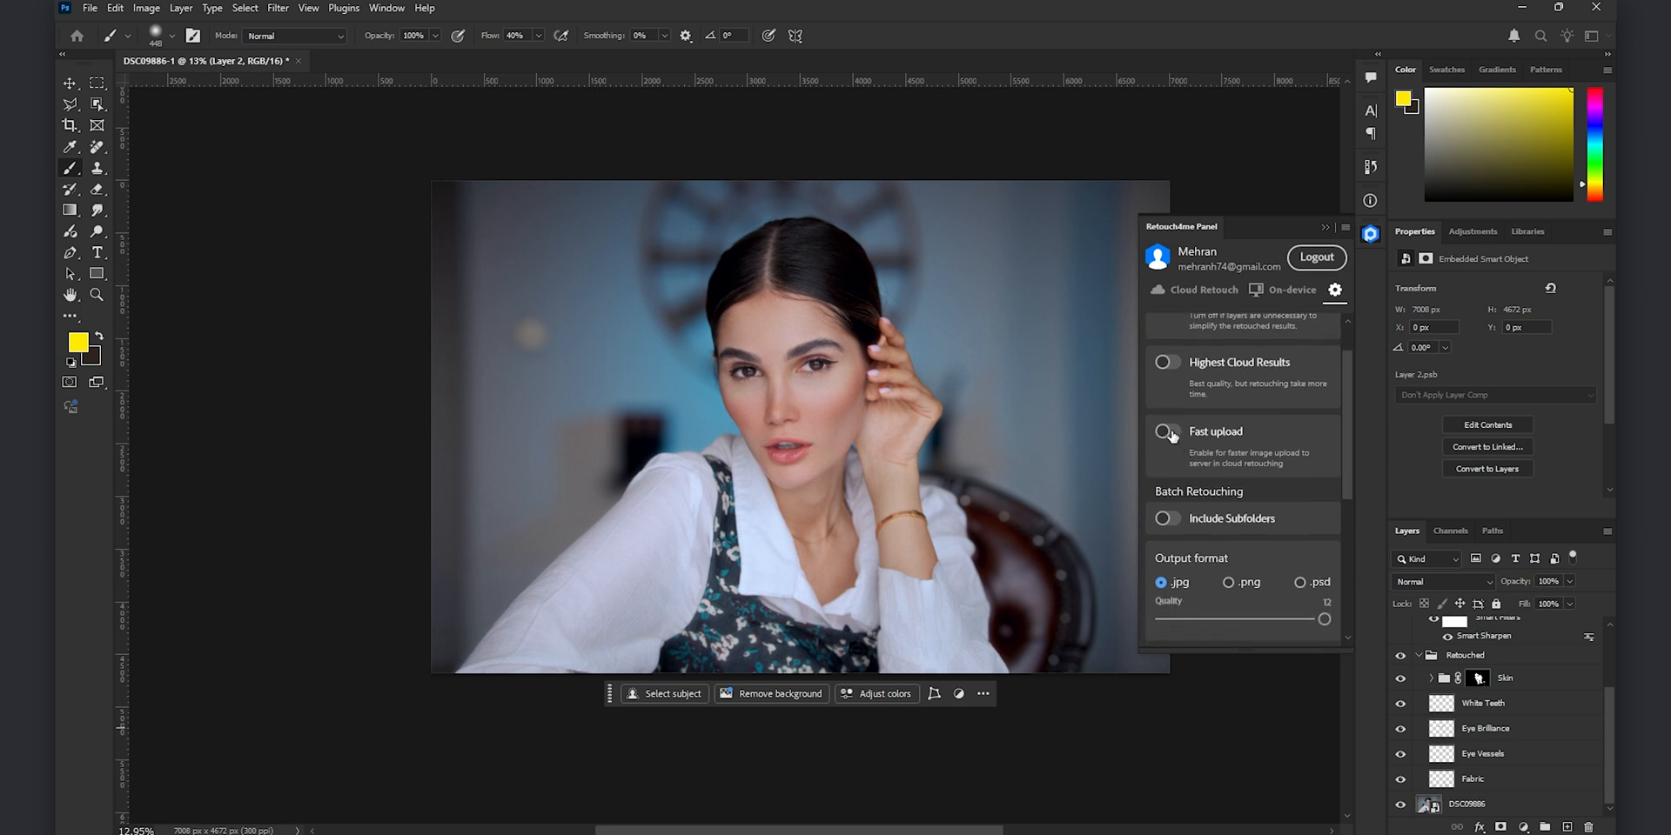
left_click(1164, 431)
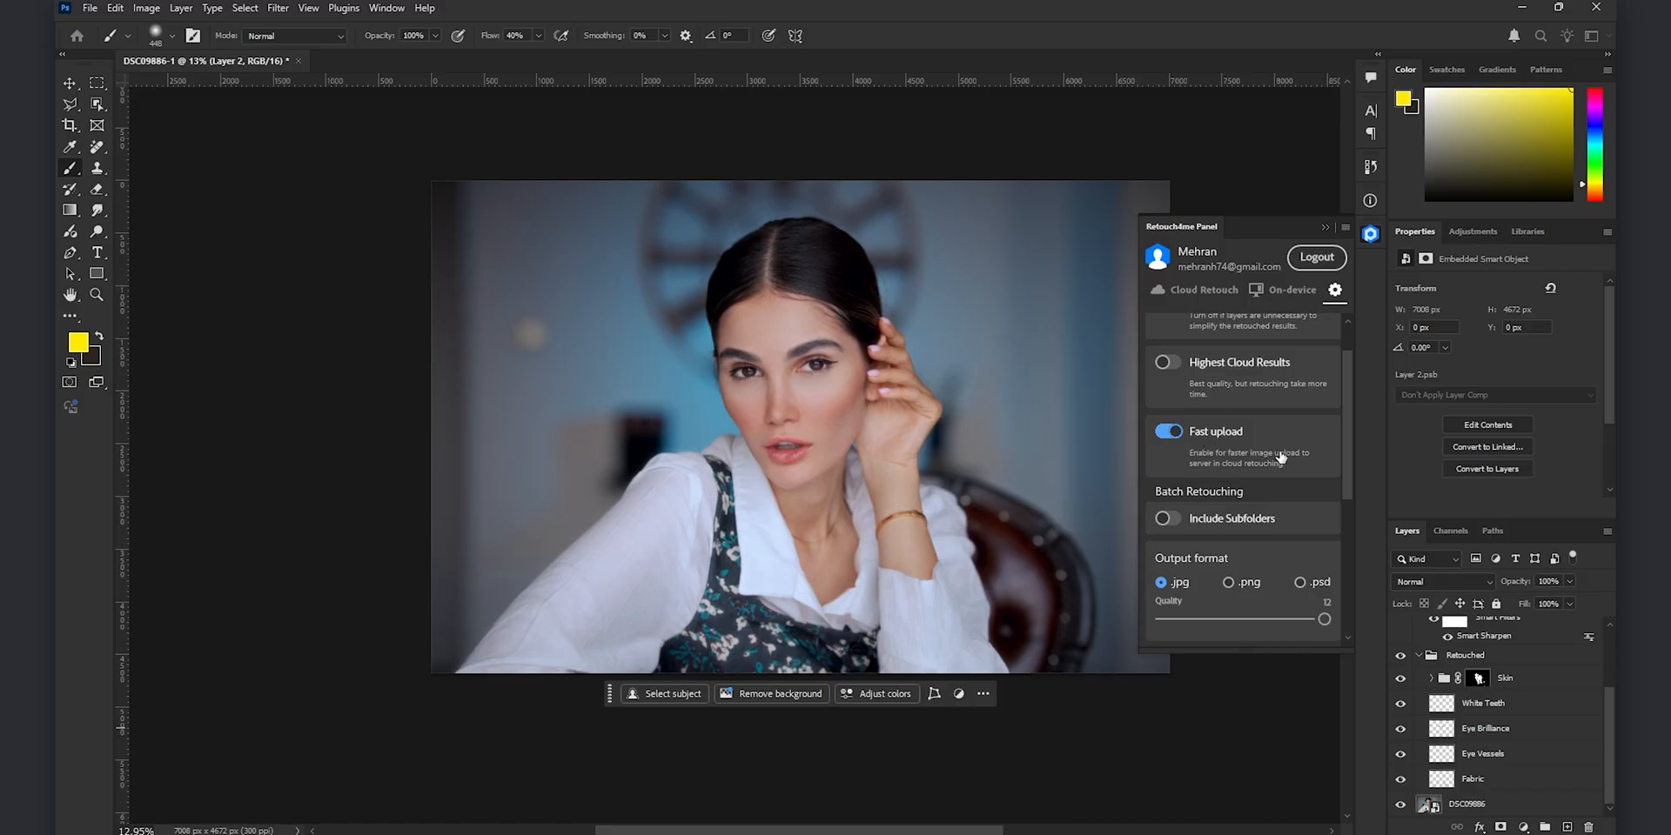
scroll("down", 3)
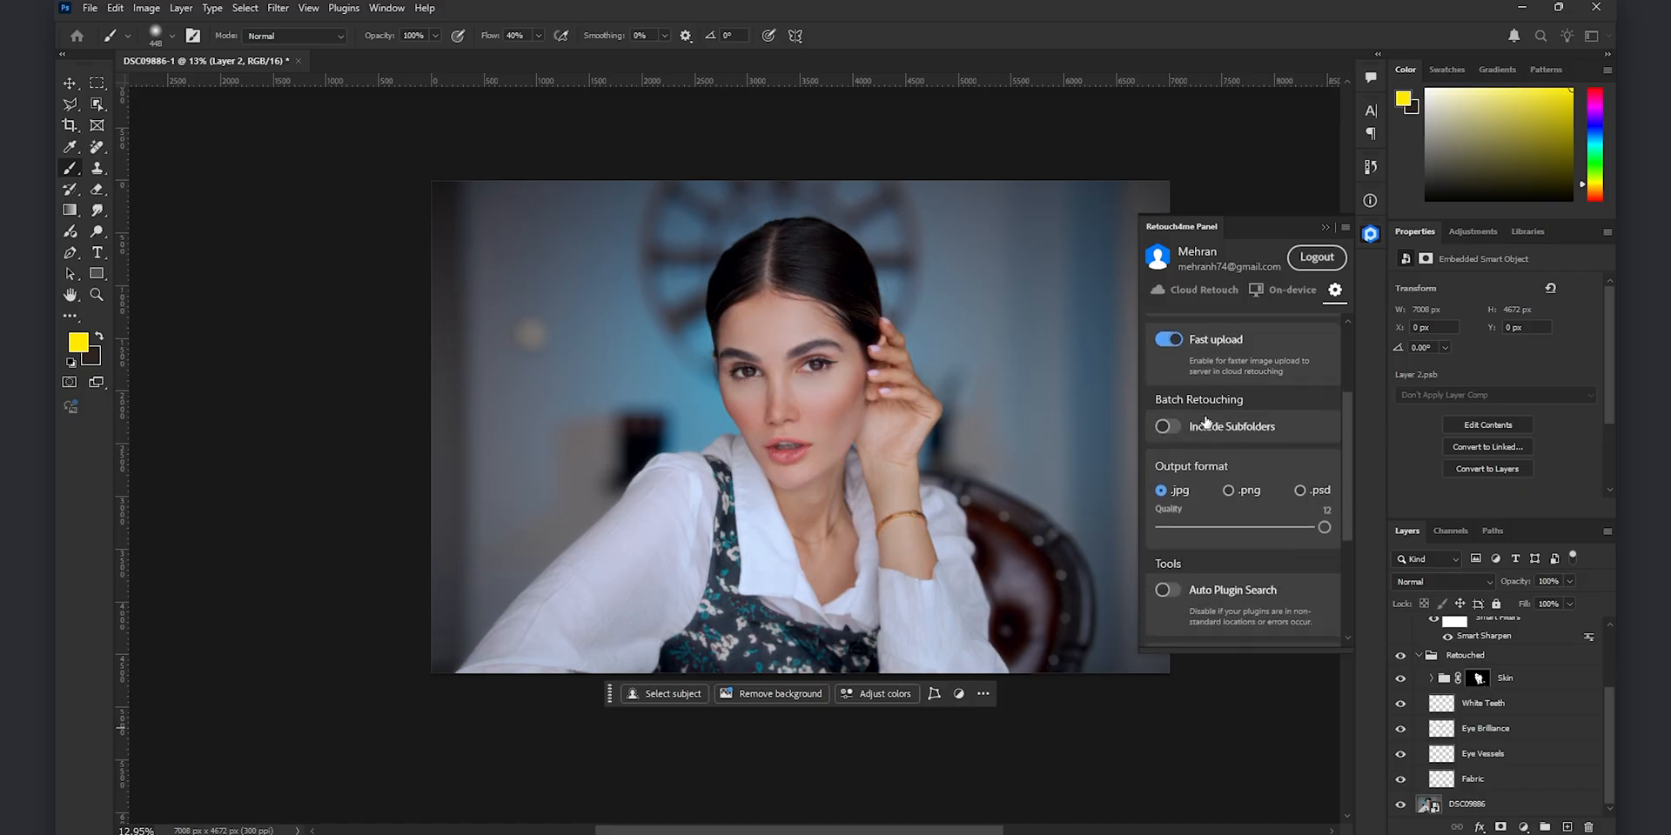
scroll("down", 3)
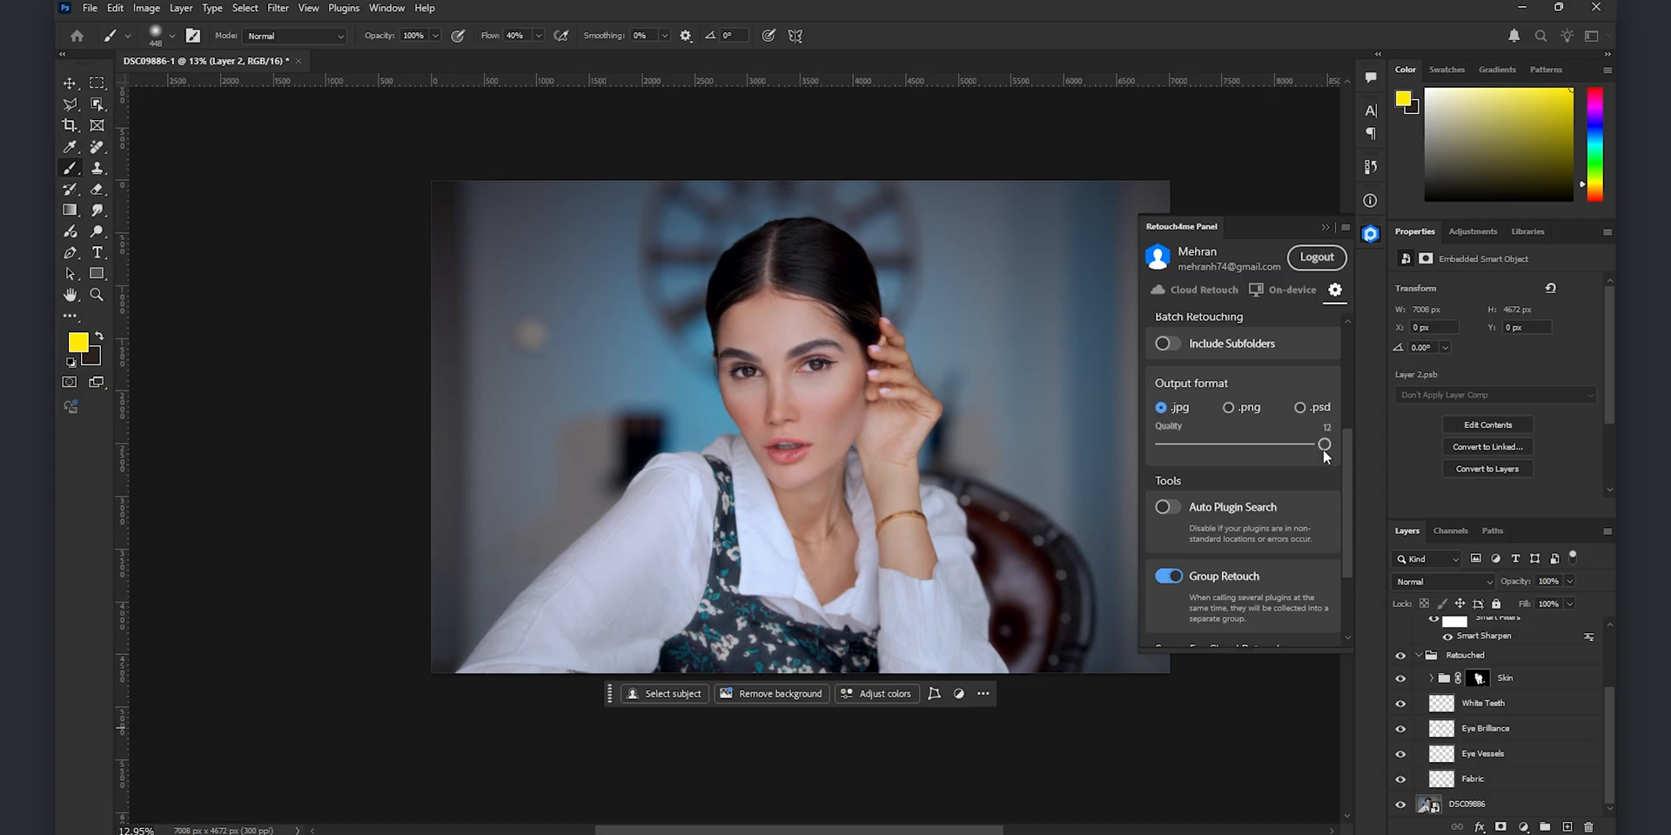
scroll("down", 3)
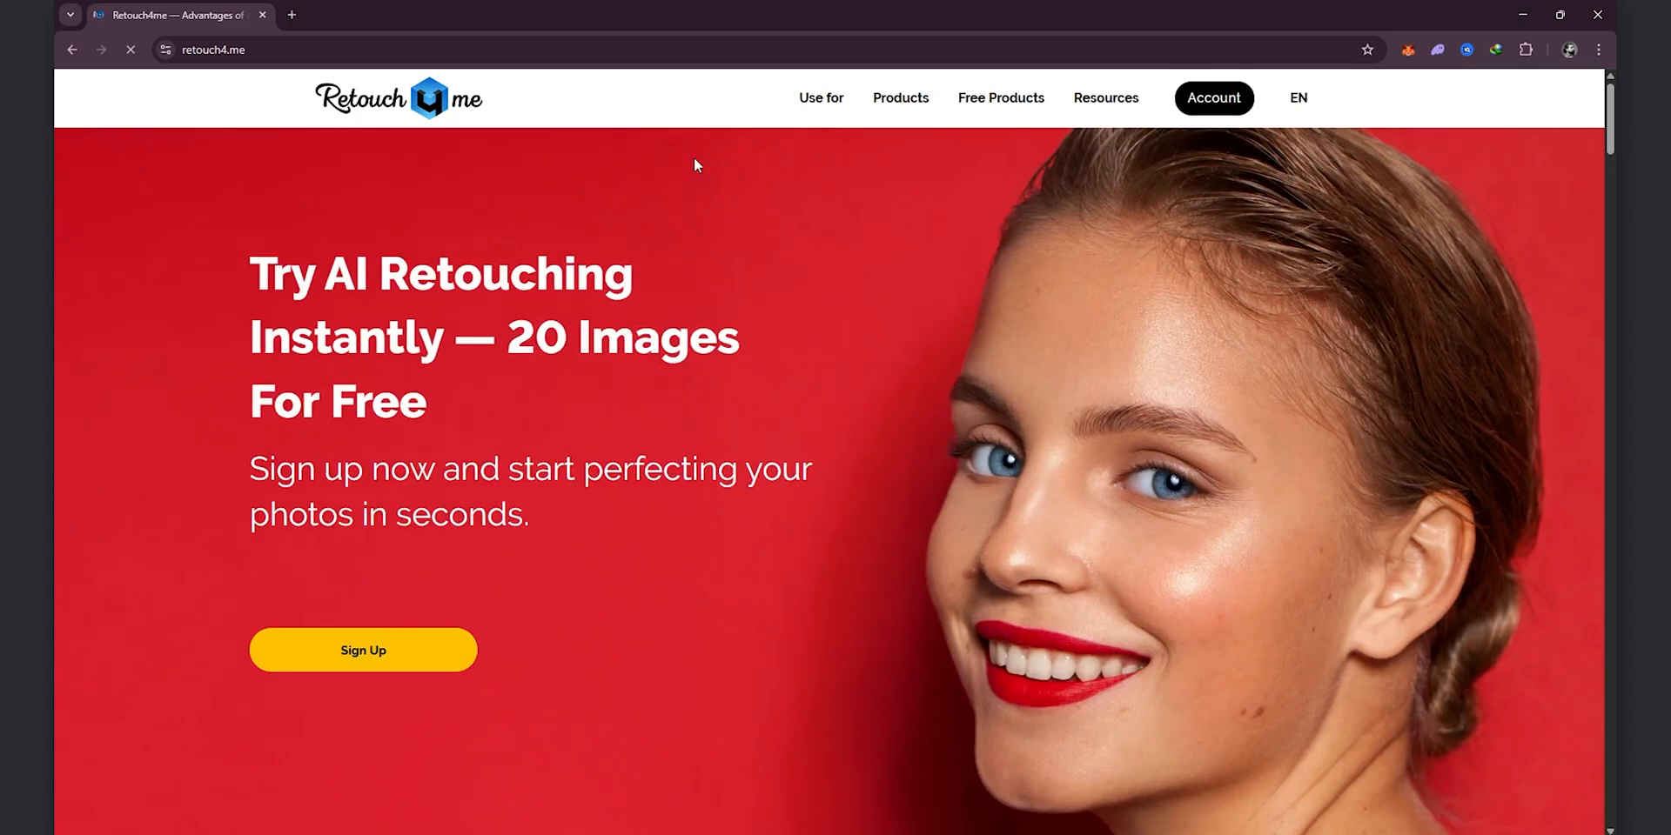
- Sign in to the existing Retouch4me account from the Account window with e-mail and password
left_click(1213, 96)
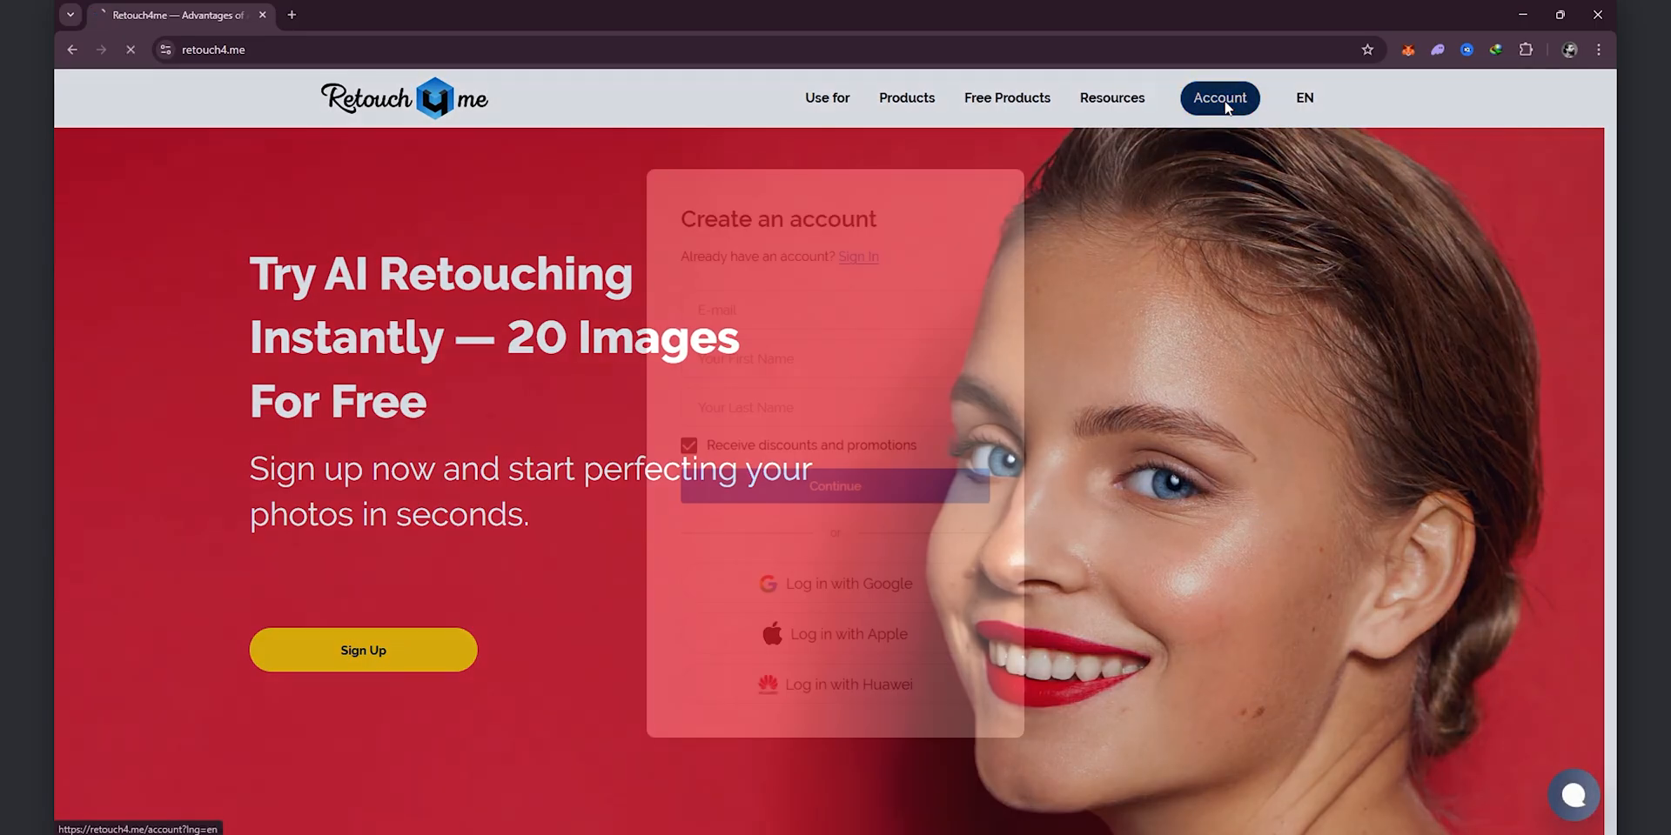
left_click(1219, 97)
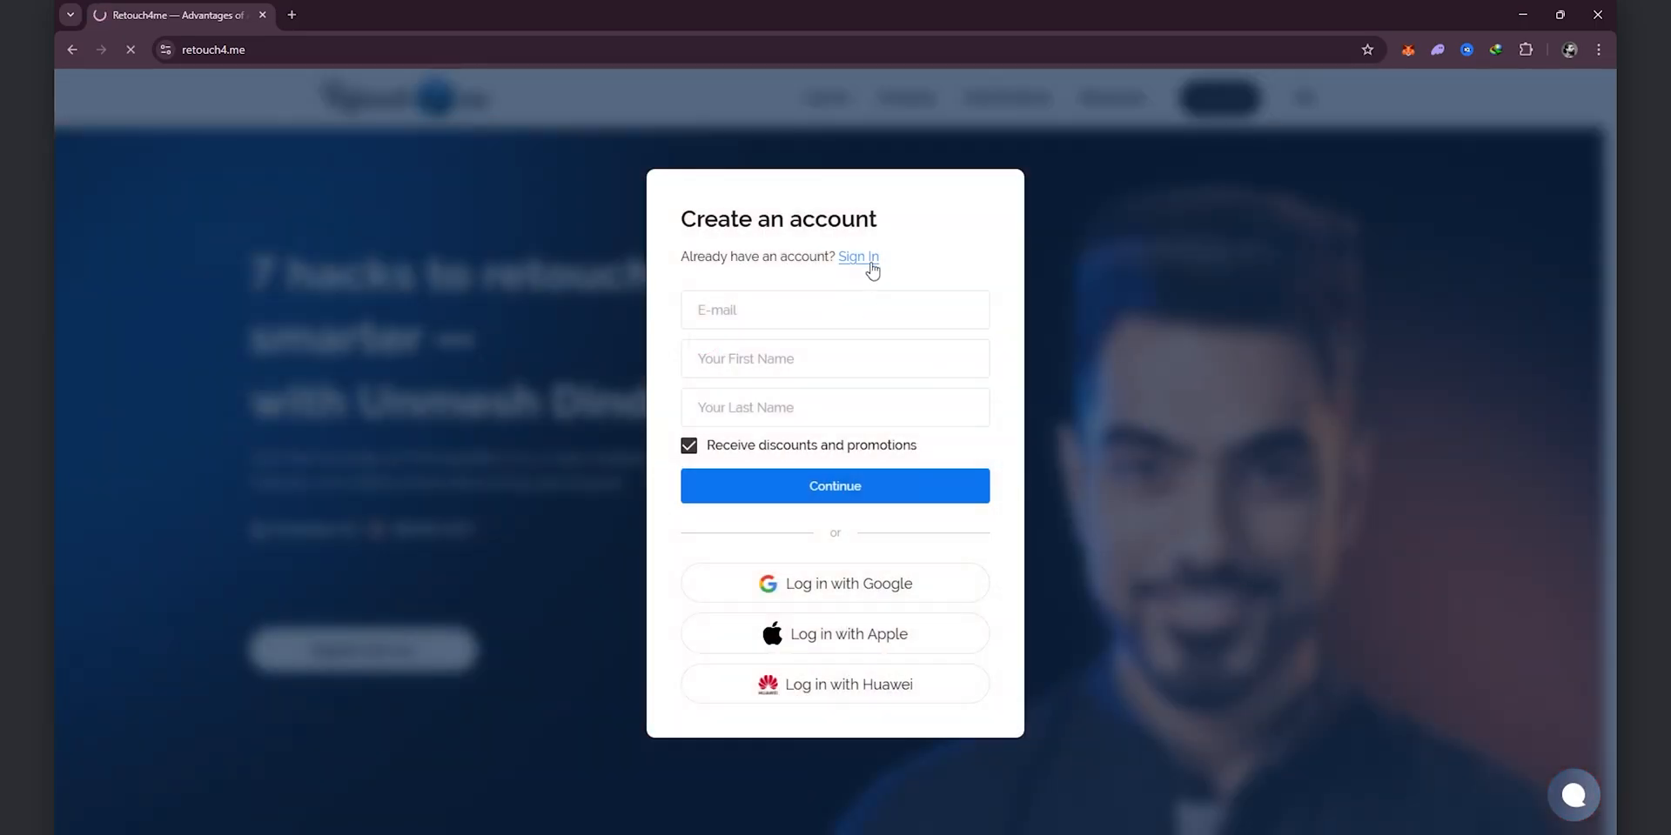
left_click(858, 256)
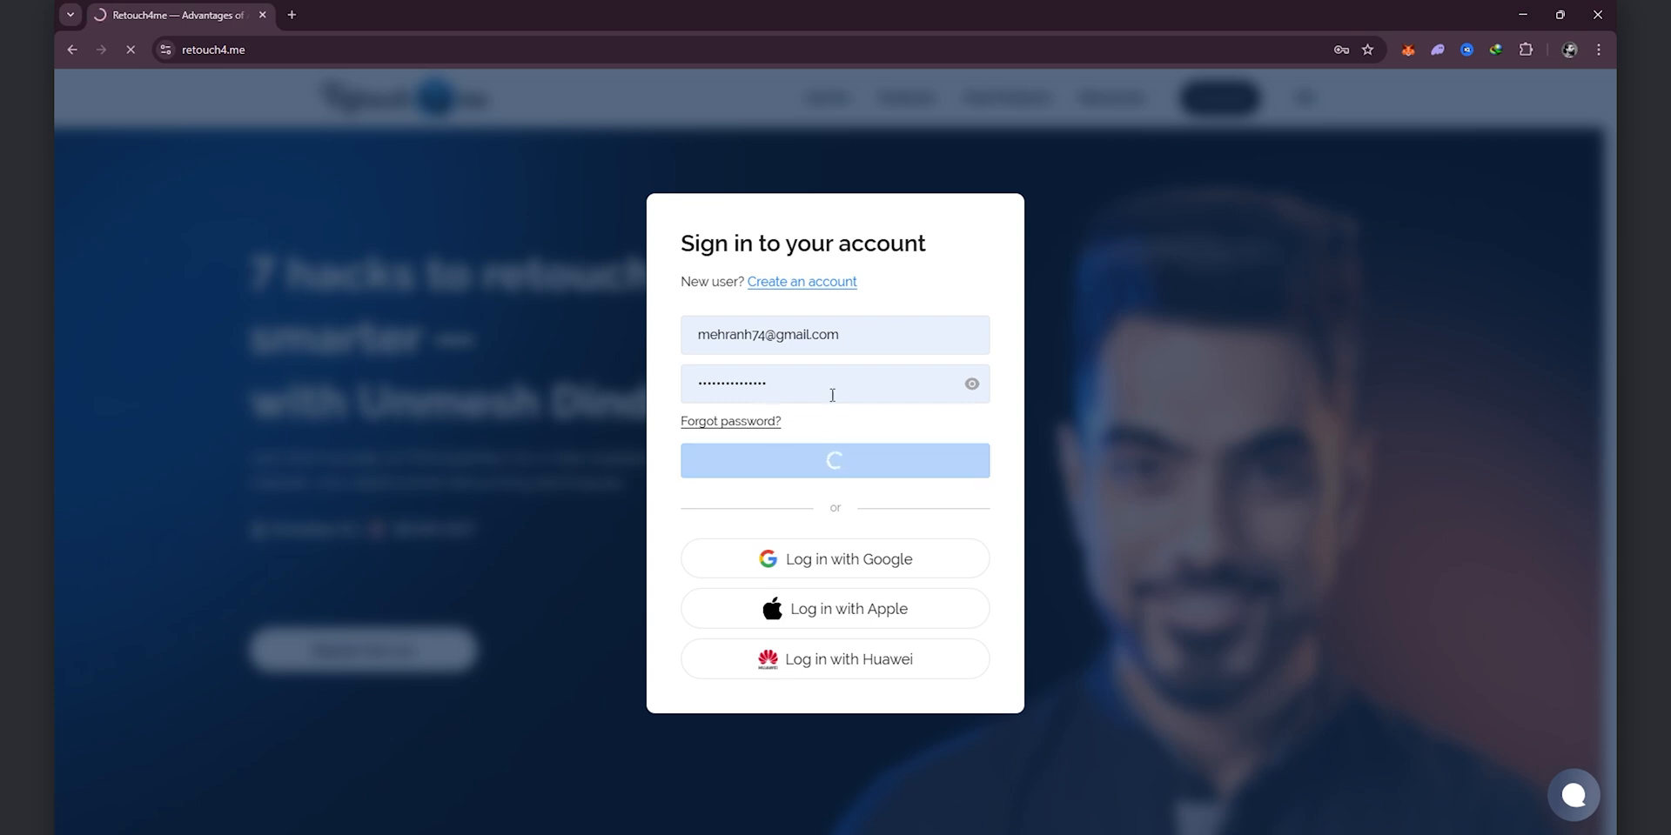
left_click(834, 460)
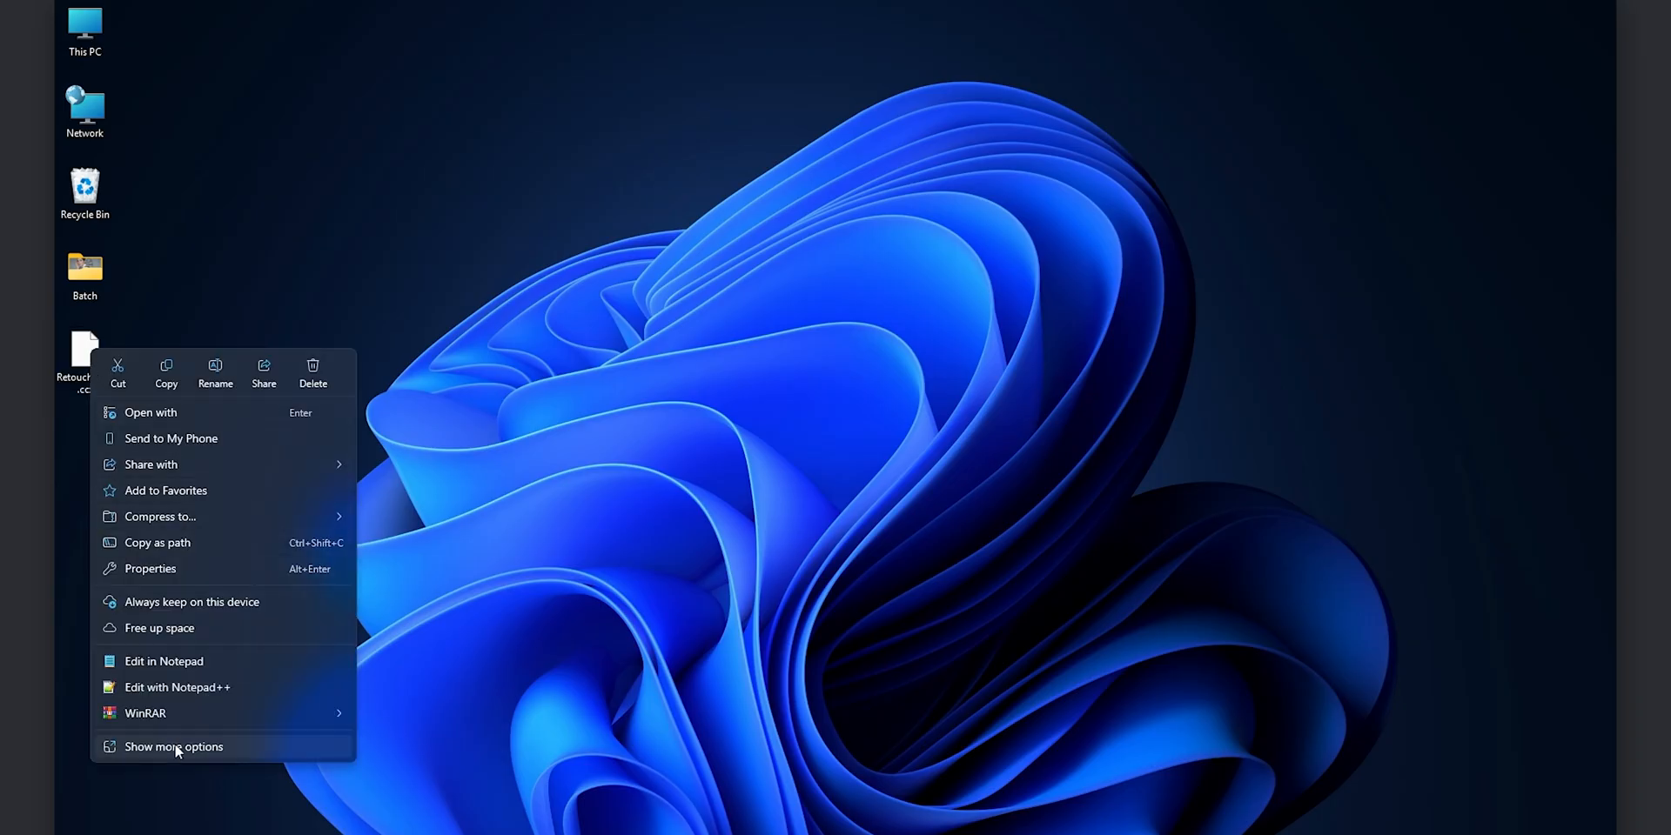
- Extract the Retouch4me .ccx, copy the Retouch4me_Panel_1.49 folder and navigate into Adobe Photoshop 2025 under Program Files
left_click(173, 746)
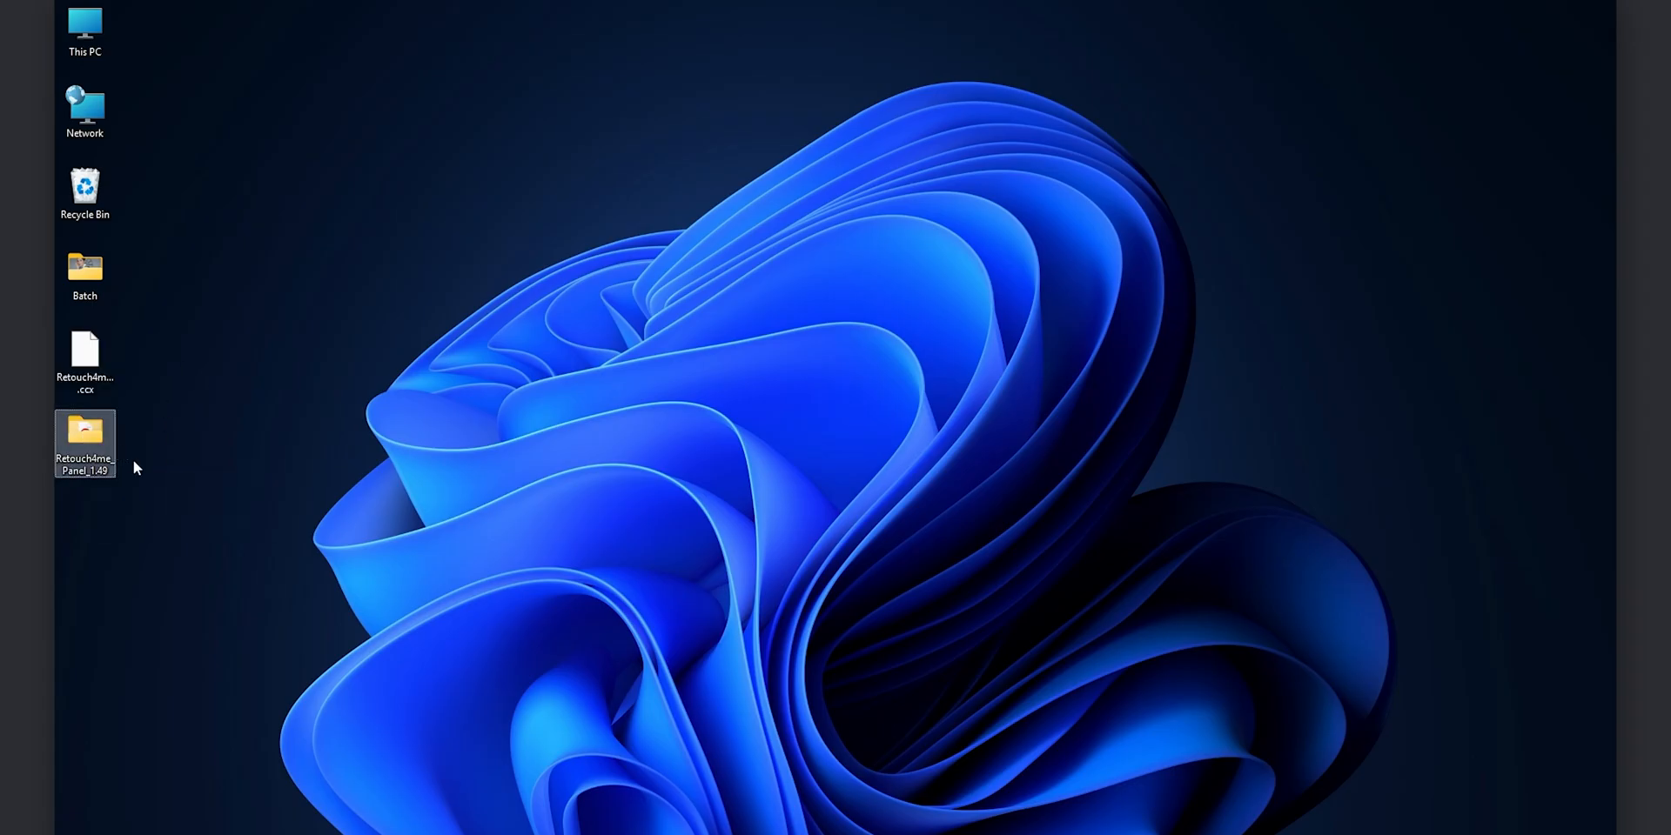
right_click(84, 442)
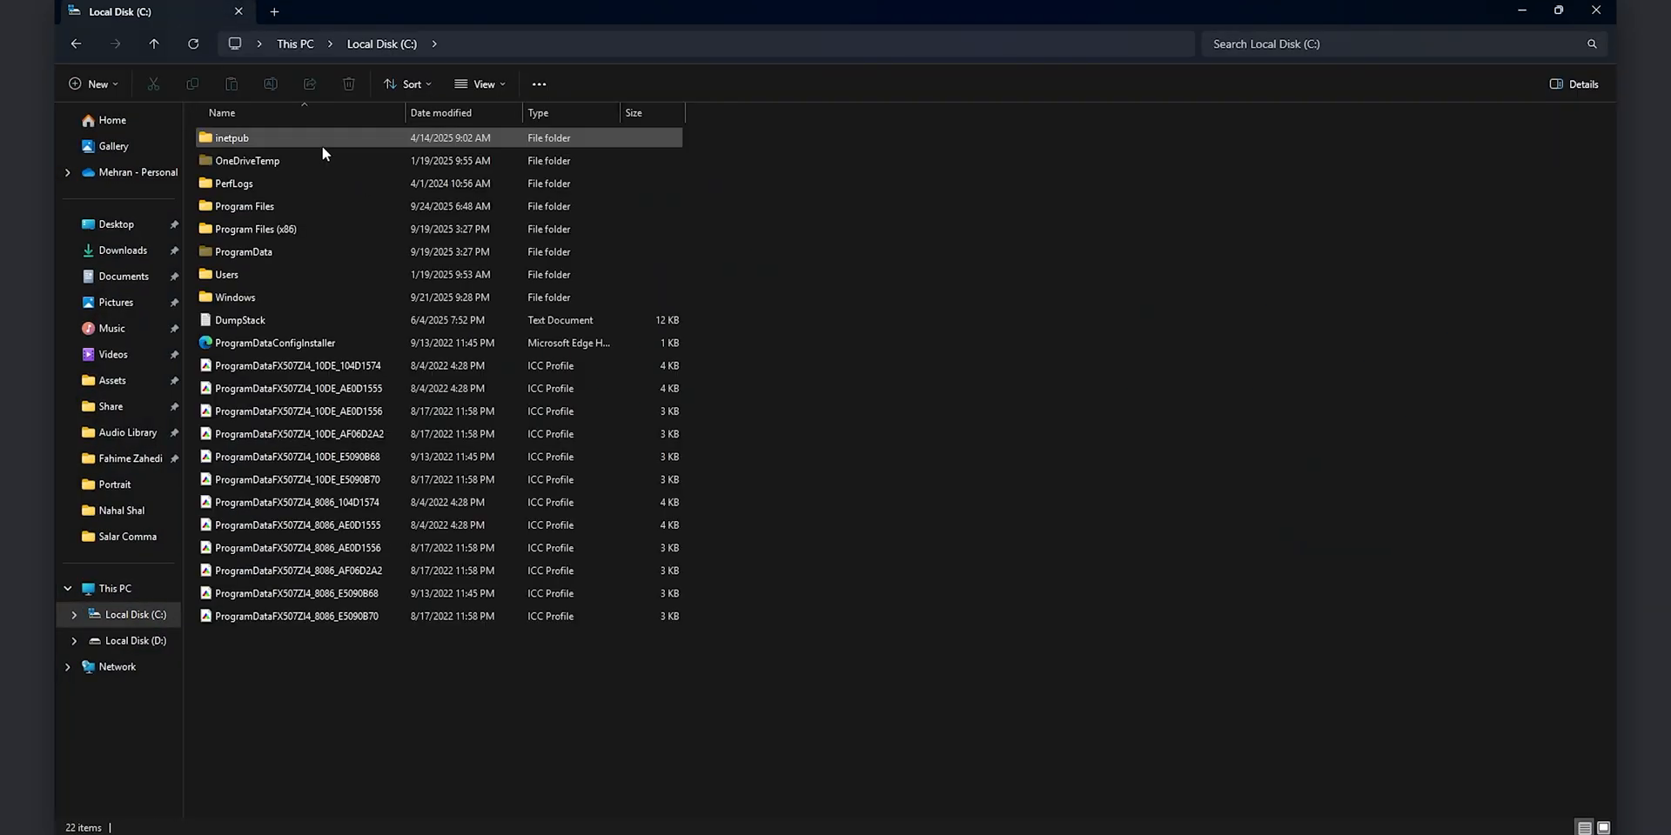
double_click(243, 205)
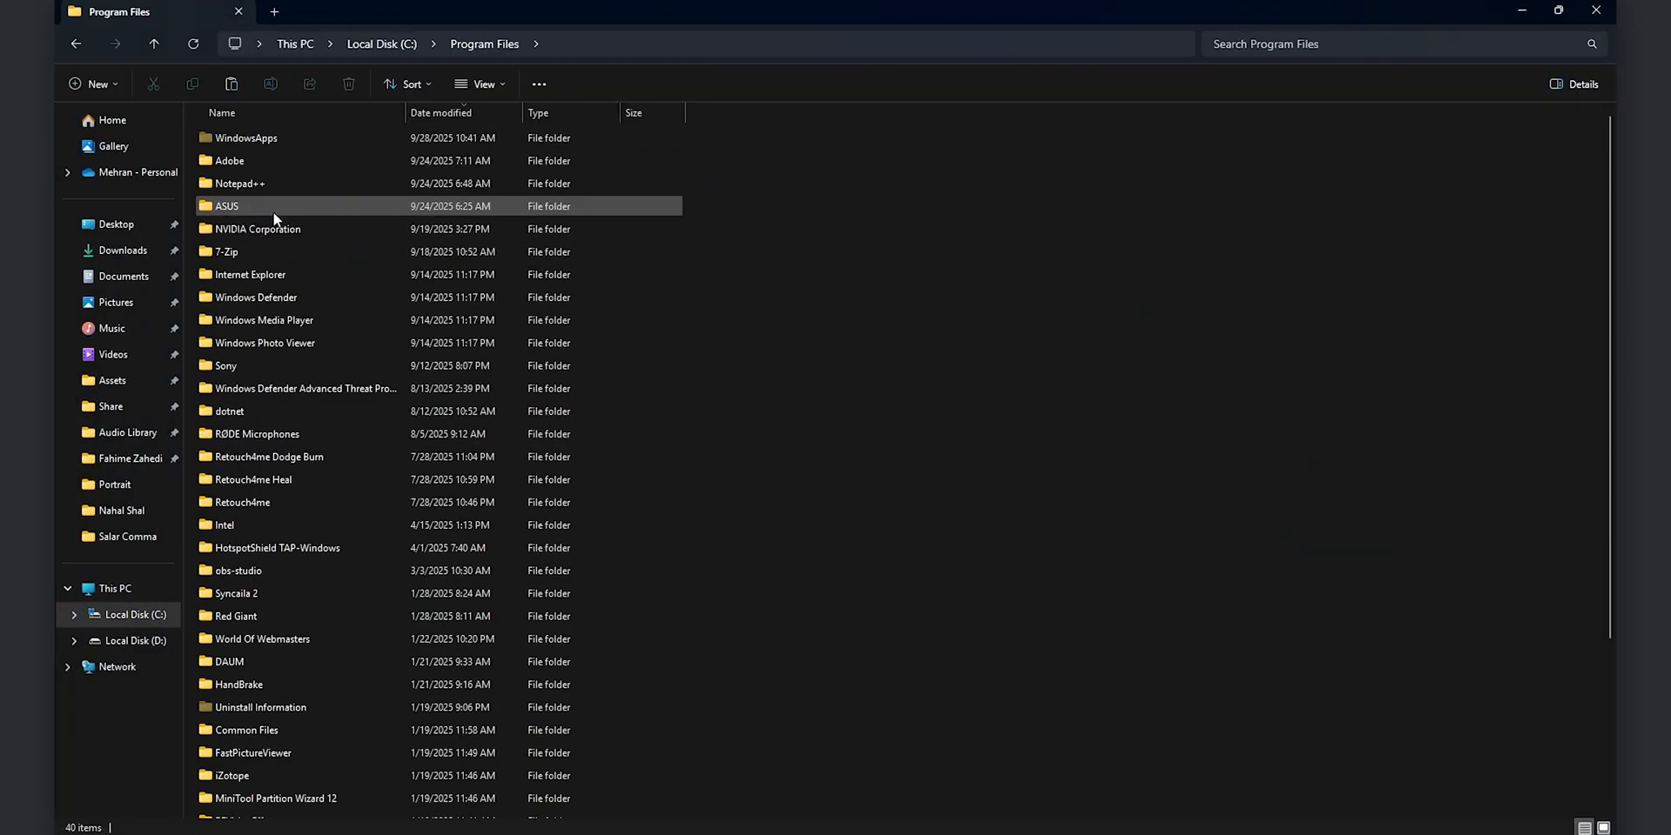
double_click(228, 160)
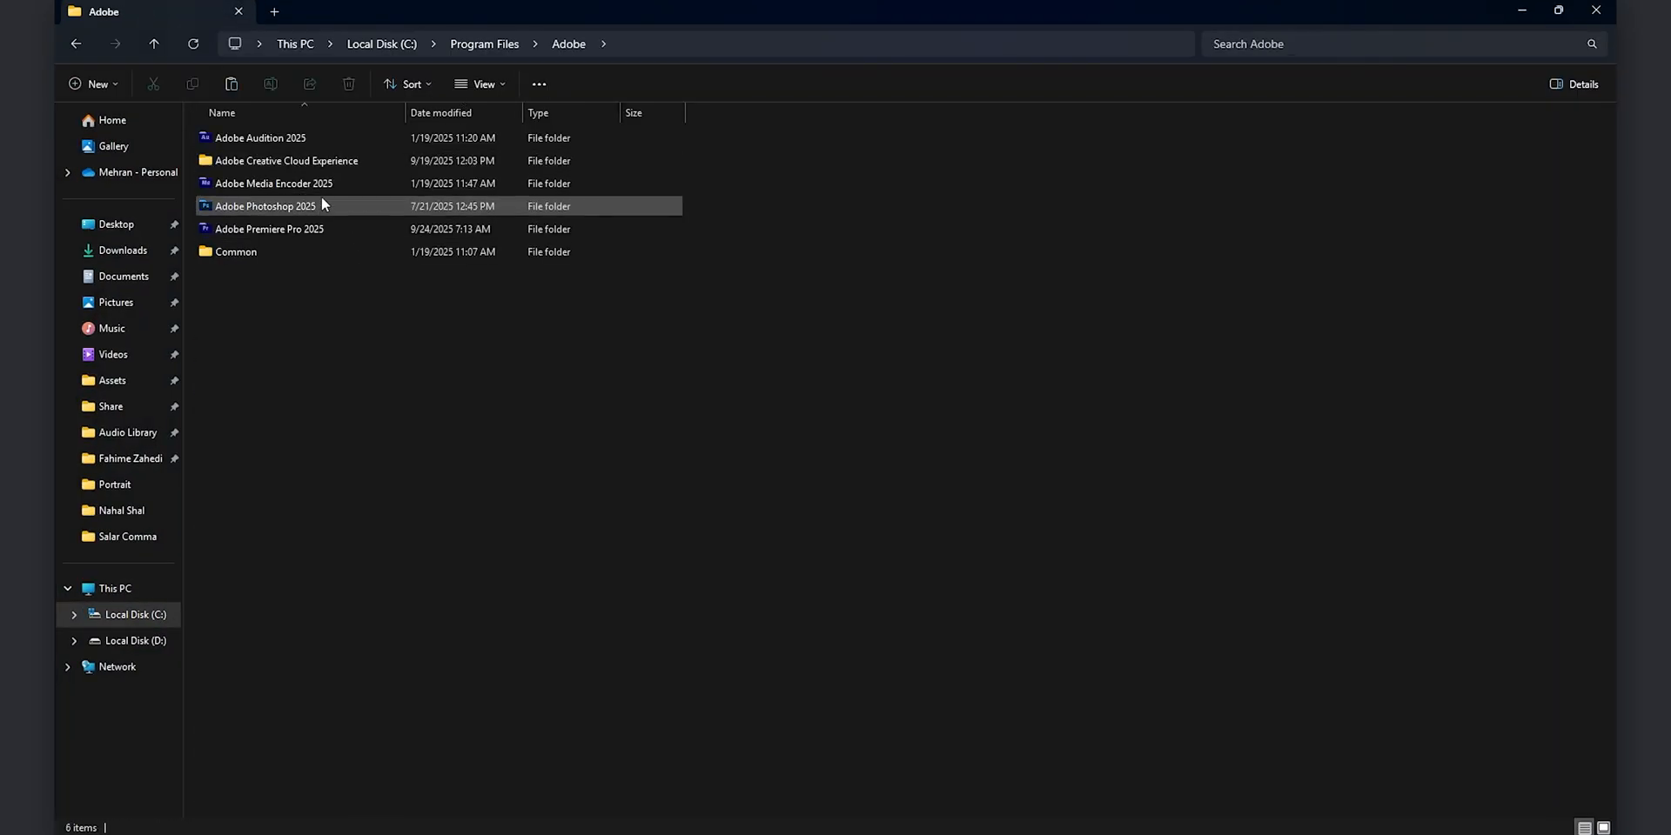
double_click(265, 205)
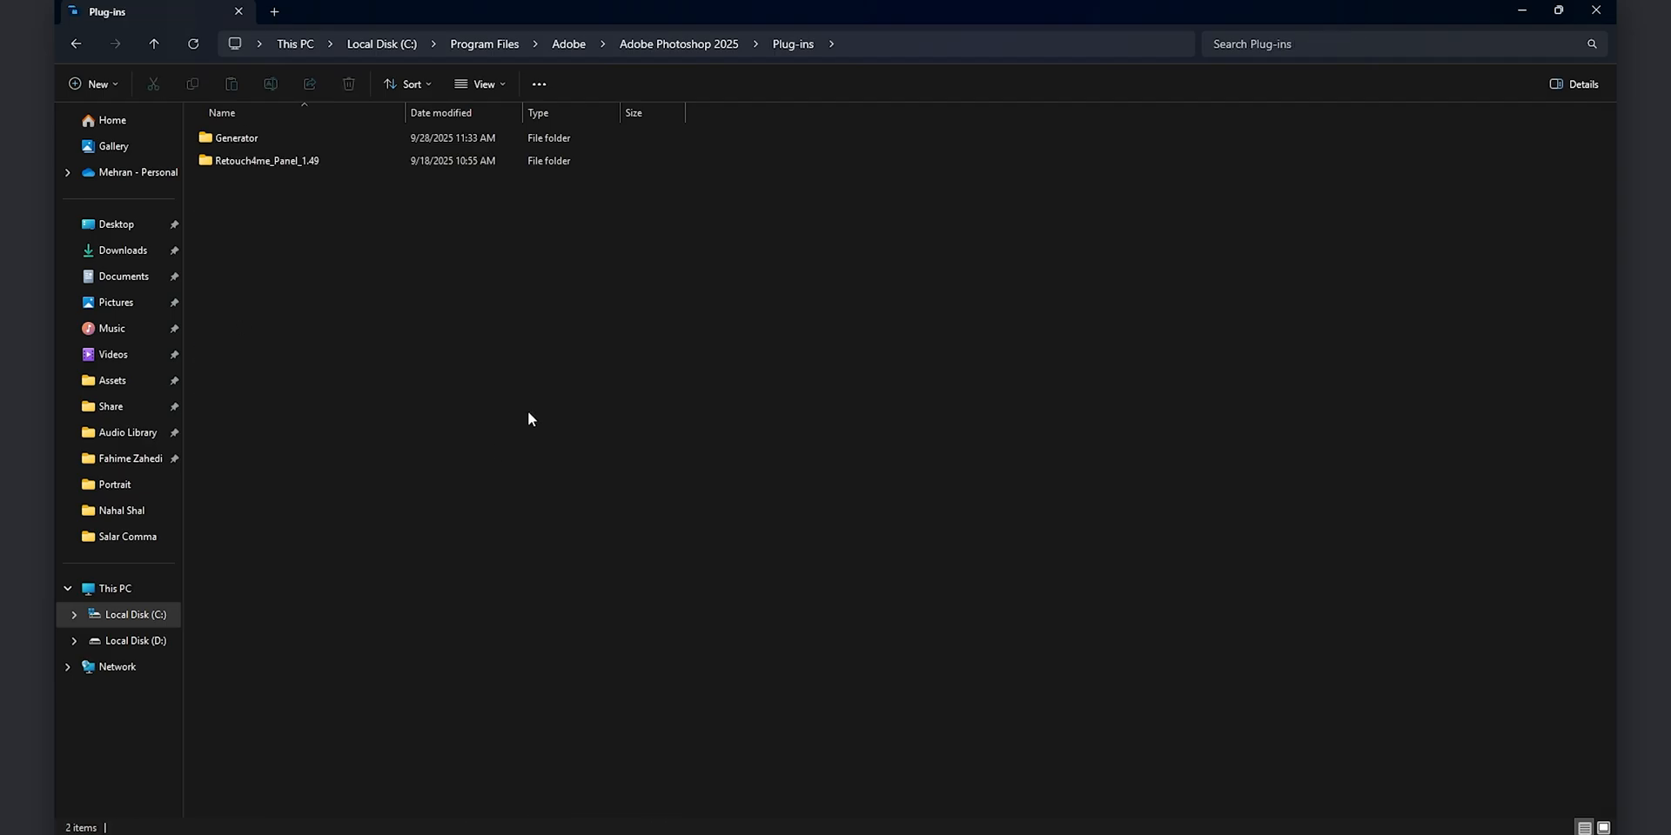